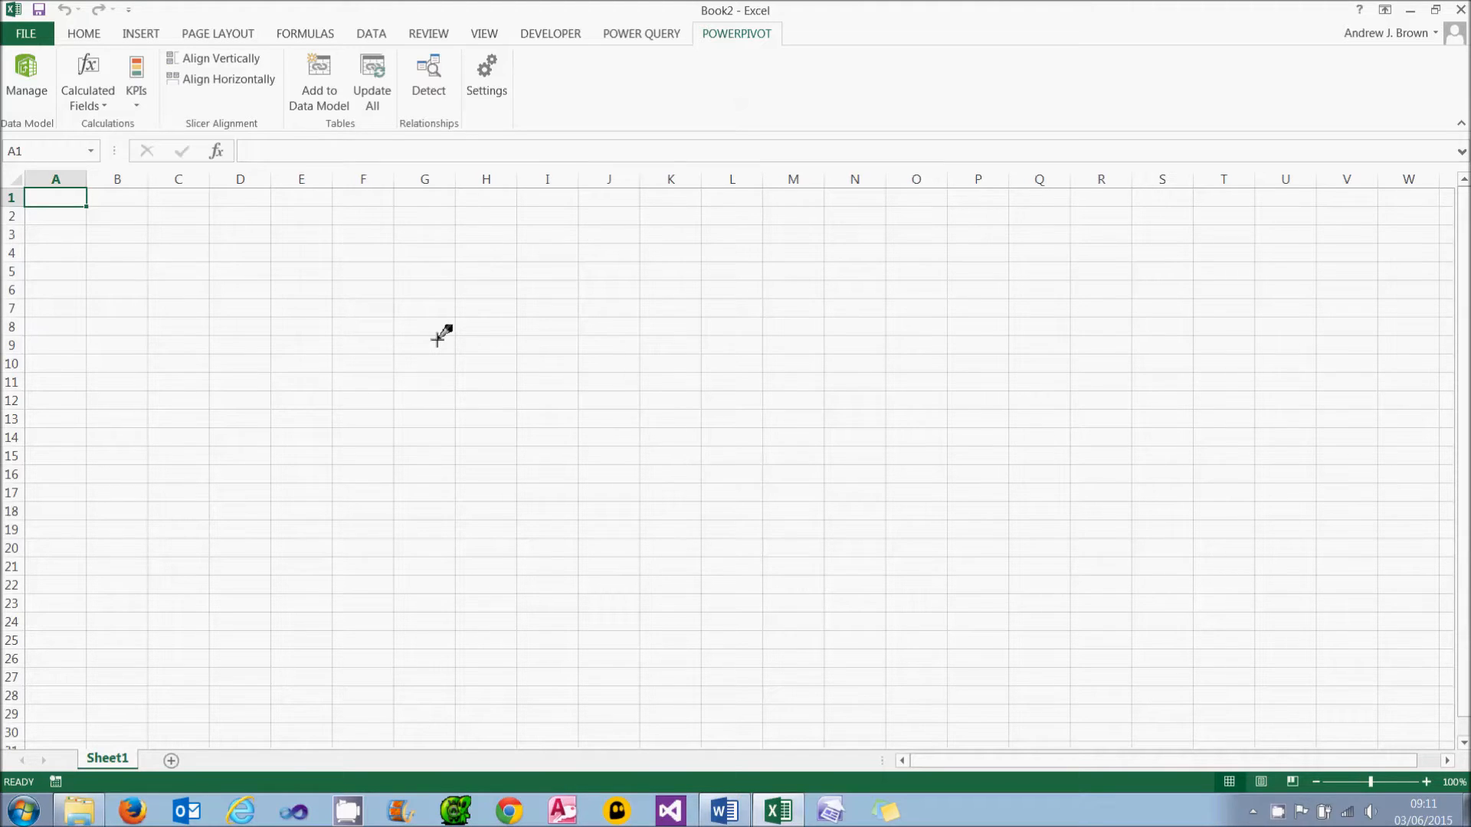
{"action": "mouse_move", "coordinate": [380, 285]}
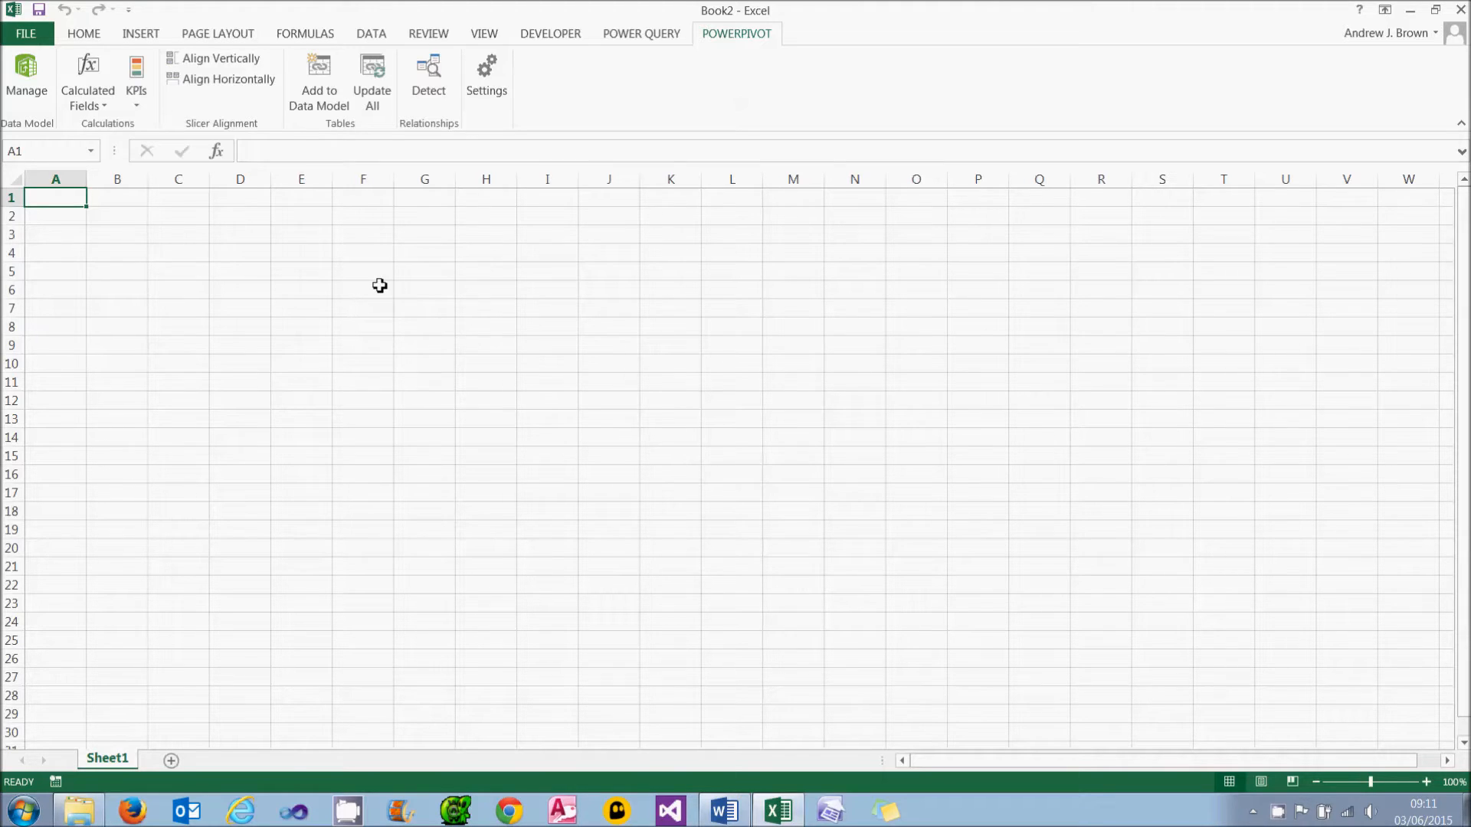
Import tblAnimal, tblProduct and tblTransaction from the MAM database on .\sql2012, with friendly names
{"action": "left_click", "coordinate": [26, 79]}
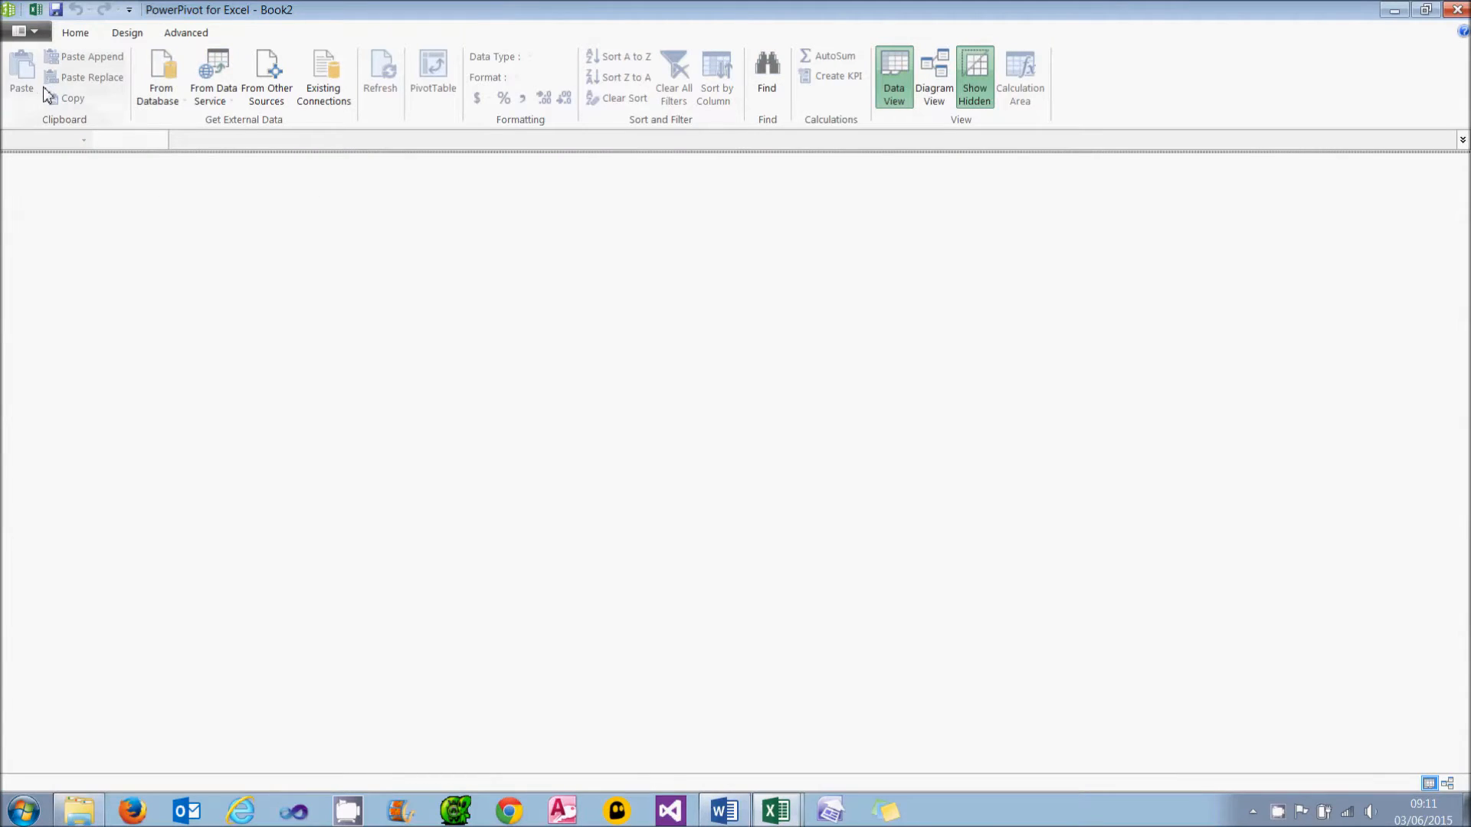
{"action": "left_click", "coordinate": [158, 75]}
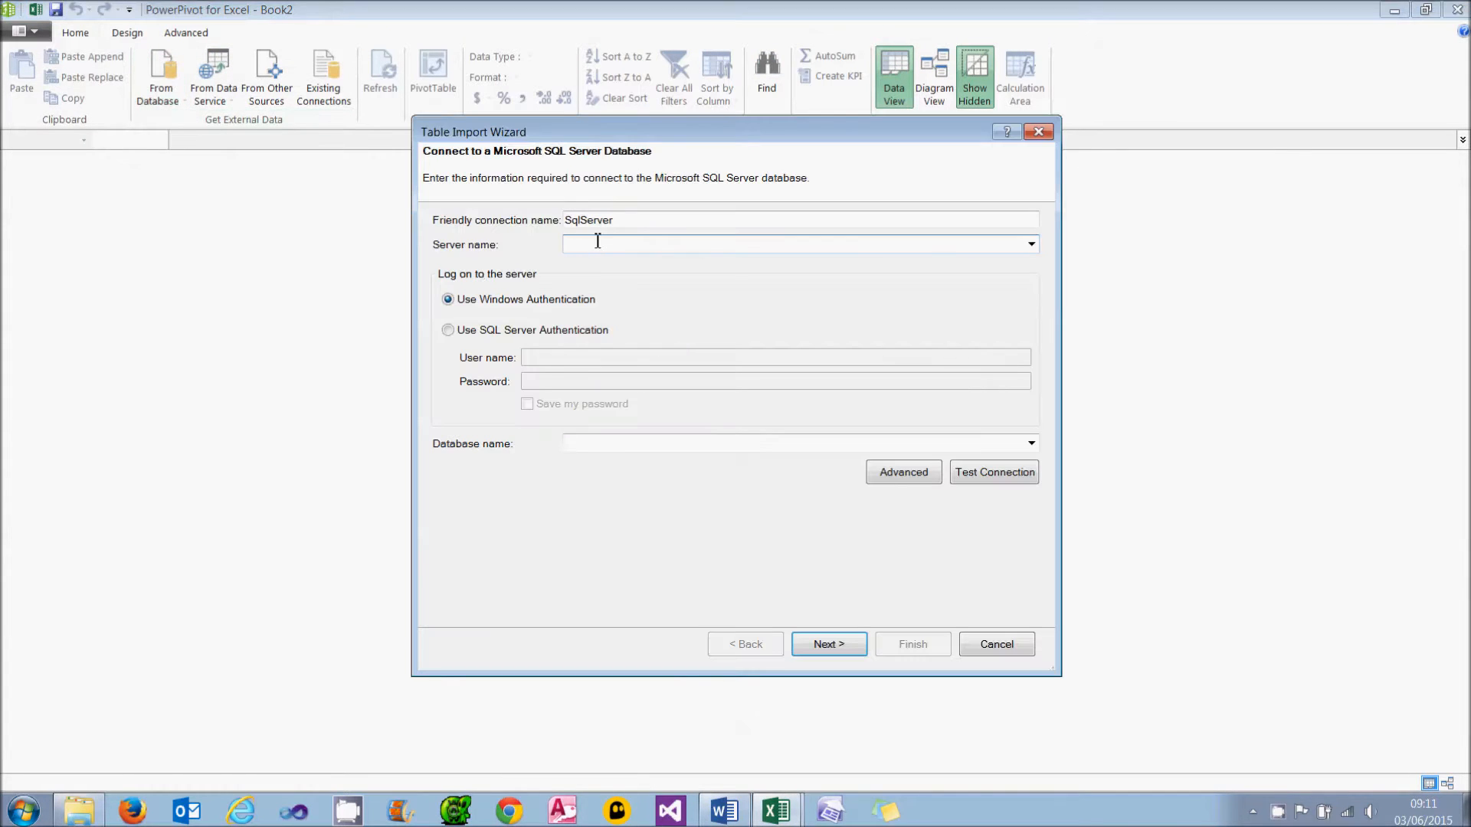
{"action": "type", "text": ".sql"}
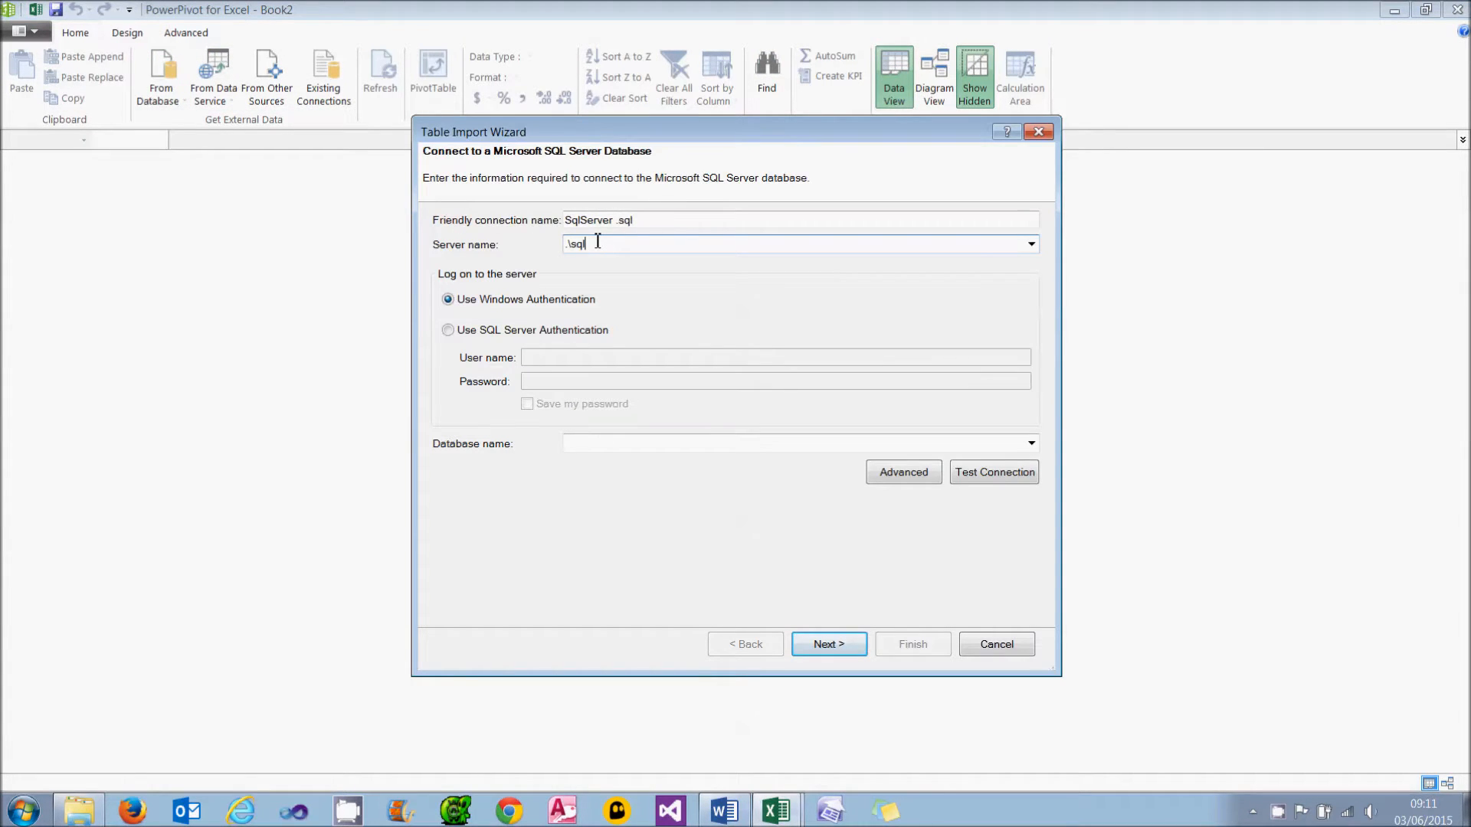
{"action": "type", "text": "2012"}
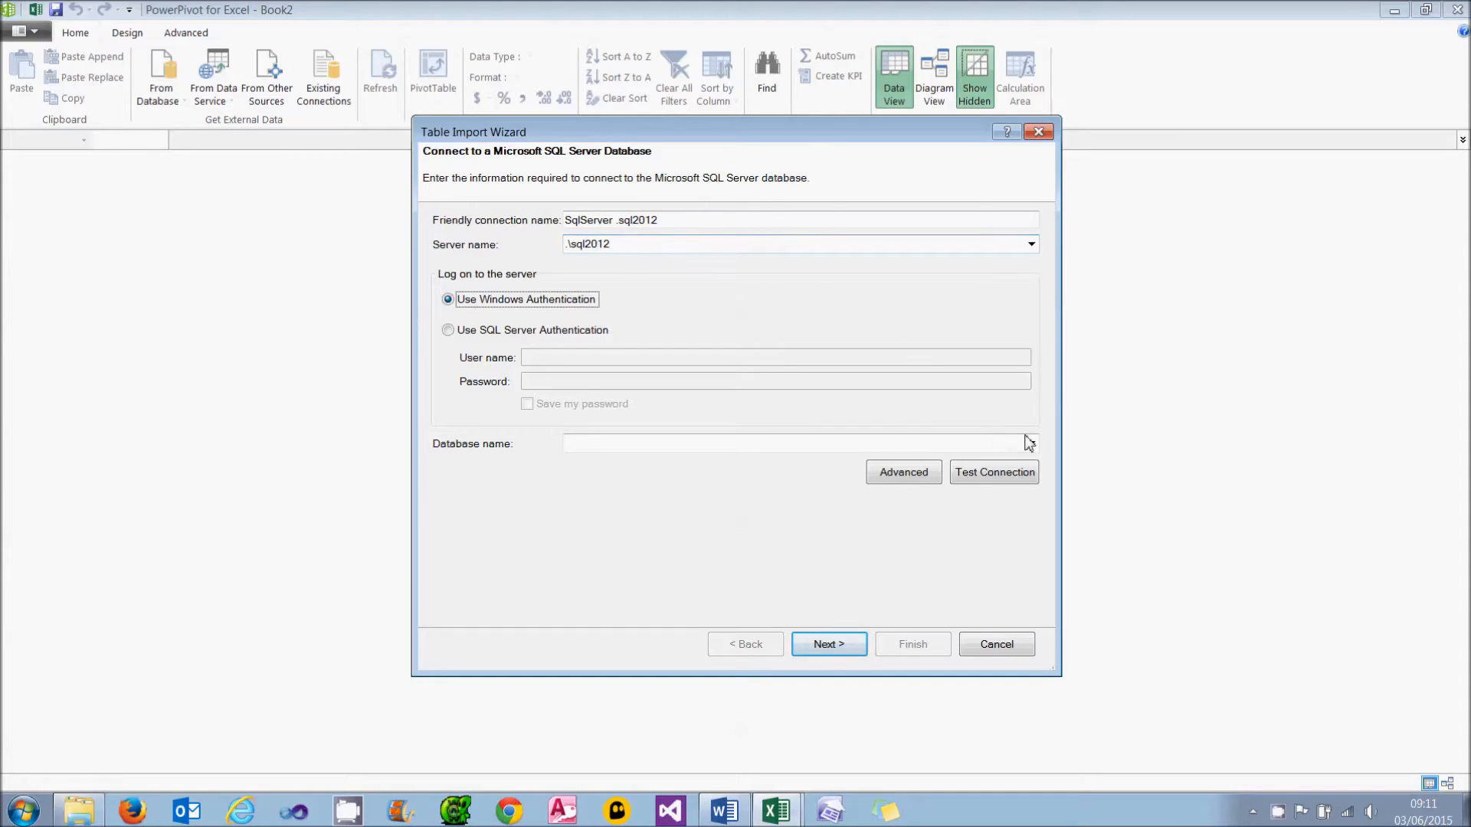
{"action": "left_click", "coordinate": [827, 644]}
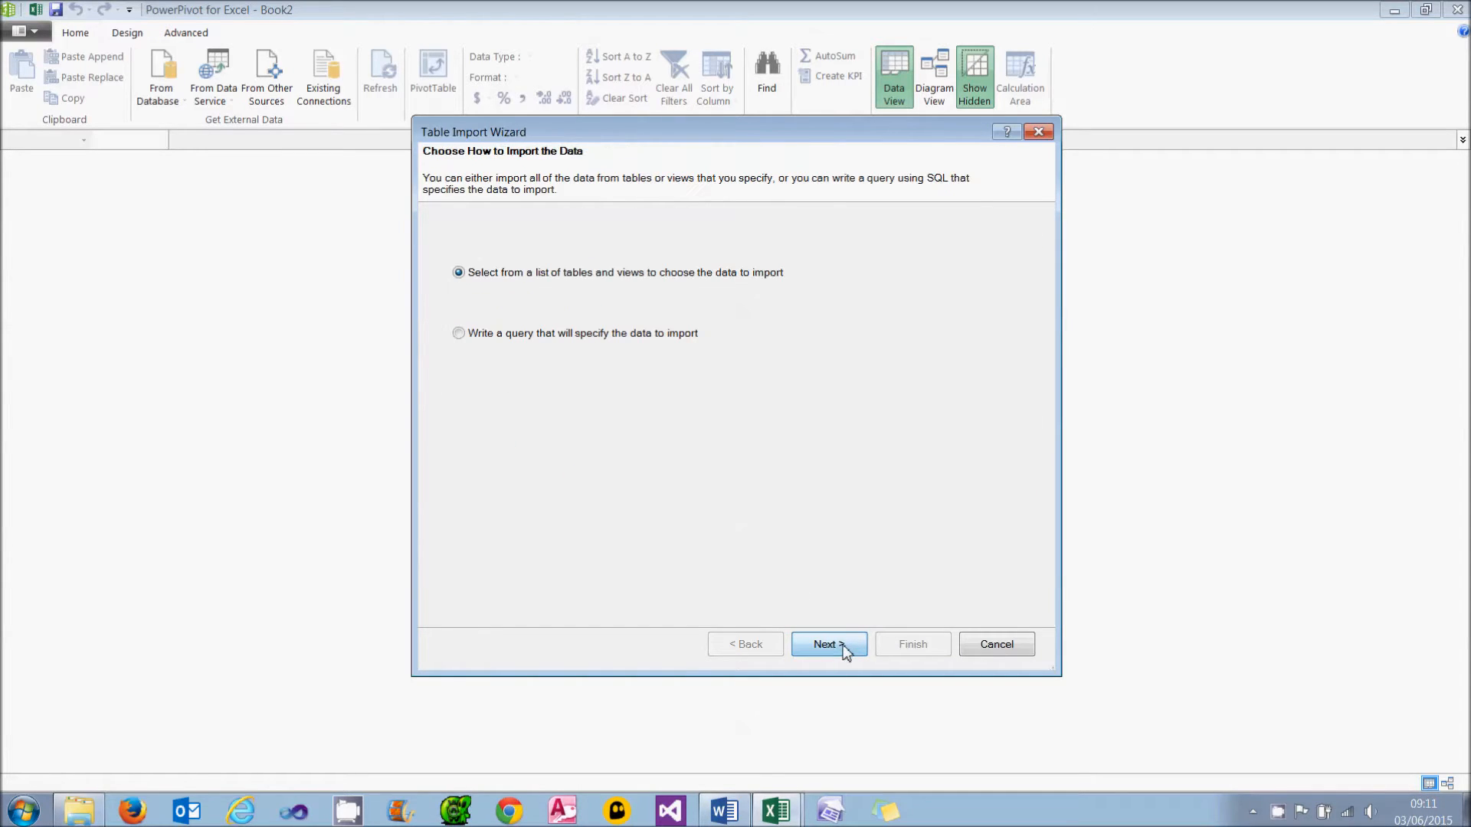
{"action": "left_click", "coordinate": [827, 644]}
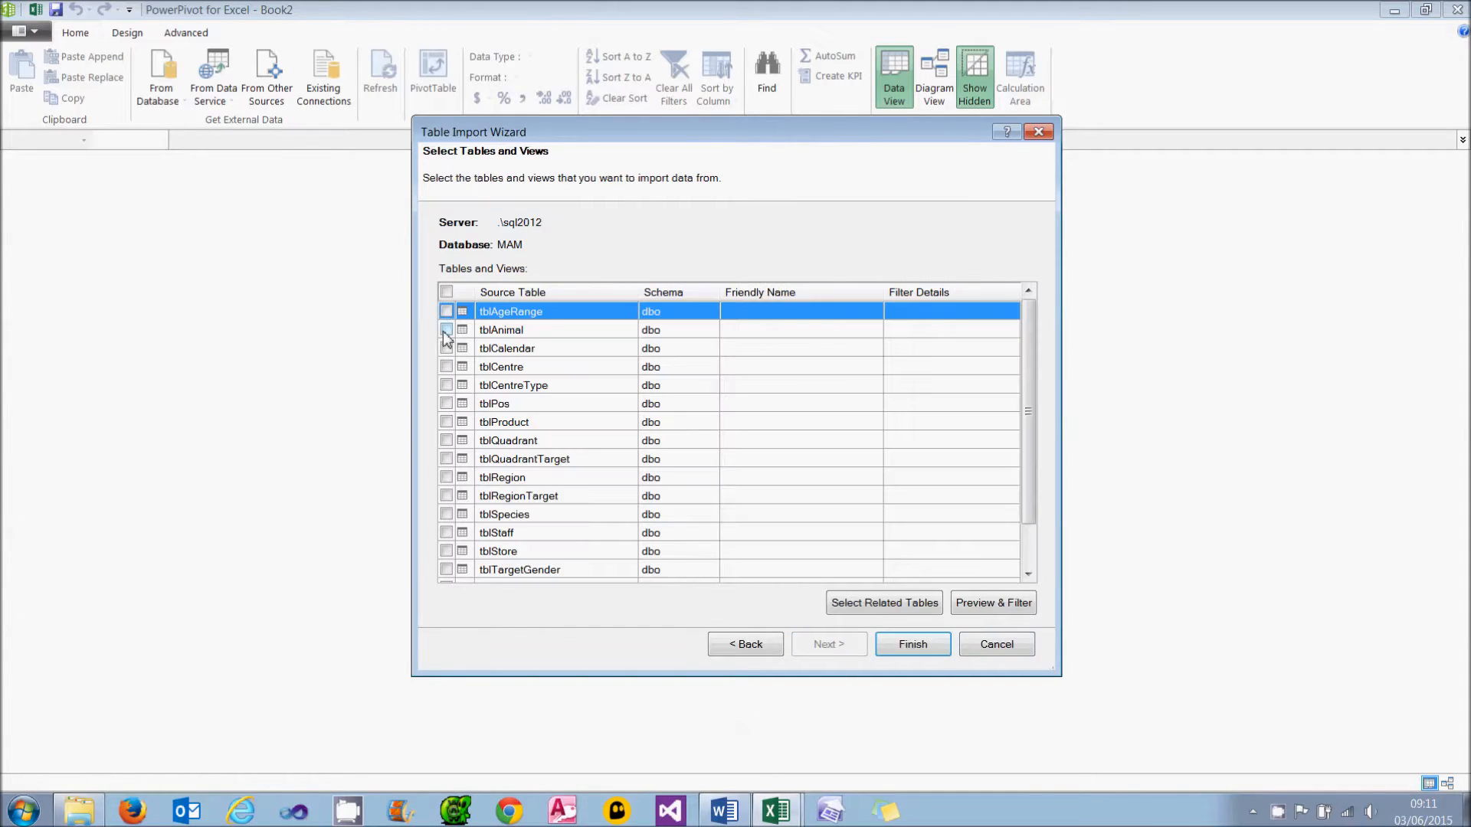
{"action": "left_click", "coordinate": [447, 367]}
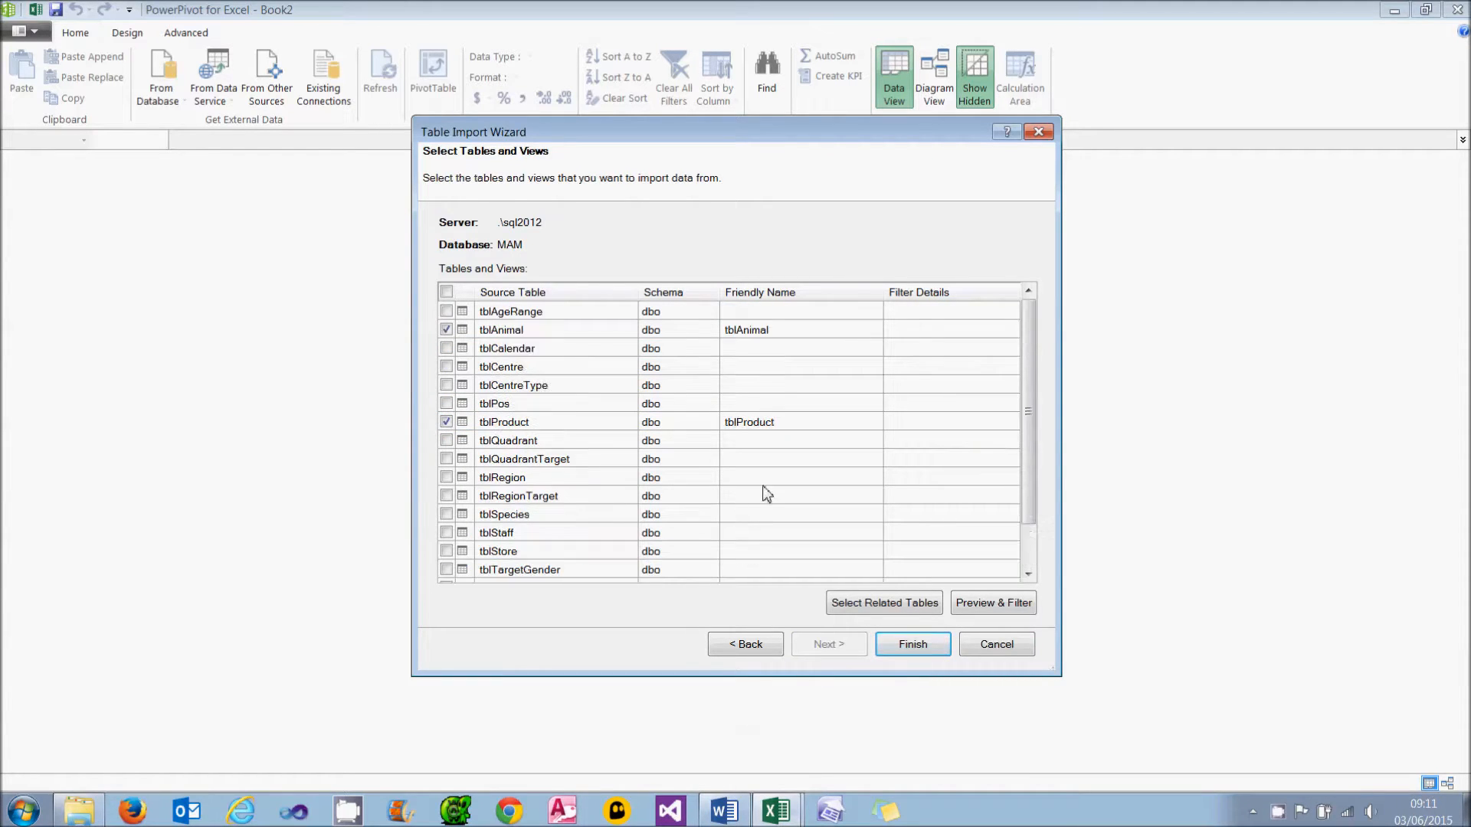
{"action": "double_click", "coordinate": [800, 329]}
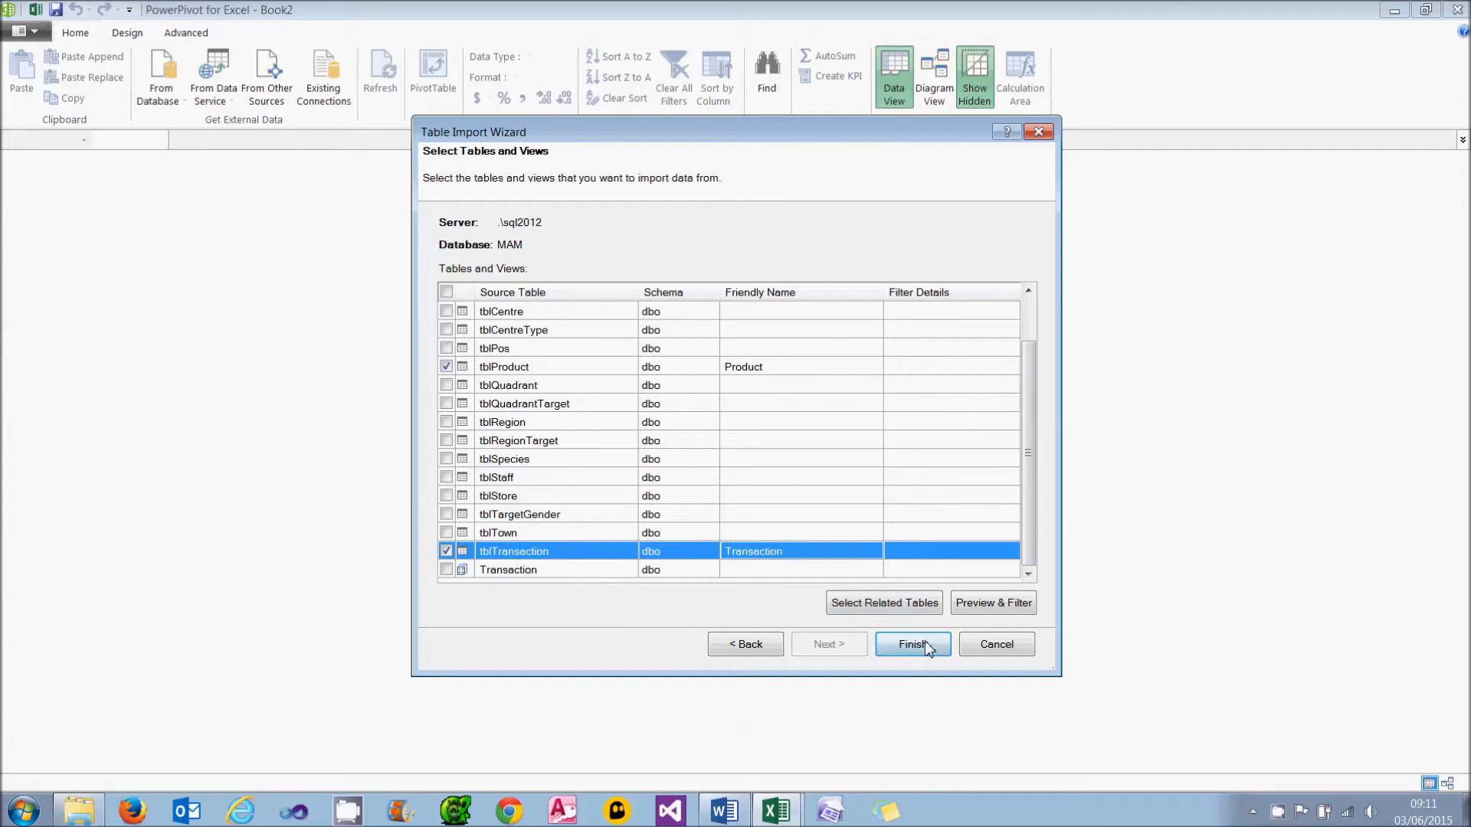
{"action": "left_click", "coordinate": [912, 645]}
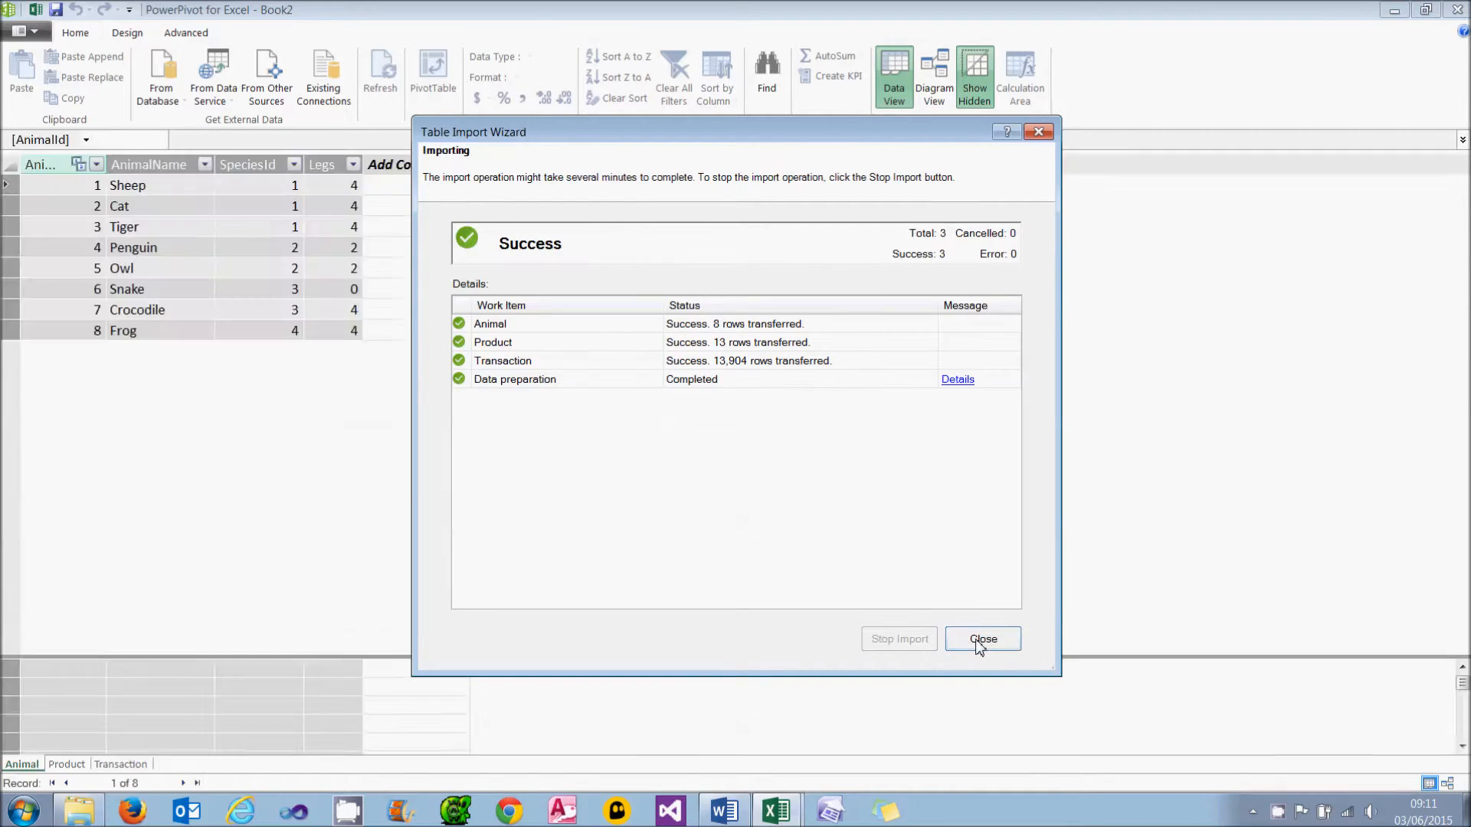
Insert a PivotTable on Sheet2 summing Quantity by AnimalName, then return to PowerPivot
{"action": "left_click", "coordinate": [982, 639]}
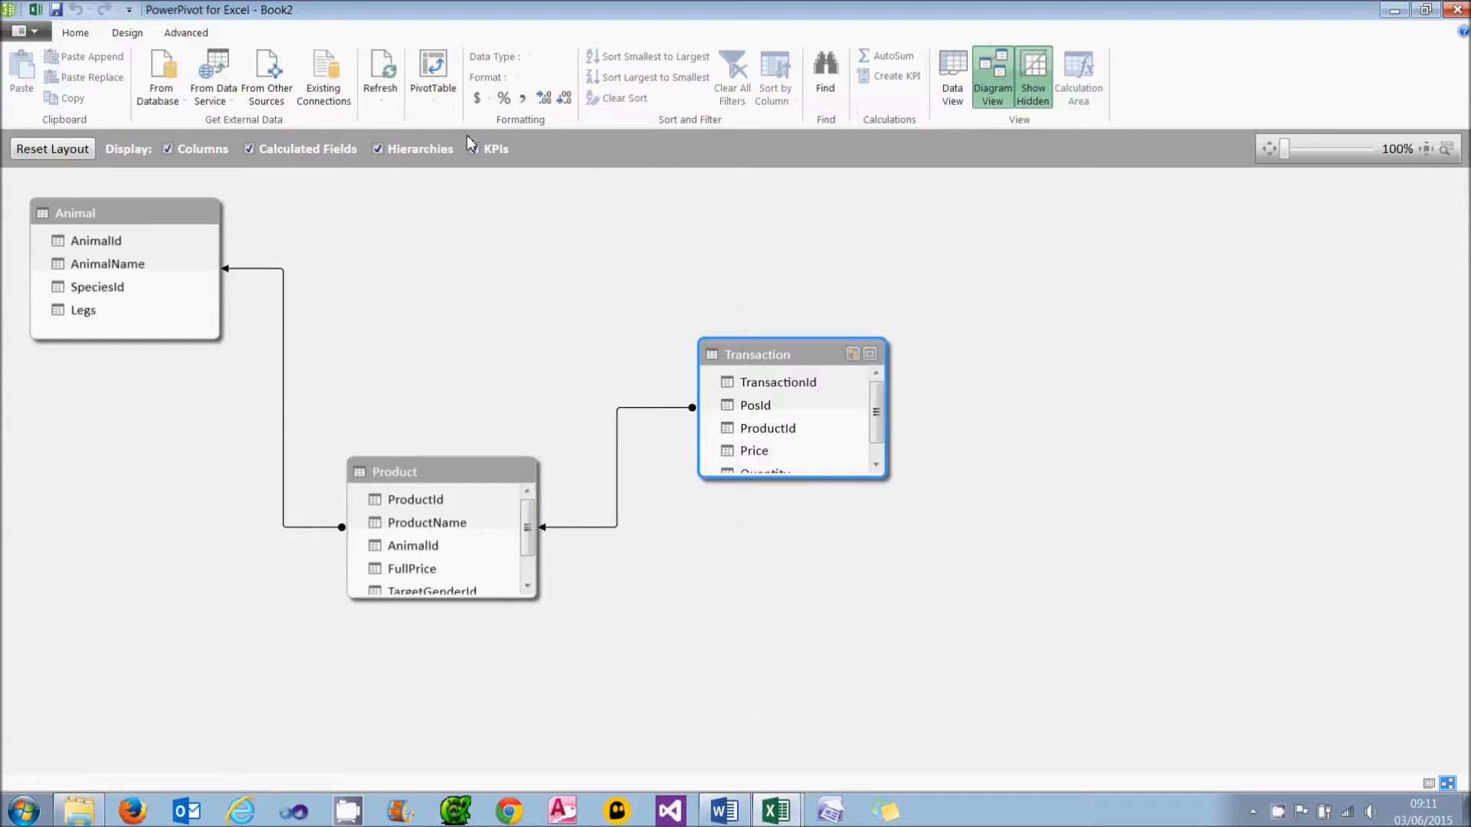
{"action": "left_click", "coordinate": [432, 75]}
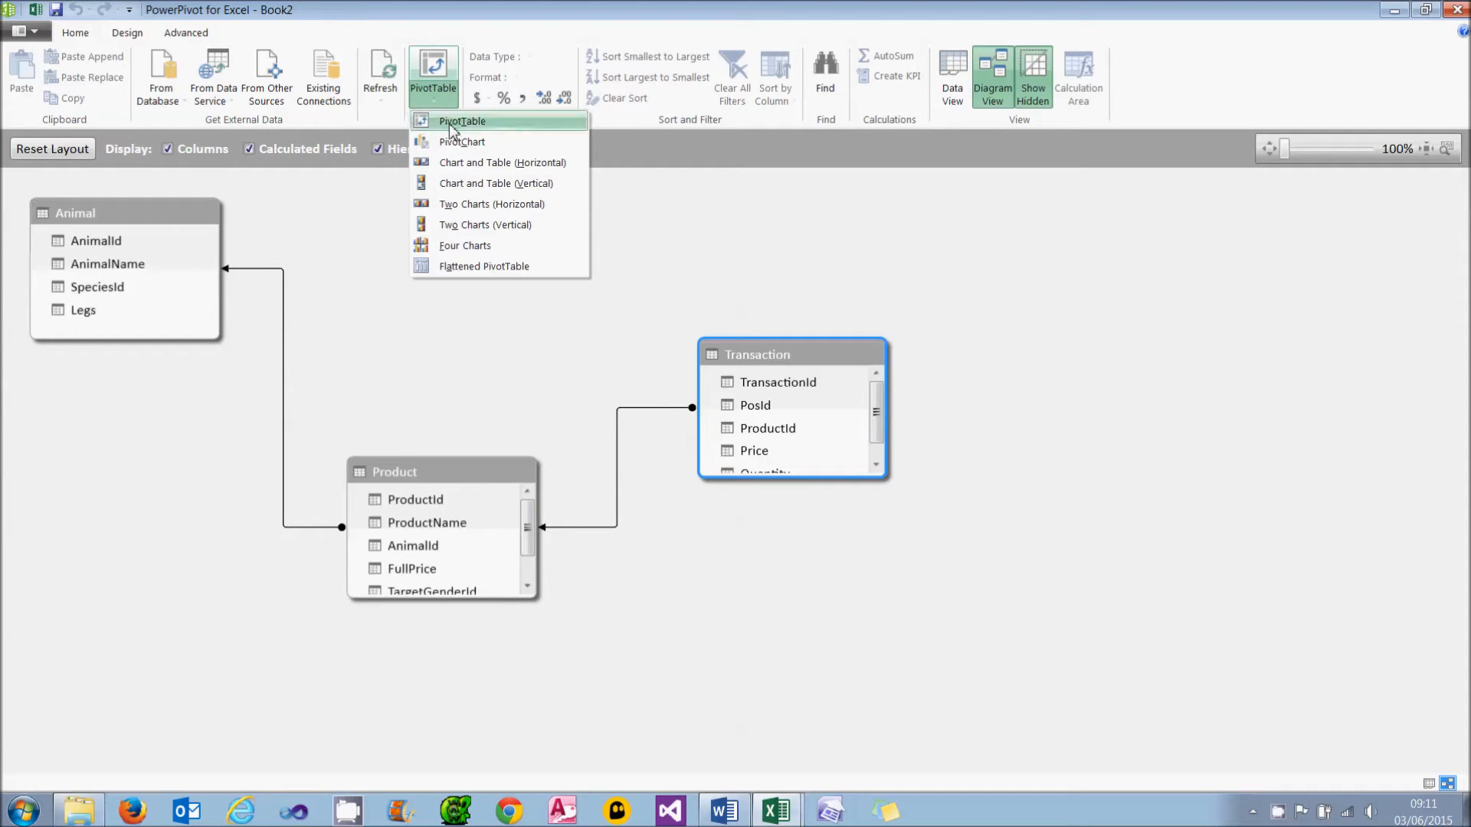
{"action": "left_click", "coordinate": [460, 121]}
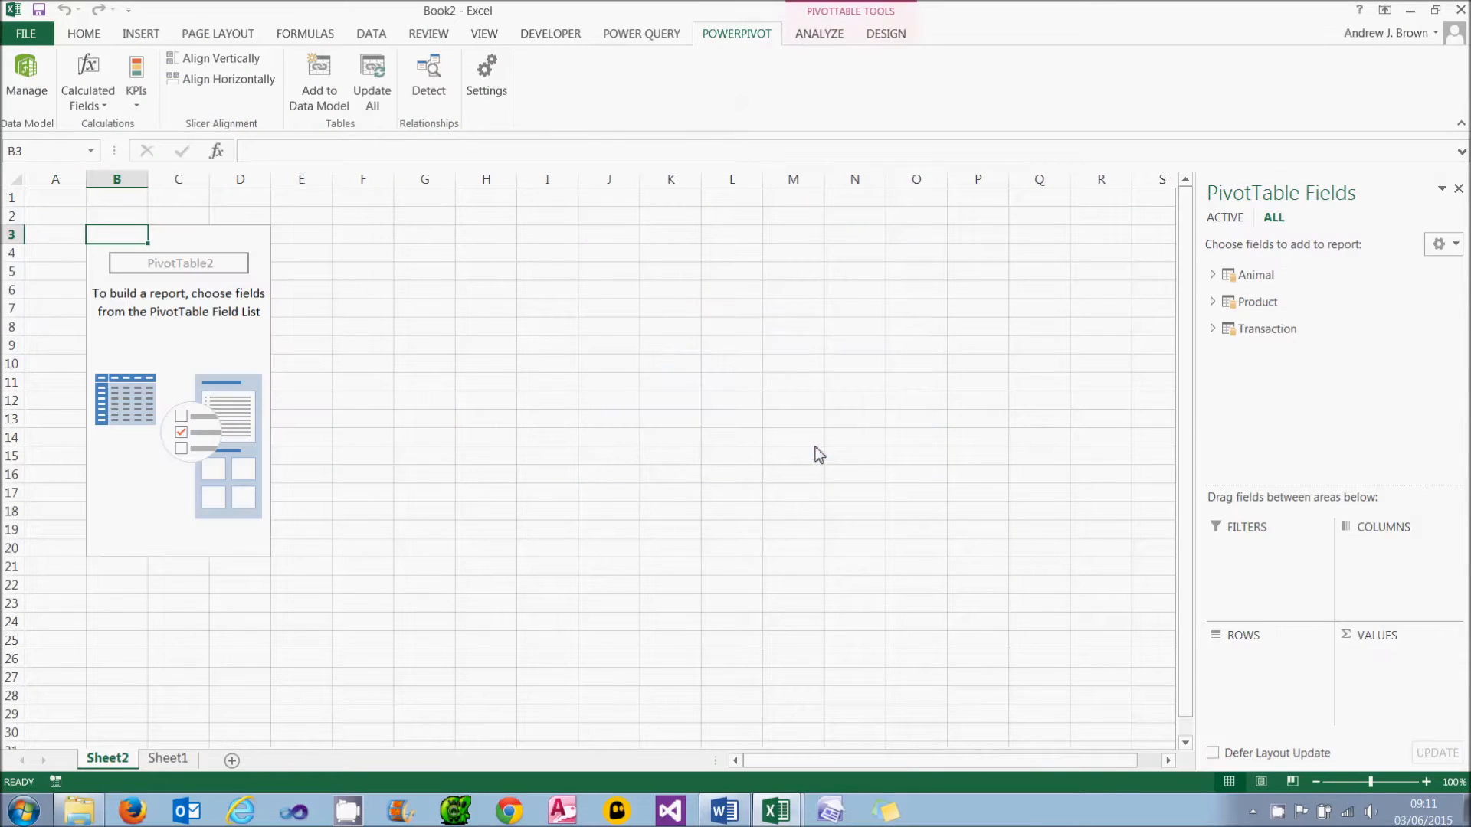
{"action": "left_click", "coordinate": [1213, 275]}
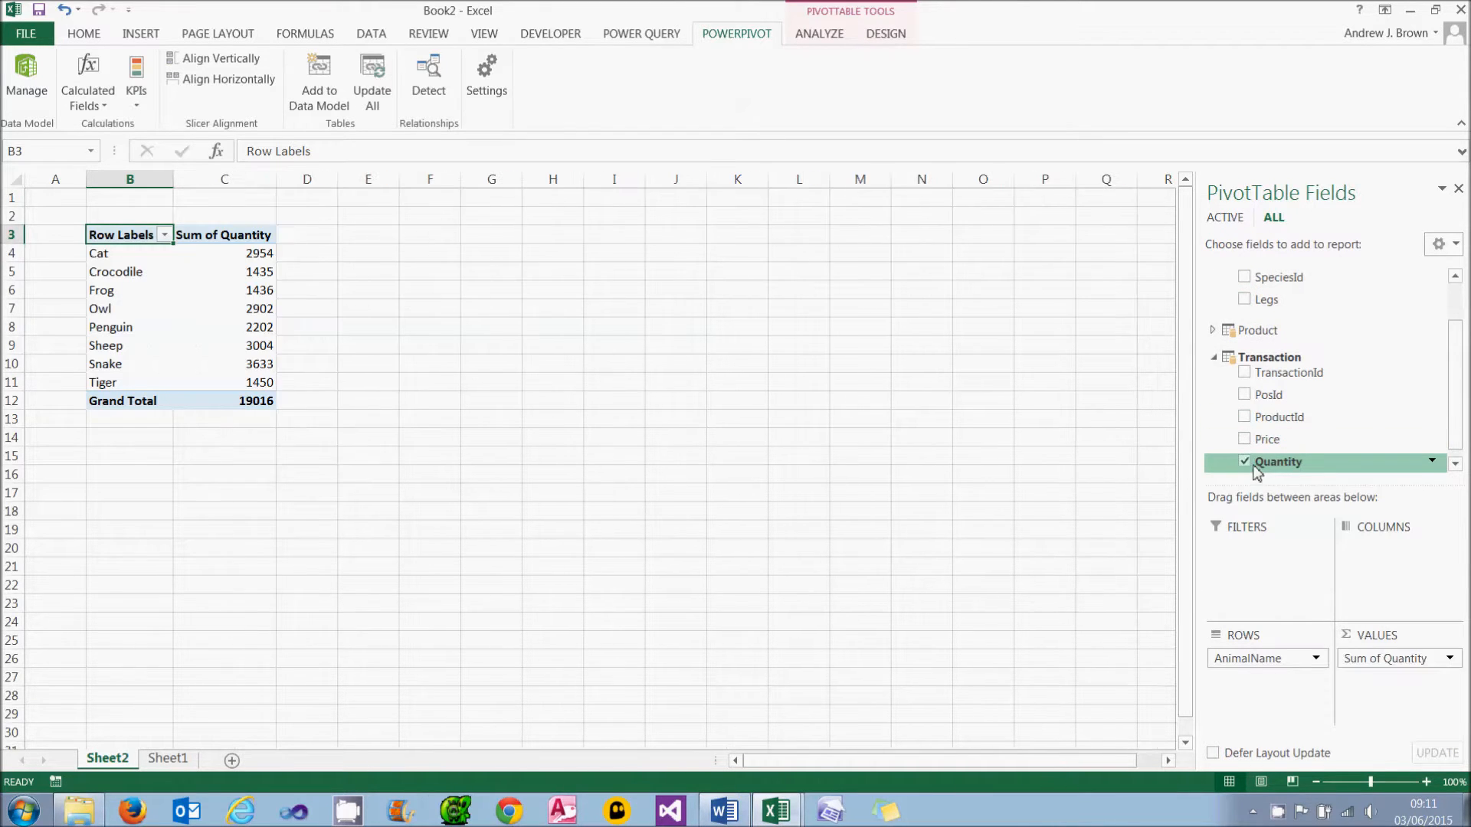
{"action": "left_click", "coordinate": [224, 327]}
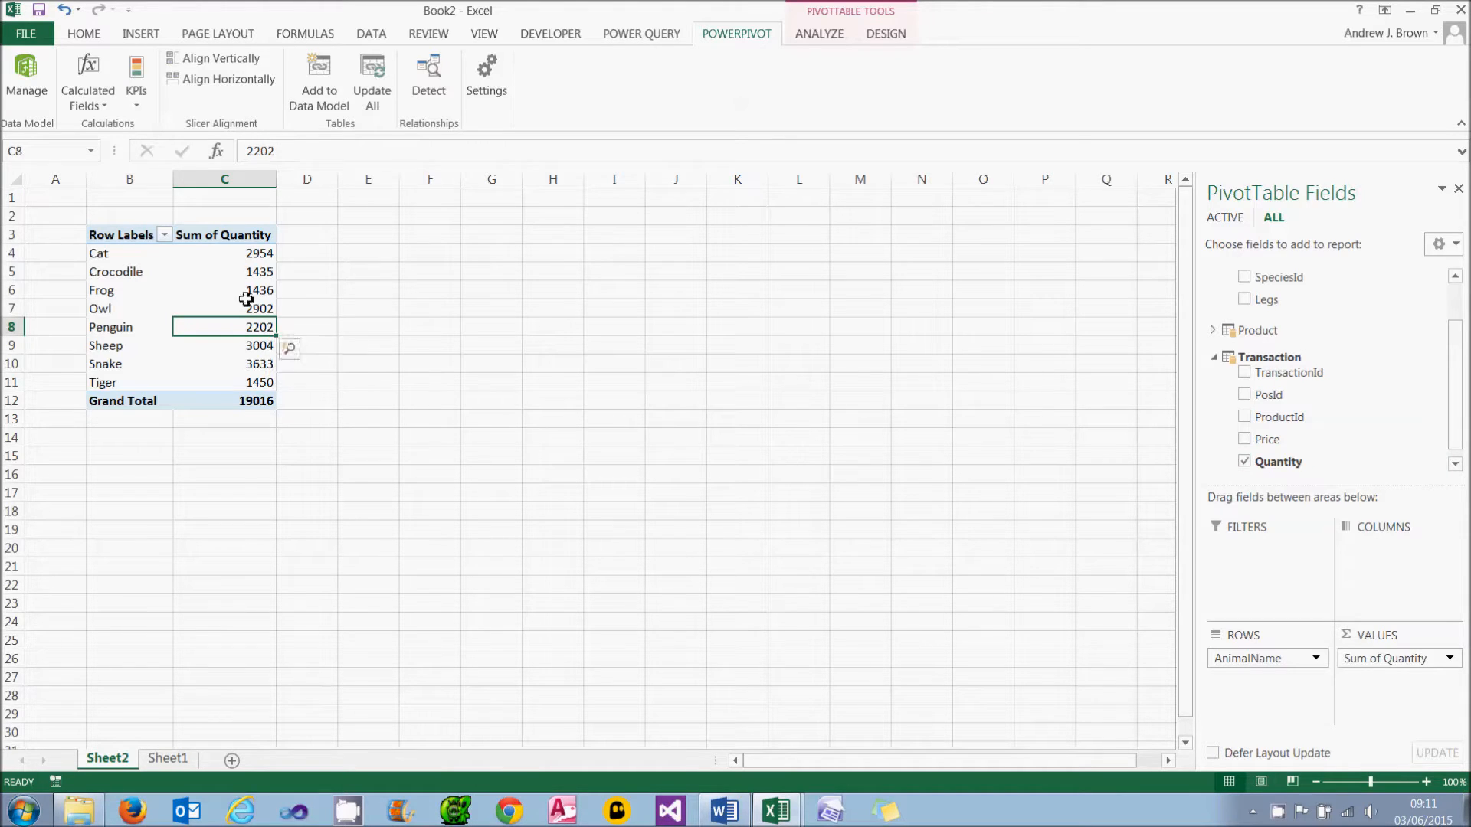
{"action": "left_click", "coordinate": [27, 80]}
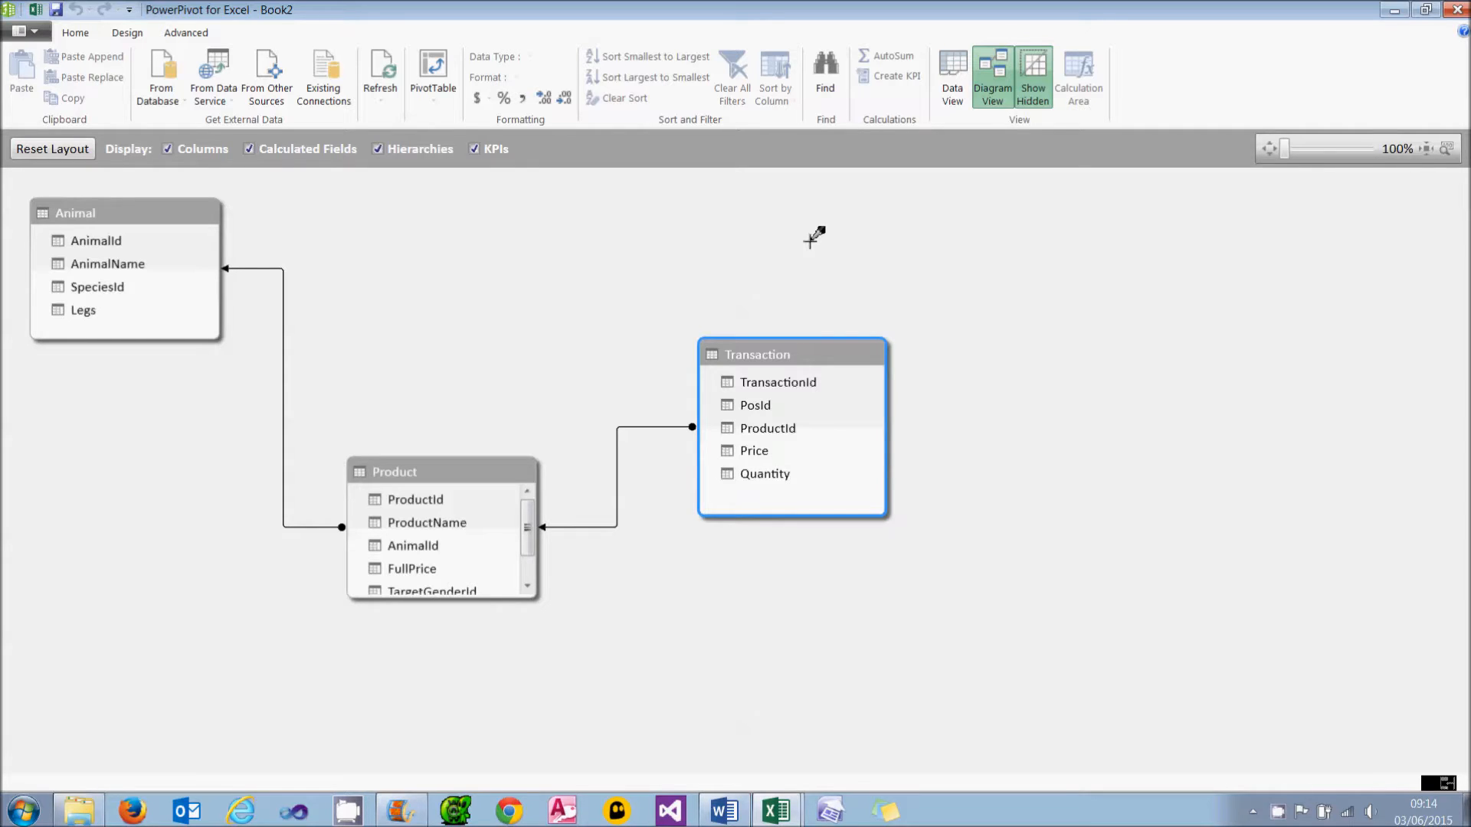
Add a calculated column =[Price]*[Quantity] to the Transaction table in Data View
{"action": "left_click", "coordinate": [764, 473]}
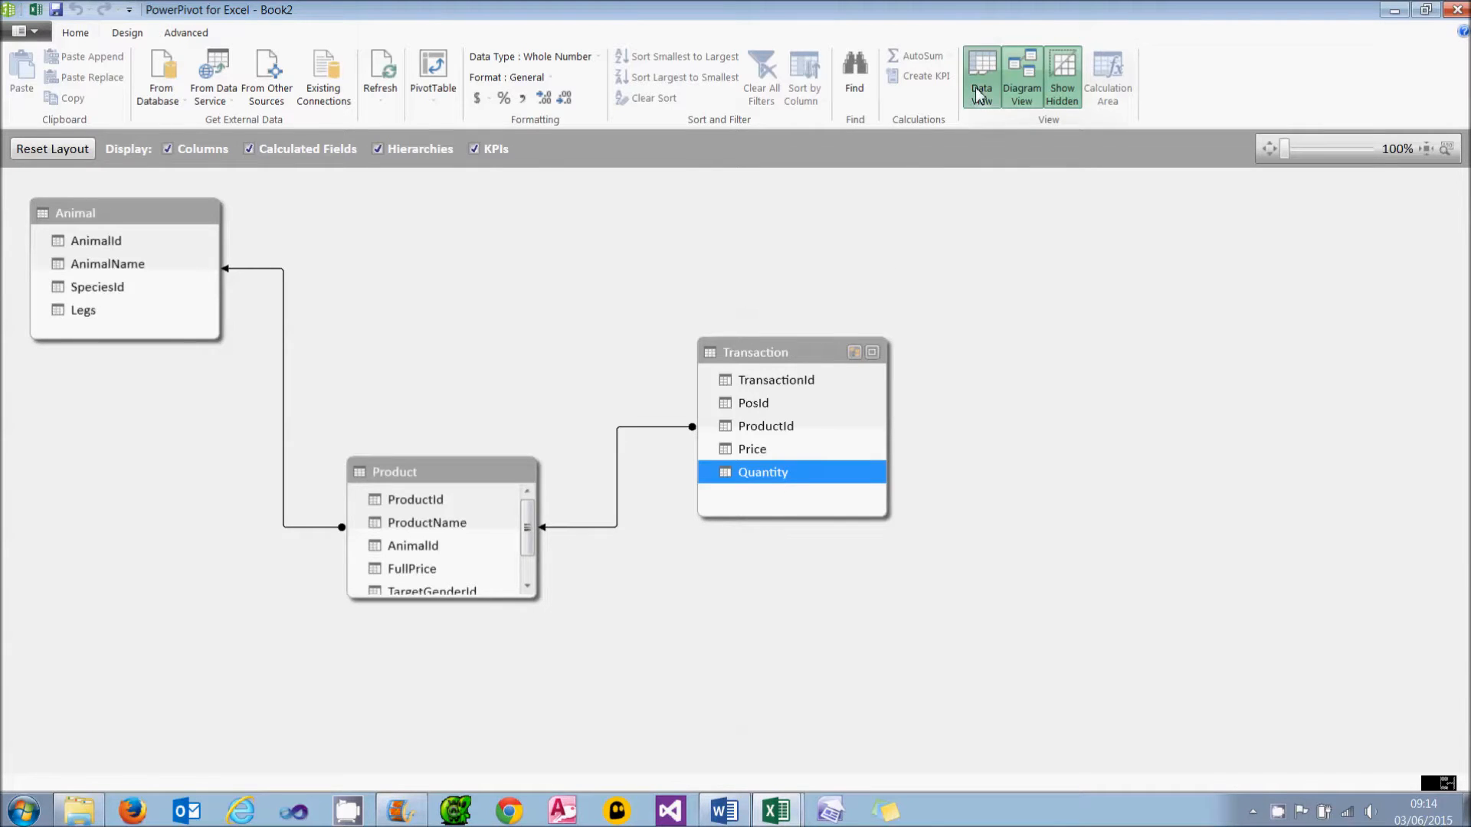
{"action": "left_click", "coordinate": [981, 75]}
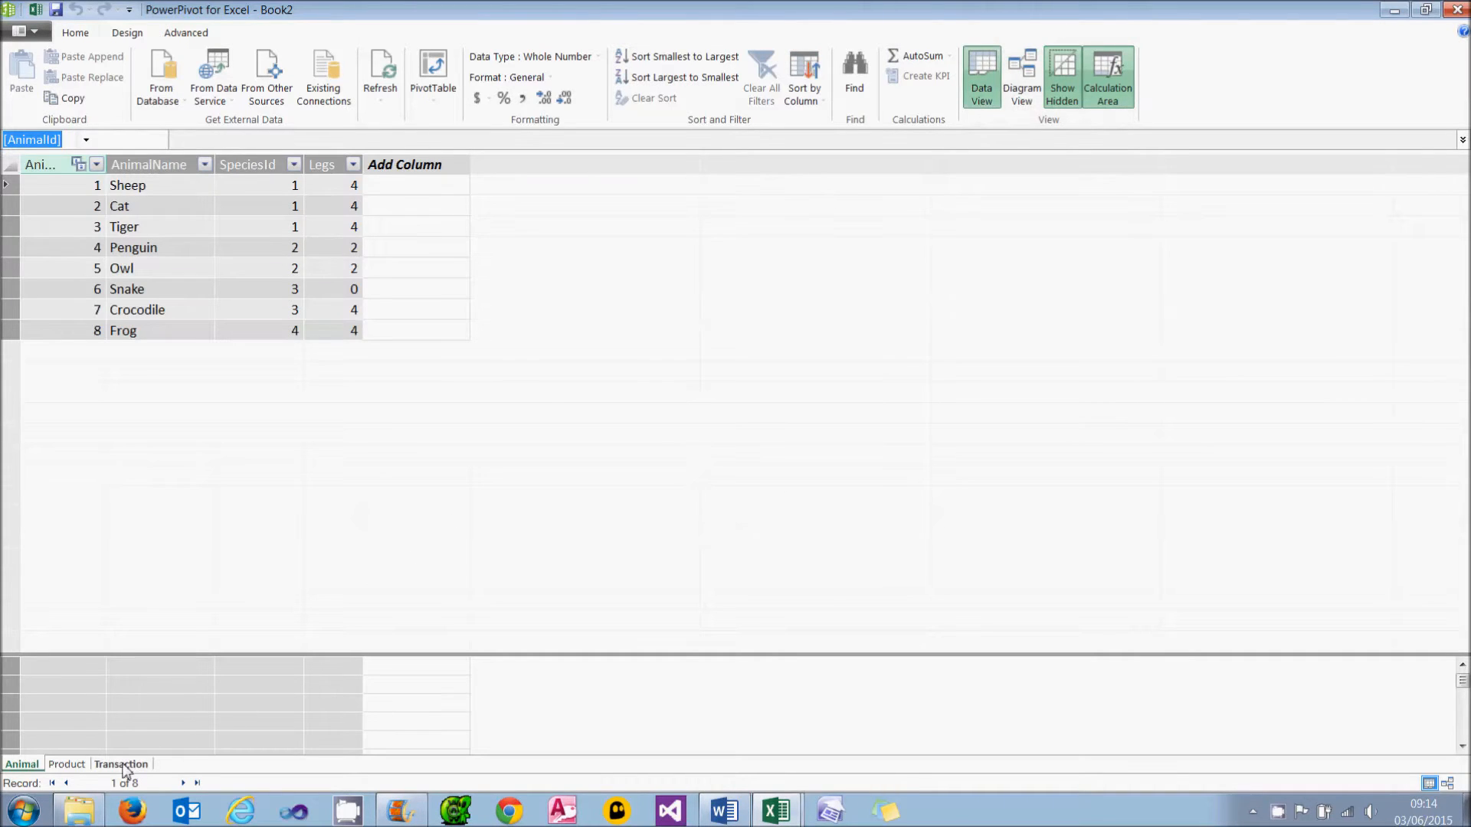
{"action": "left_click", "coordinate": [120, 765]}
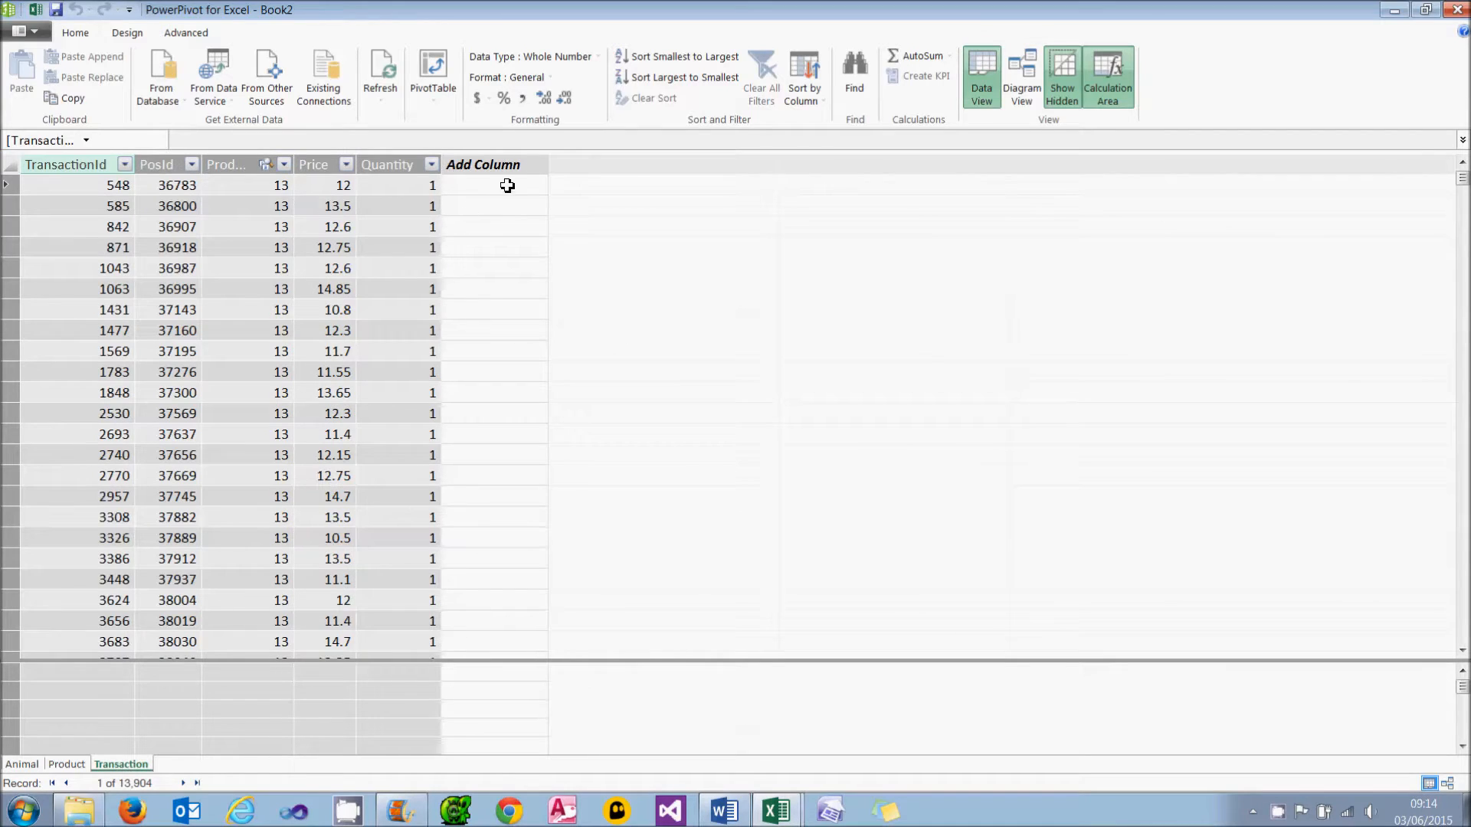
{"action": "left_click", "coordinate": [494, 185]}
{"action": "type", "text": "="}
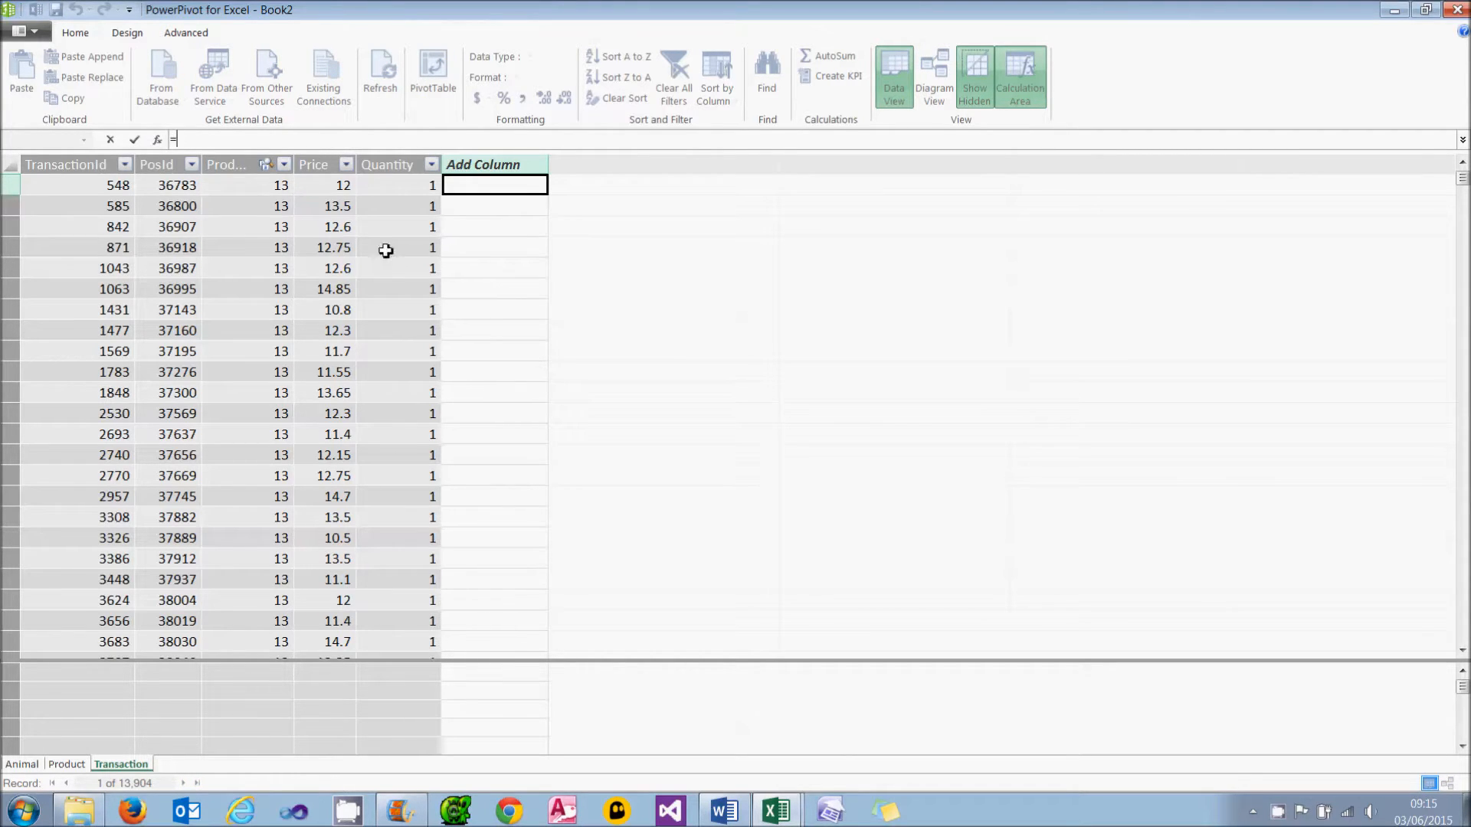
{"action": "left_click", "coordinate": [314, 164]}
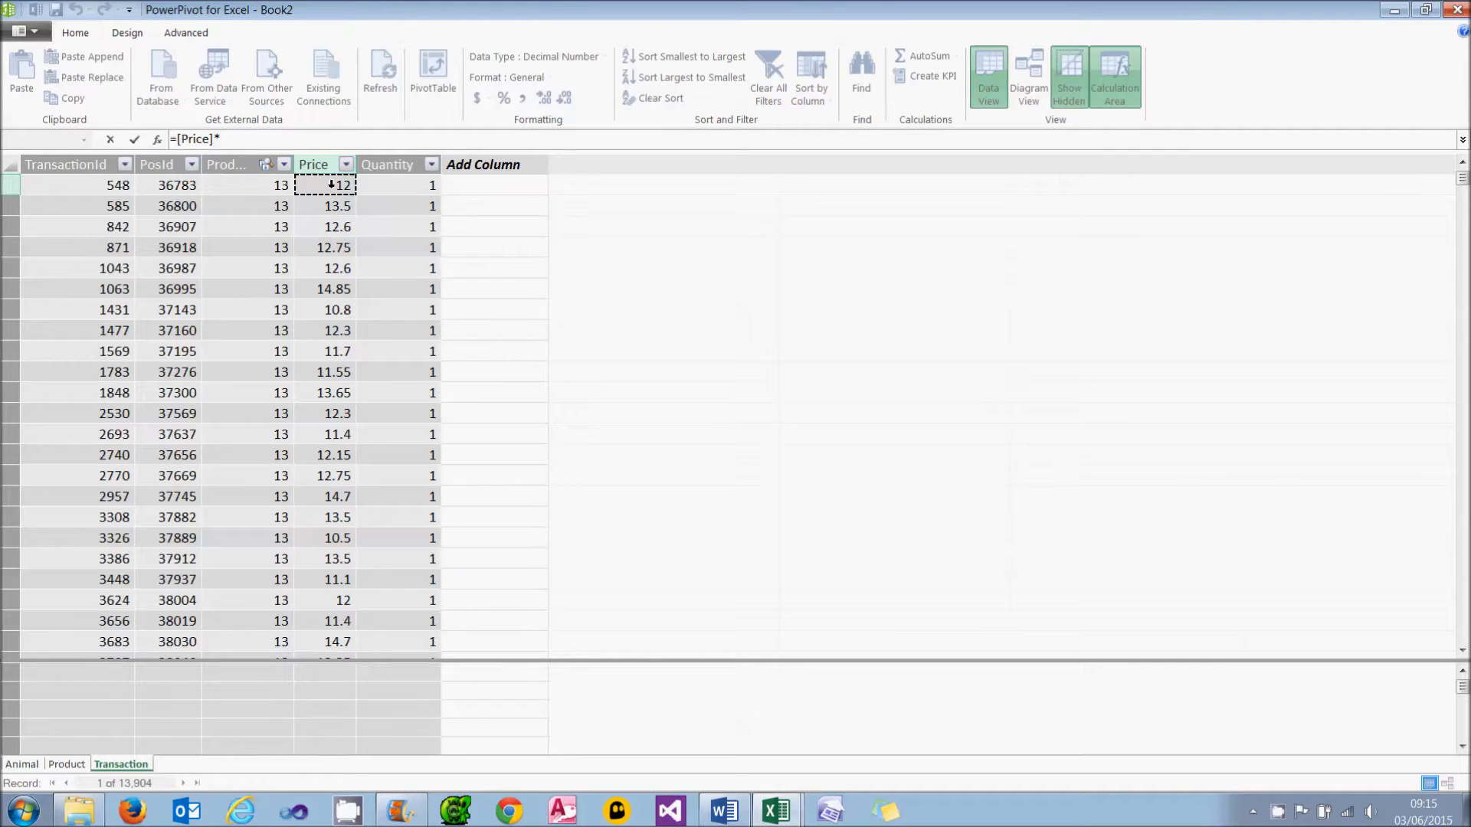
{"action": "mouse_move", "coordinate": [351, 226]}
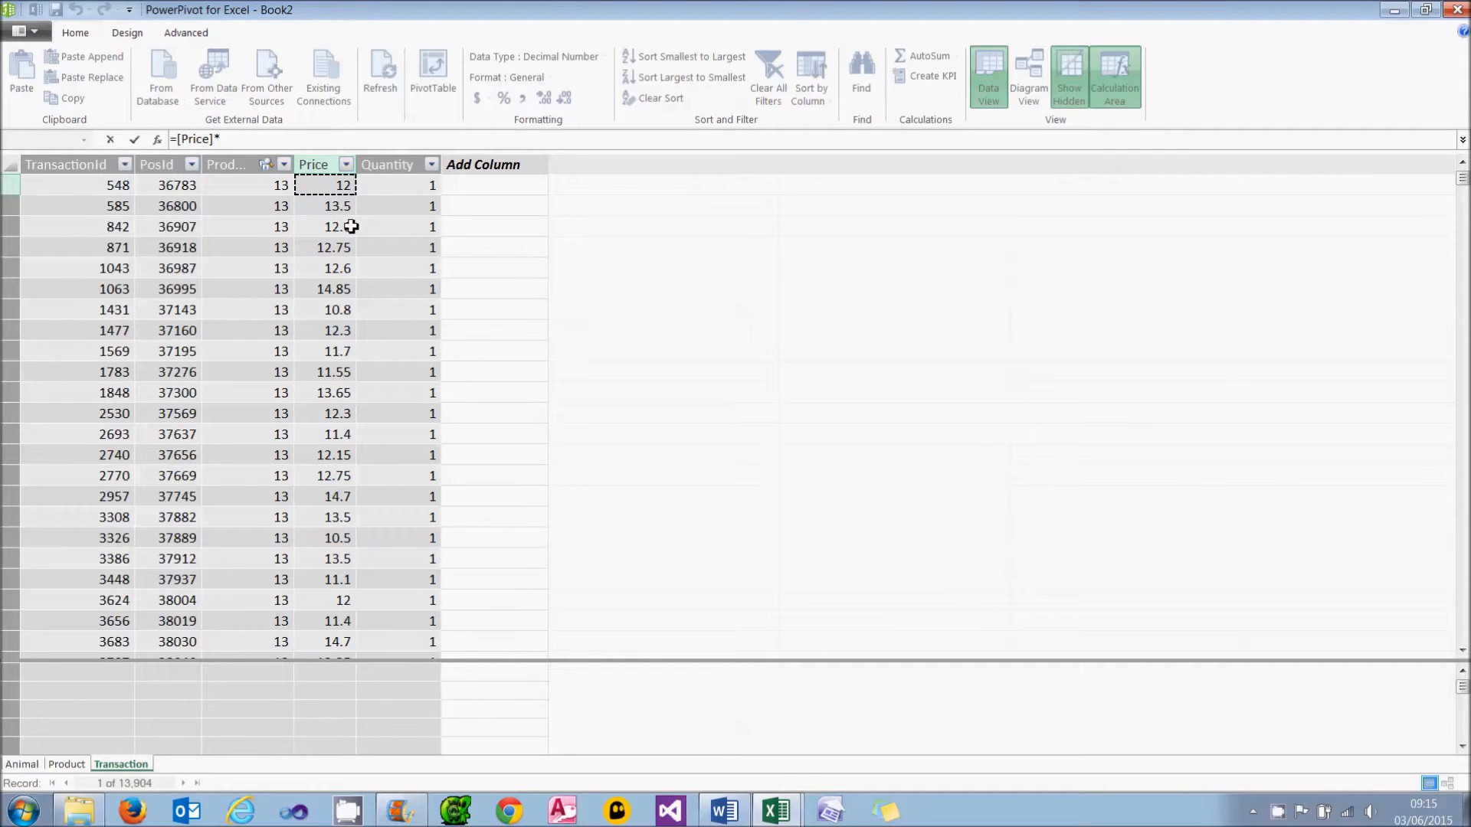
{"action": "type", "text": "[Quantity"}
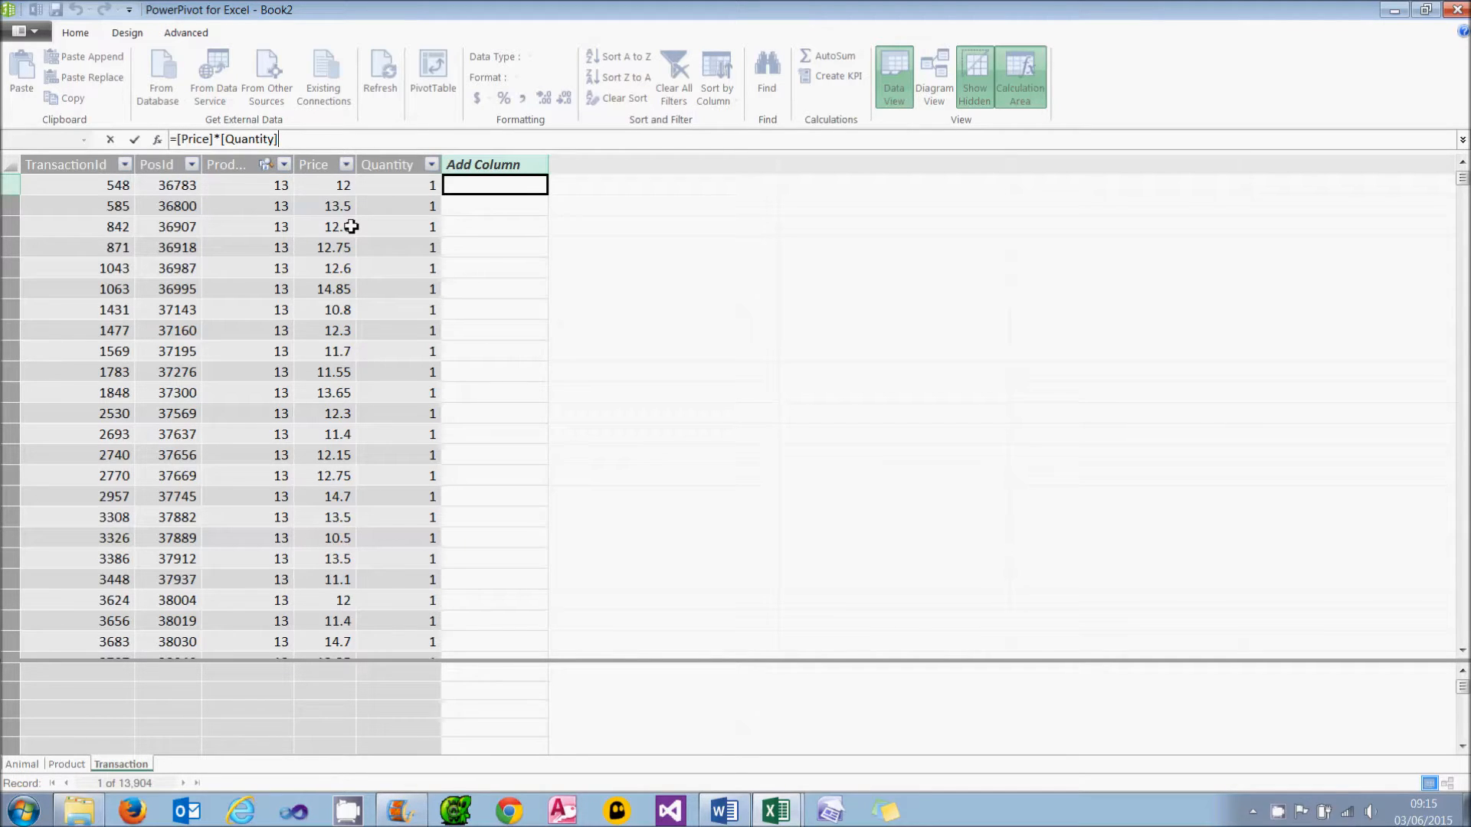
{"action": "left_click", "coordinate": [134, 139]}
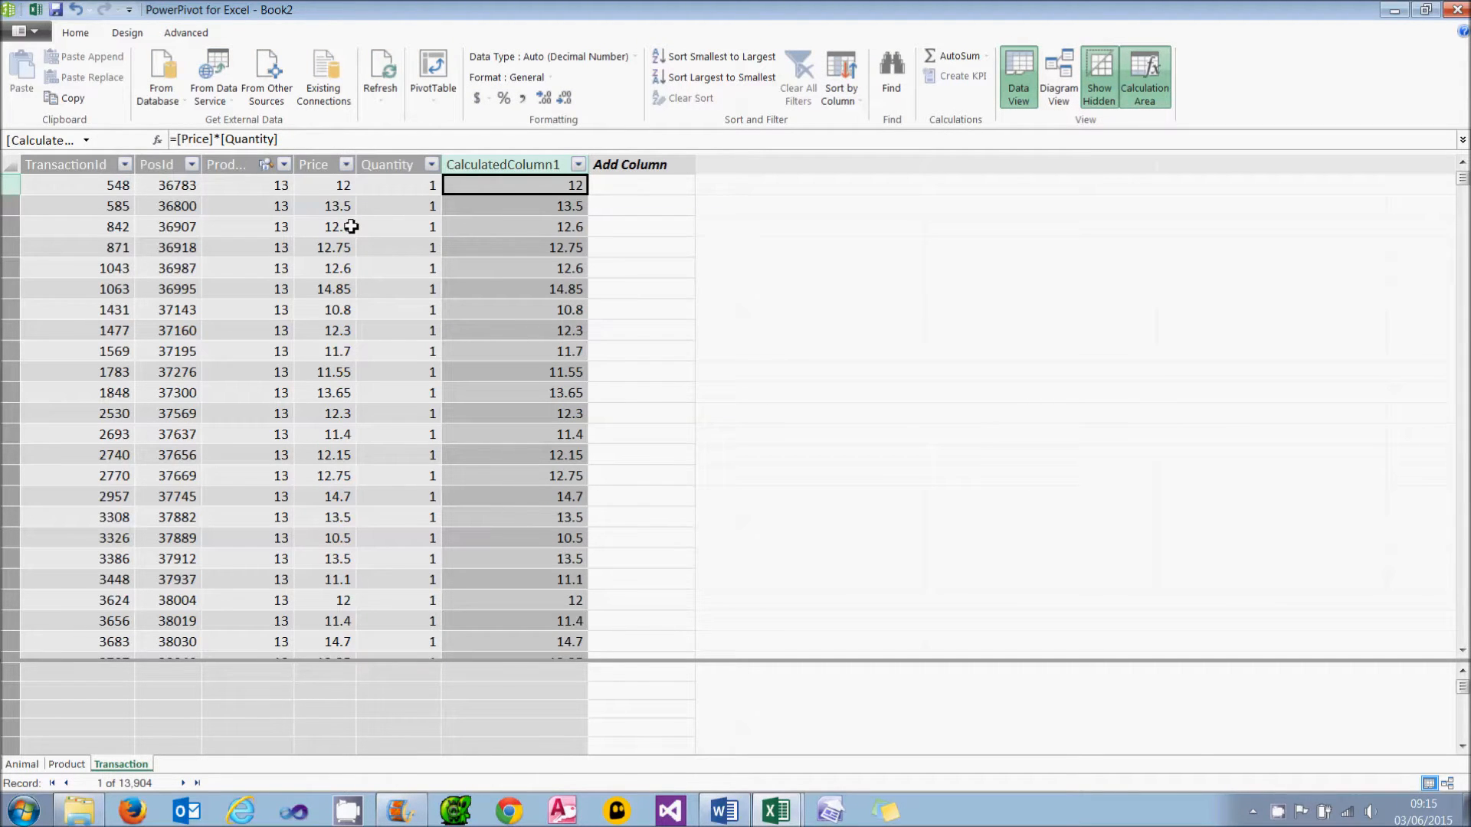
{"action": "mouse_move", "coordinate": [593, 180]}
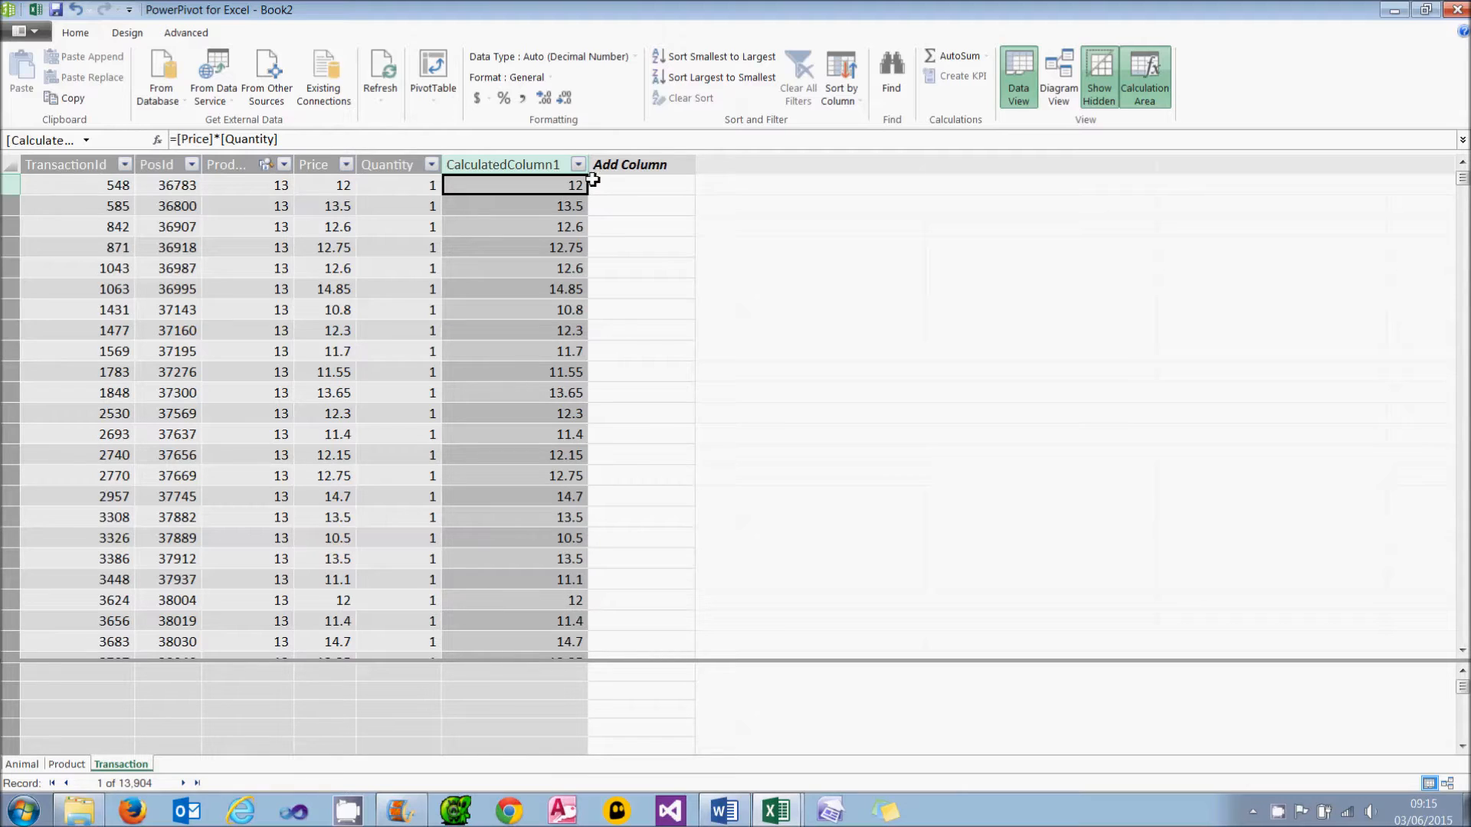
Rename the calculated column to Amount and replace Quantity with Amount in the pivot values
{"action": "right_click", "coordinate": [502, 164]}
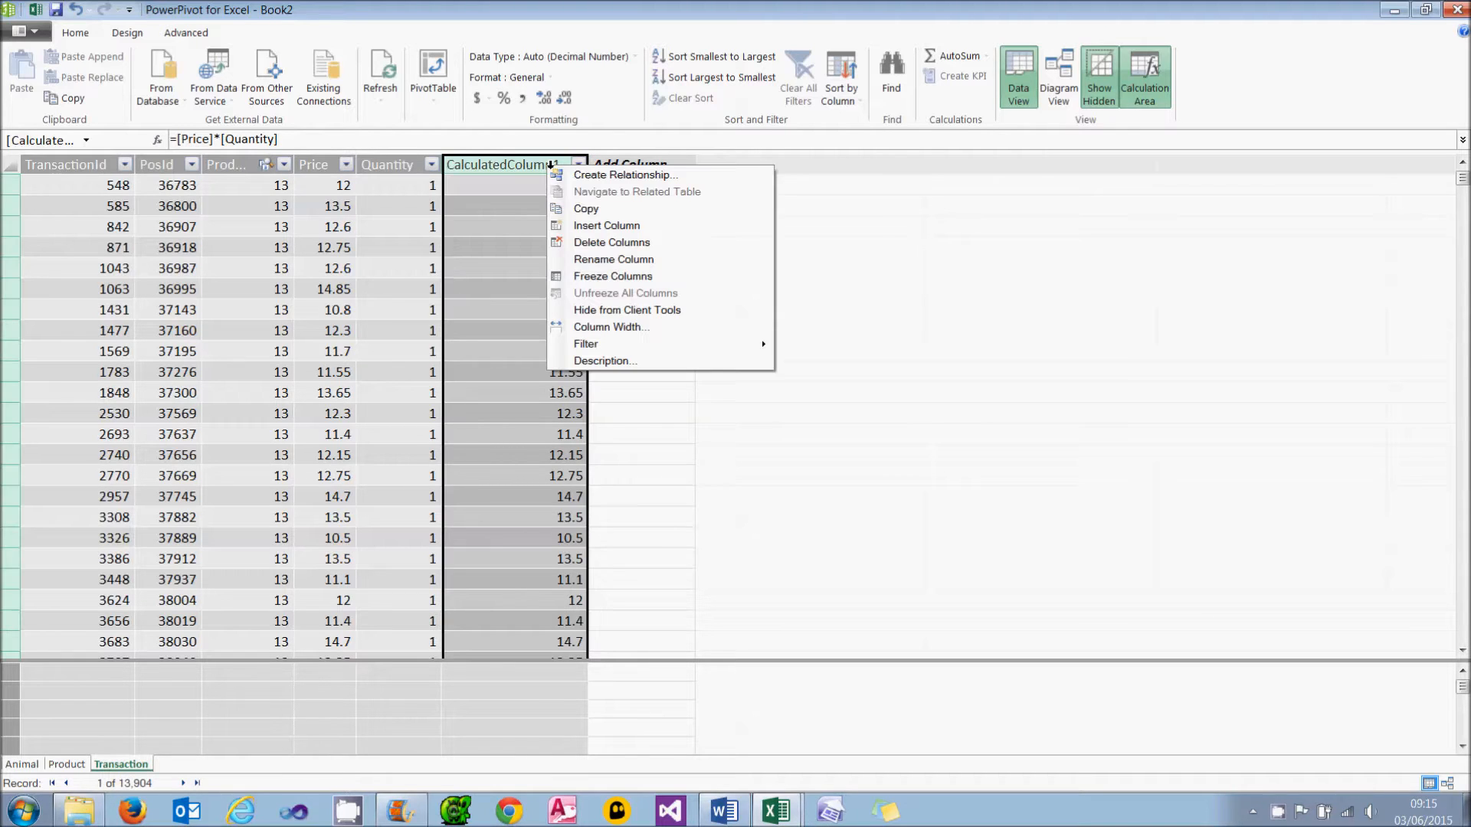
{"action": "left_click", "coordinate": [638, 268]}
{"action": "type", "text": "Amount"}
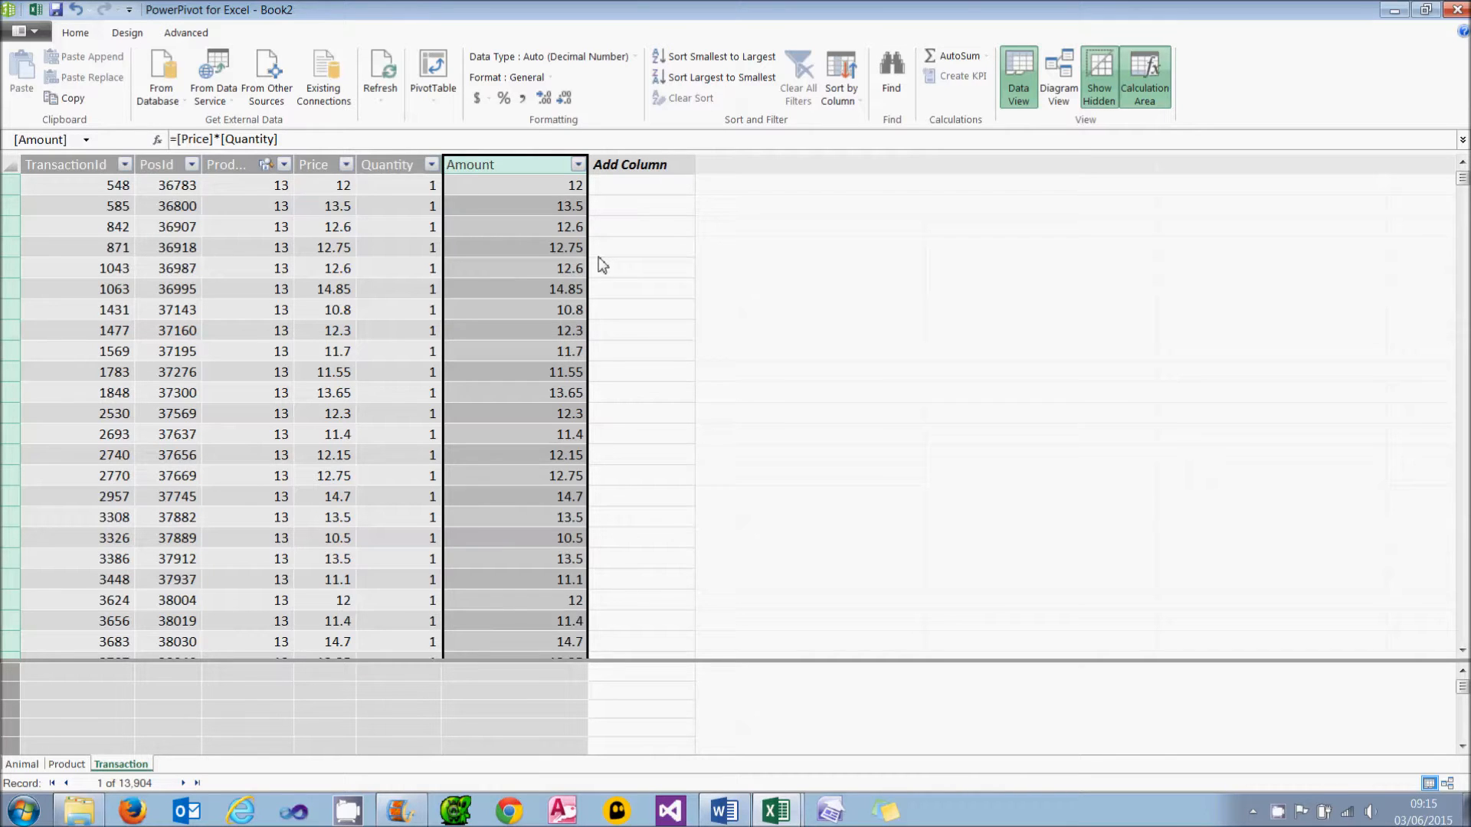
{"action": "mouse_move", "coordinate": [440, 179]}
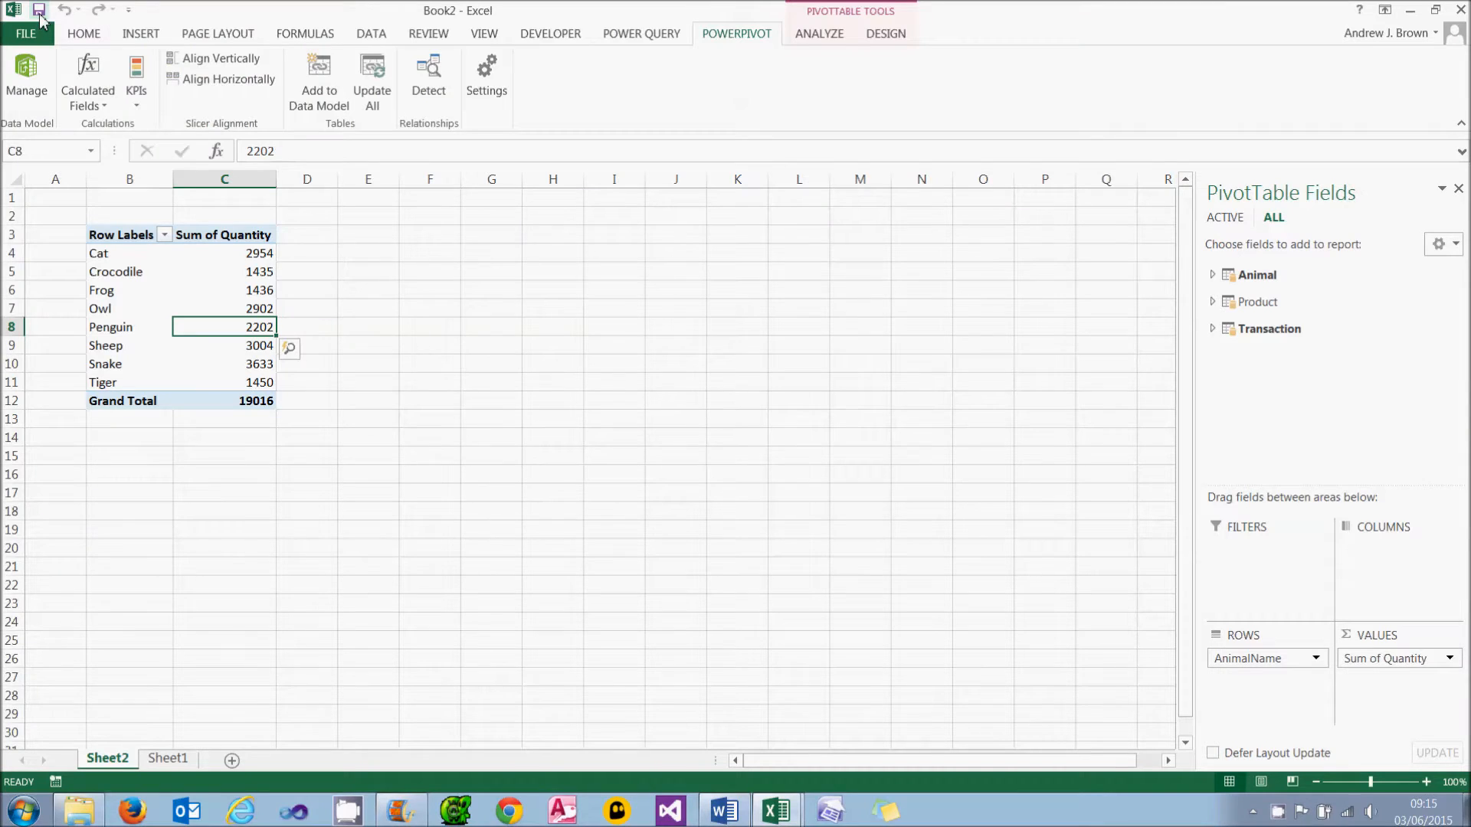
{"action": "left_click", "coordinate": [1212, 329]}
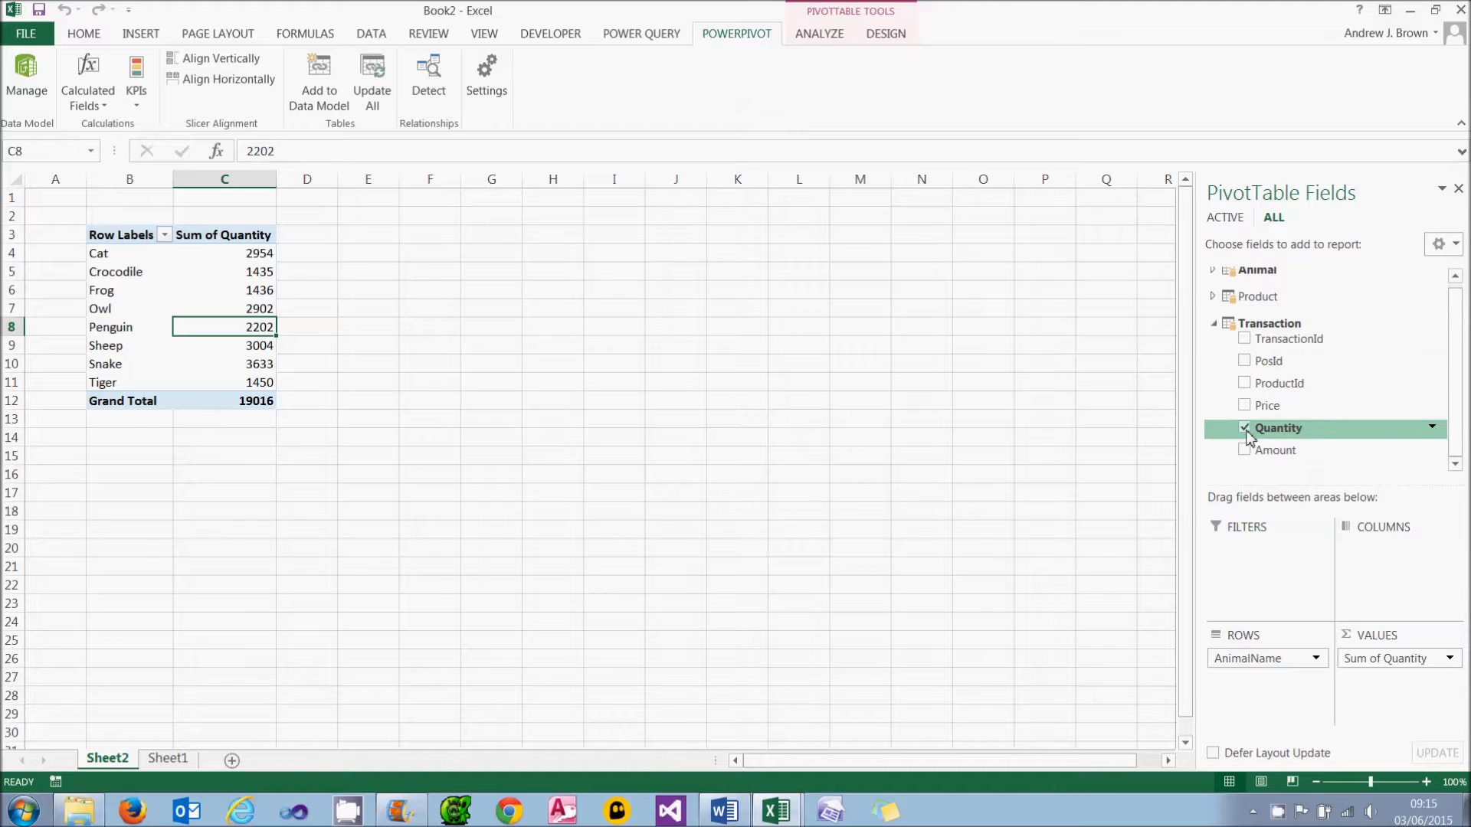
{"action": "left_click", "coordinate": [1246, 450]}
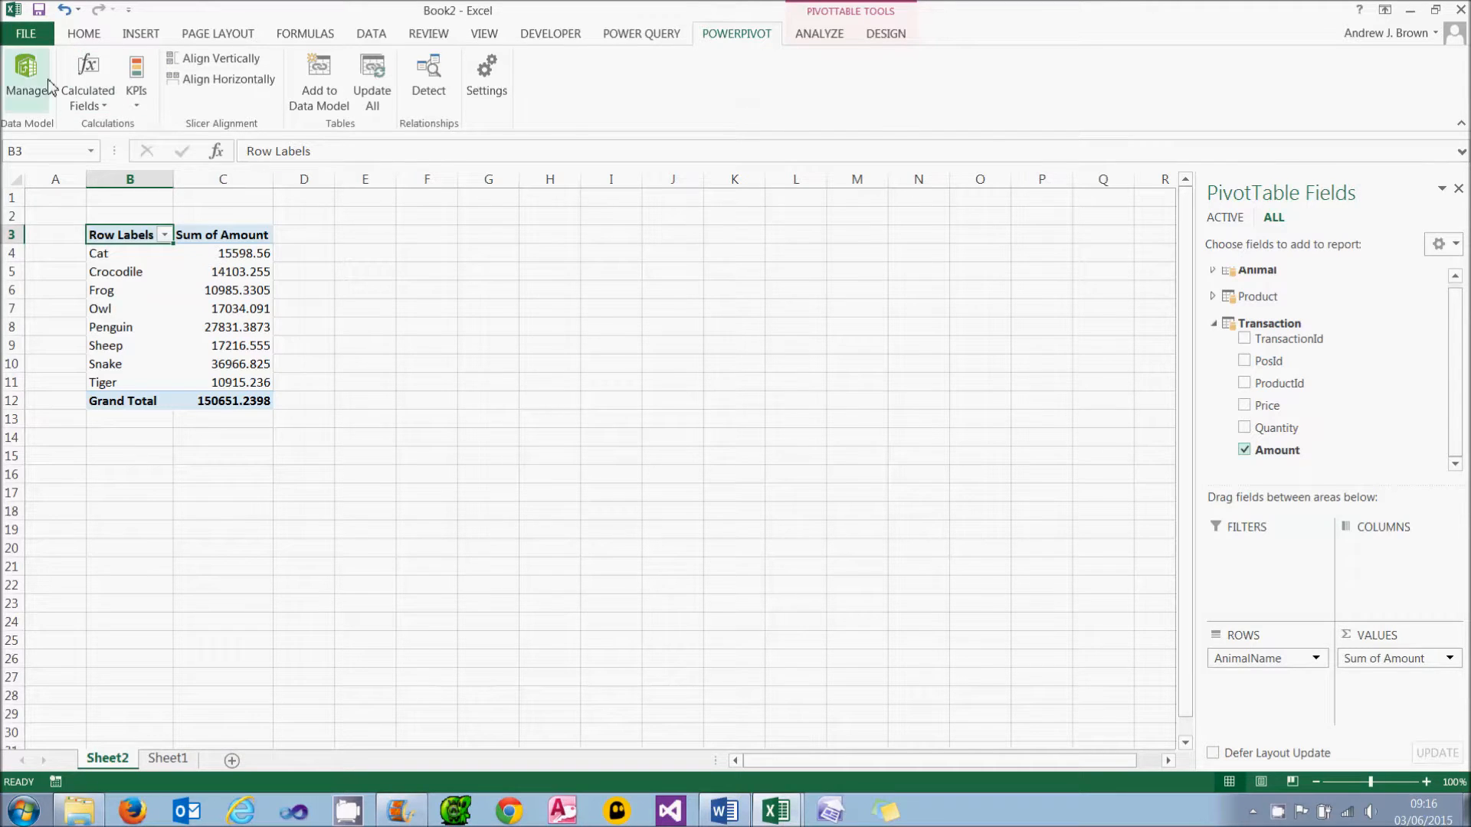
Sort the Transaction table by Amount, largest to smallest, and select the Price column
{"action": "left_click", "coordinate": [26, 80]}
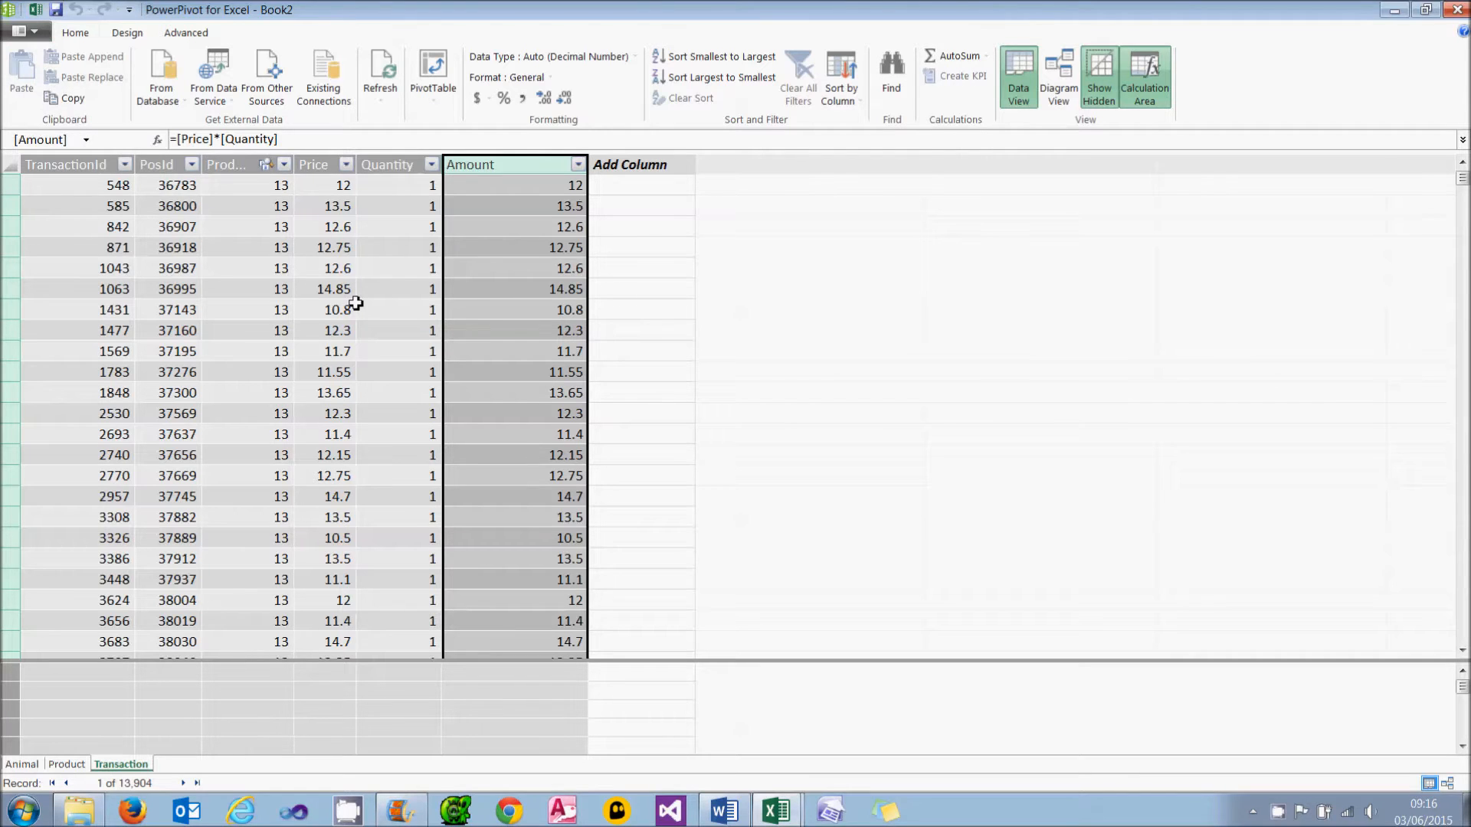
{"action": "left_click", "coordinate": [514, 185]}
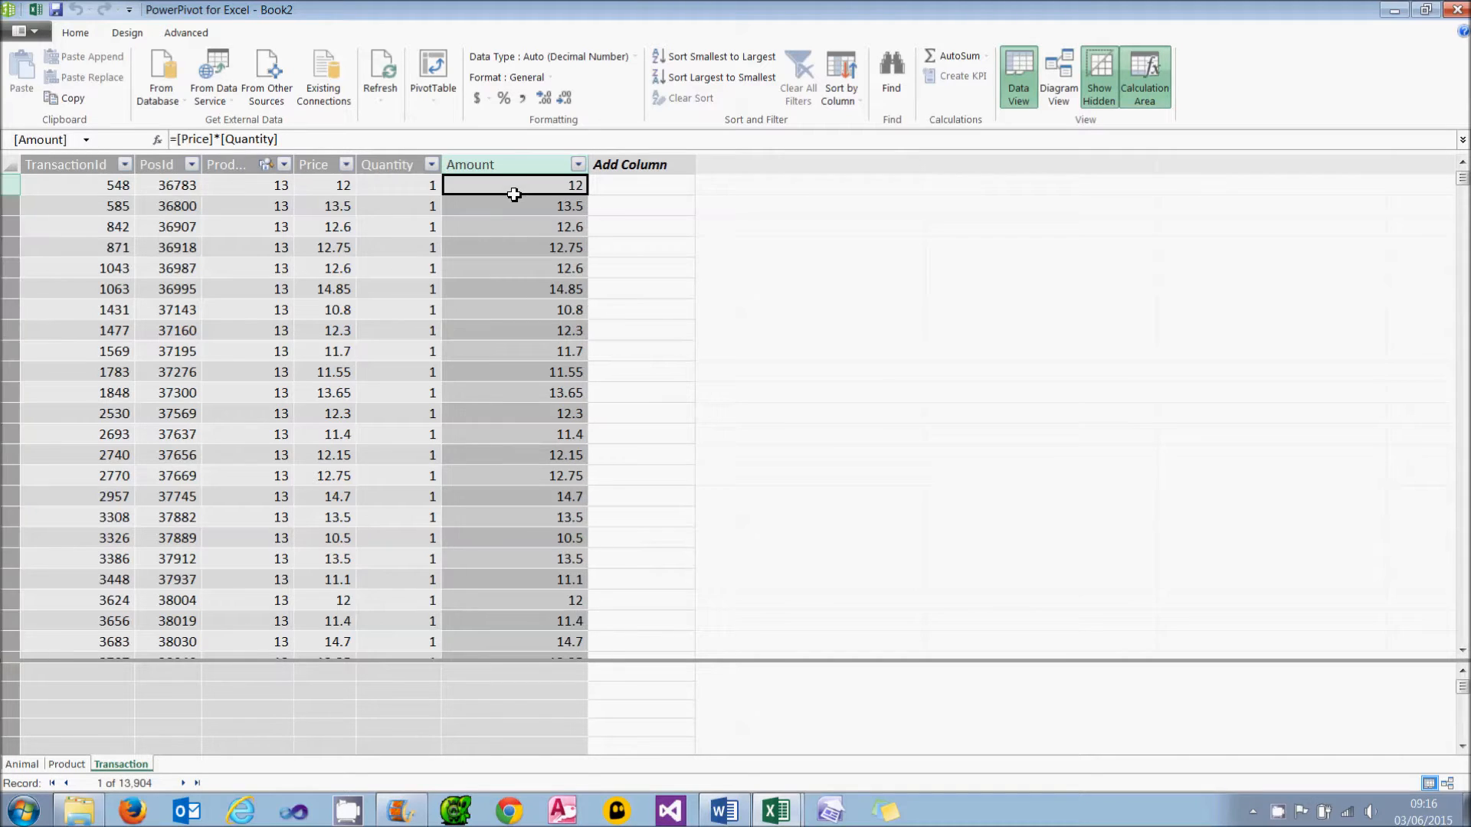
{"action": "left_click", "coordinate": [719, 77]}
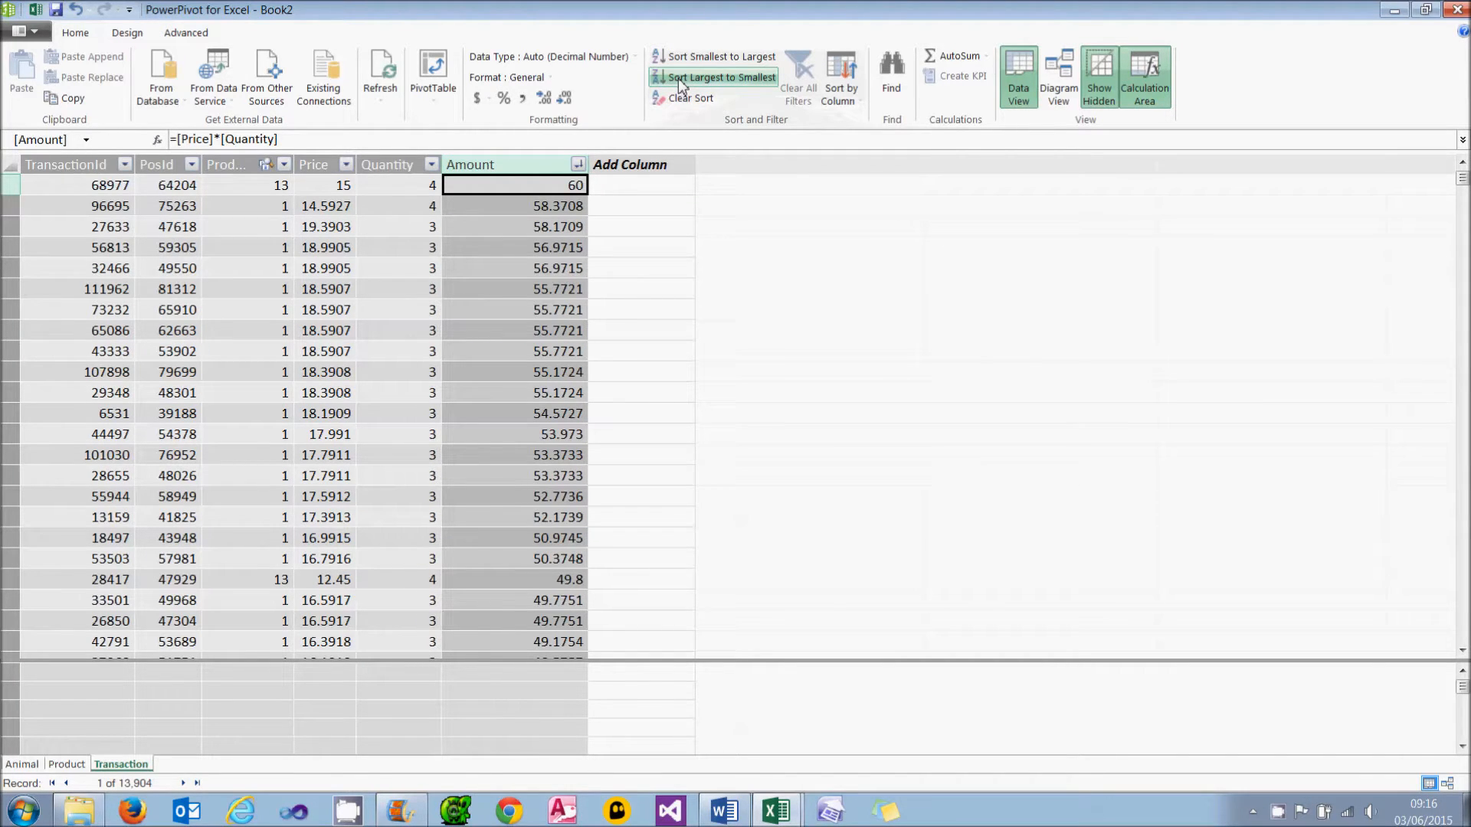
{"action": "left_click", "coordinate": [723, 56]}
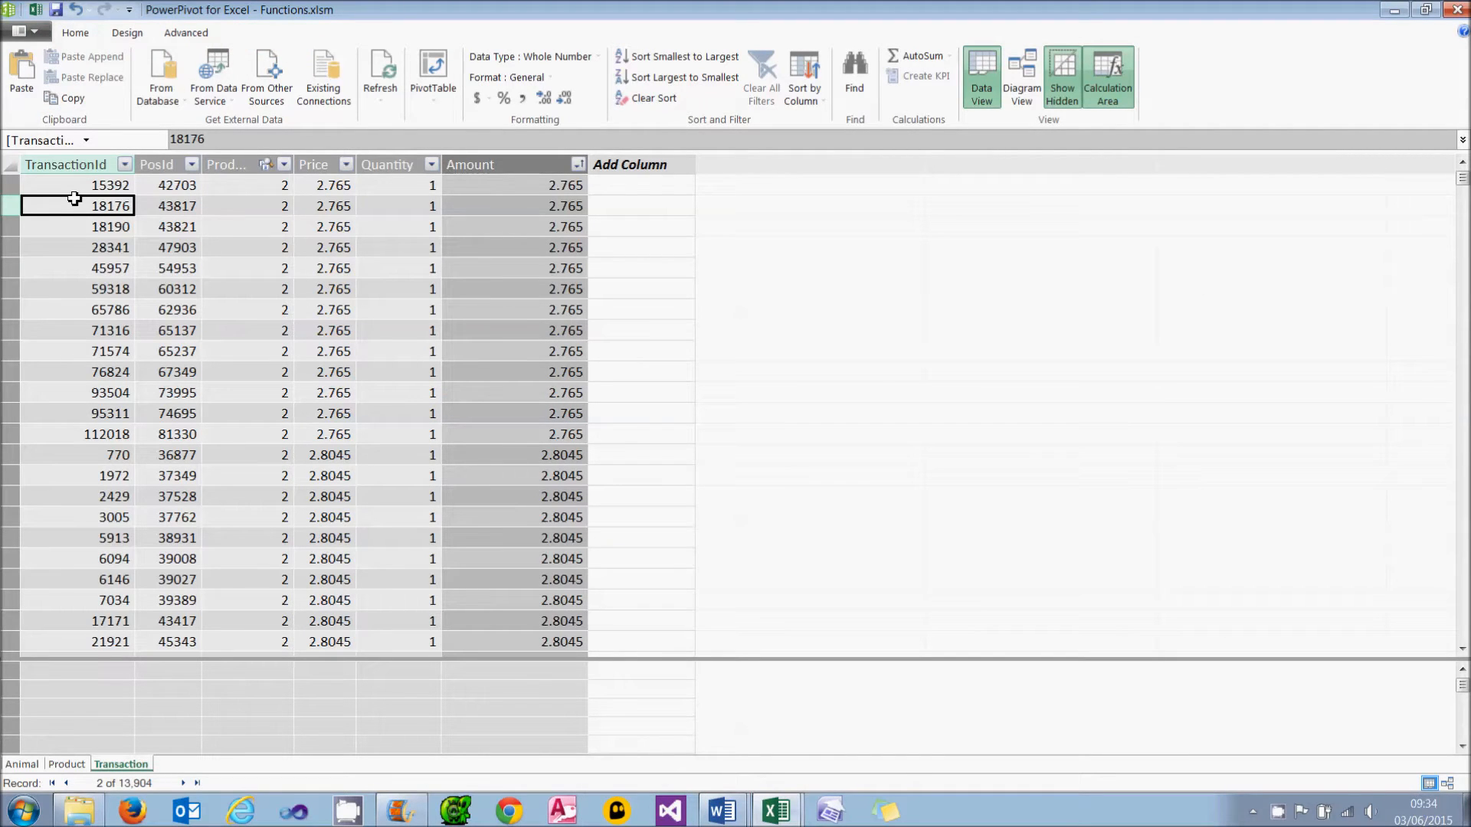
{"action": "left_click", "coordinate": [313, 164]}
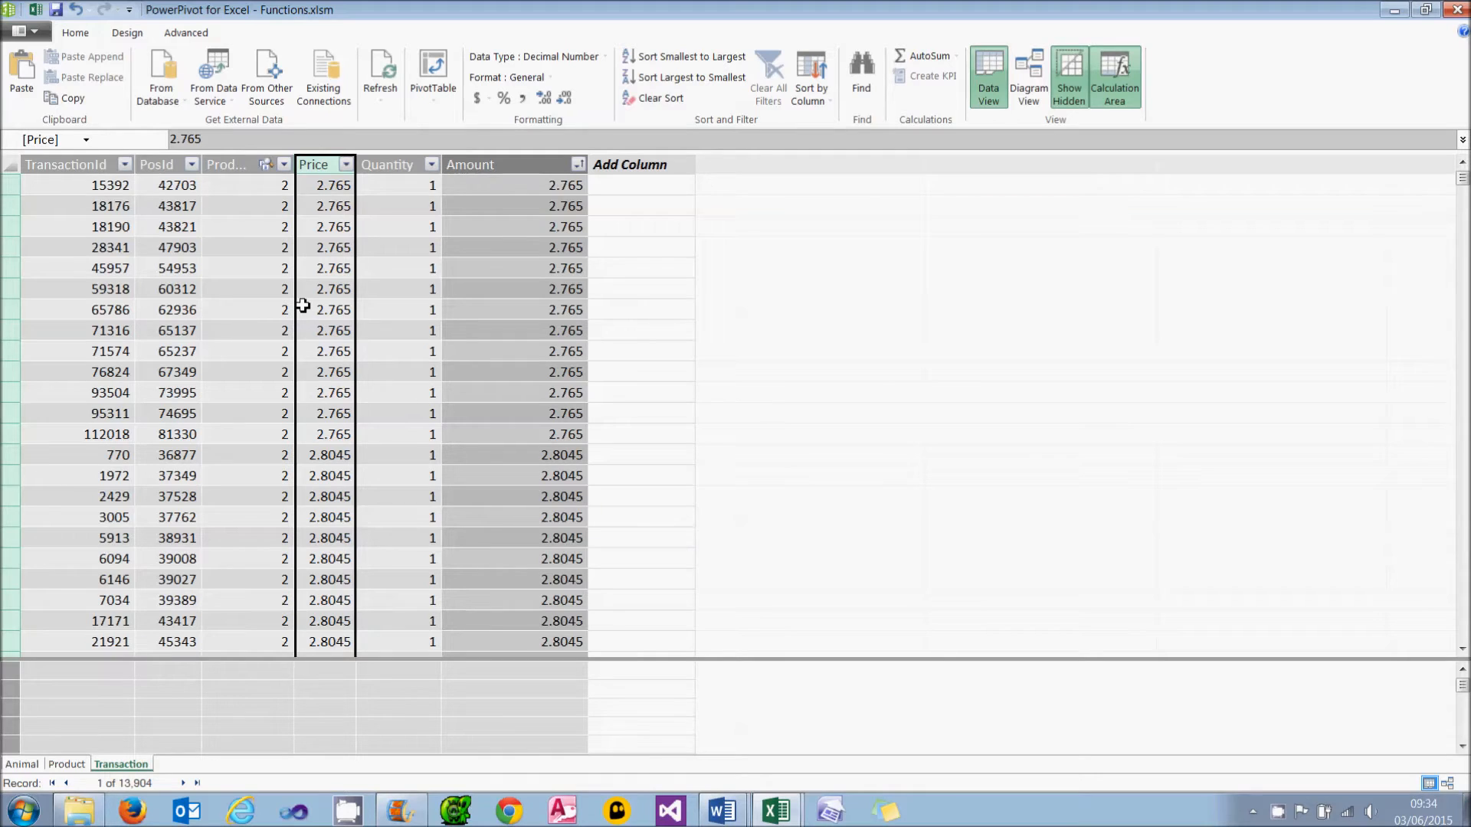
{"action": "mouse_move", "coordinate": [88, 87]}
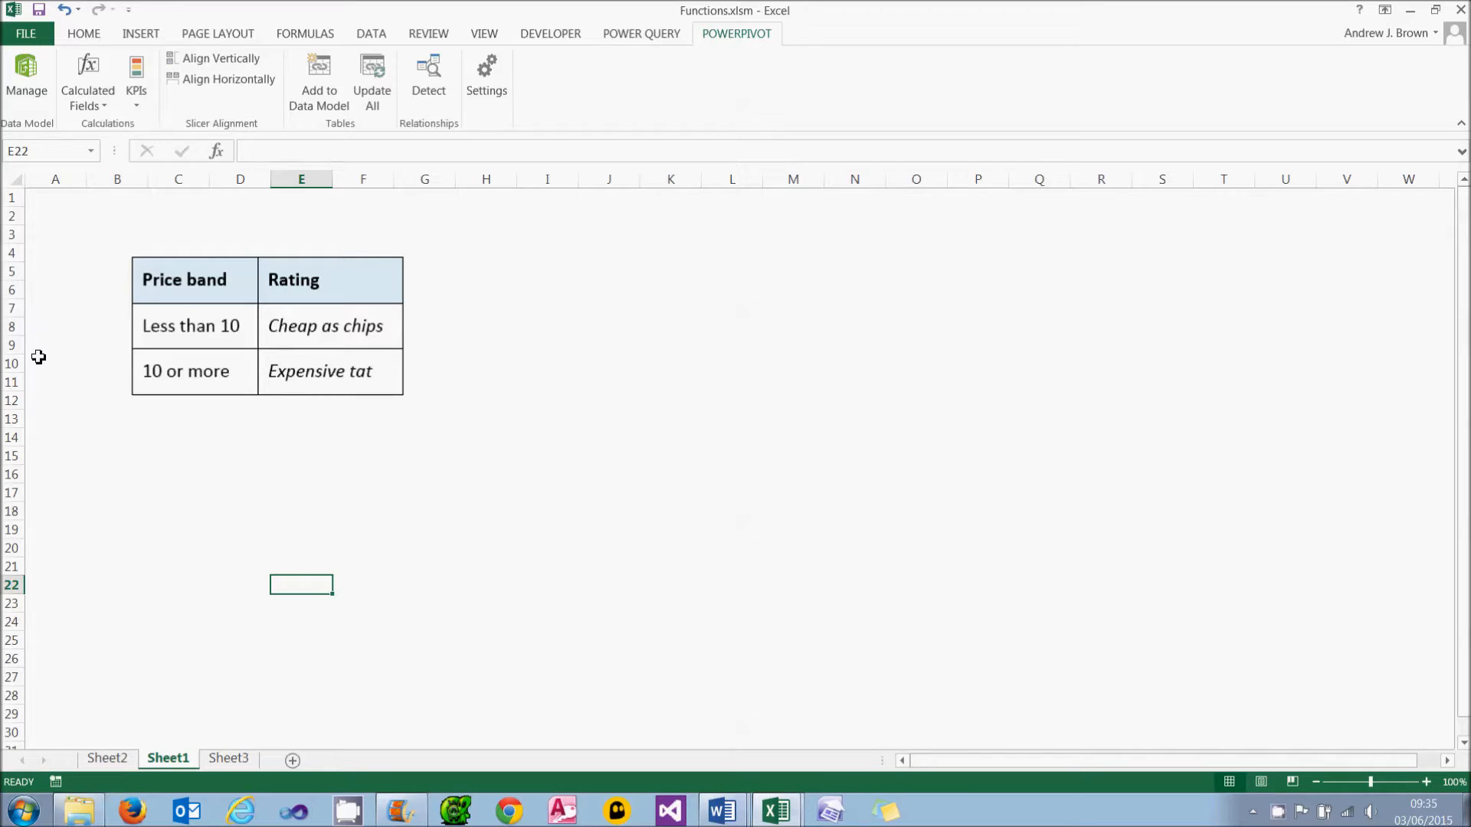
Review the IF function syntax on Sheet3
{"action": "left_click", "coordinate": [228, 757]}
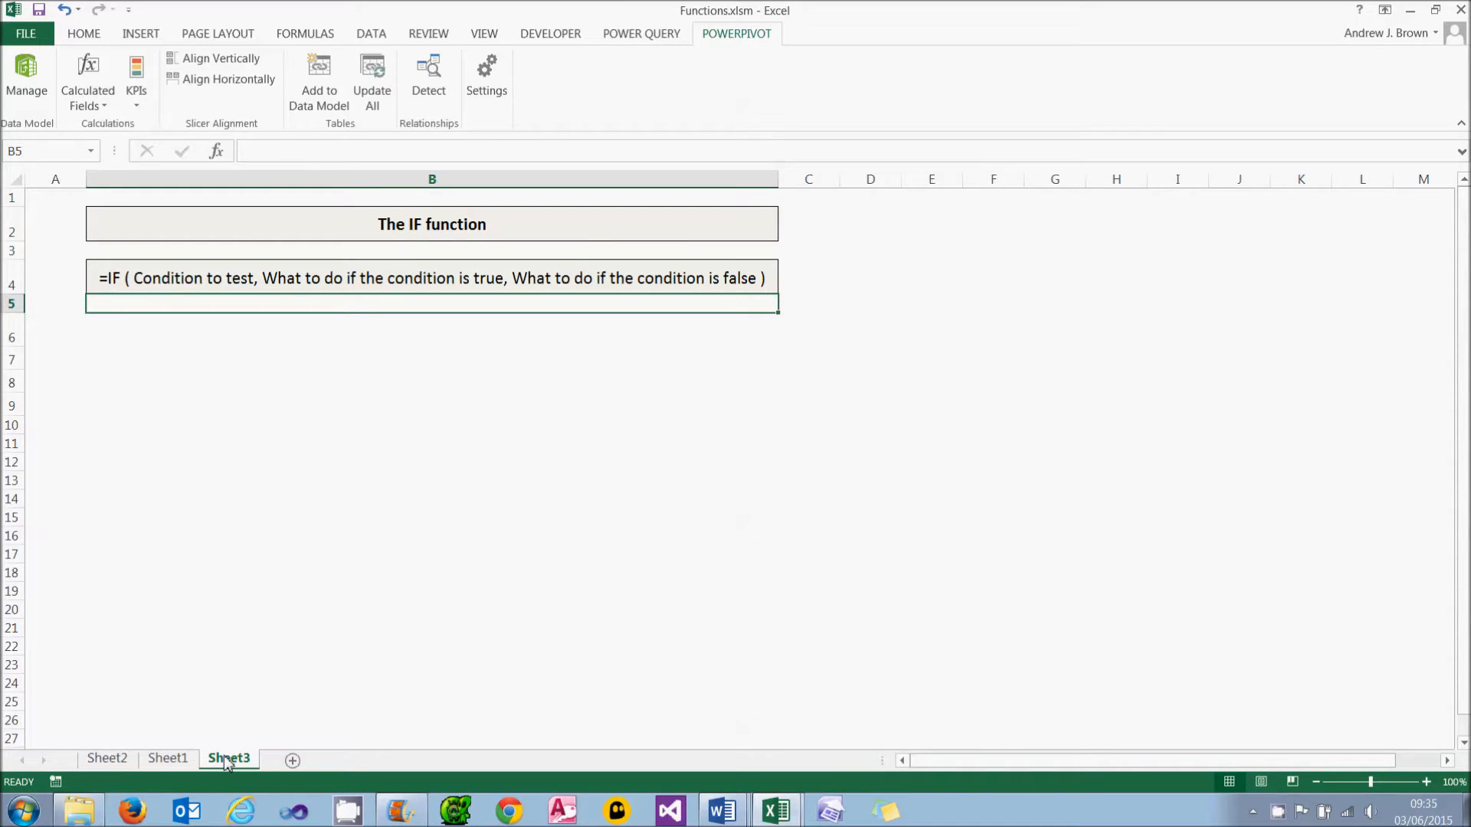
{"action": "mouse_move", "coordinate": [191, 284]}
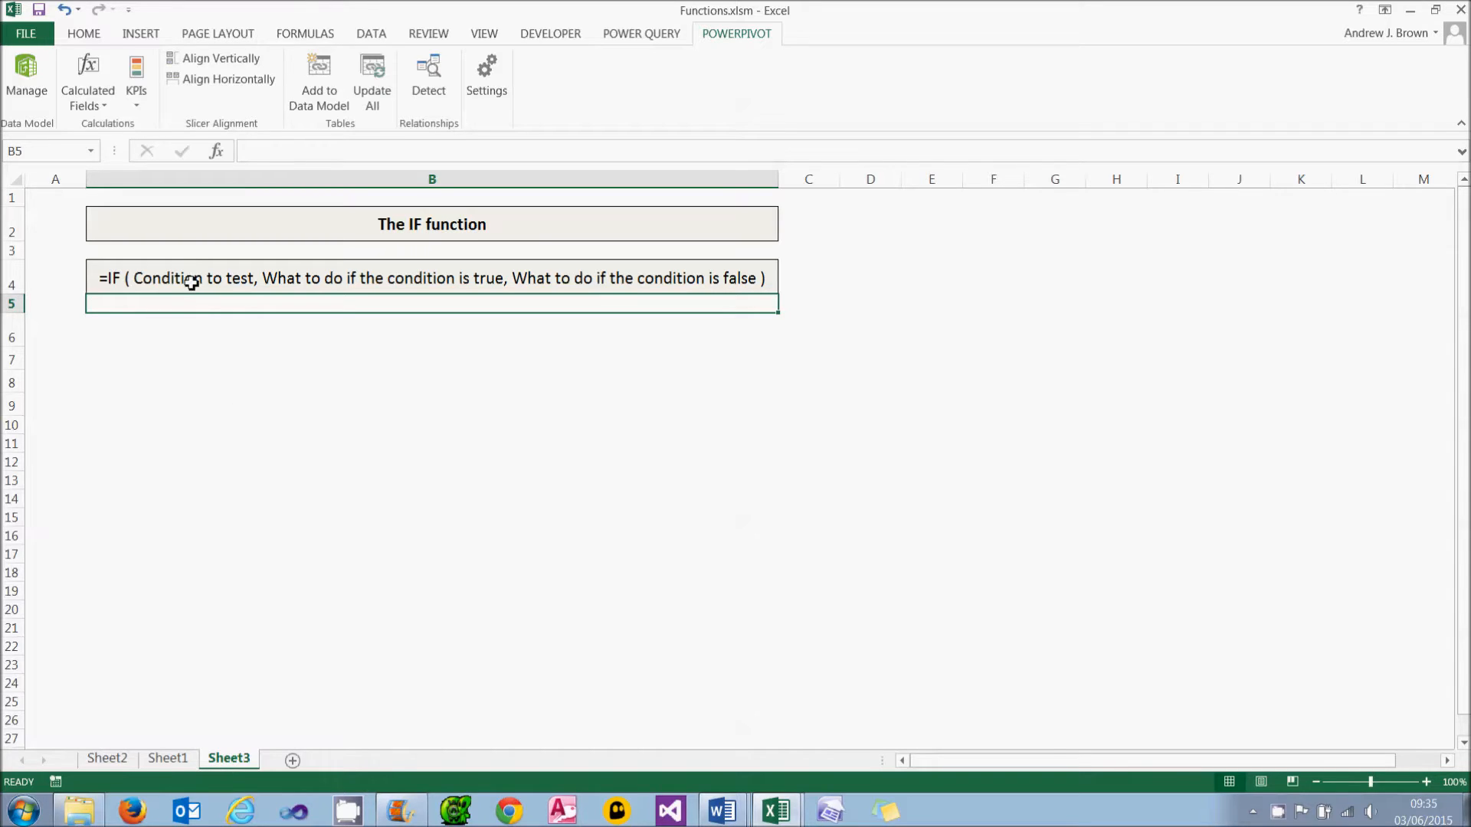
{"action": "mouse_move", "coordinate": [276, 279]}
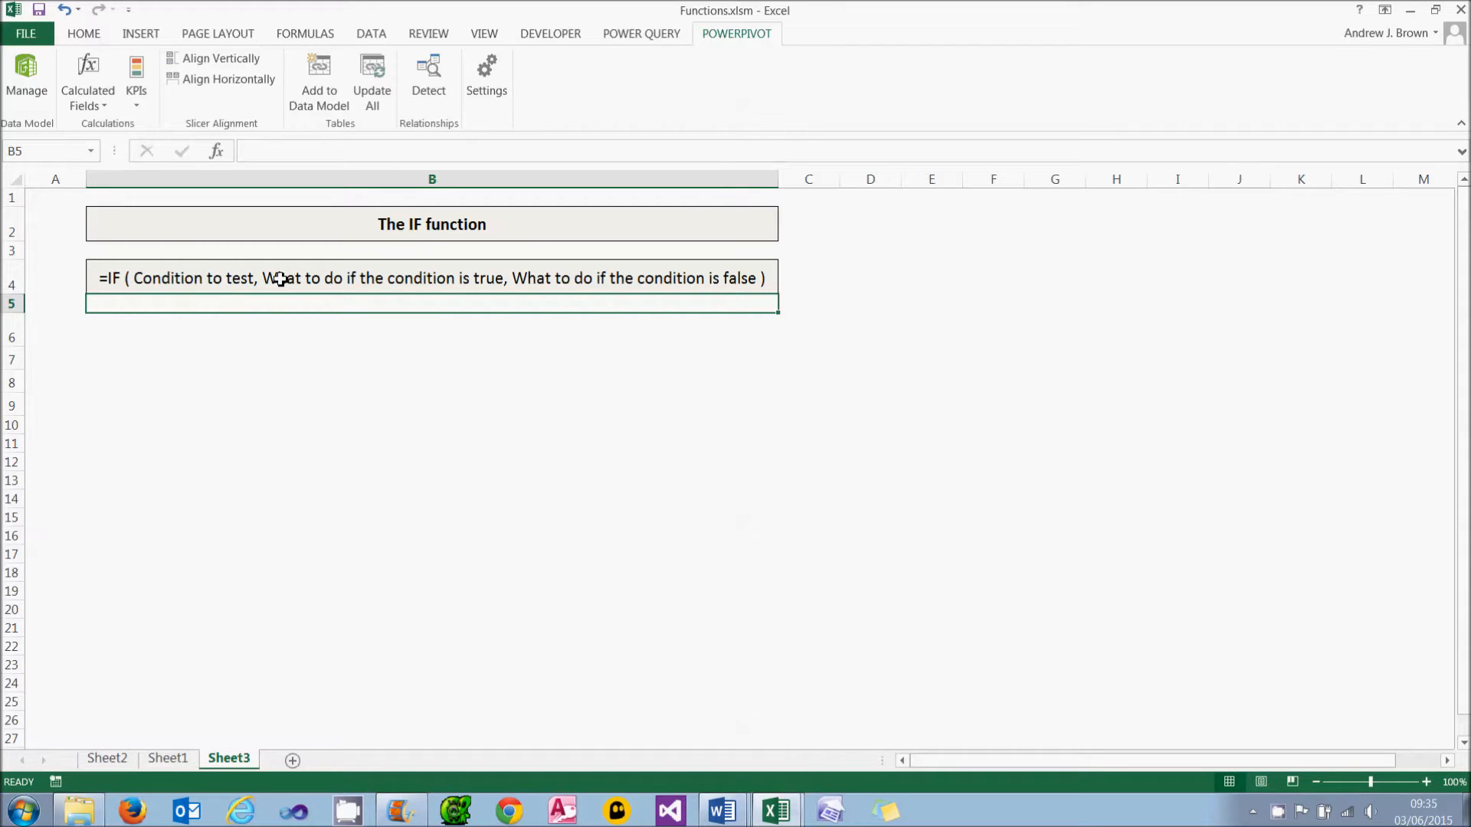
{"action": "mouse_move", "coordinate": [722, 273]}
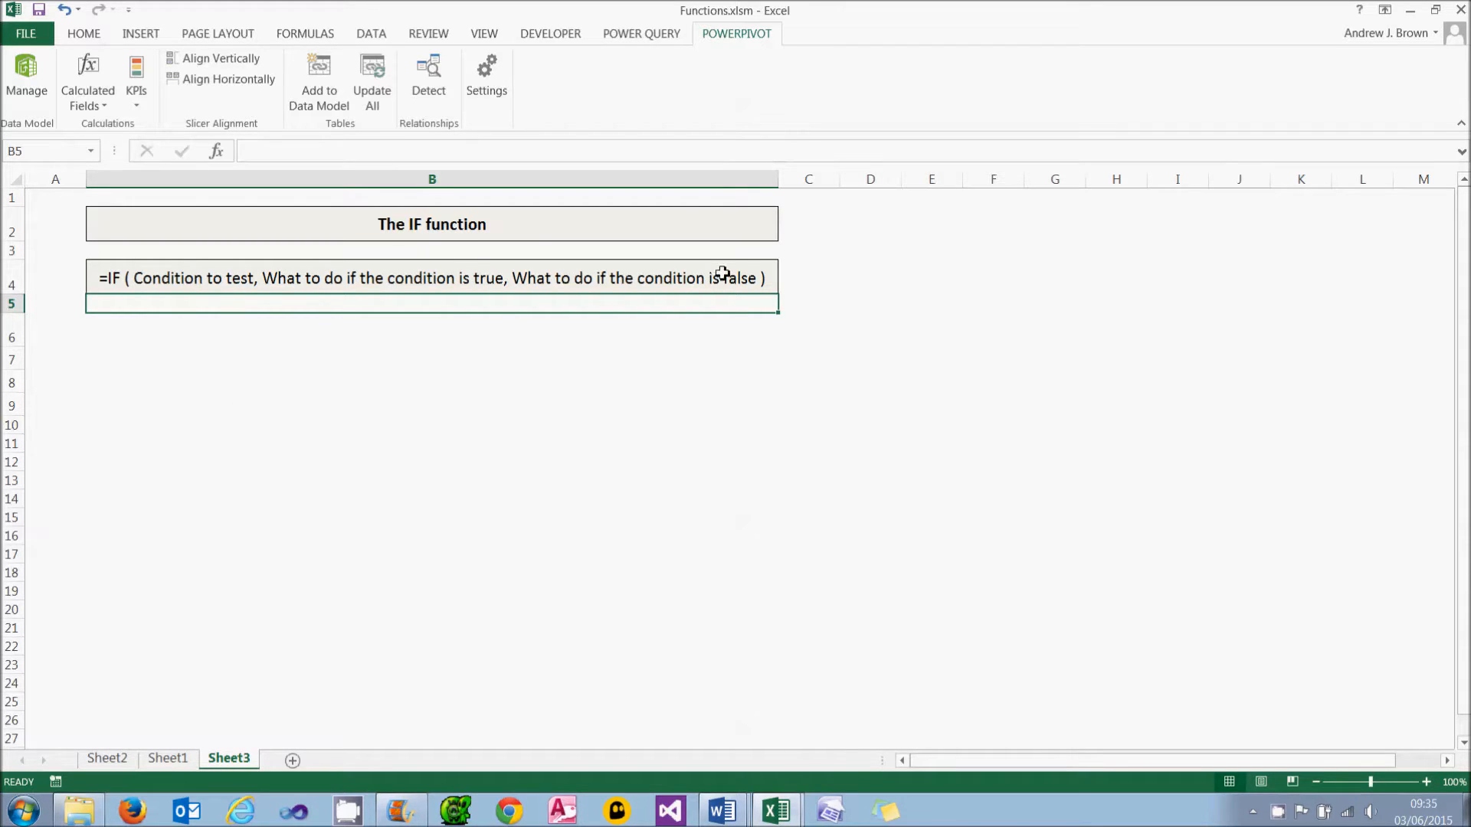
{"action": "mouse_move", "coordinate": [699, 384]}
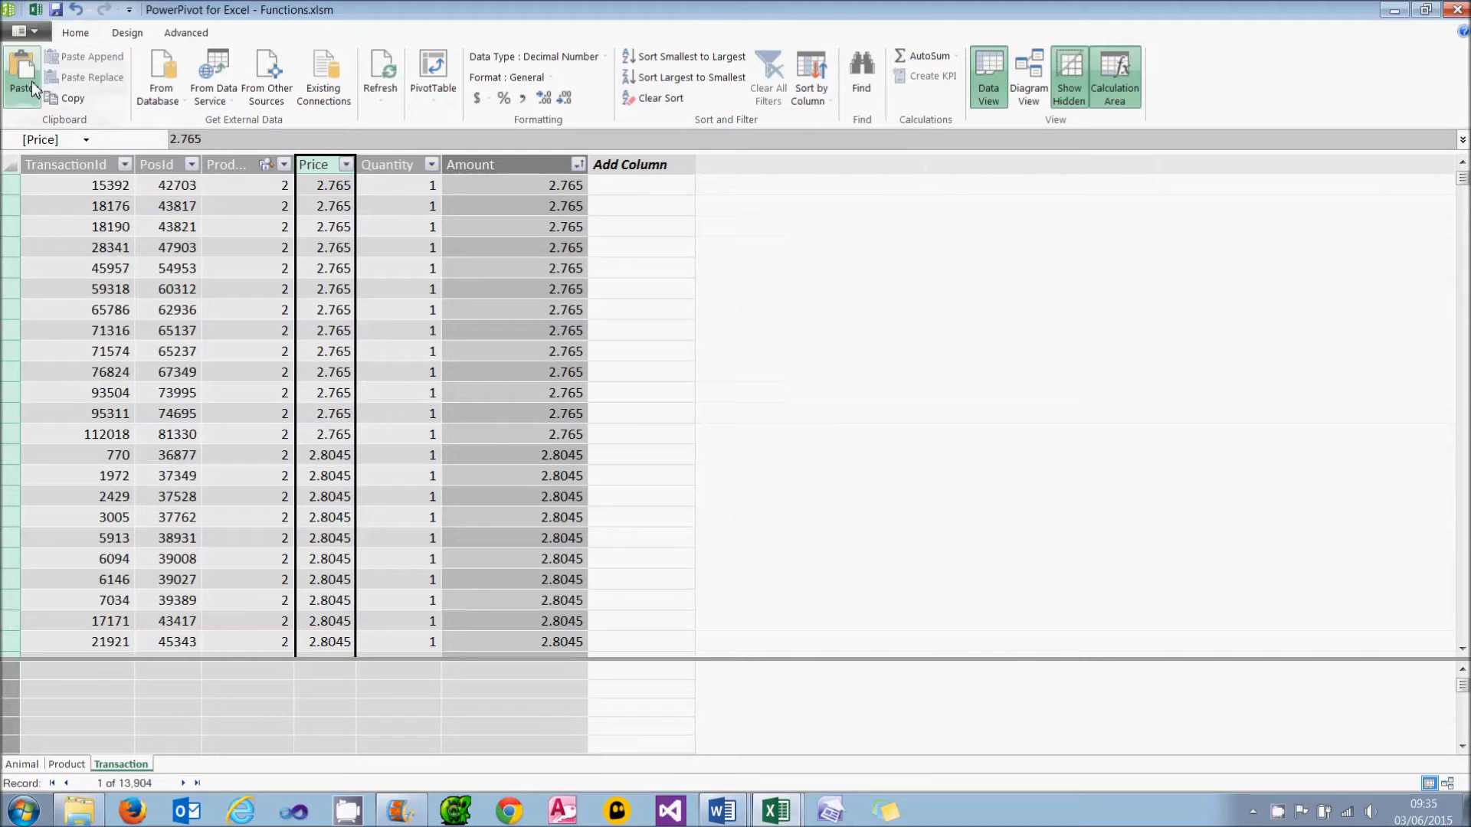
Add a column =IF([Price]<10,"Cheap as chips","Expensive tat") to the Transaction table
{"action": "left_click", "coordinate": [640, 185]}
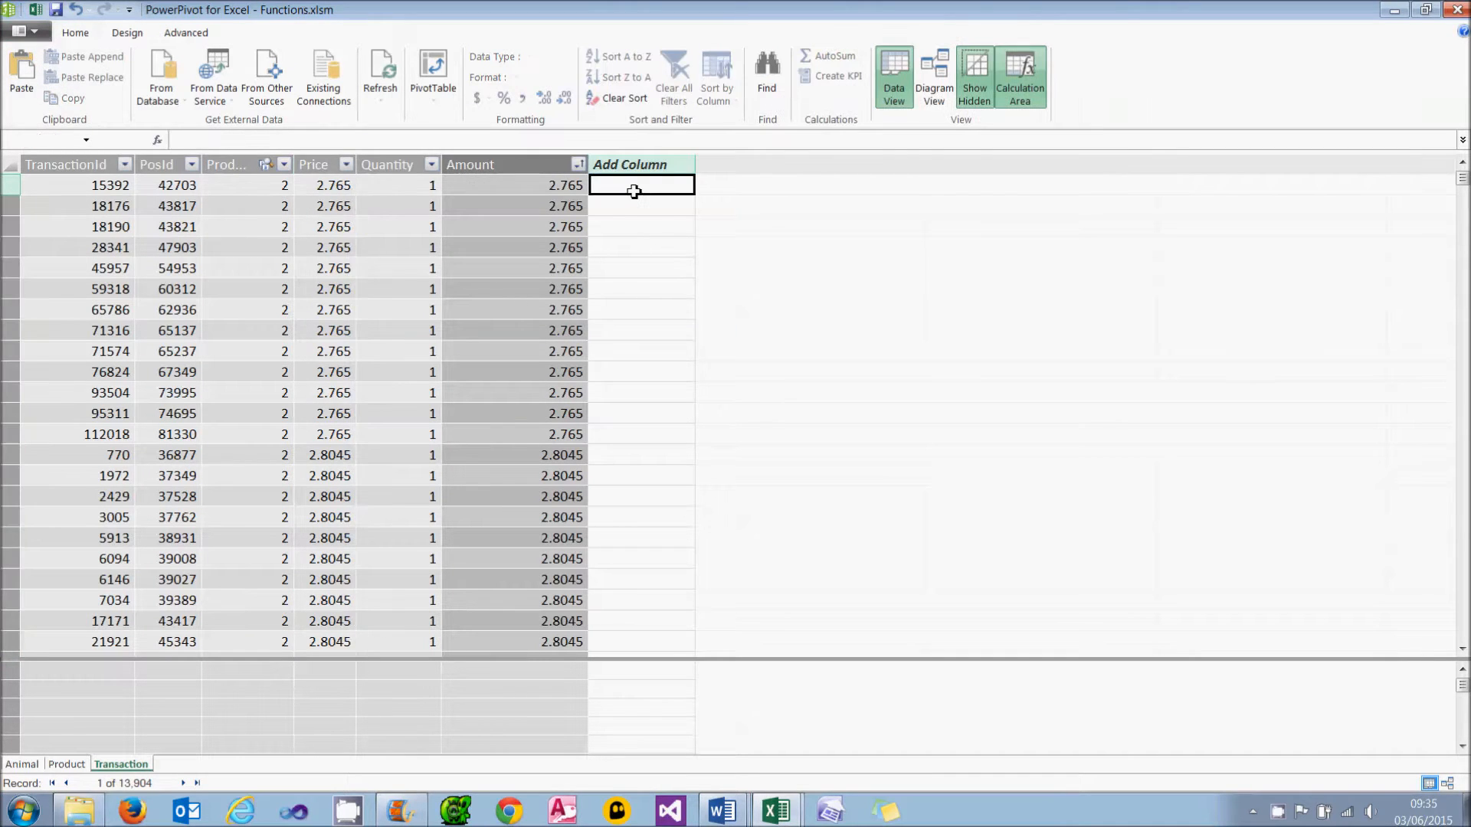
{"action": "left_click", "coordinate": [642, 185]}
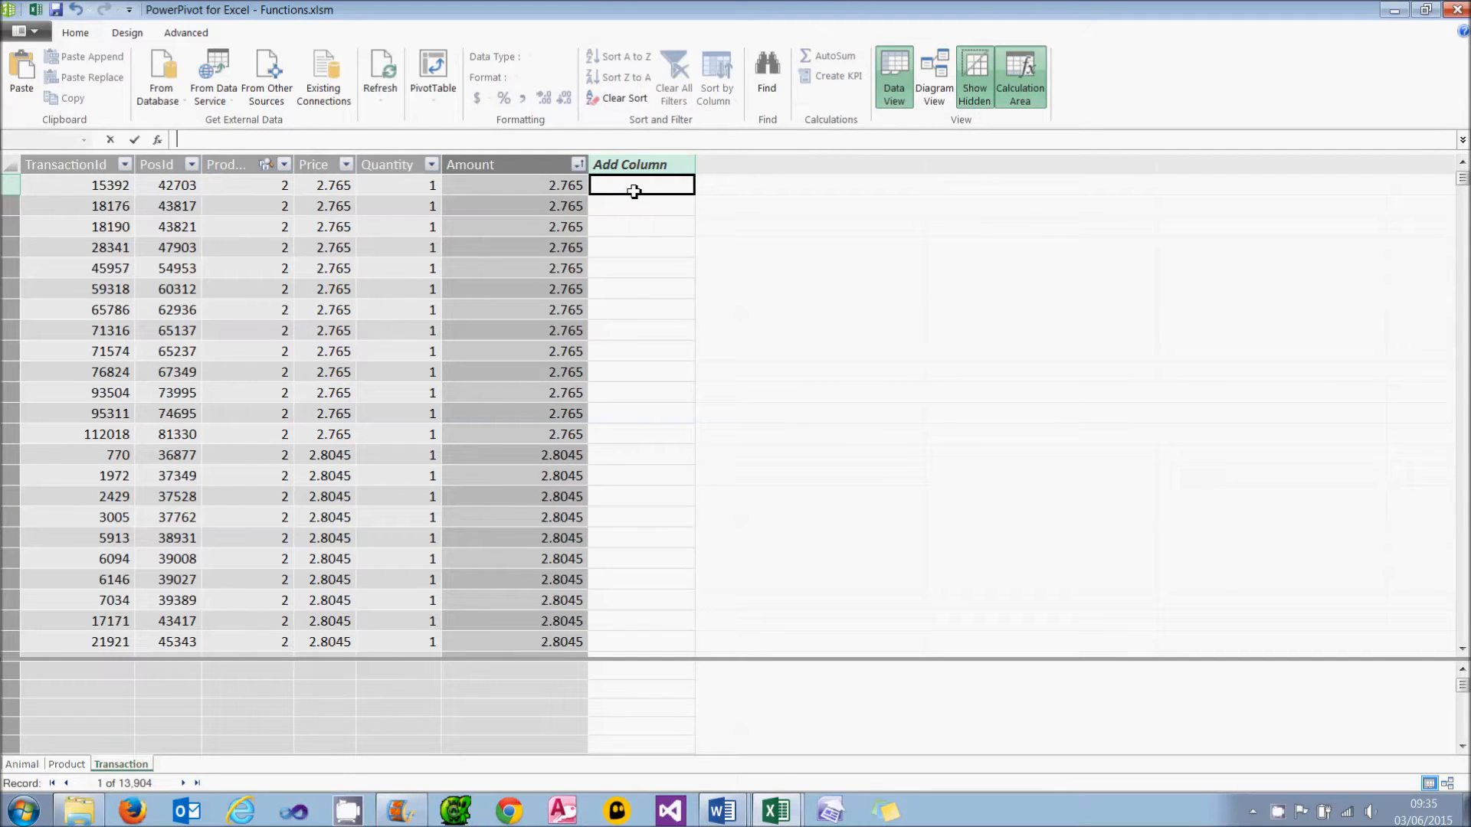
{"action": "type", "text": "="}
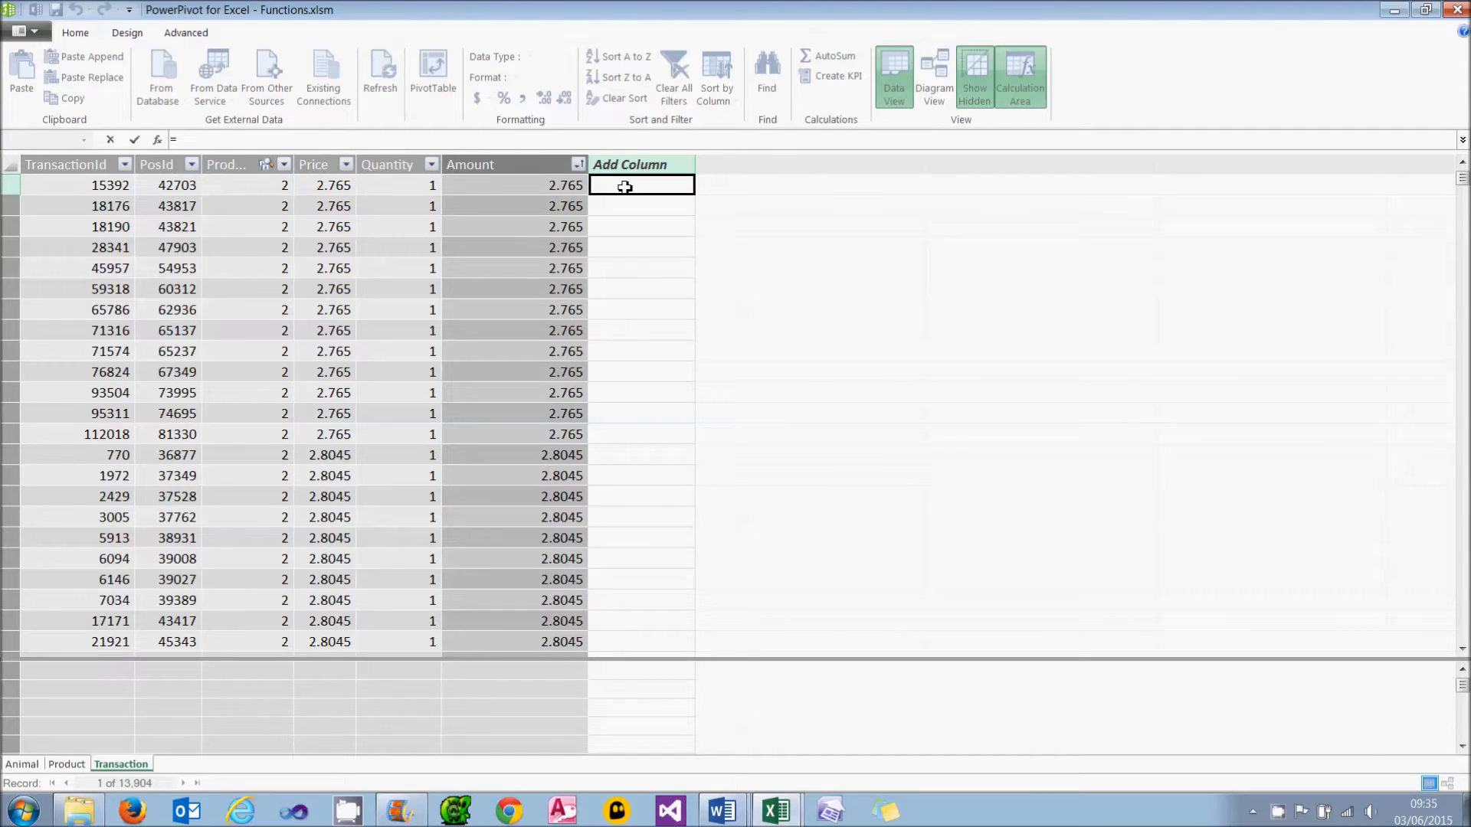
{"action": "type", "text": "=if("}
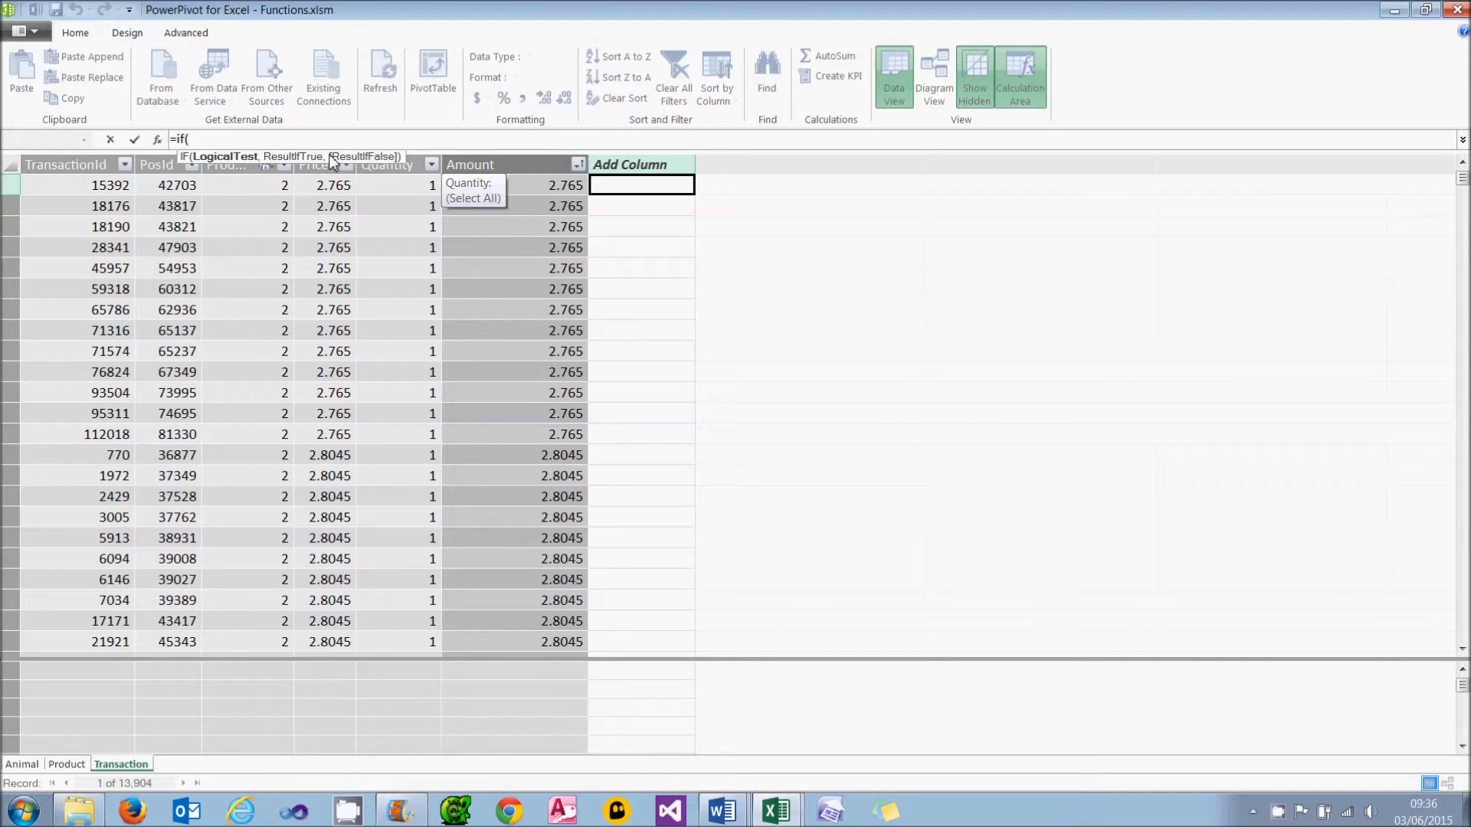
{"action": "mouse_move", "coordinate": [328, 195]}
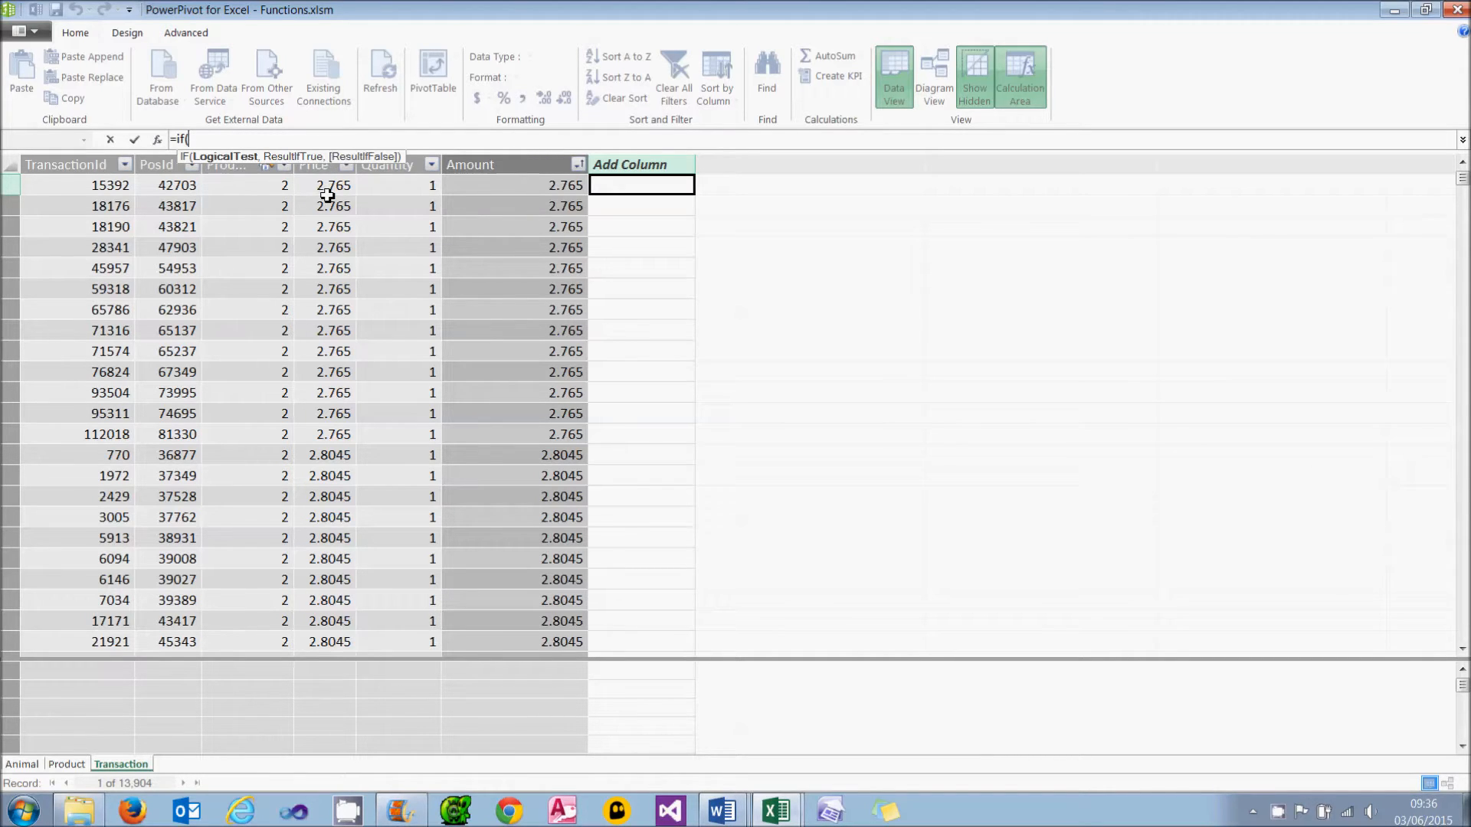
{"action": "left_click", "coordinate": [329, 184]}
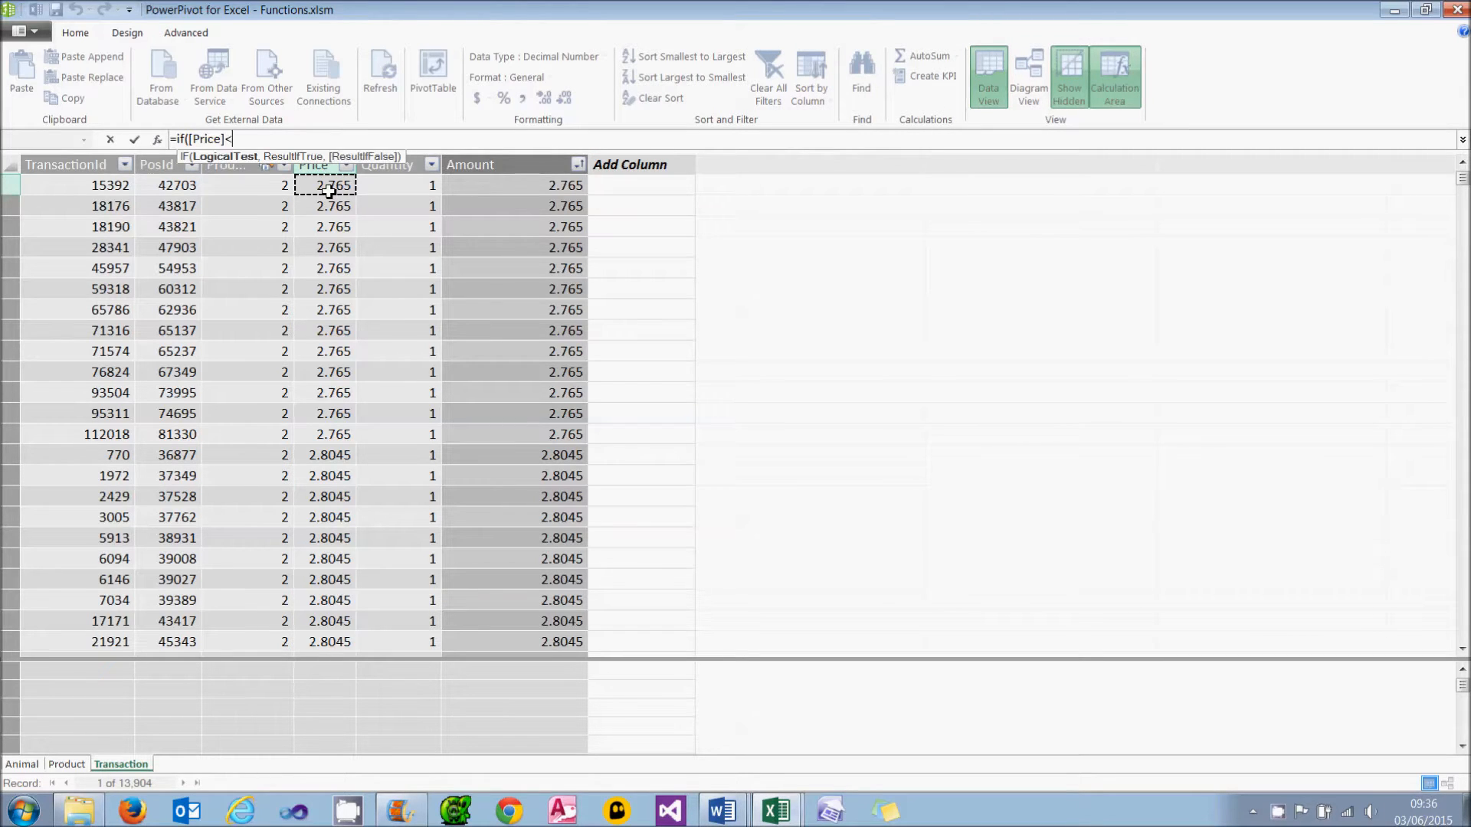
{"action": "type", "text": "10,"}
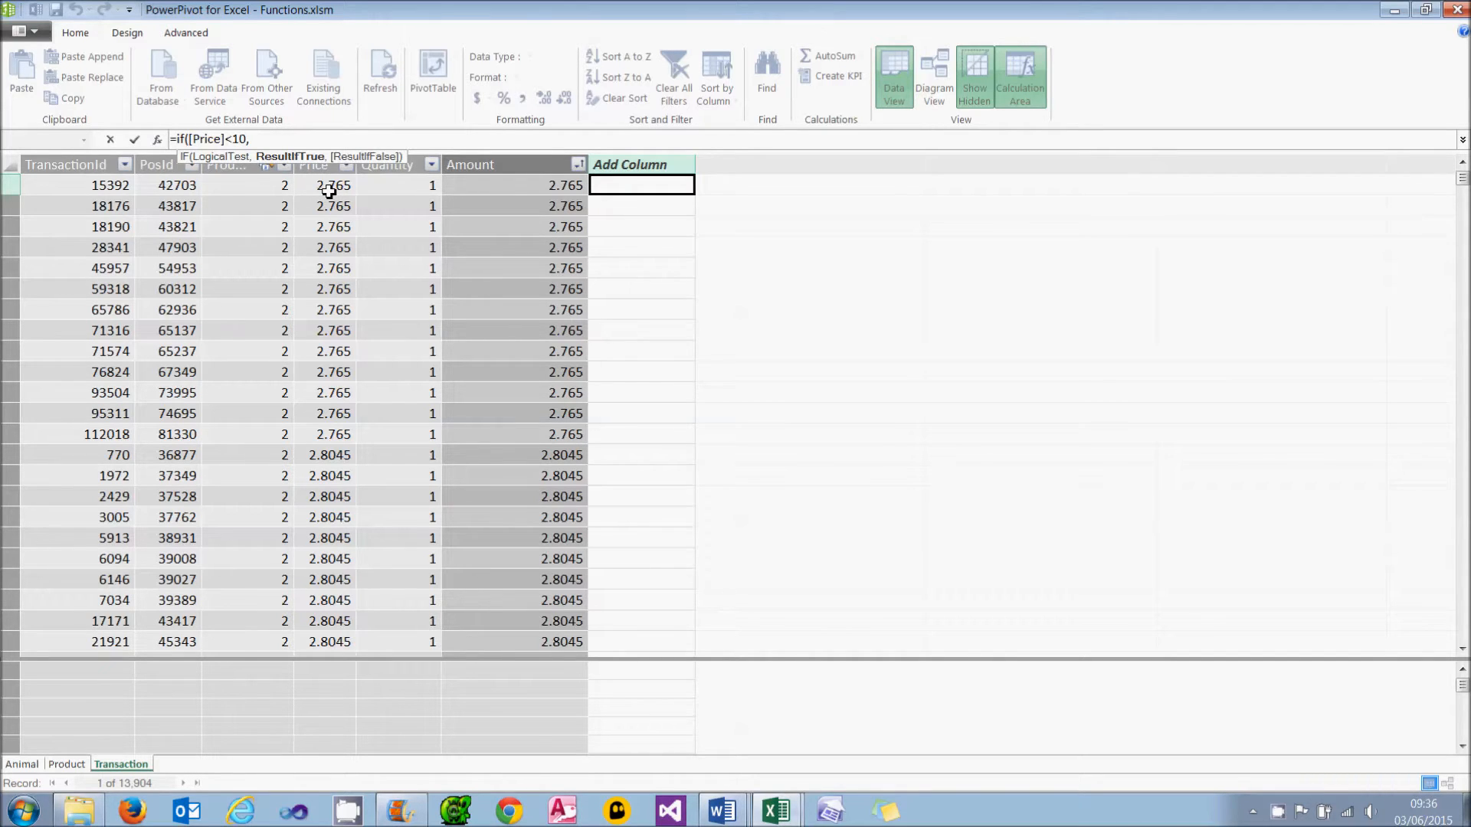
{"action": "type", "text": "\"Cheap as chips\","}
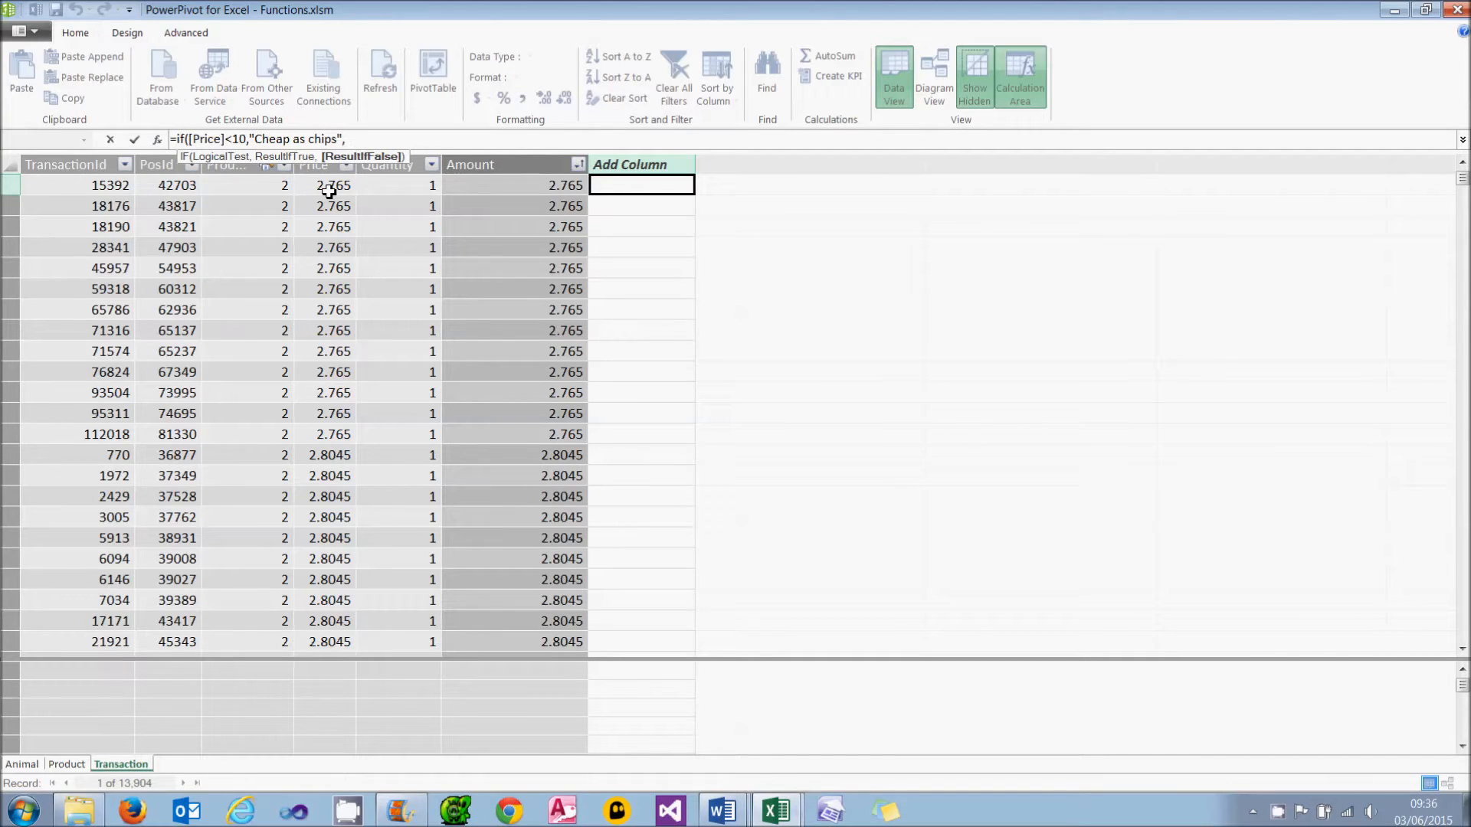
{"action": "type", "text": "\"Exp"}
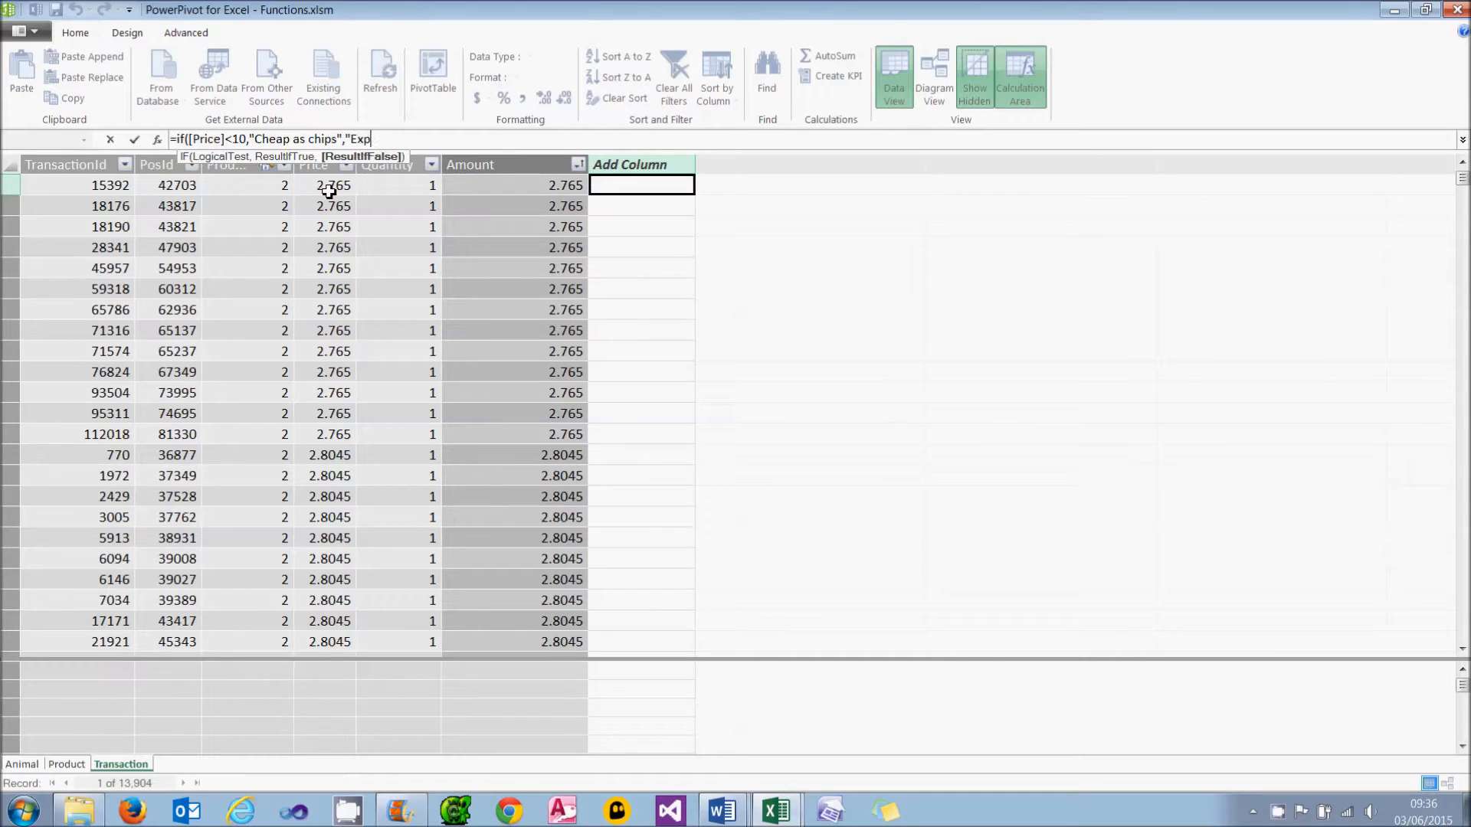
{"action": "type", "text": "ensive\""}
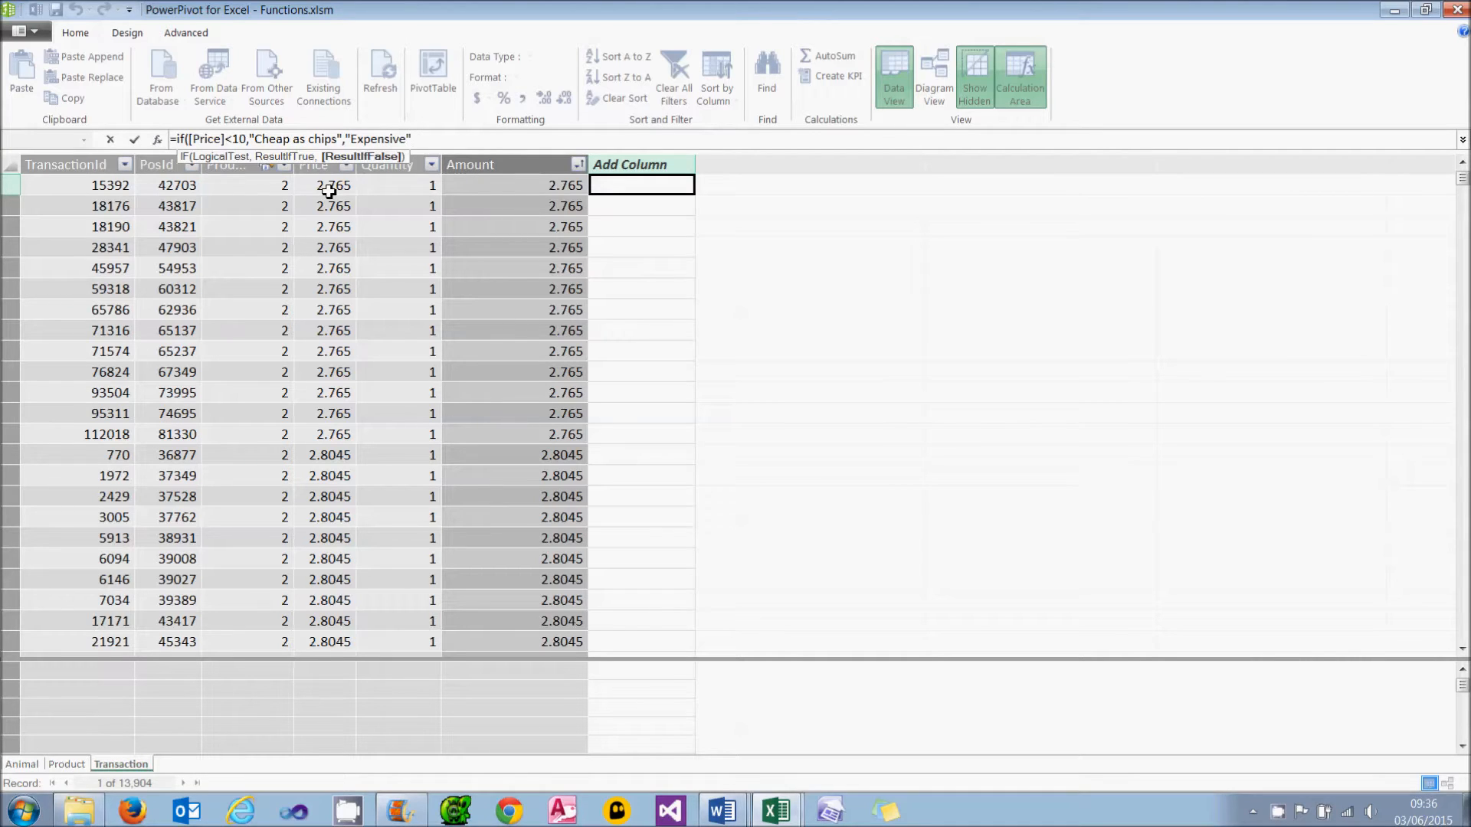
{"action": "type", "text": "tat"}
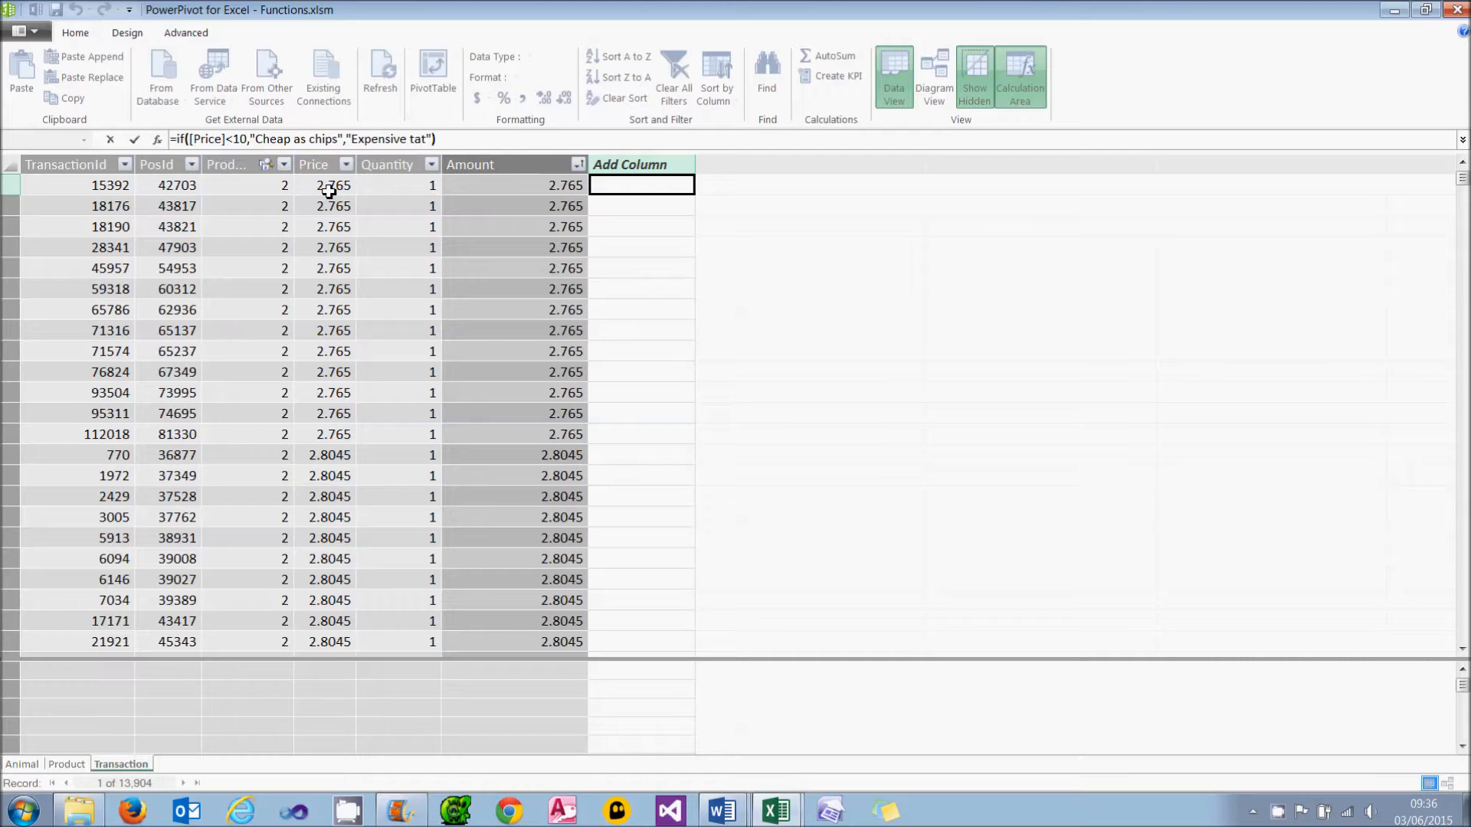
{"action": "left_click", "coordinate": [432, 139]}
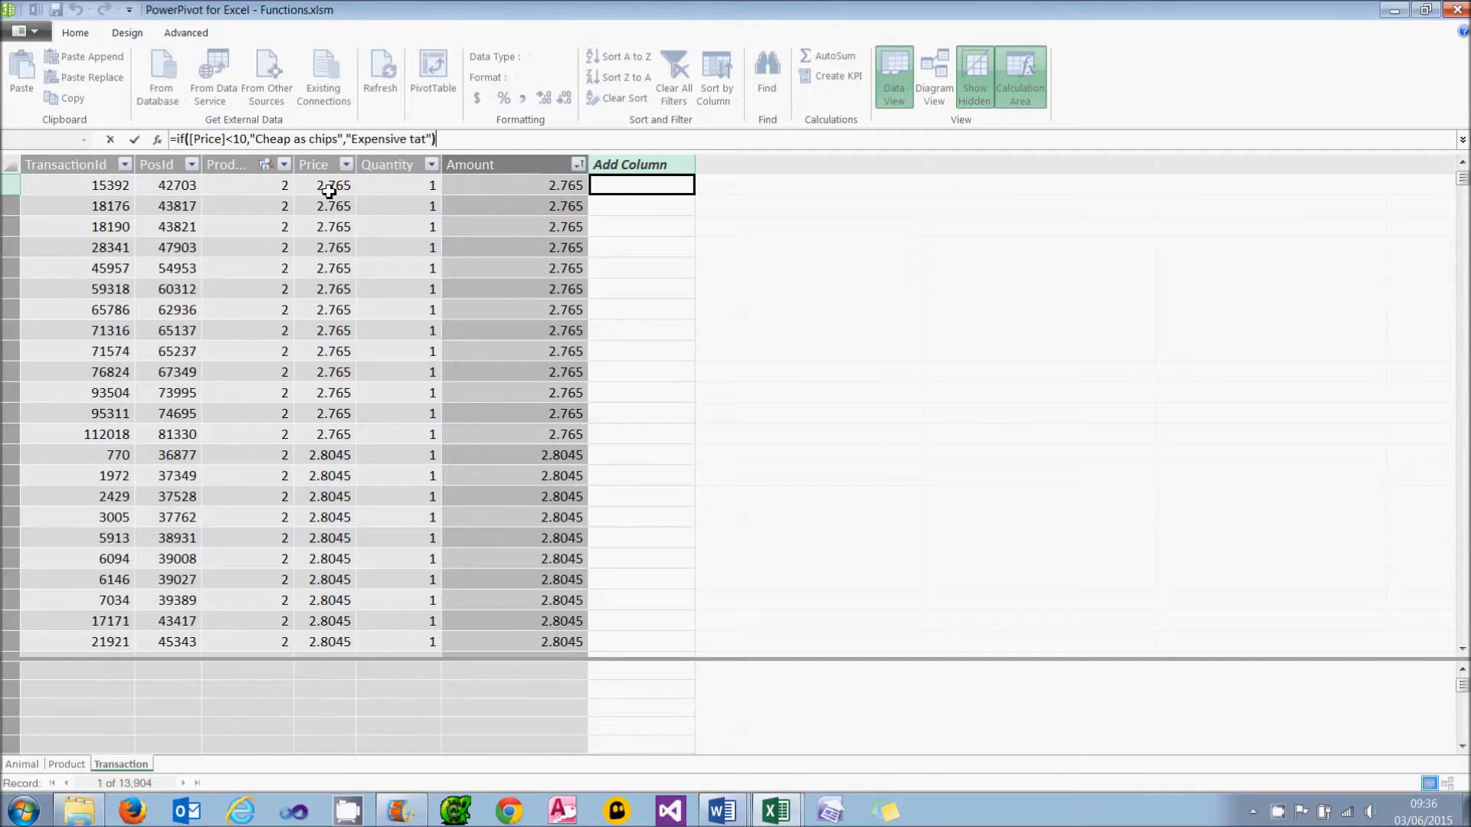
{"action": "key", "text": "Return"}
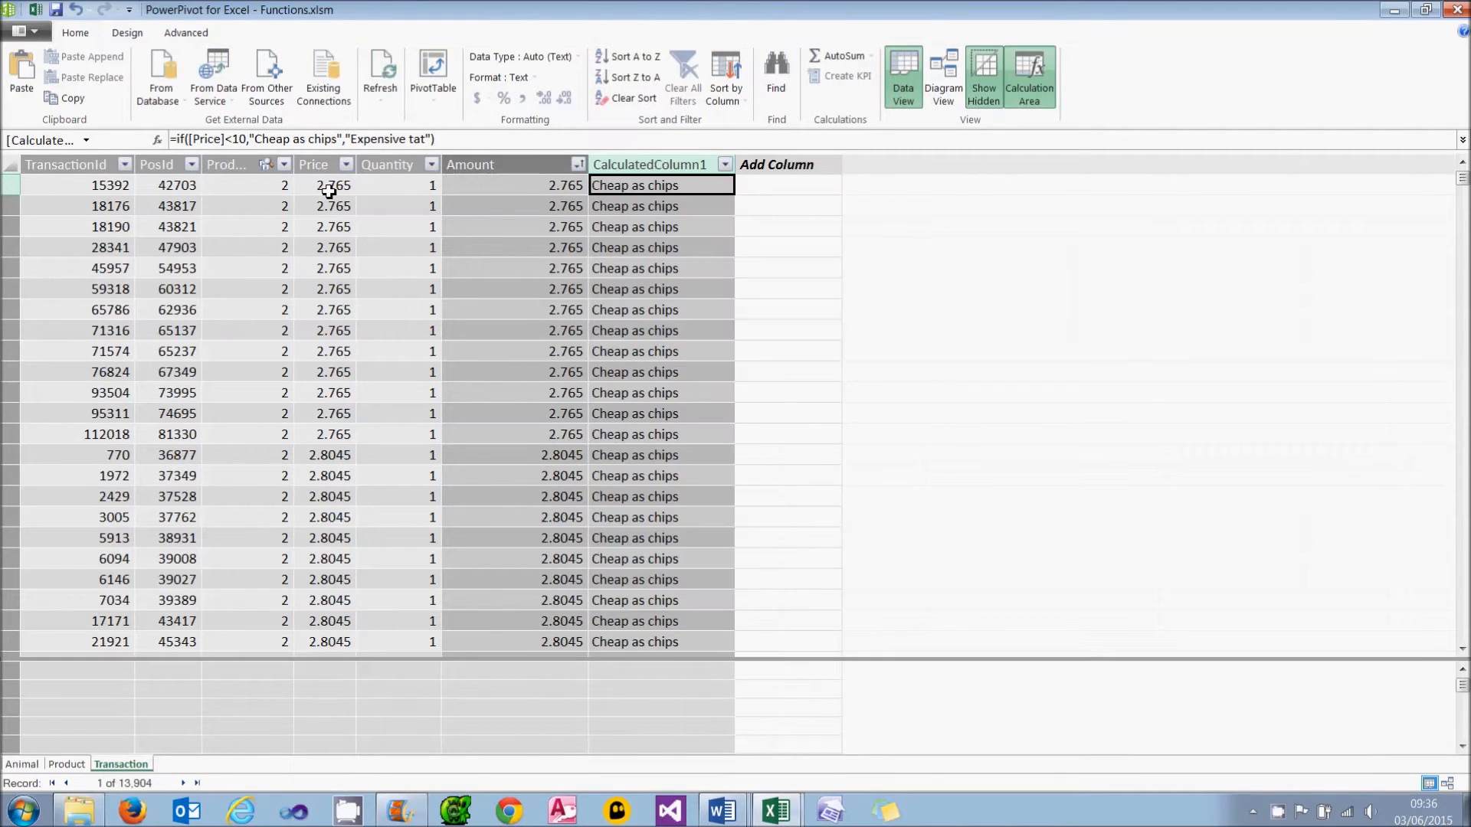
{"action": "mouse_move", "coordinate": [396, 223]}
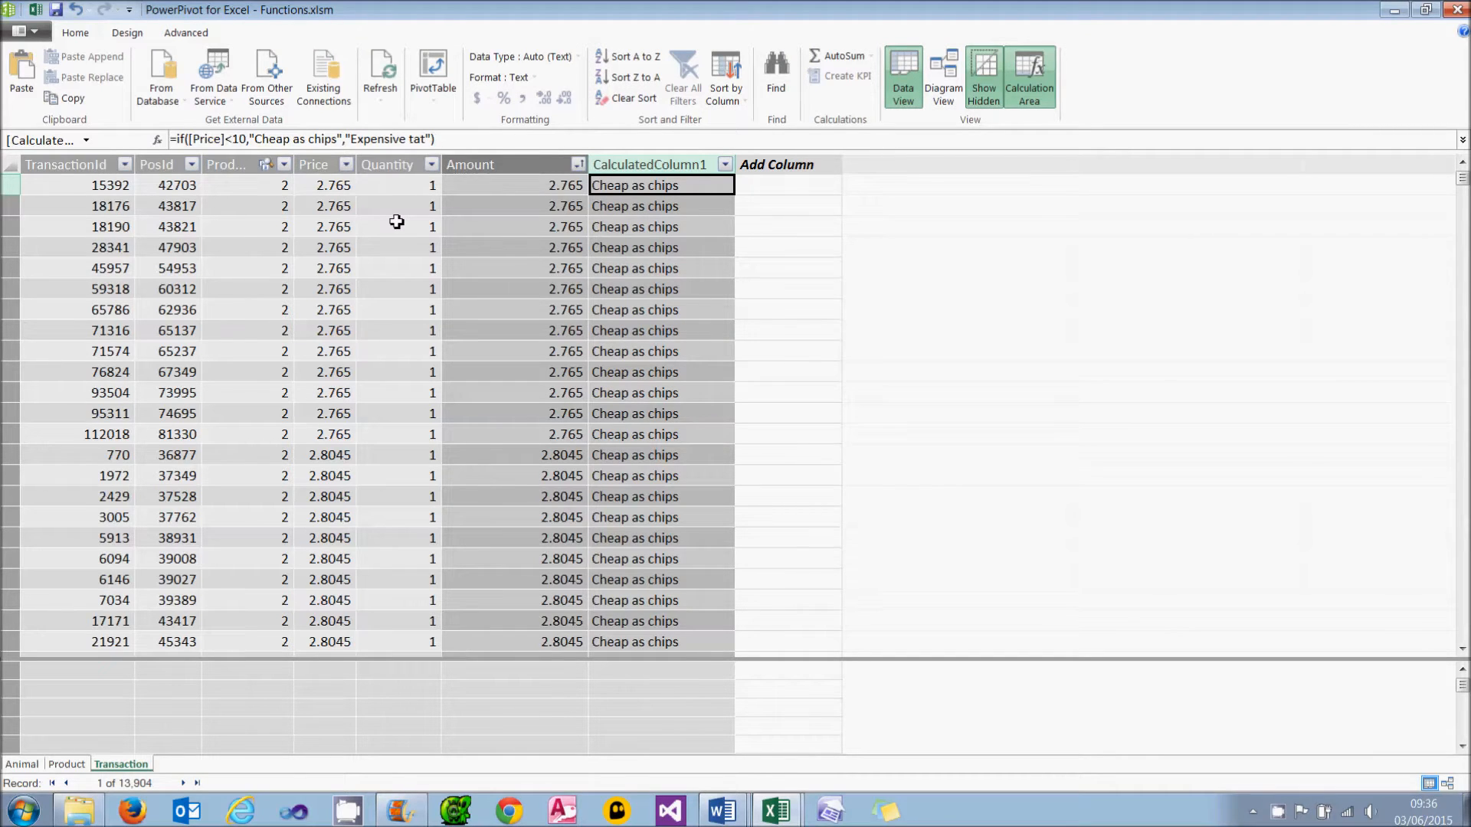
{"action": "mouse_move", "coordinate": [148, 204]}
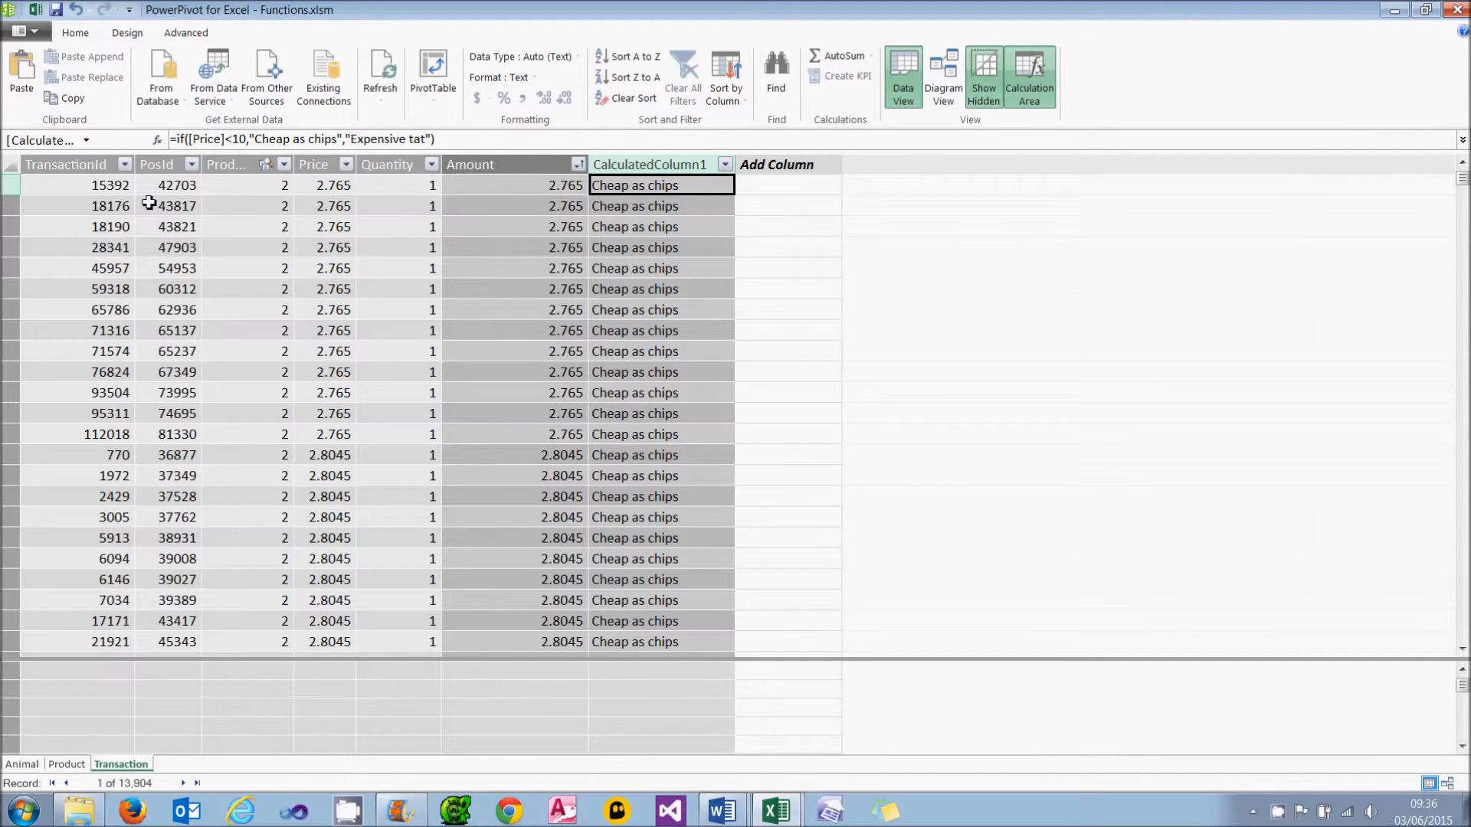
Sort Transaction rows by TransactionId ascending and open CalculatedColumn1's header menu
{"action": "left_click", "coordinate": [93, 206]}
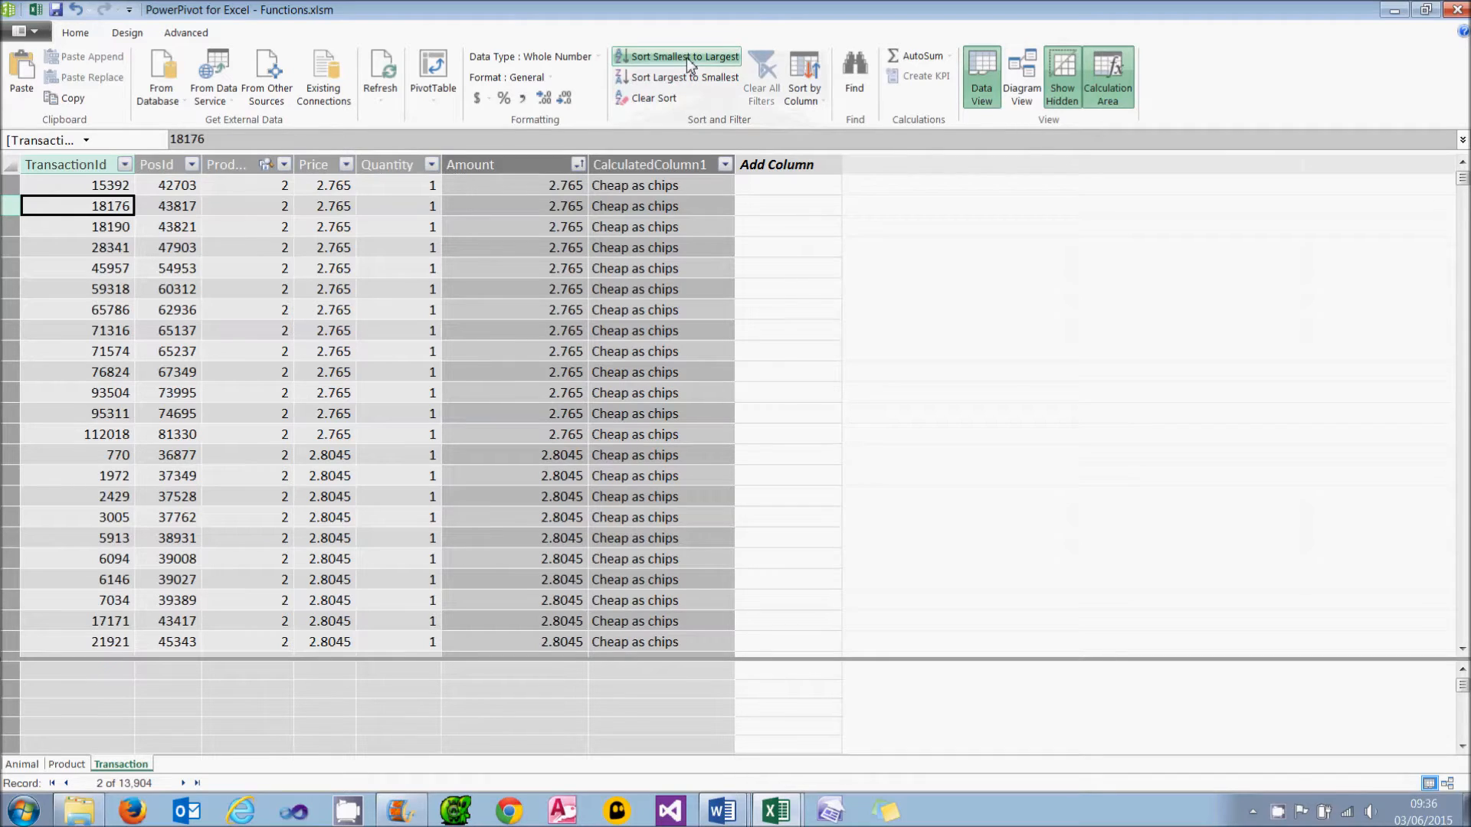
{"action": "left_click", "coordinate": [685, 56]}
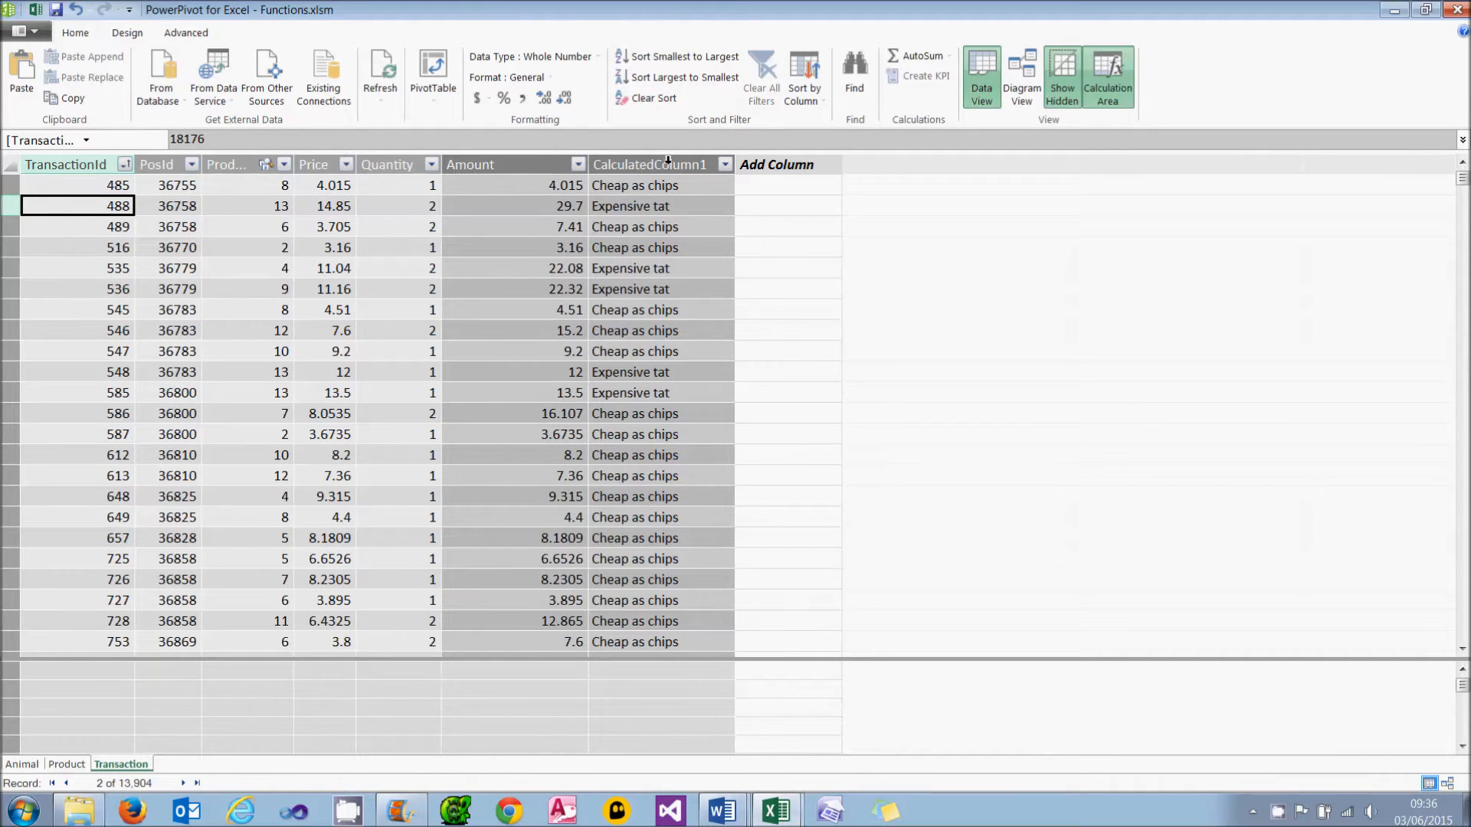
{"action": "right_click", "coordinate": [651, 164]}
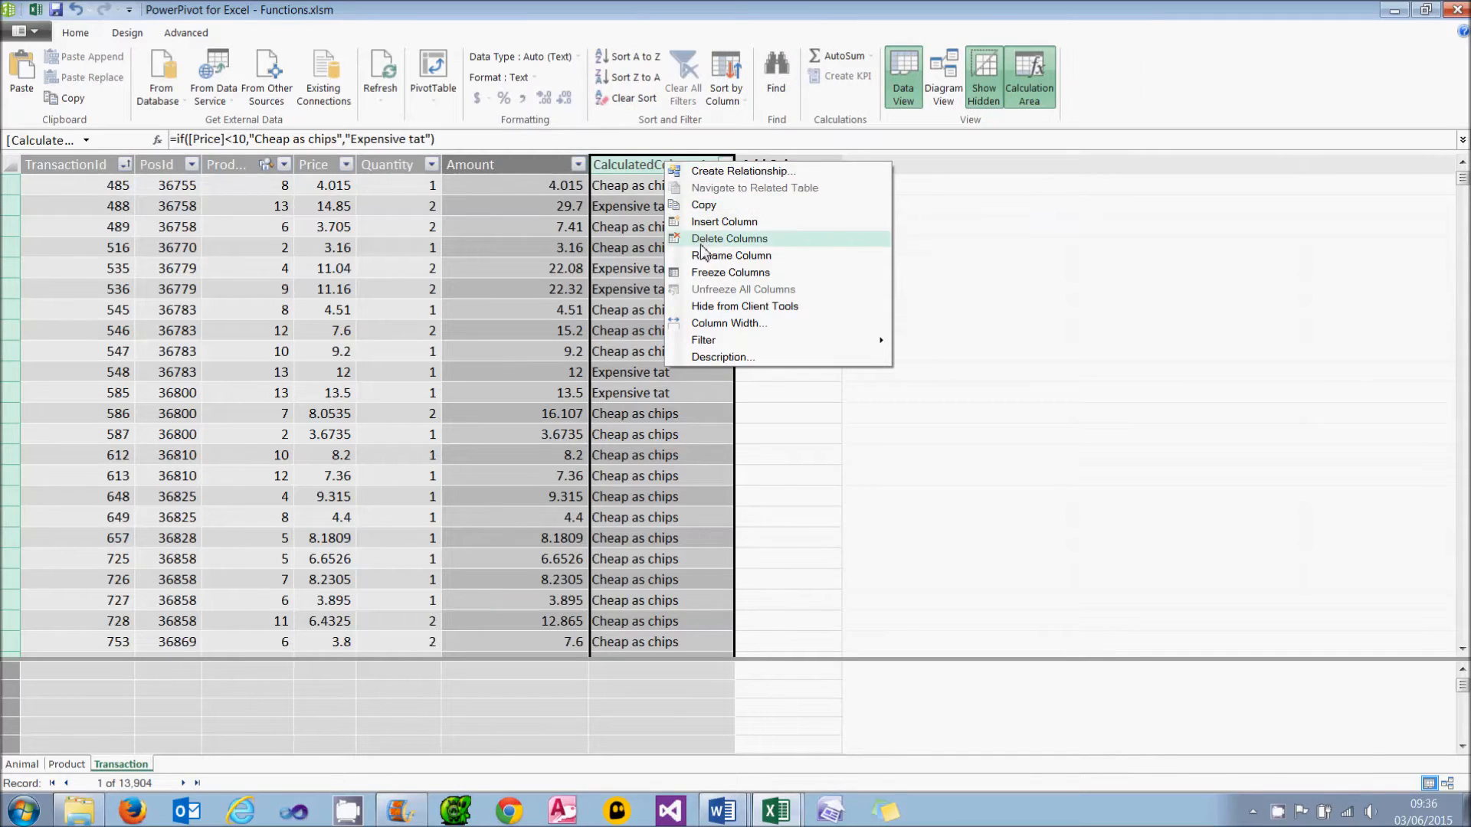
{"action": "left_click", "coordinate": [731, 255]}
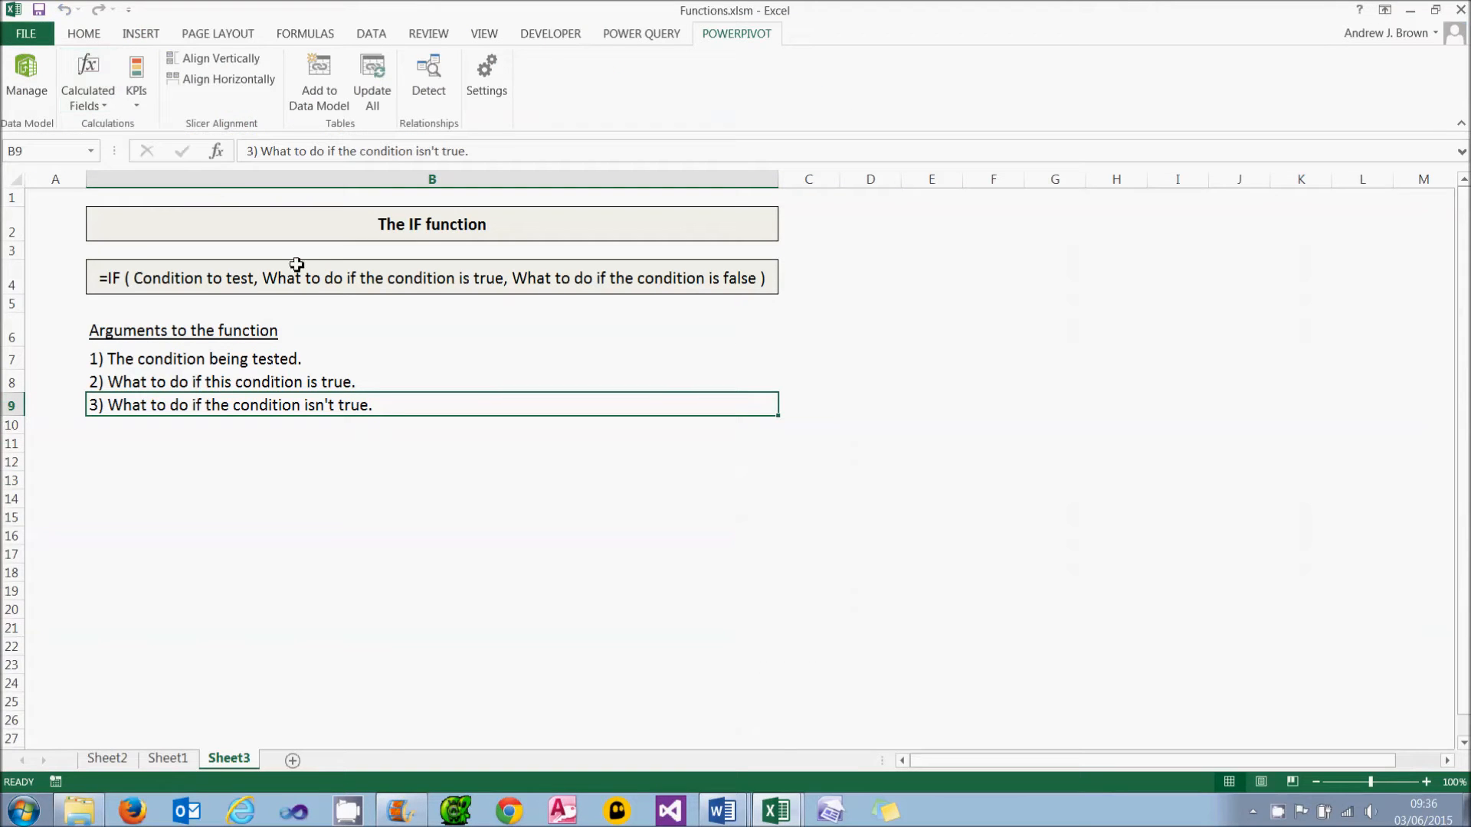
Add Verdict to the pivot's Columns and point out the Cheap as chips and Expensive tat headings
{"action": "left_click", "coordinate": [108, 757]}
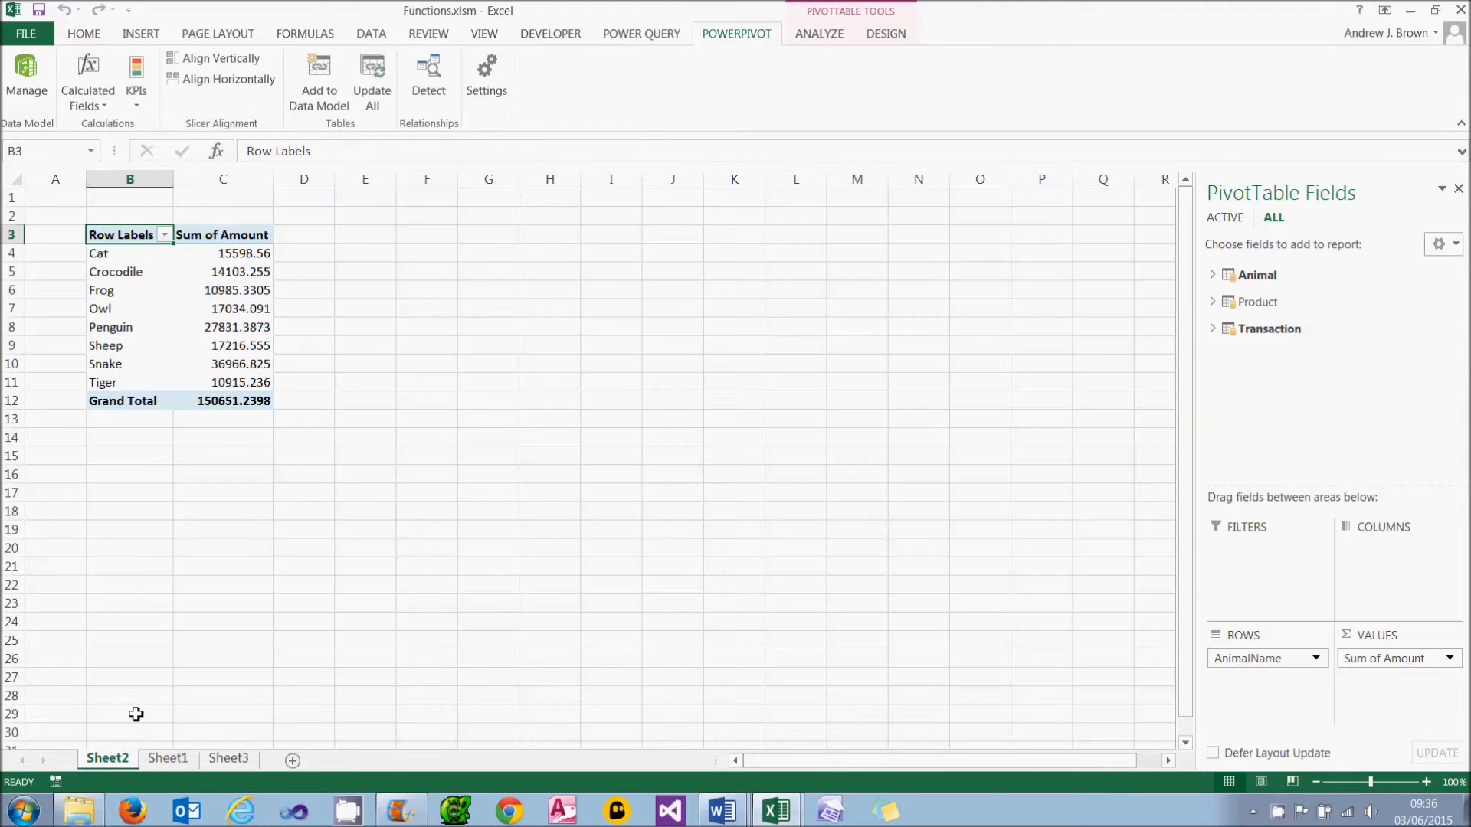
{"action": "left_click", "coordinate": [1213, 313]}
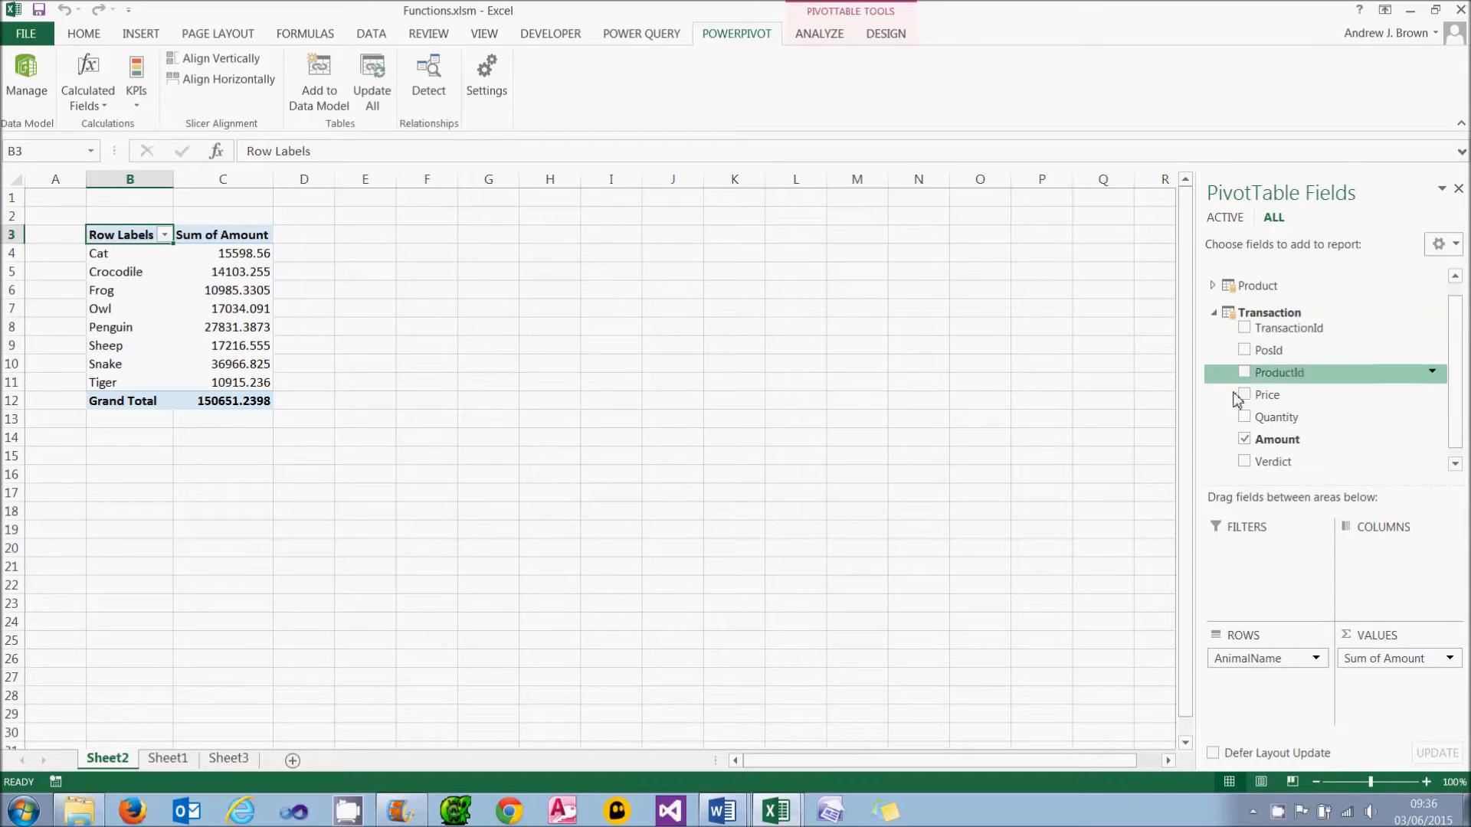
{"action": "mouse_move", "coordinate": [1260, 474]}
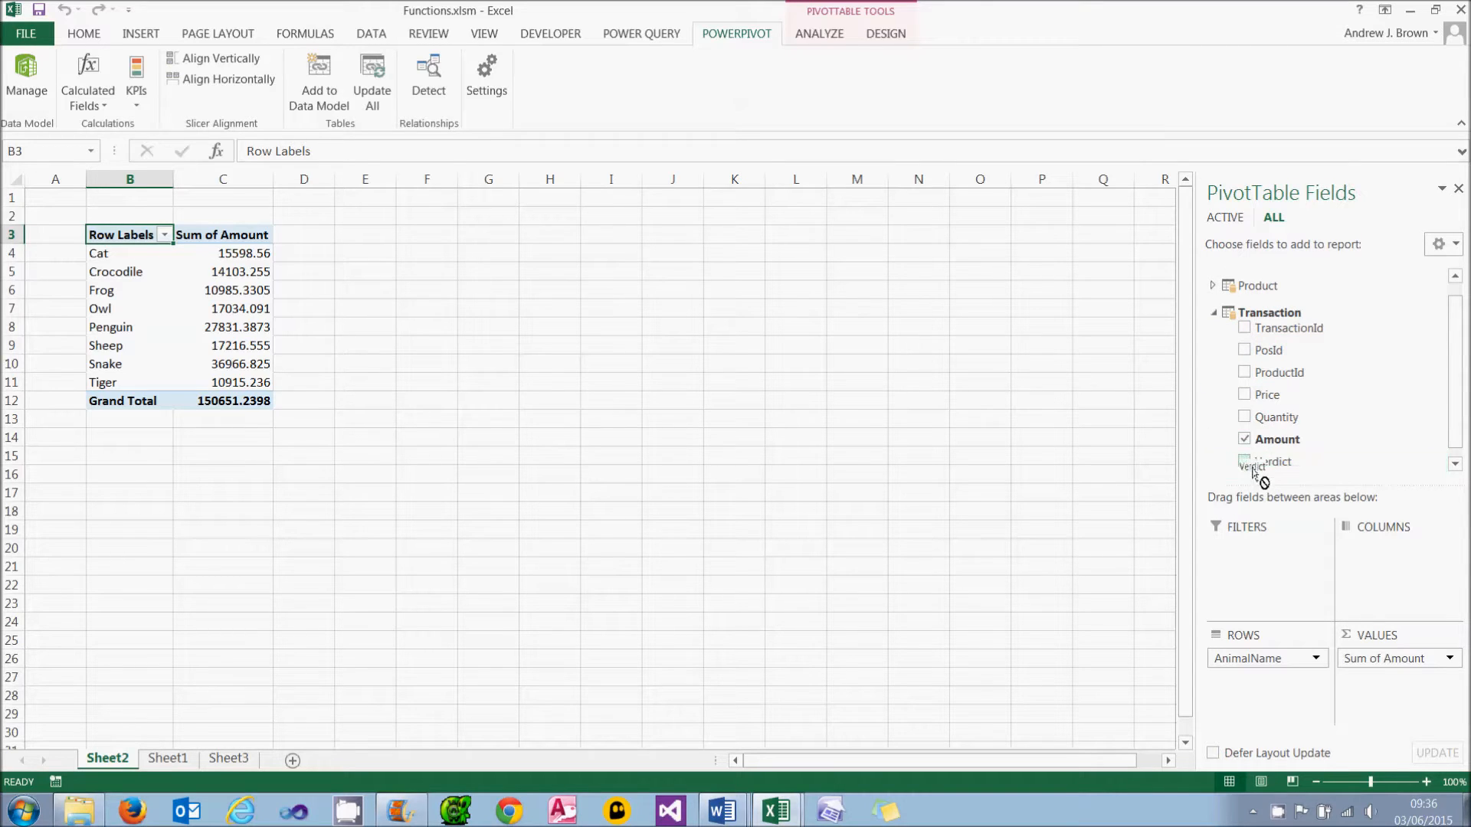
{"action": "left_click", "coordinate": [1245, 461]}
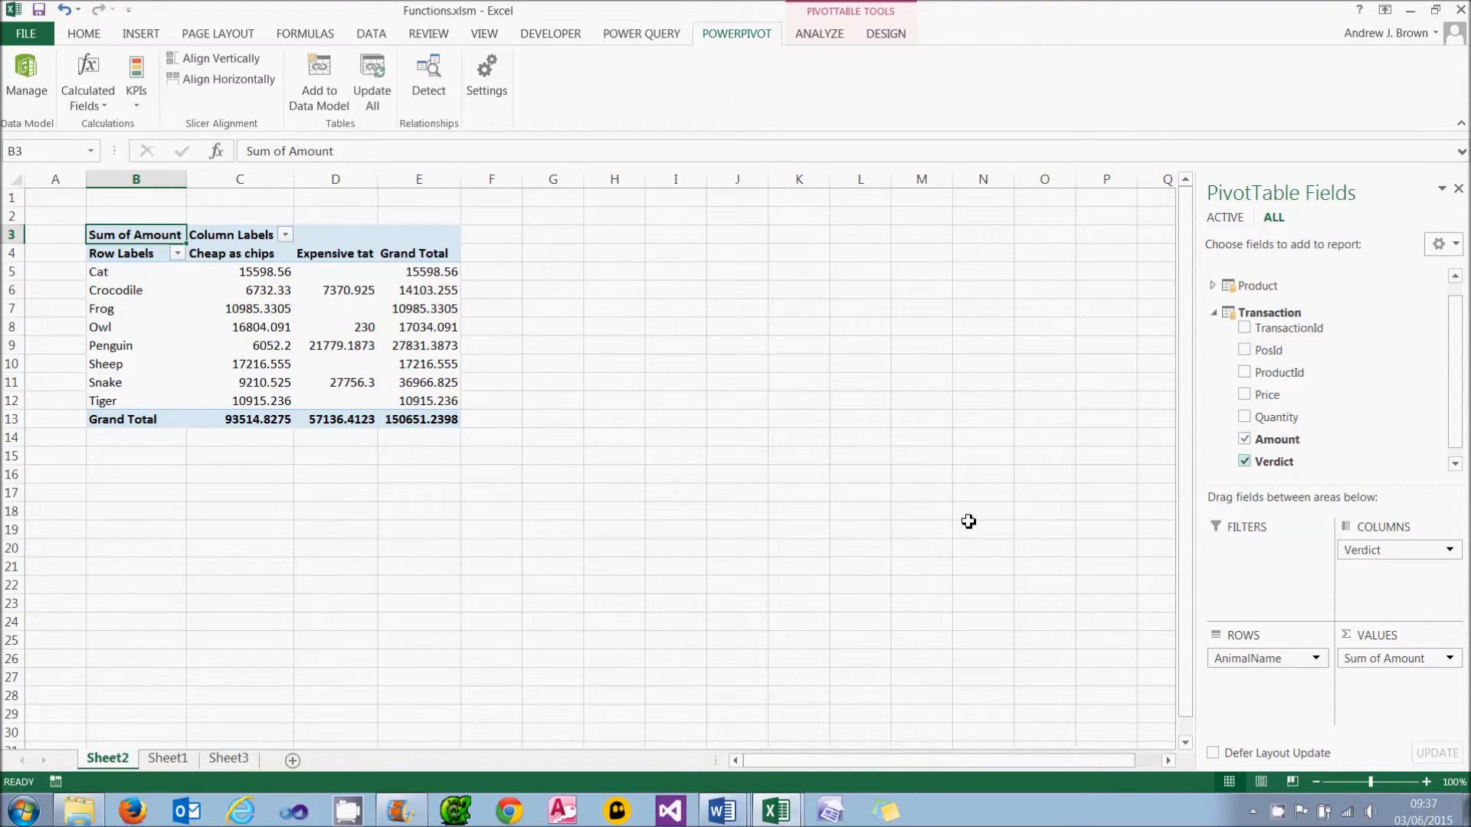
{"action": "left_click", "coordinate": [230, 253]}
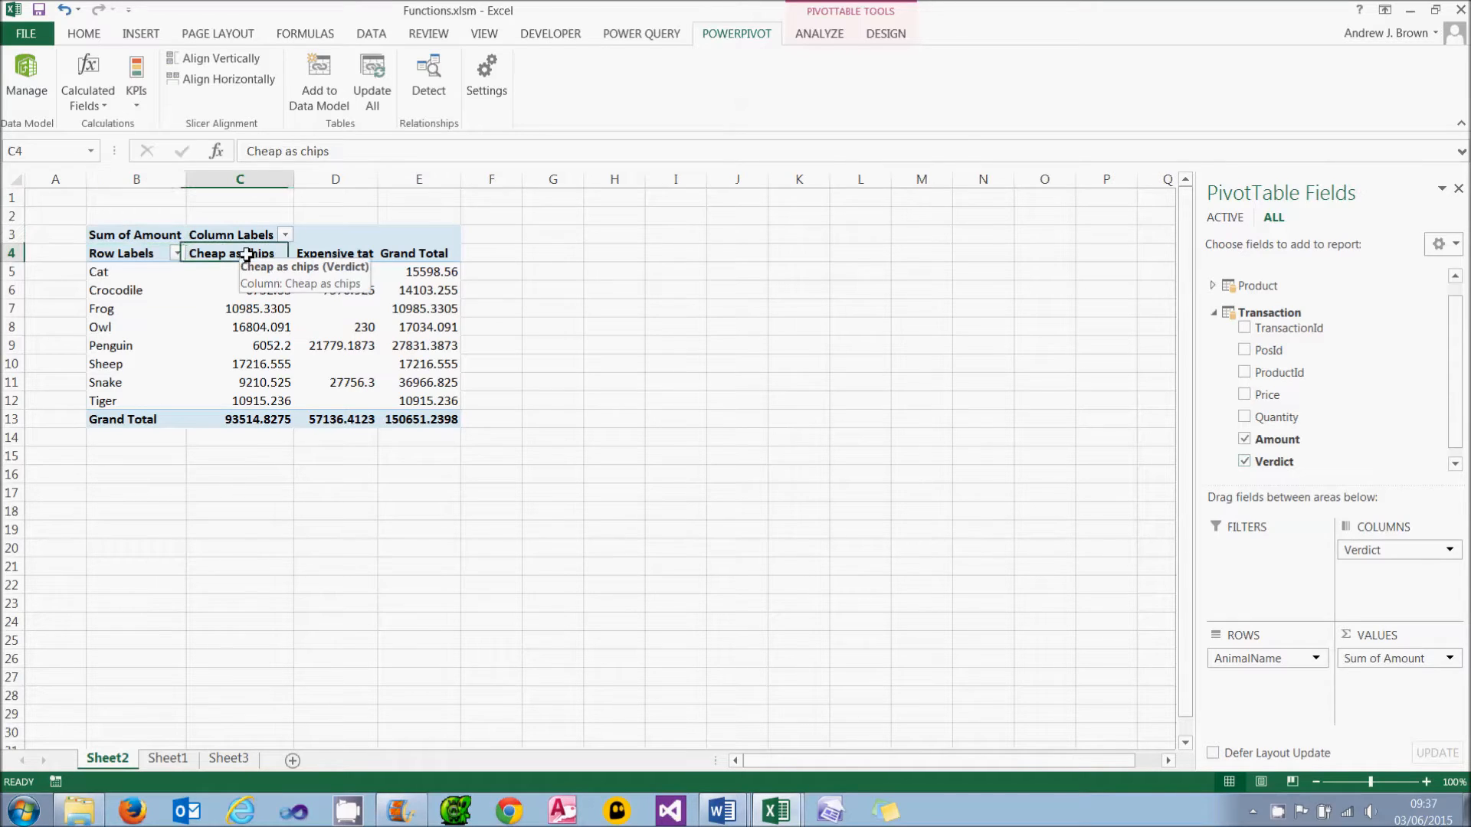
{"action": "left_click", "coordinate": [335, 254]}
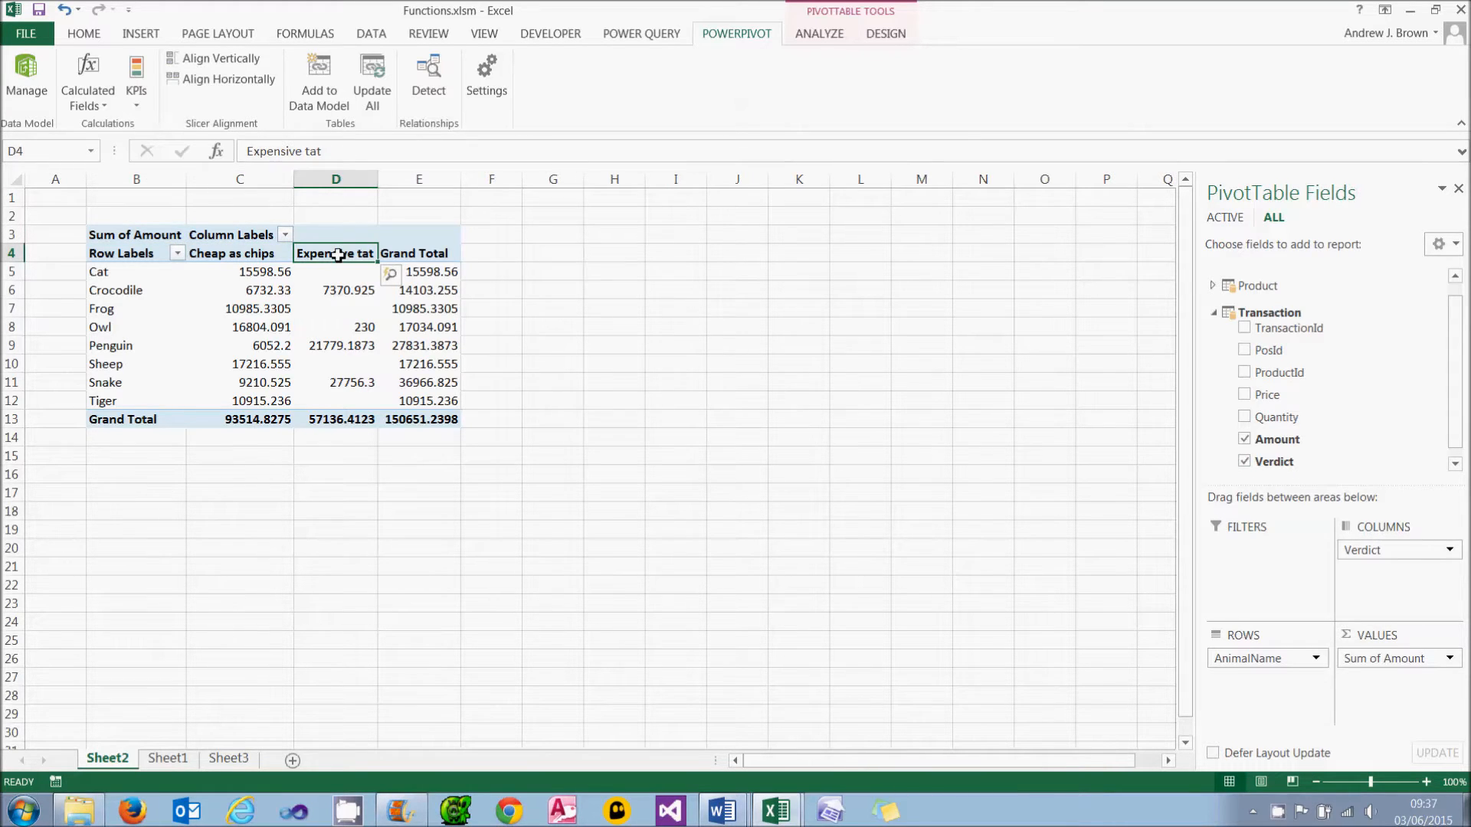
{"action": "mouse_move", "coordinate": [398, 534]}
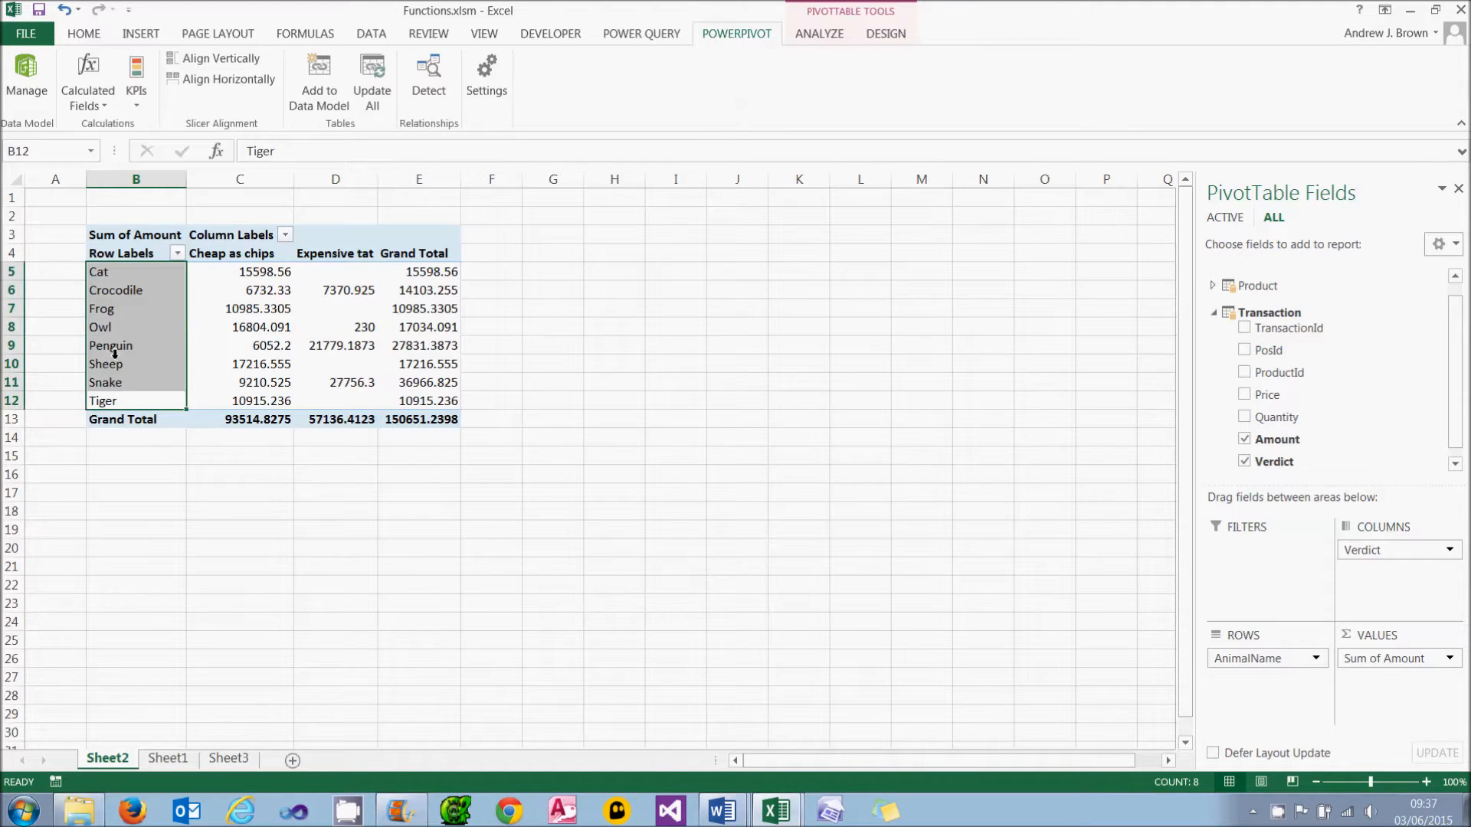
{"action": "left_click", "coordinate": [135, 382]}
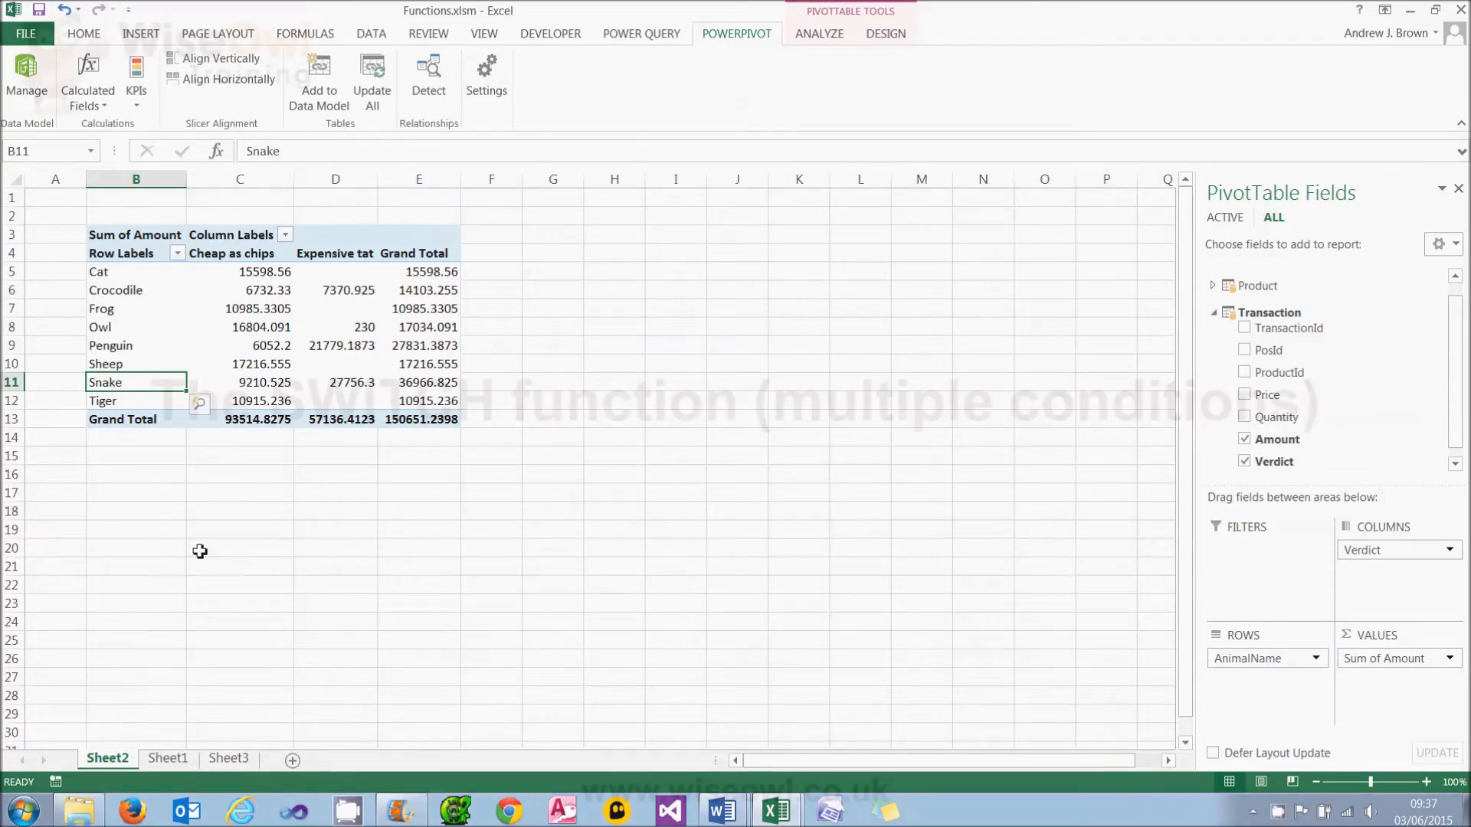
{"action": "left_click", "coordinate": [28, 80]}
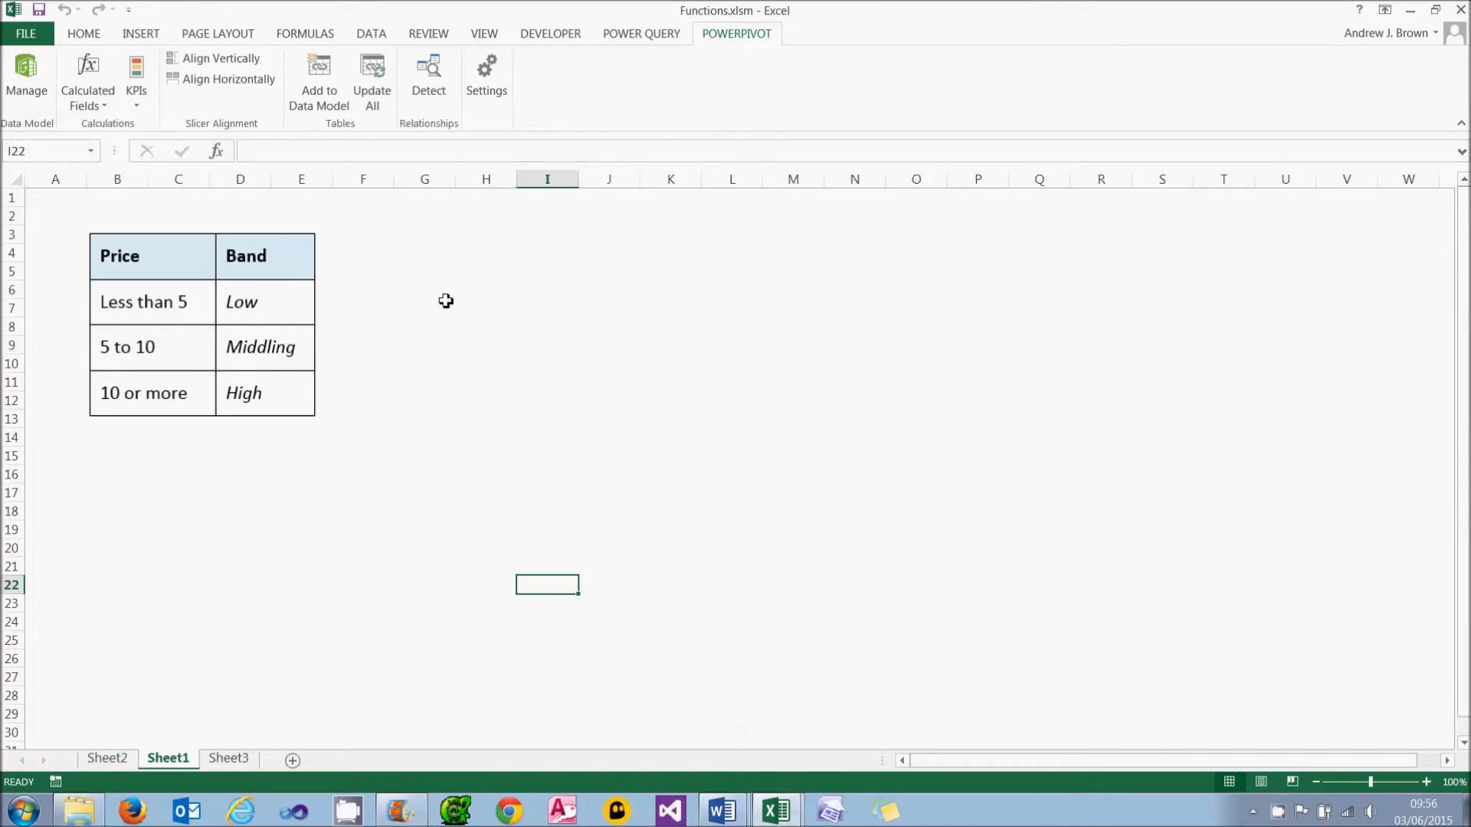
{"action": "mouse_move", "coordinate": [289, 310]}
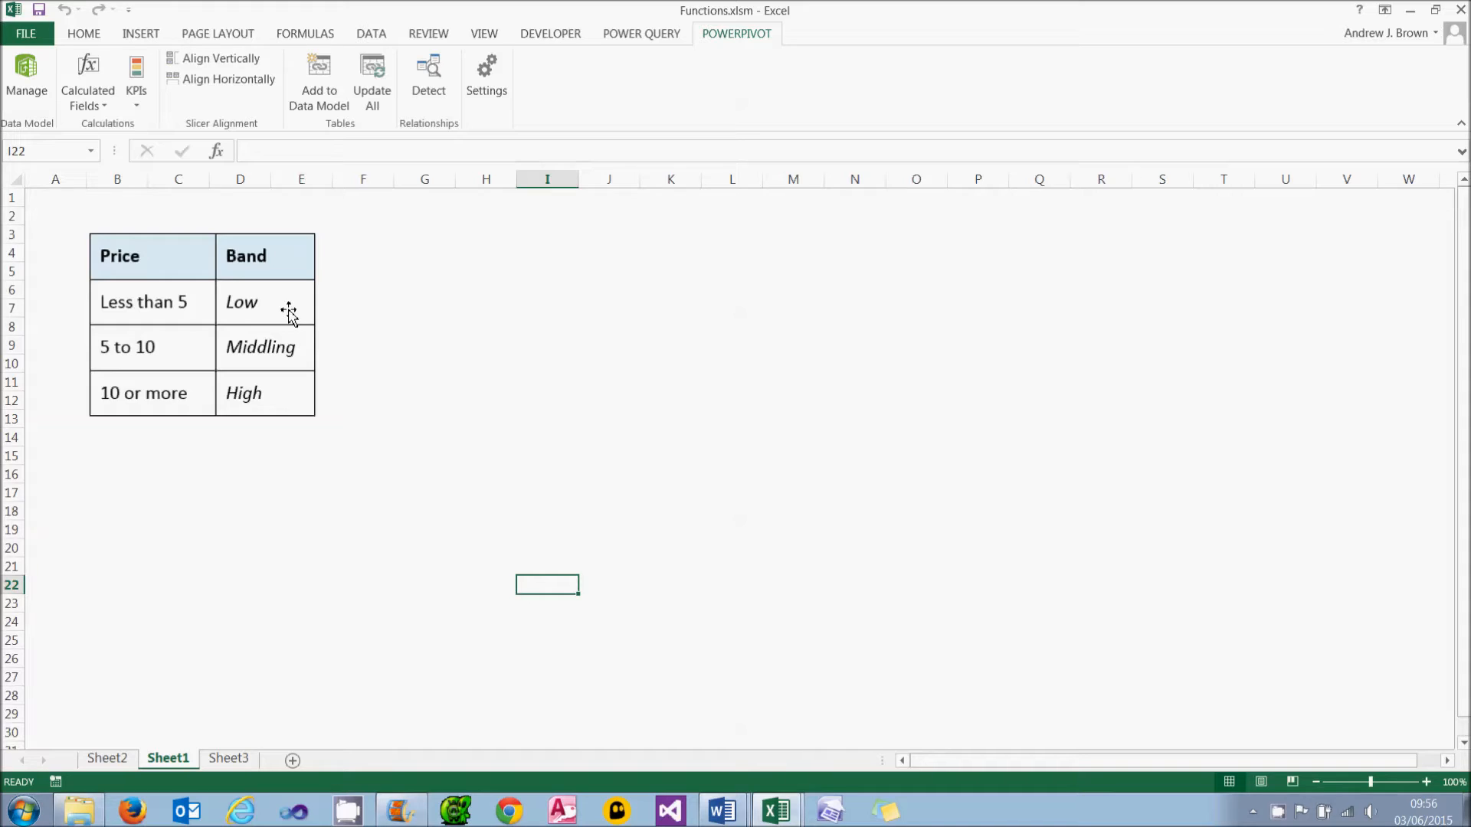
{"action": "mouse_move", "coordinate": [309, 361]}
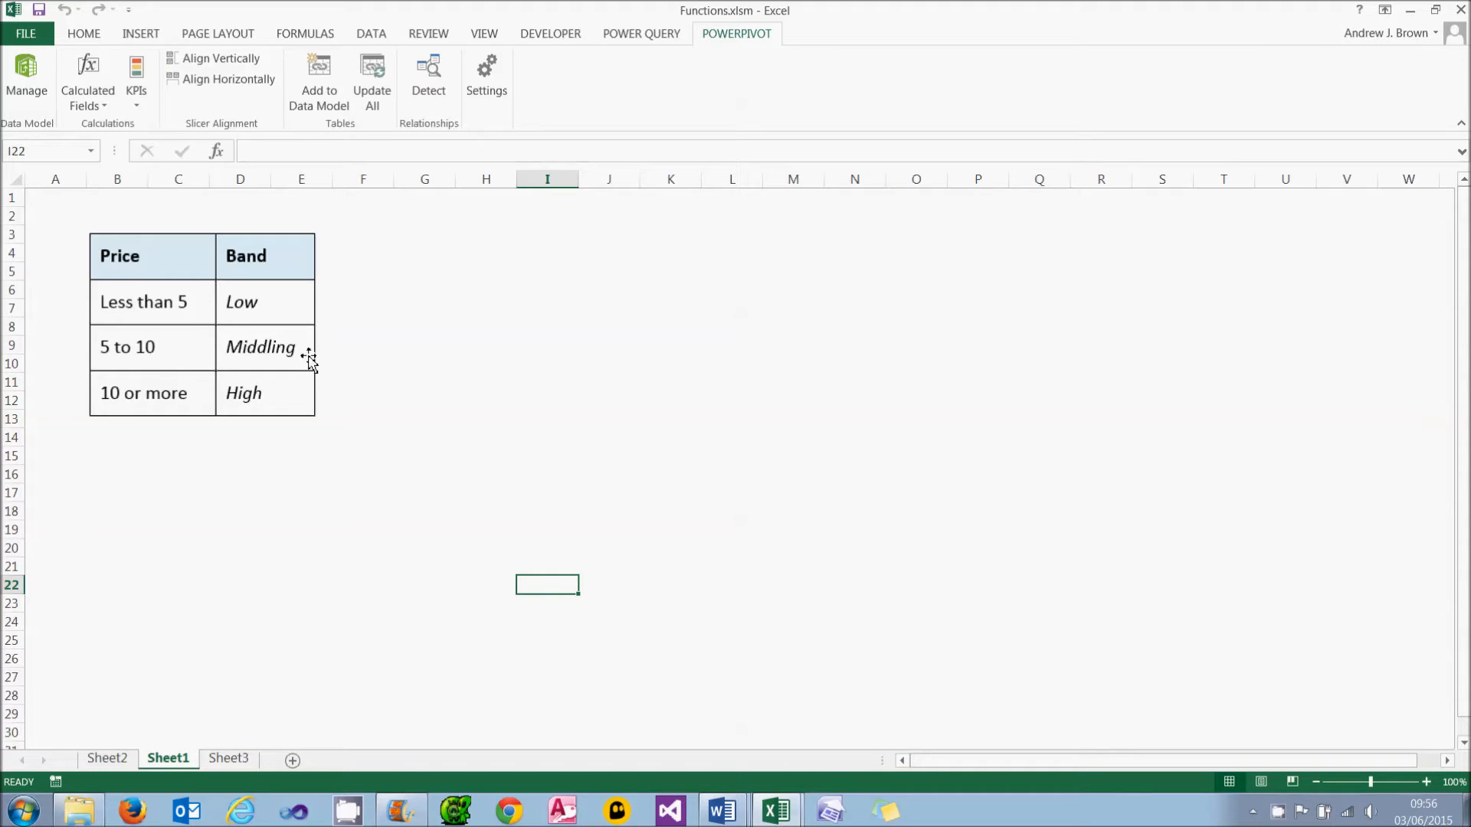
{"action": "mouse_move", "coordinate": [275, 400]}
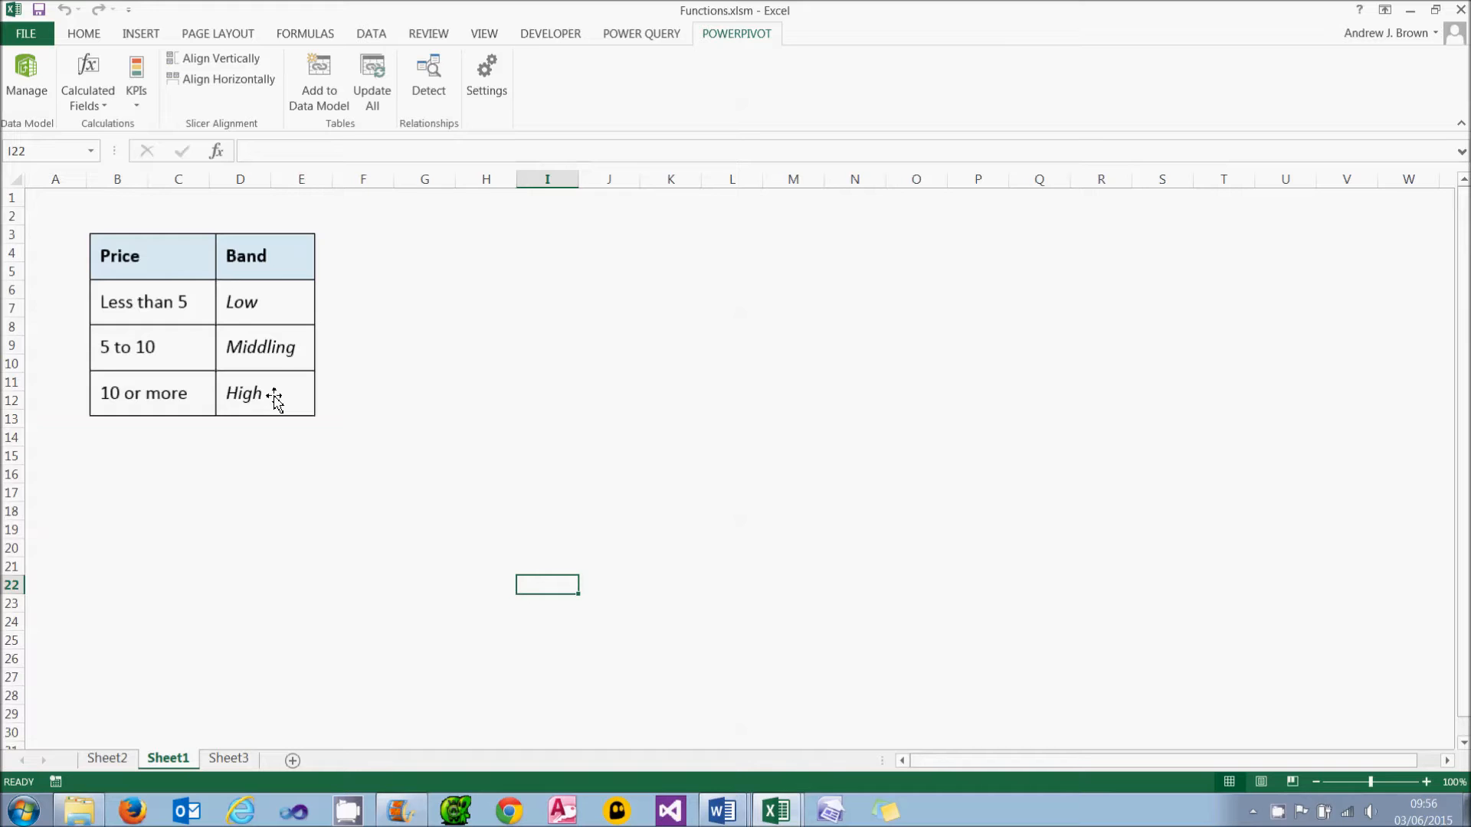
Open PowerPivot Manage to view the Transaction table's PriceBandUsingIF column
{"action": "left_click", "coordinate": [27, 79]}
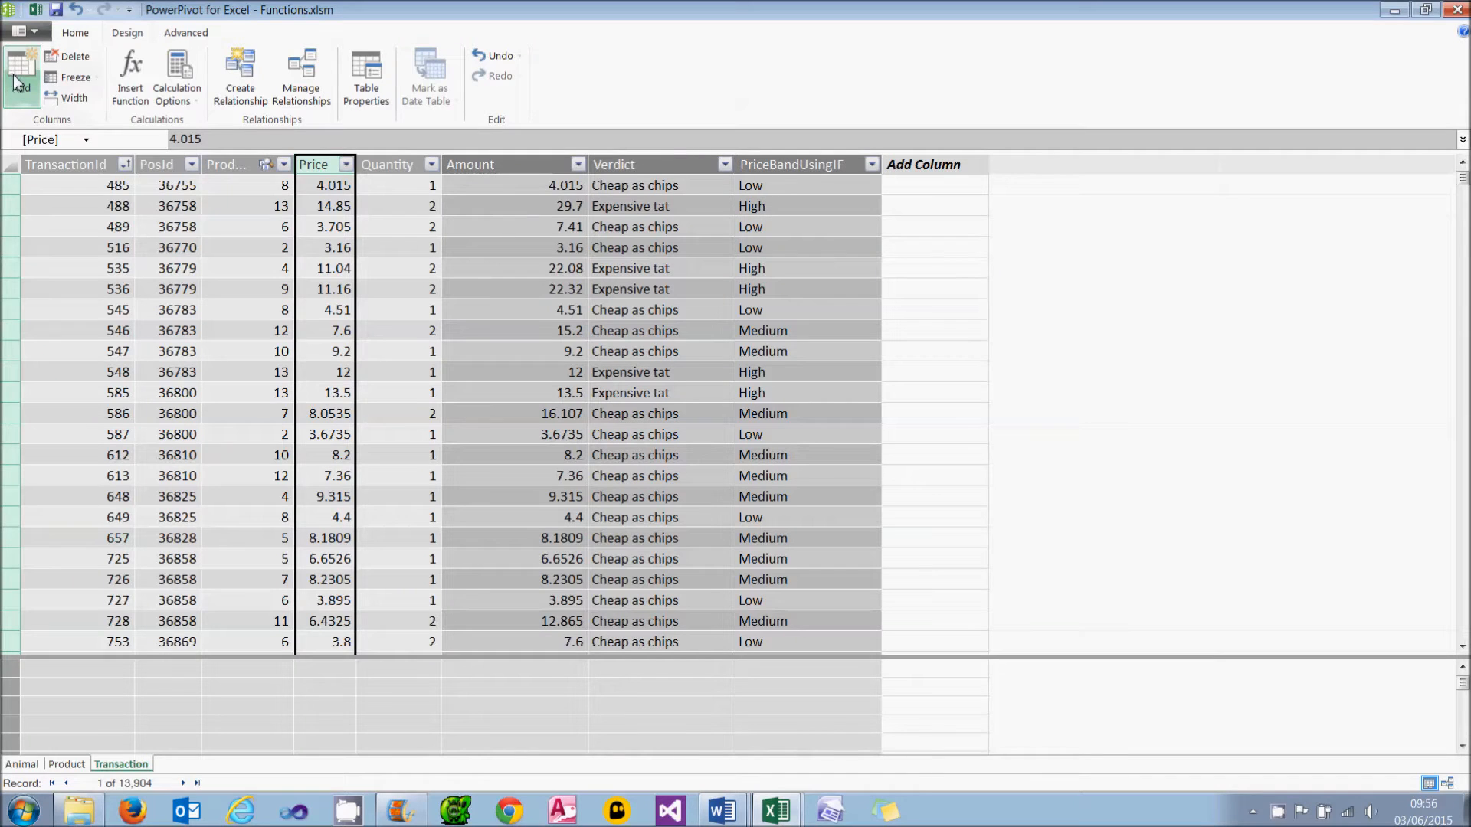
{"action": "mouse_move", "coordinate": [21, 80]}
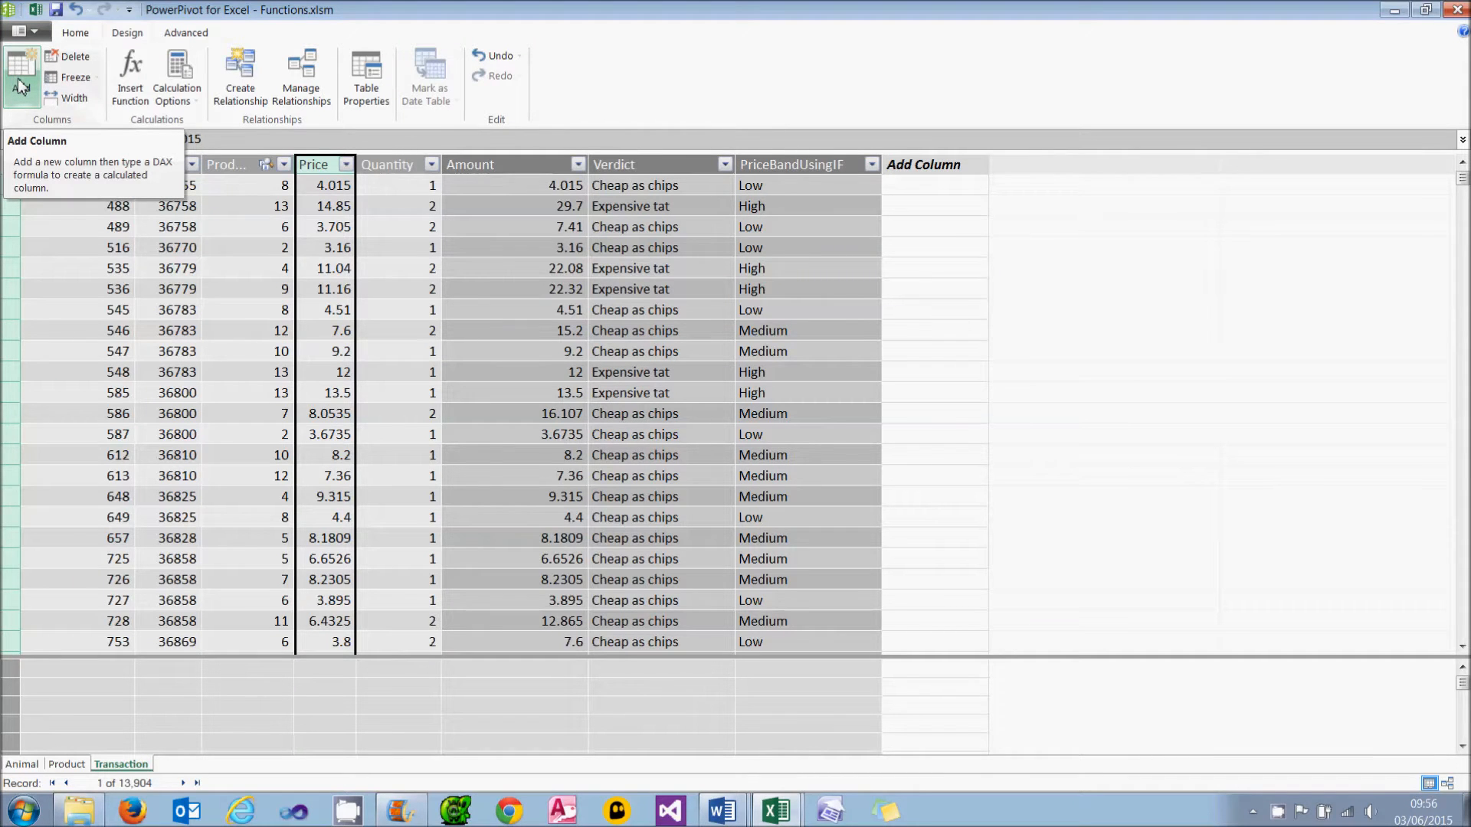
Leave the PowerPivot window for Sheet3 in the workbook, showing the SWITCH syntax
{"action": "left_click", "coordinate": [806, 184]}
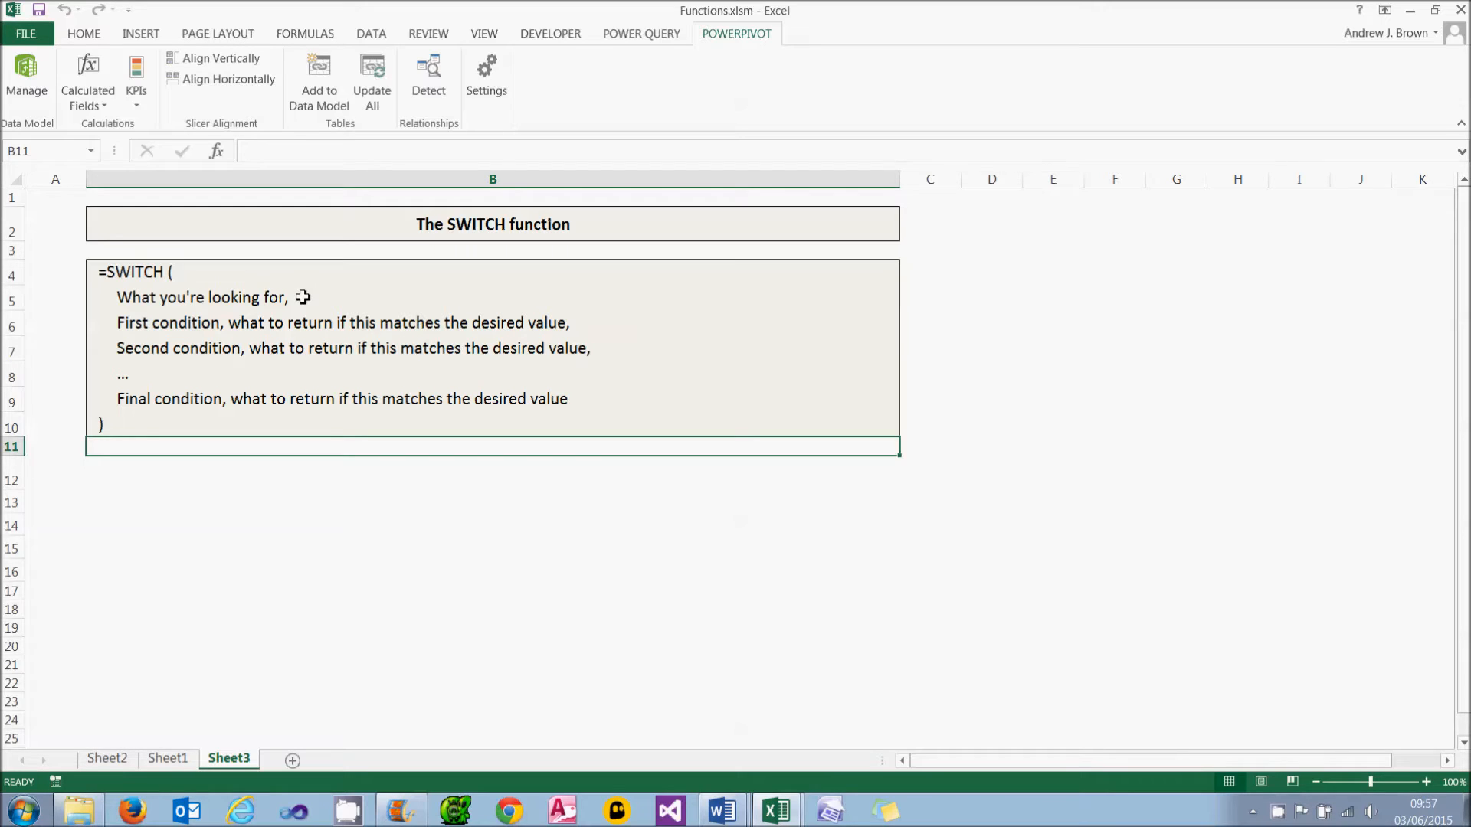
{"action": "mouse_move", "coordinate": [474, 325]}
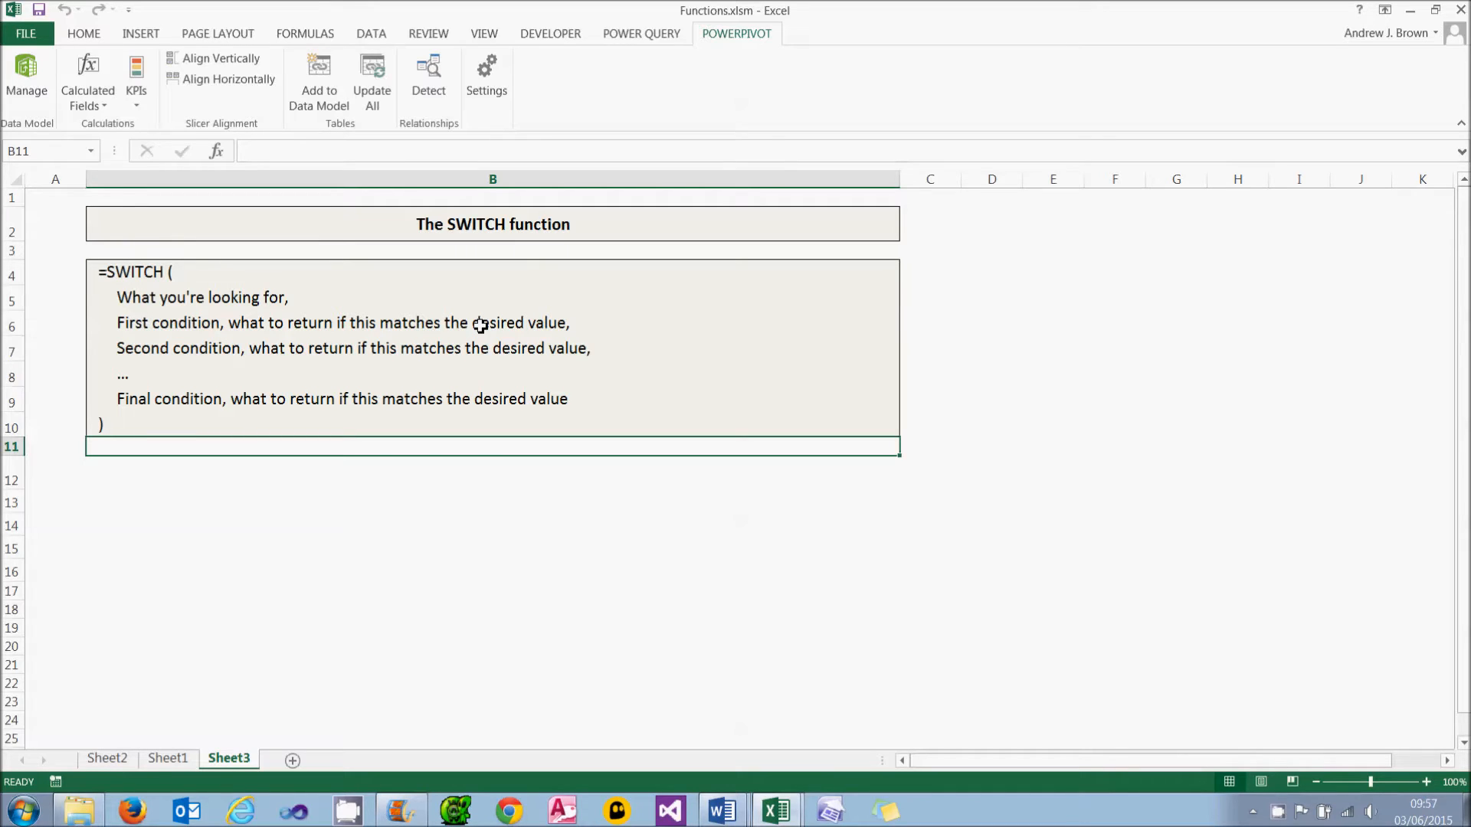
{"action": "mouse_move", "coordinate": [472, 348]}
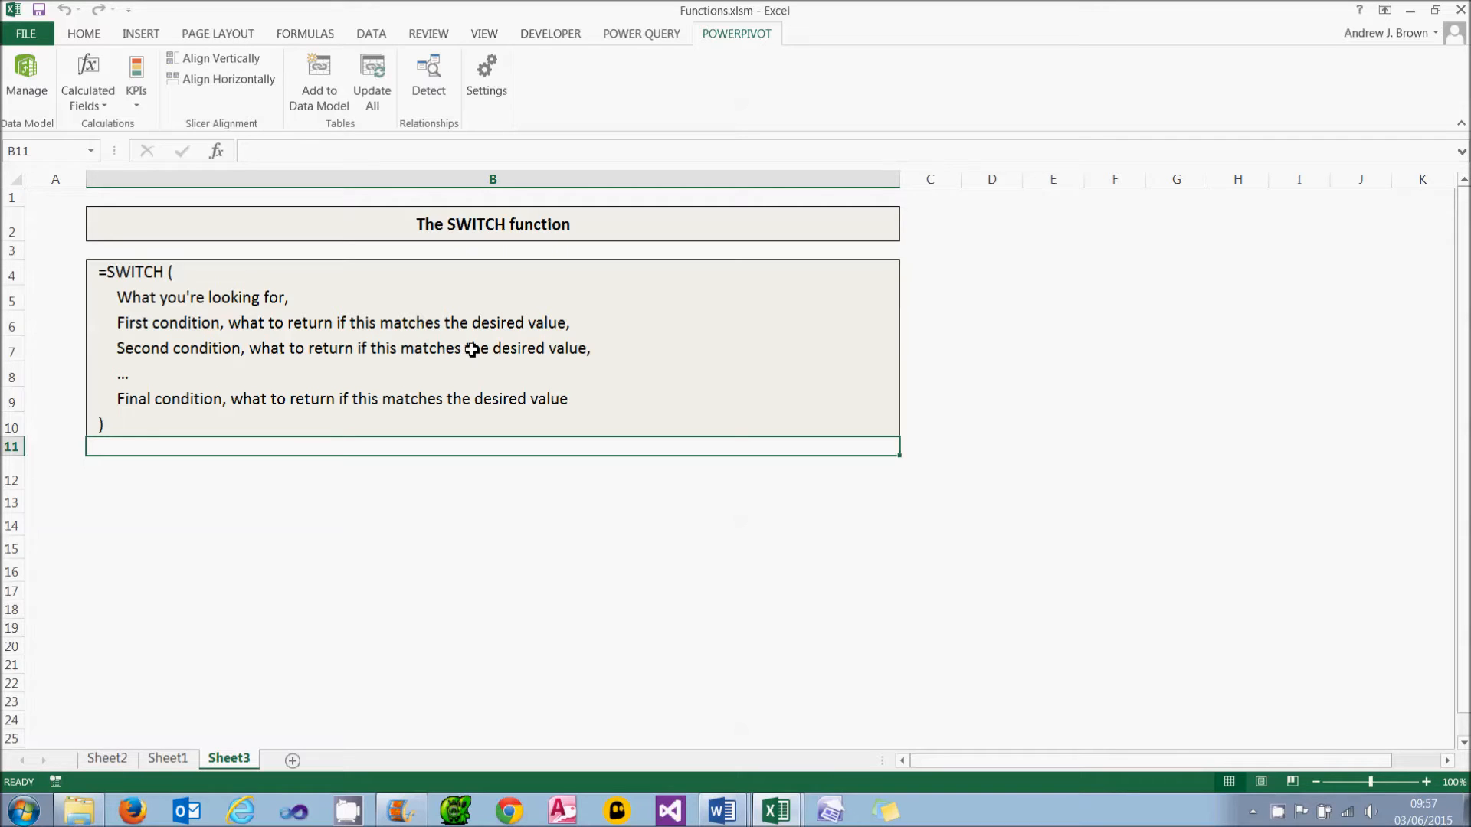
{"action": "mouse_move", "coordinate": [239, 397]}
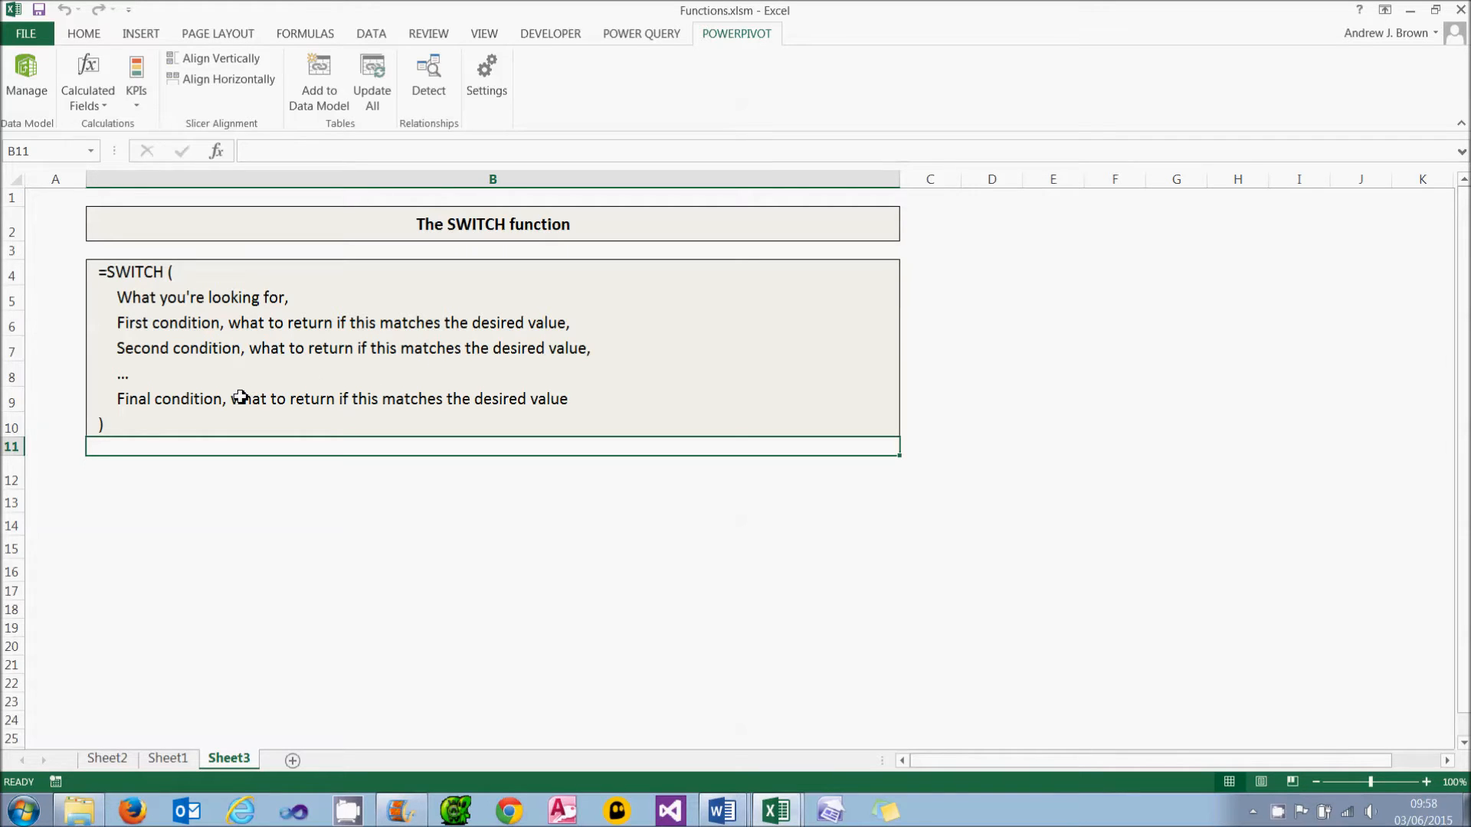
Add the 'Arguments to the function' heading and numbered argument notes below the SWITCH syntax
{"action": "type", "text": "Arguments to the function"}
{"action": "left_click", "coordinate": [492, 548]}
{"action": "type", "text": "4-5) Second condition, and what to return if it matches the value we're looking for."}
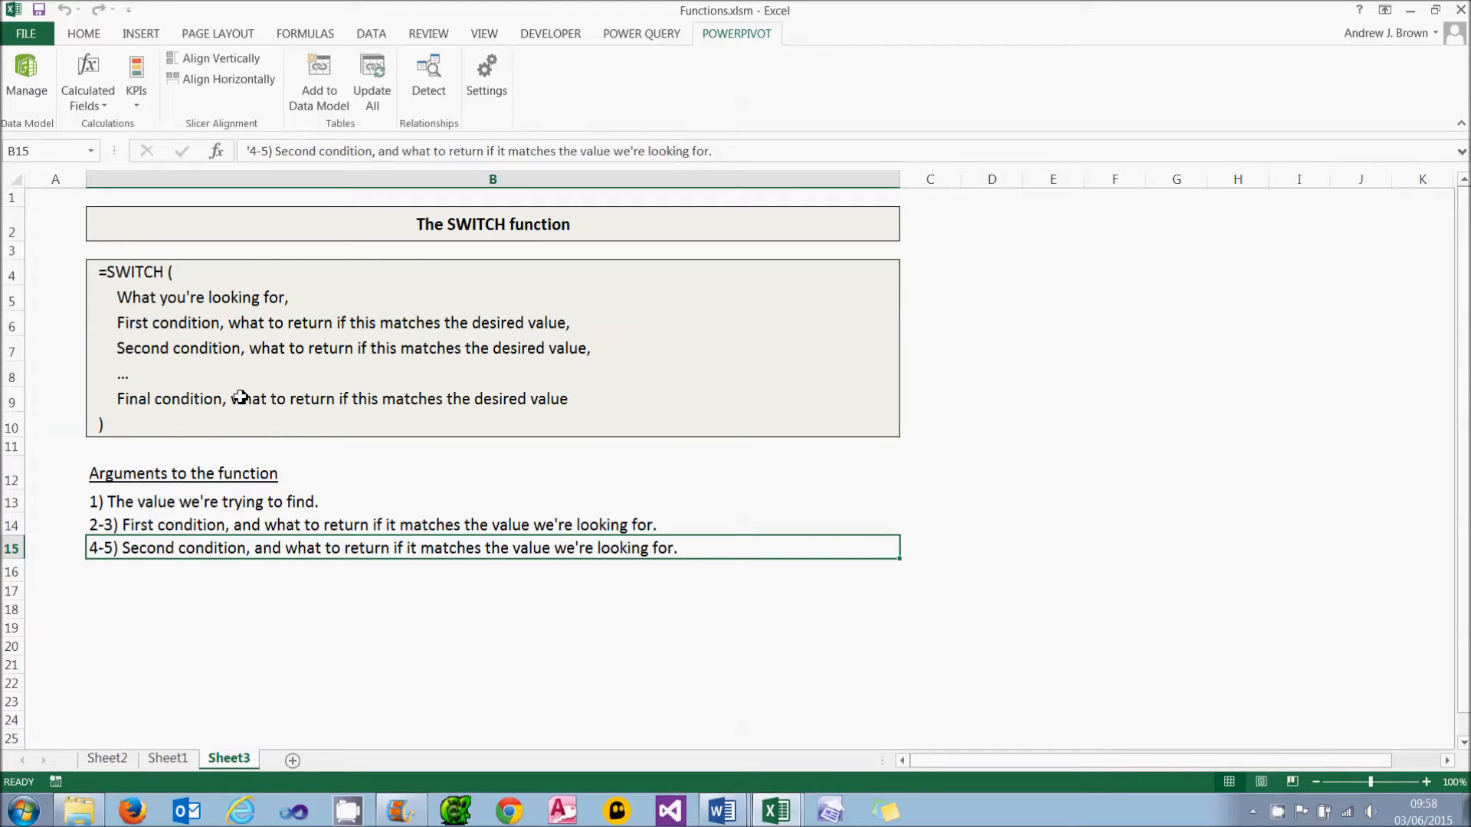
{"action": "type", "text": "etc"}
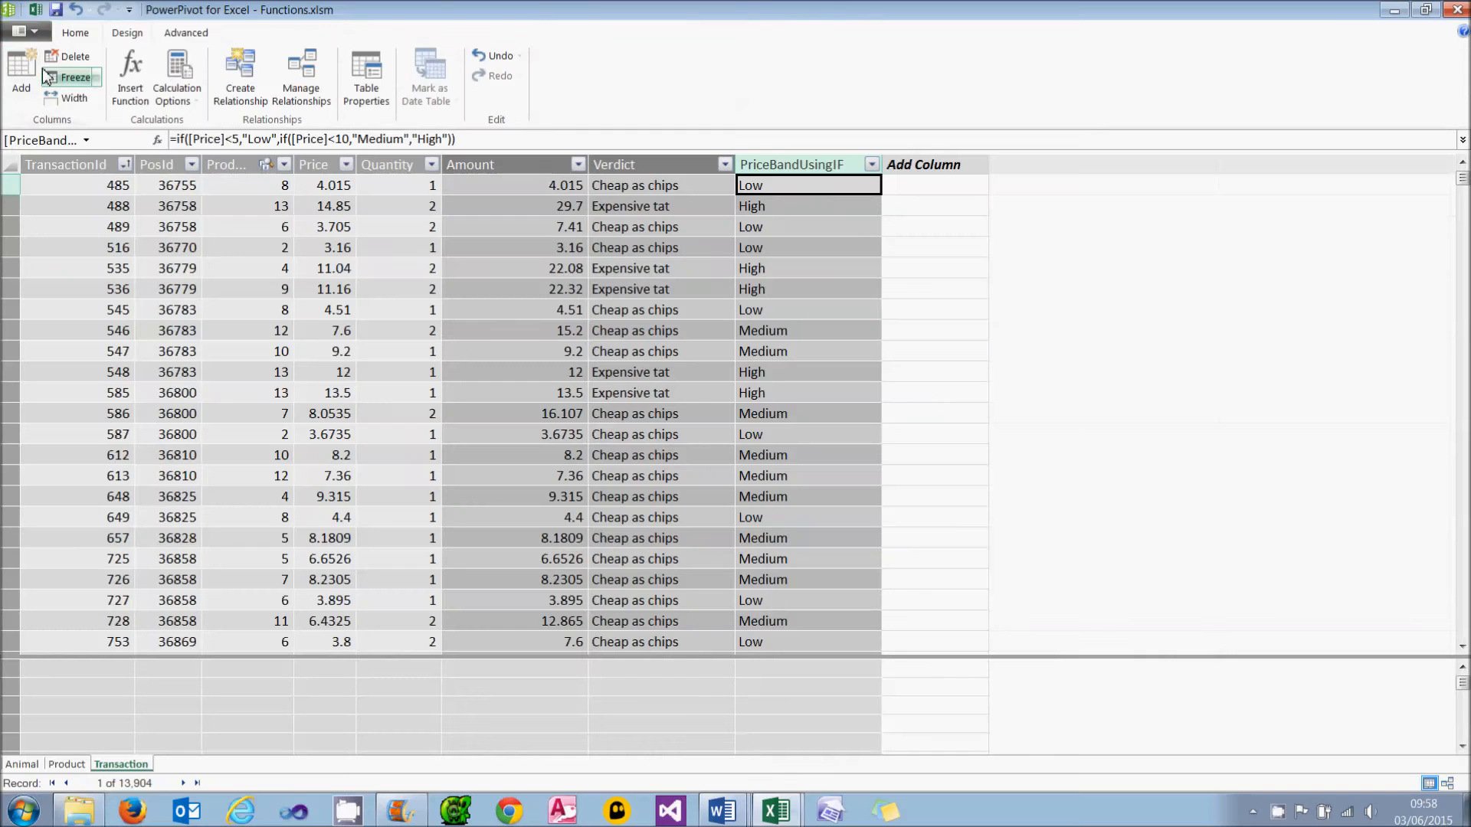
Start a new calculated column with =switch(True,[Price]<5,"Low",
{"action": "left_click", "coordinate": [934, 185]}
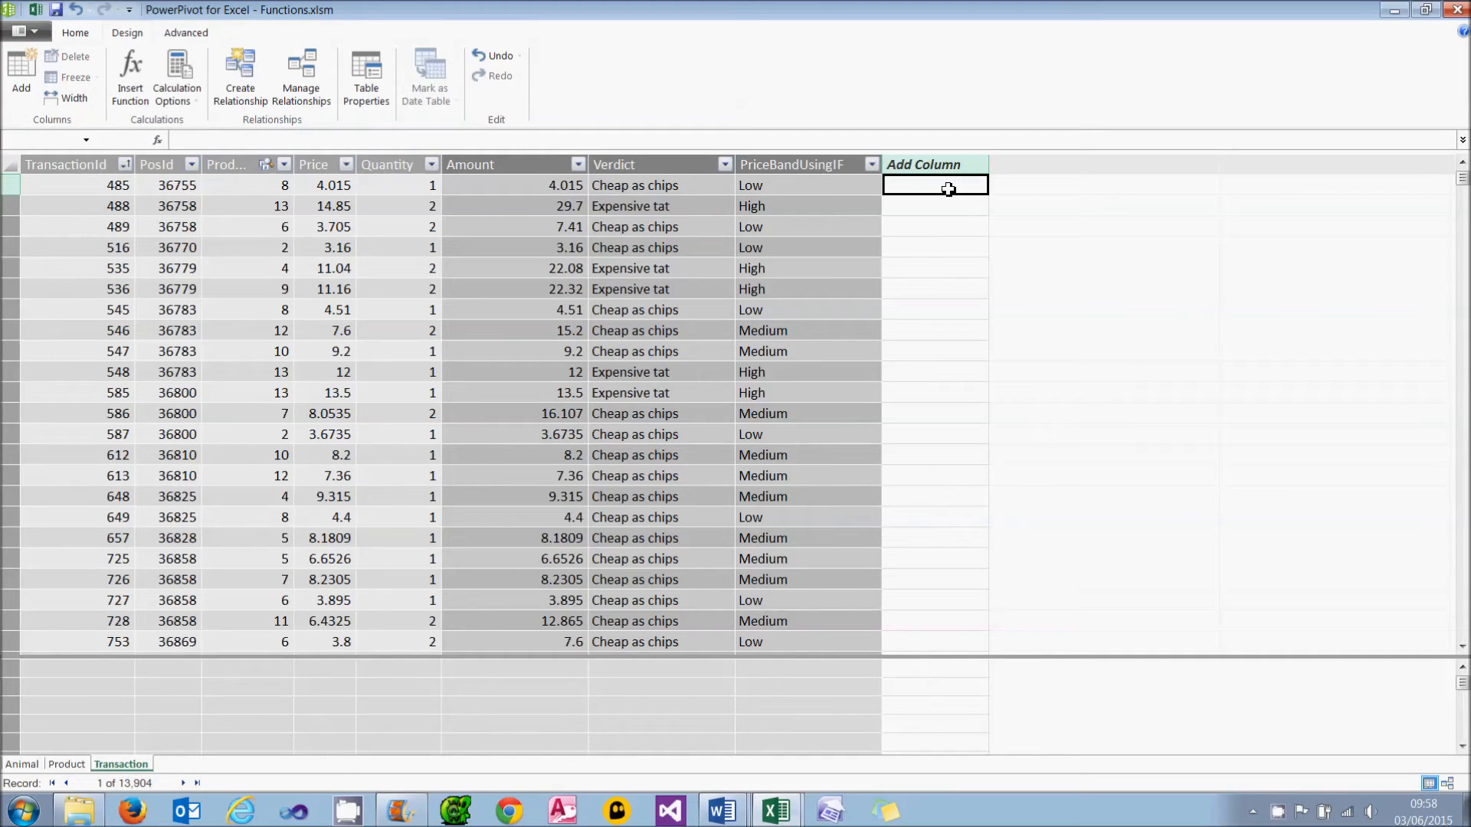
{"action": "left_click", "coordinate": [935, 184]}
{"action": "type", "text": "="}
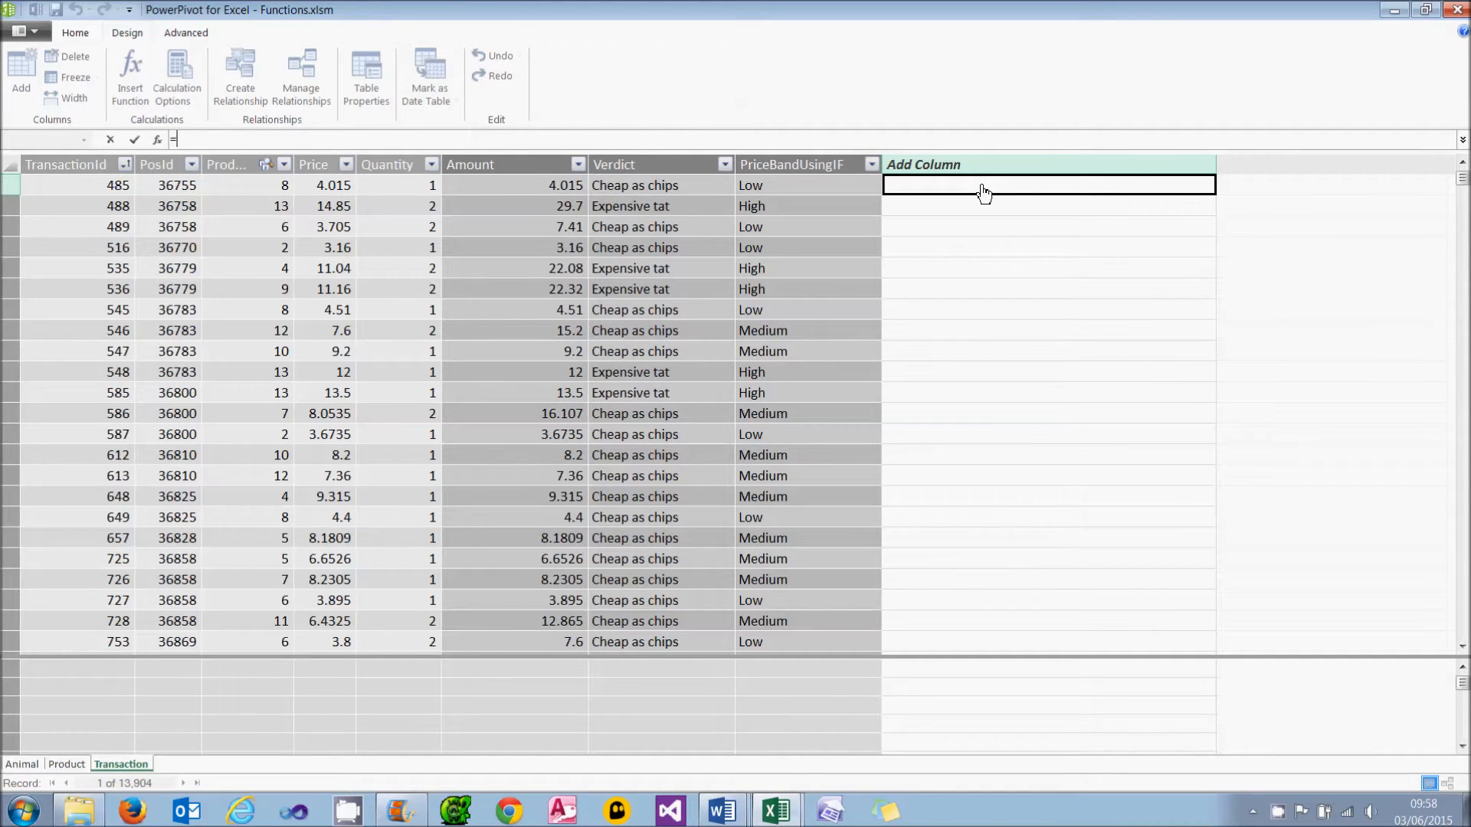
{"action": "type", "text": "switch("}
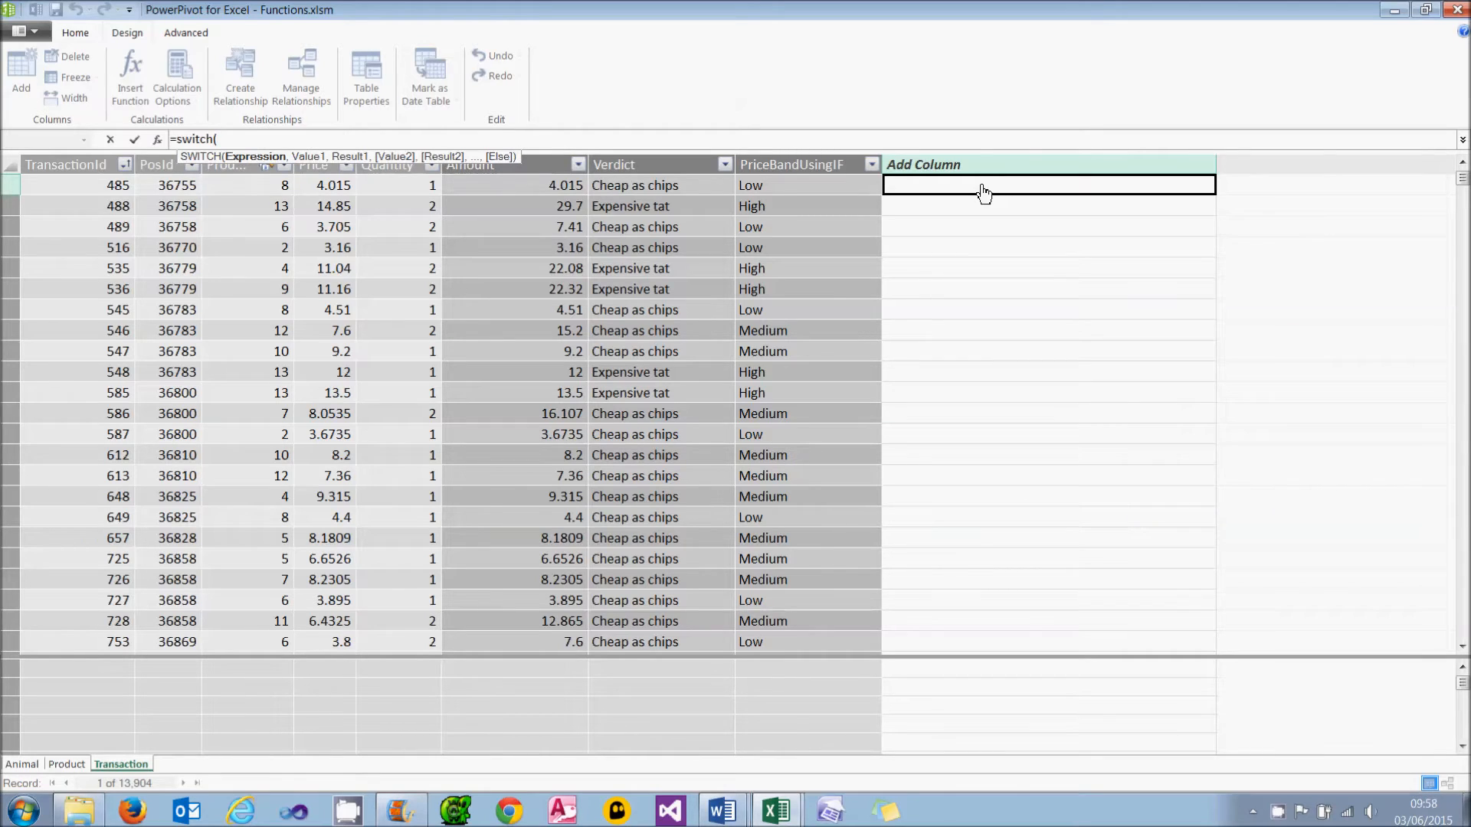
{"action": "type", "text": "True"}
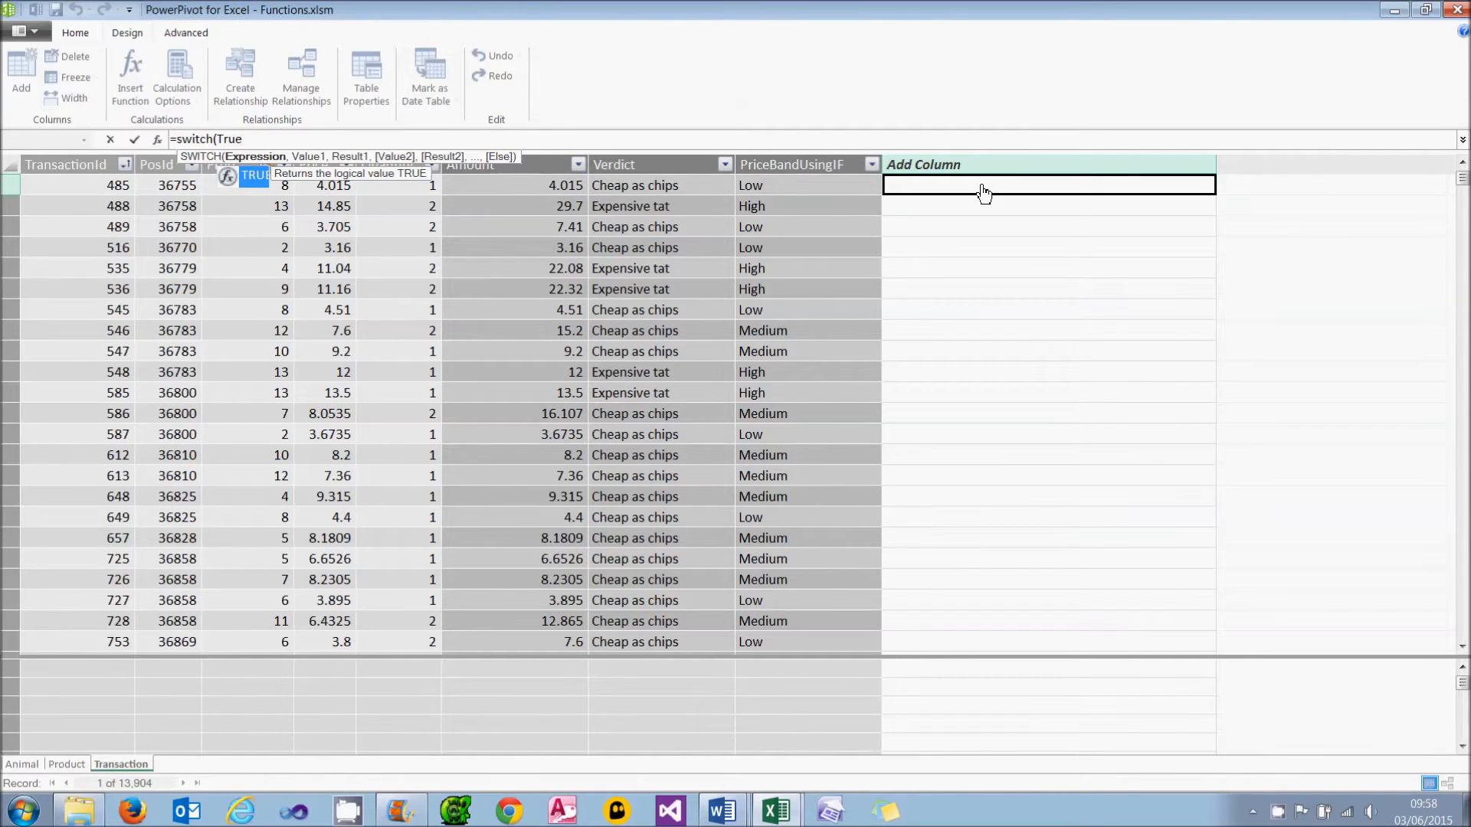
{"action": "type", "text": ","}
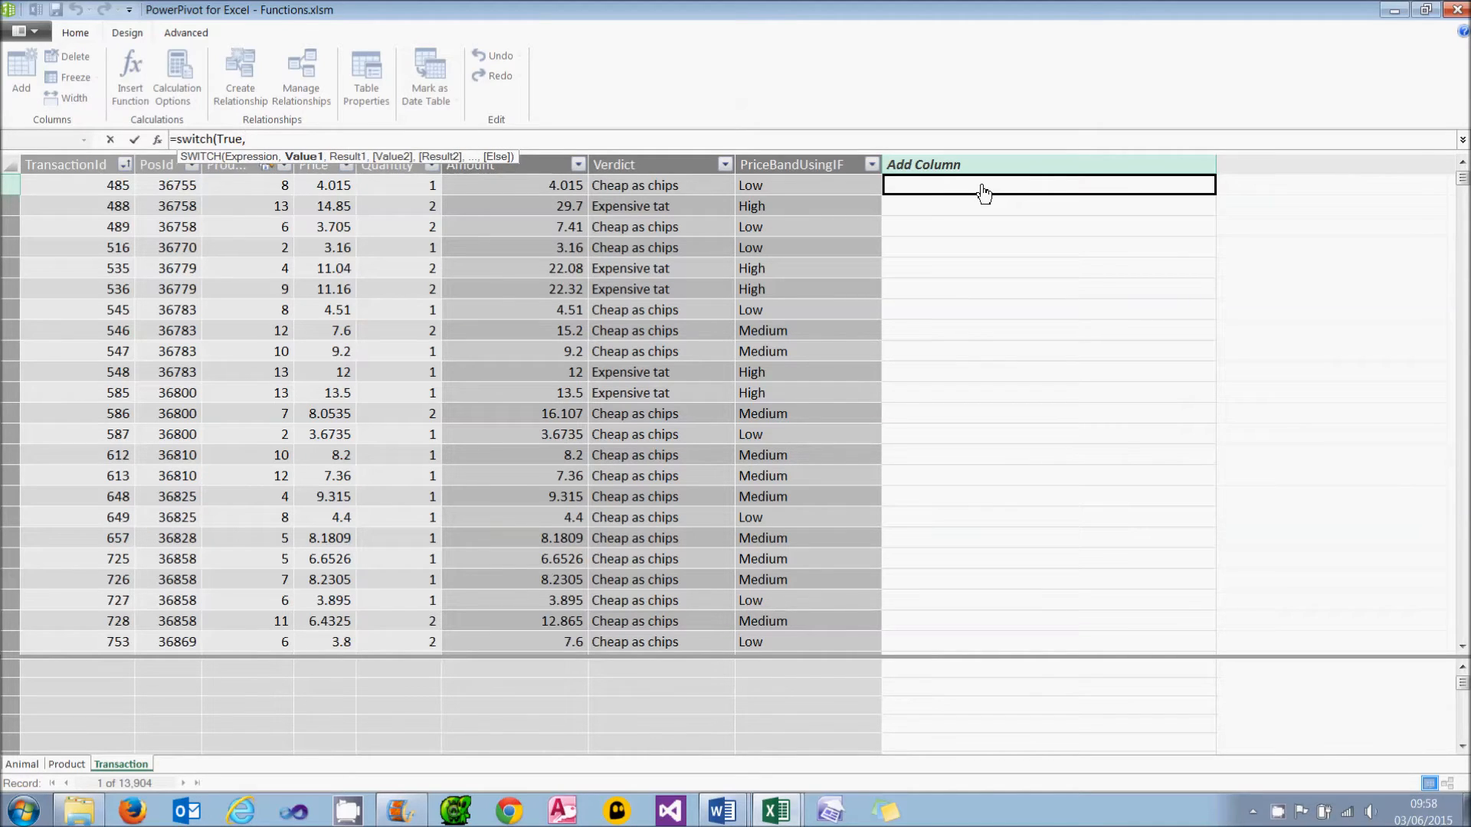
{"action": "mouse_move", "coordinate": [634, 184]}
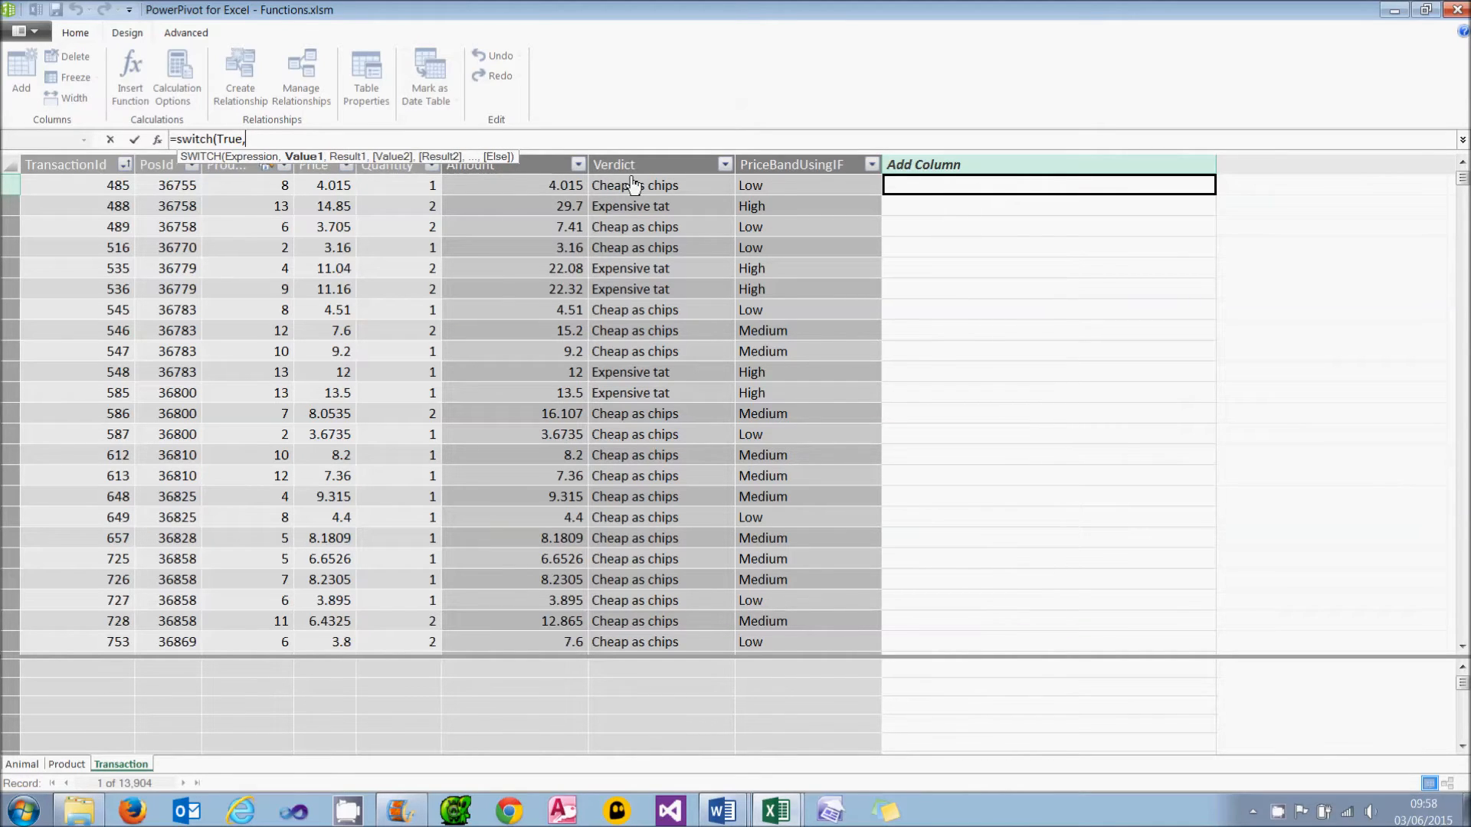
{"action": "left_click", "coordinate": [326, 185]}
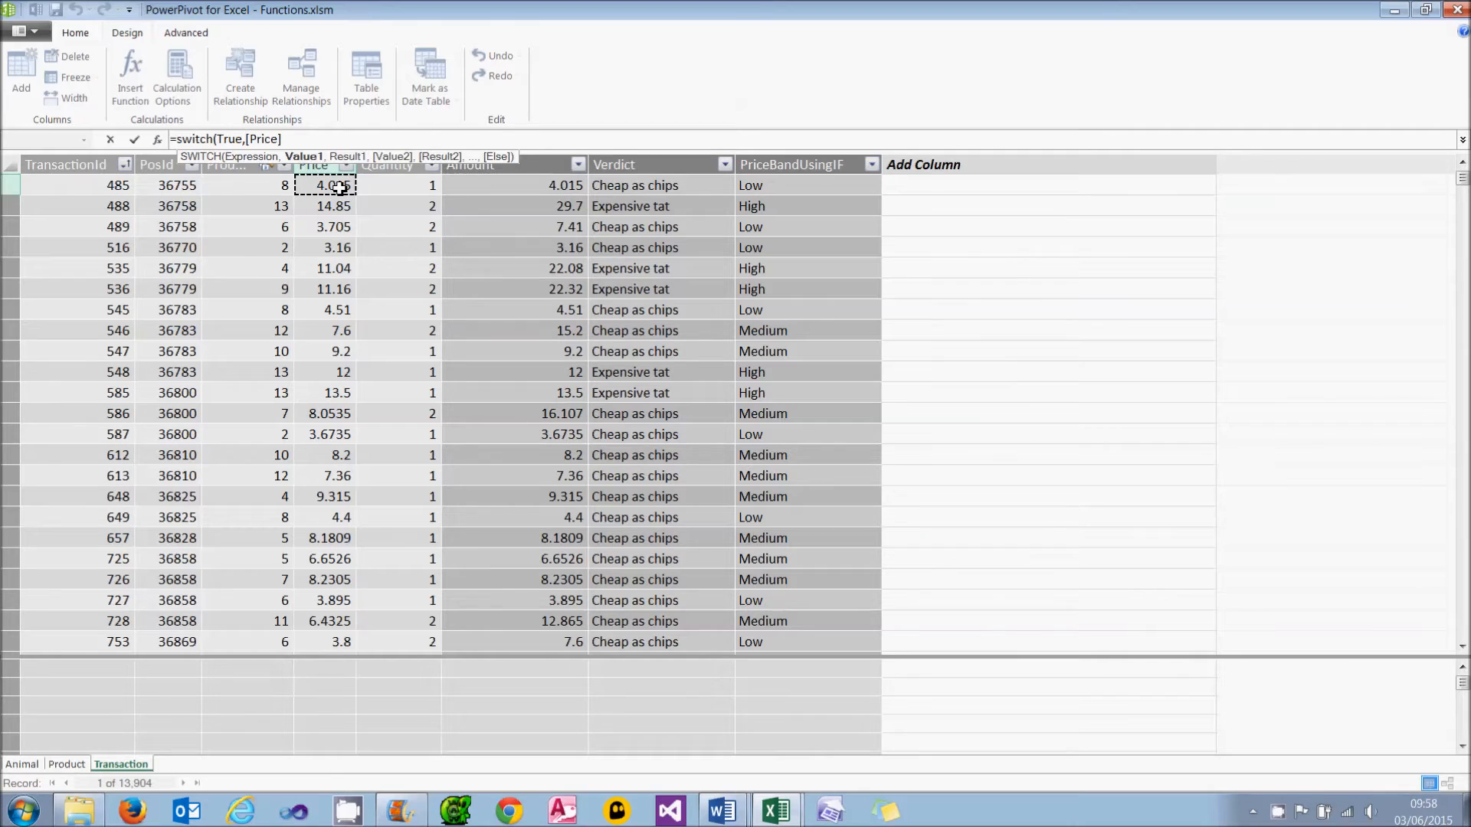
{"action": "type", "text": "<5"}
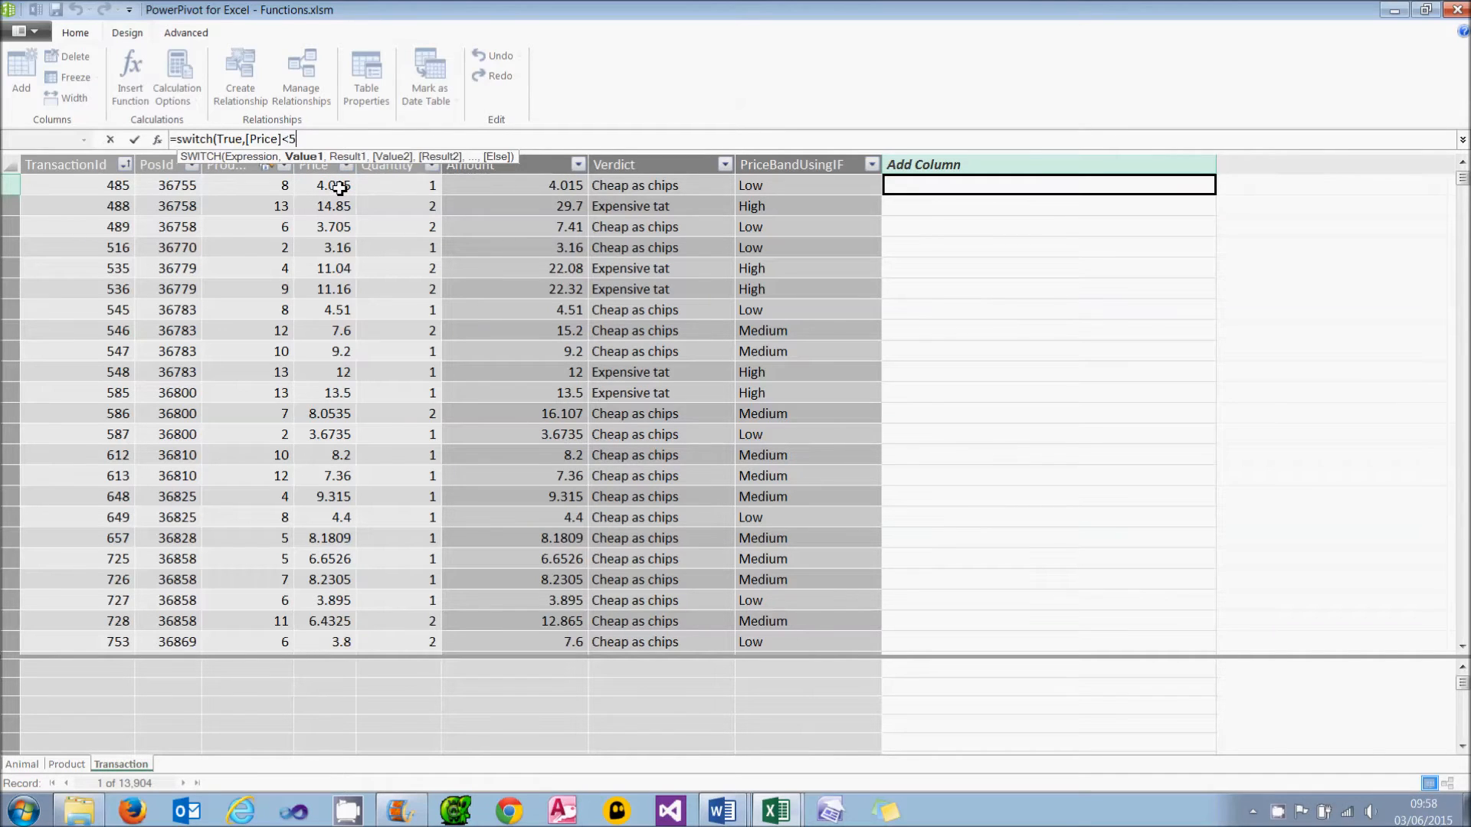
{"action": "type", "text": ","}
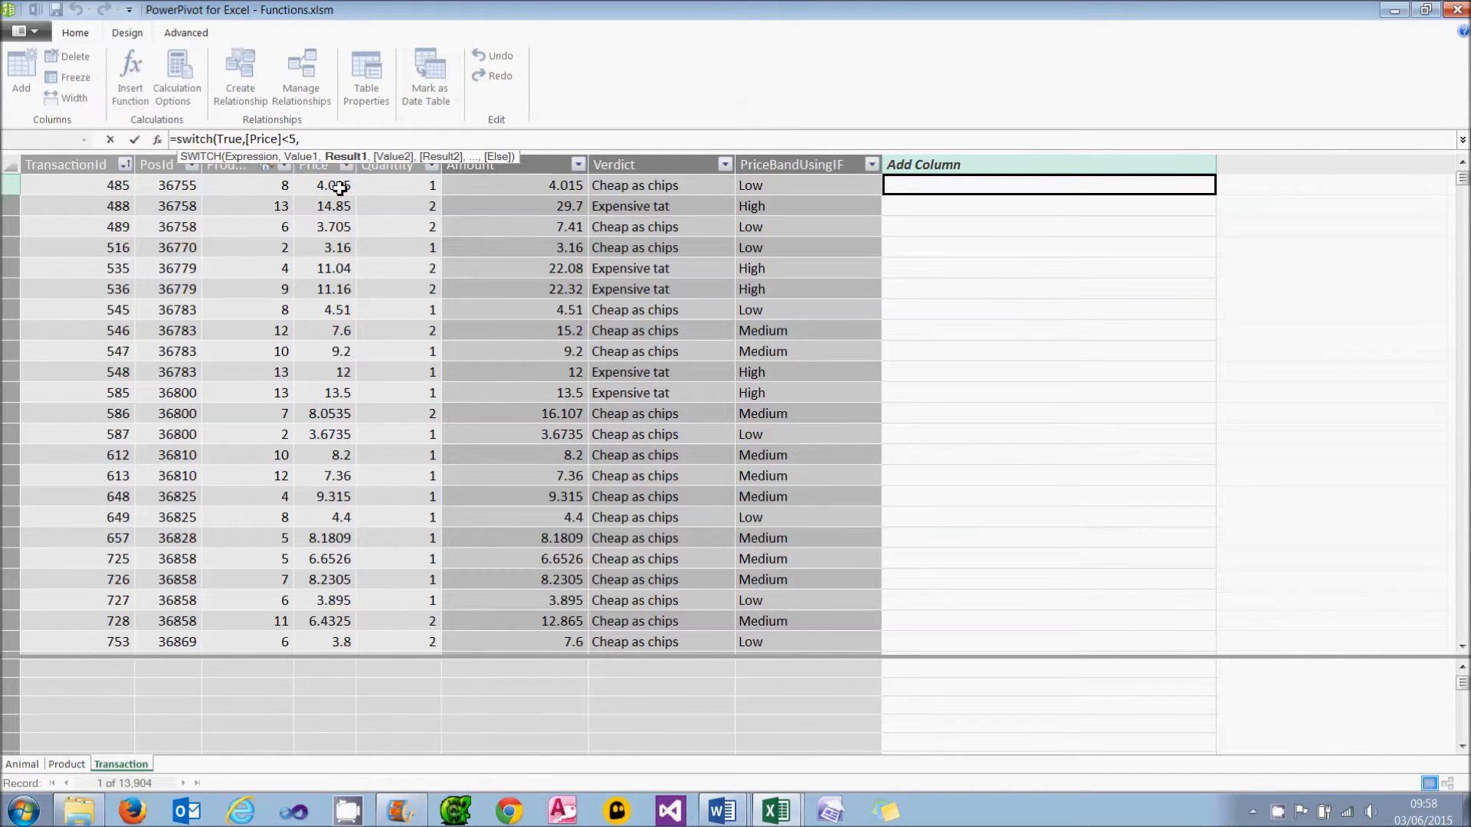
{"action": "type", "text": "\"Lo"}
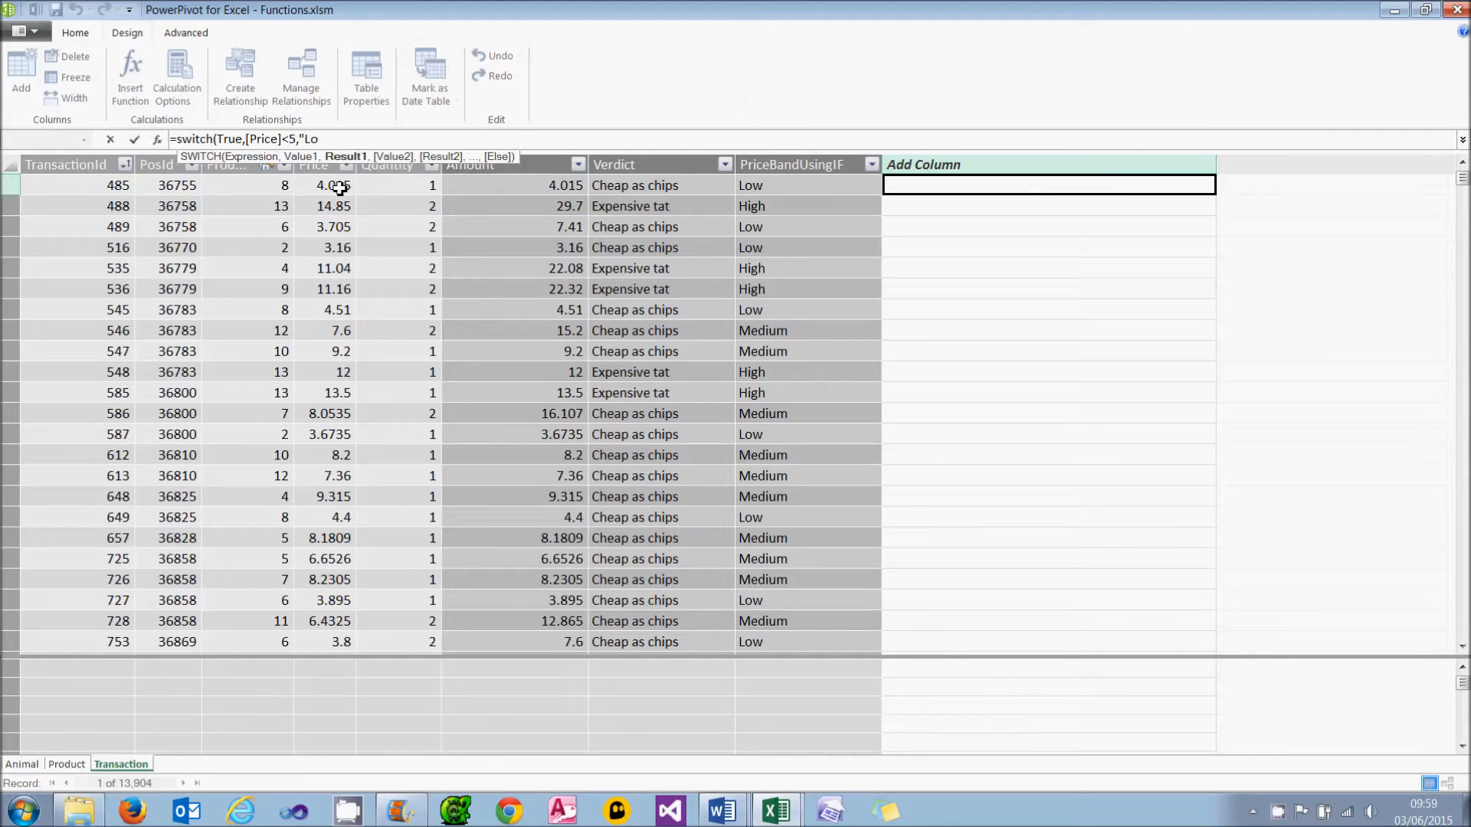
{"action": "type", "text": "w\",[Price"}
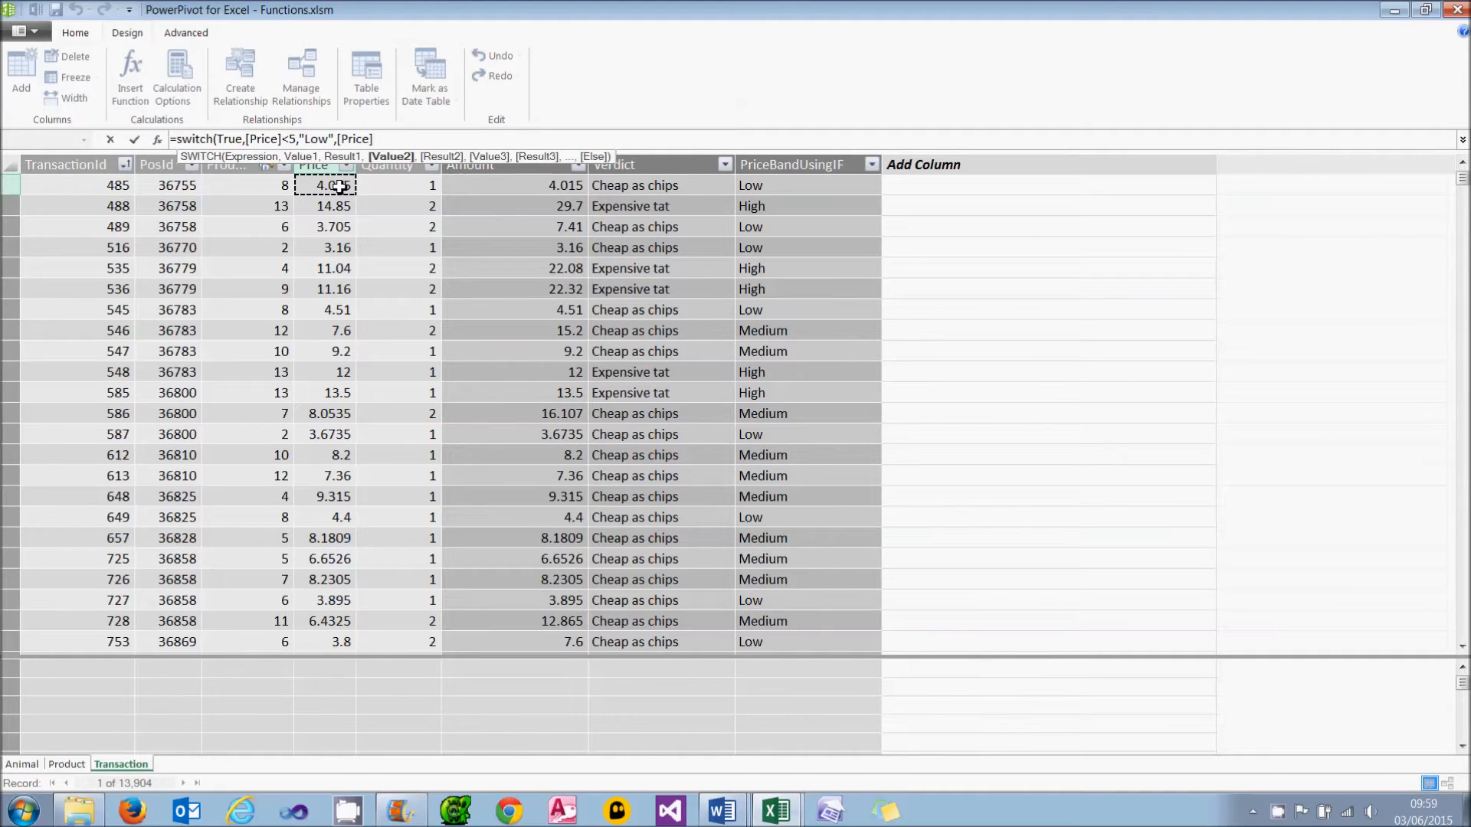
Finish the formula with [Price]<10,"Middling",True,"High" and commit it
{"action": "type", "text": "<10"}
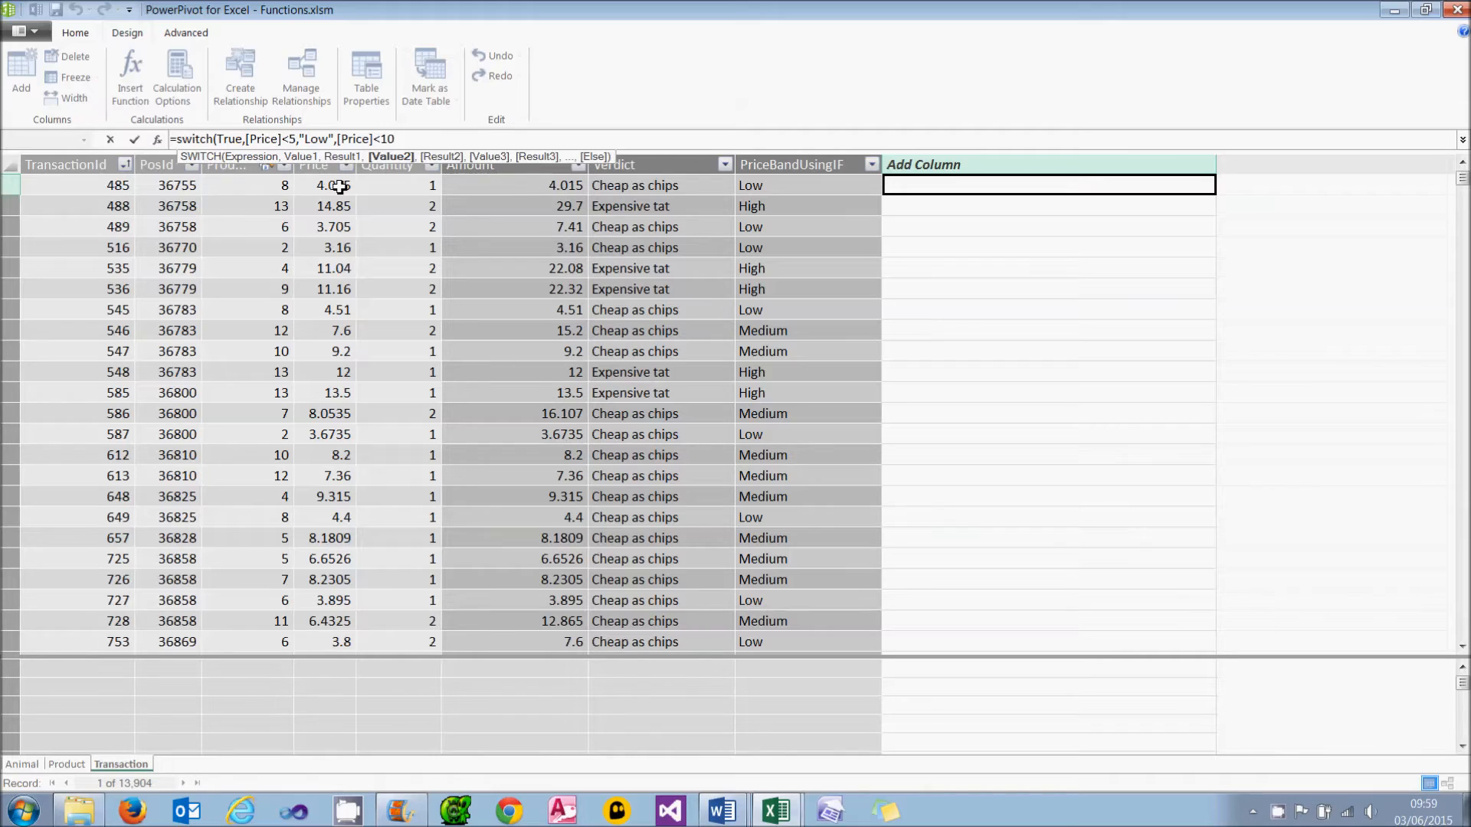
{"action": "type", "text": ",\"Middling"}
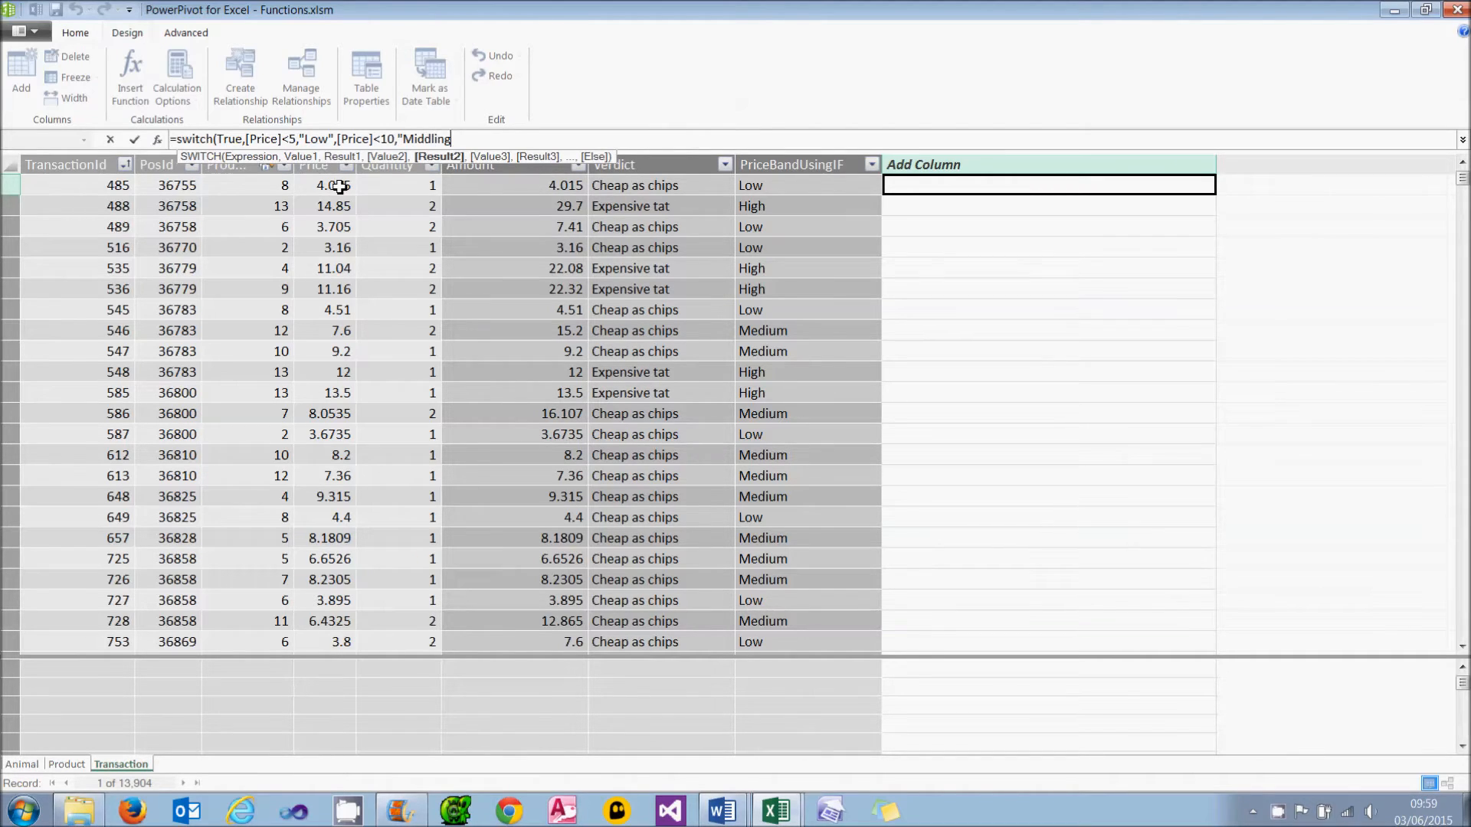
{"action": "type", "text": ",True,"}
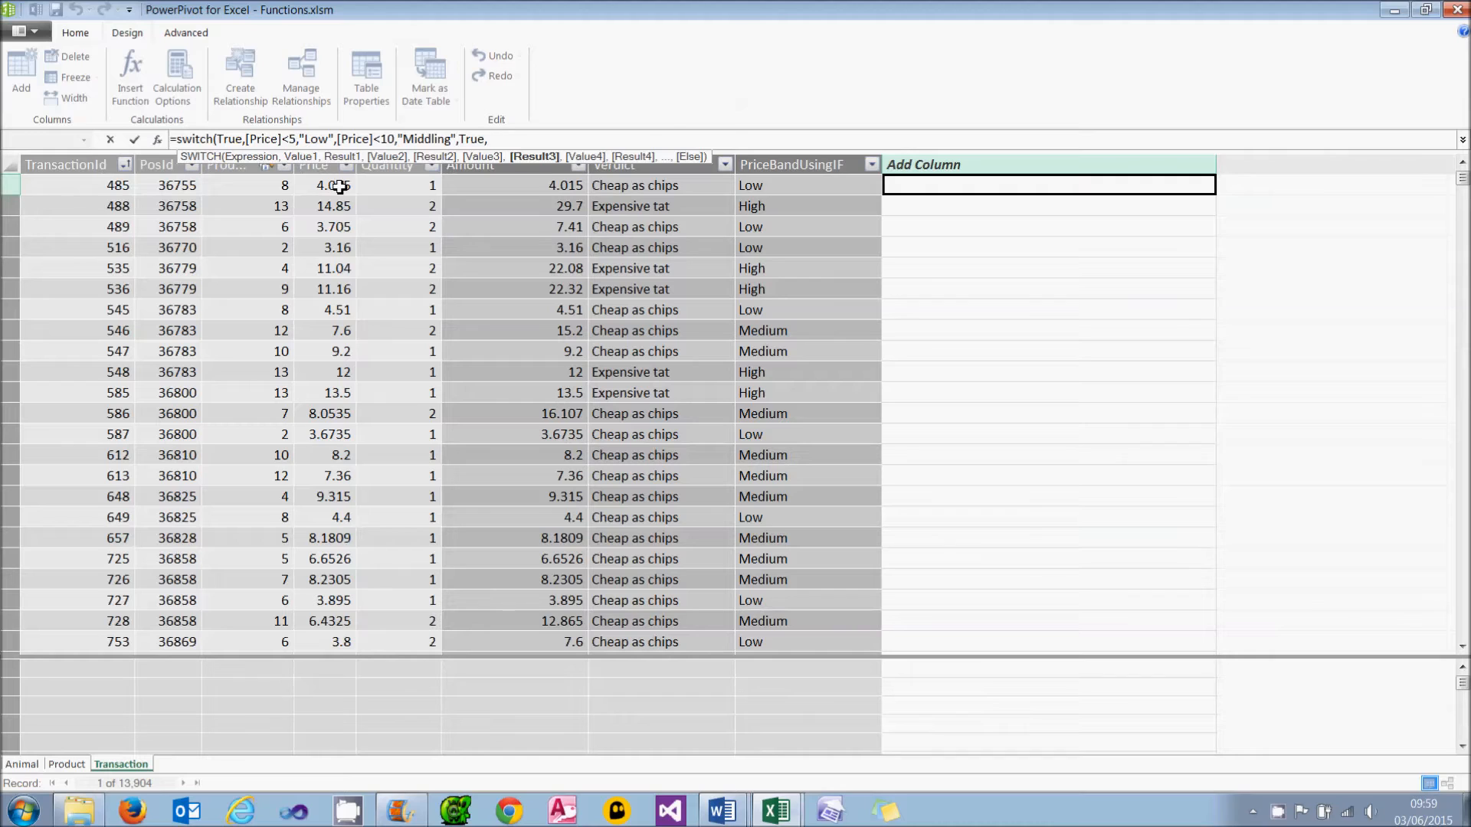
{"action": "type", "text": "\"High\")"}
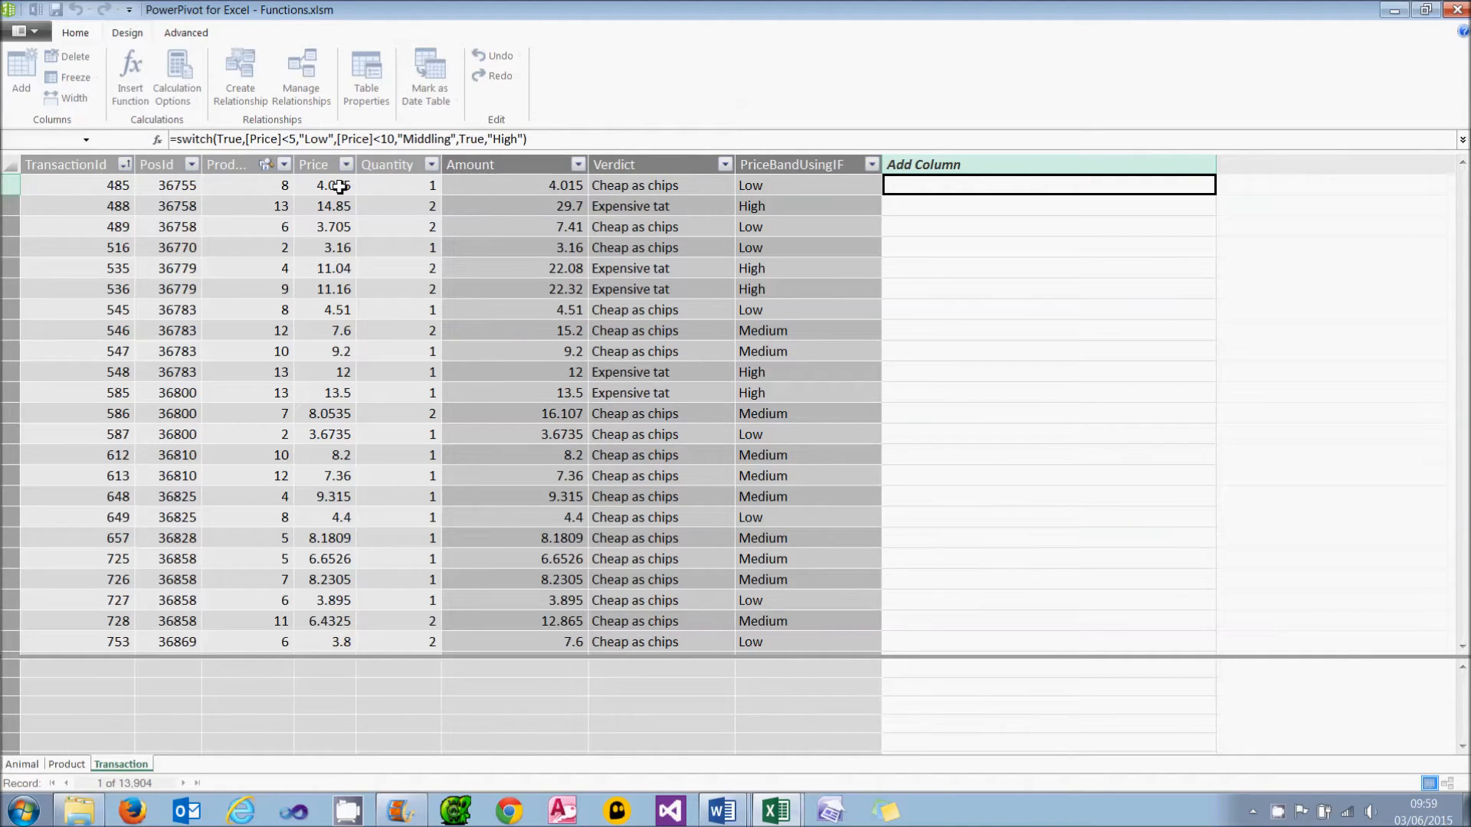
{"action": "key", "text": "Return"}
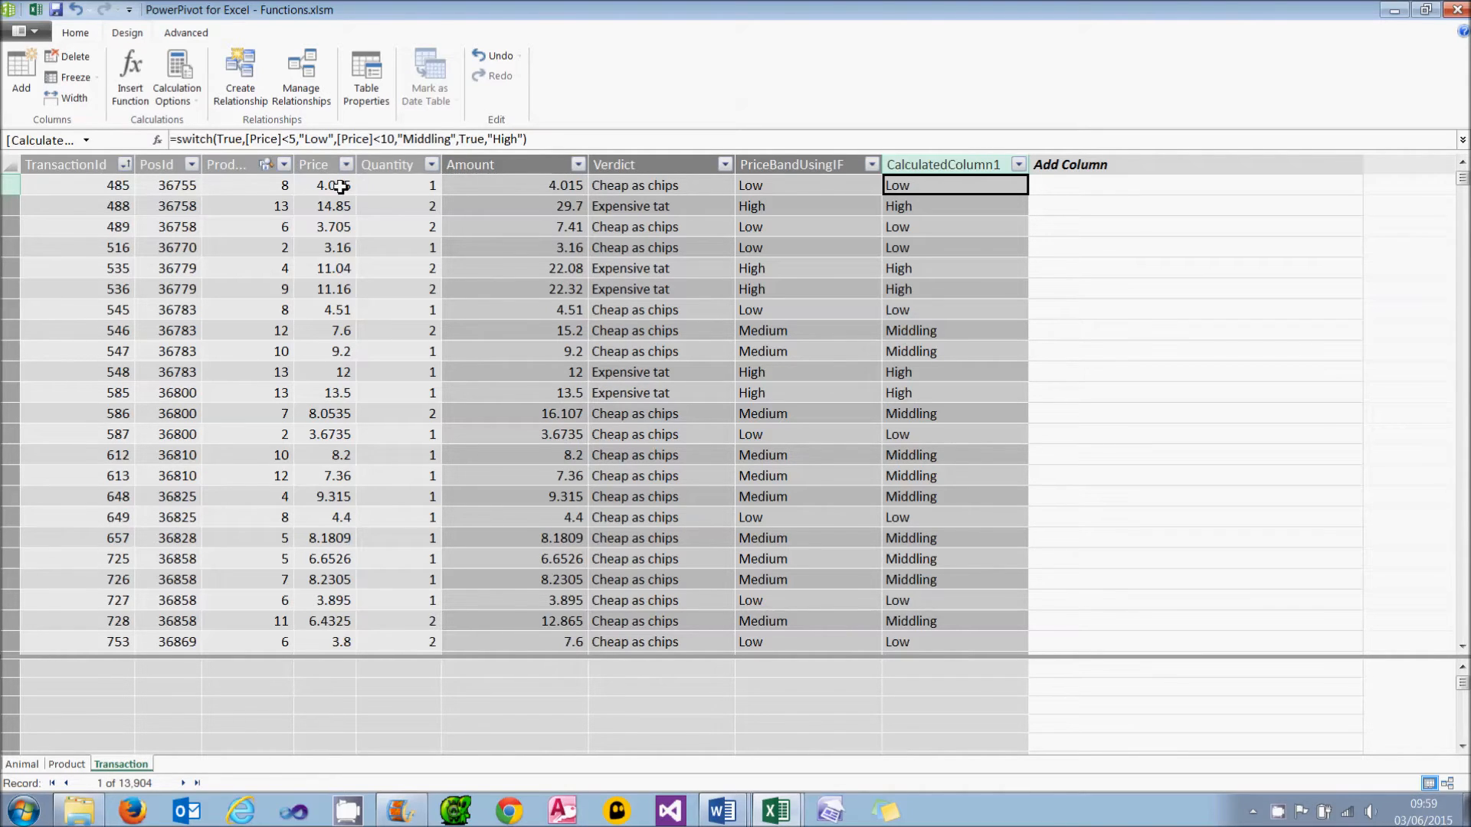
Rename the CalculatedColumn1 SWITCH column to PriceBand
{"action": "right_click", "coordinate": [943, 164]}
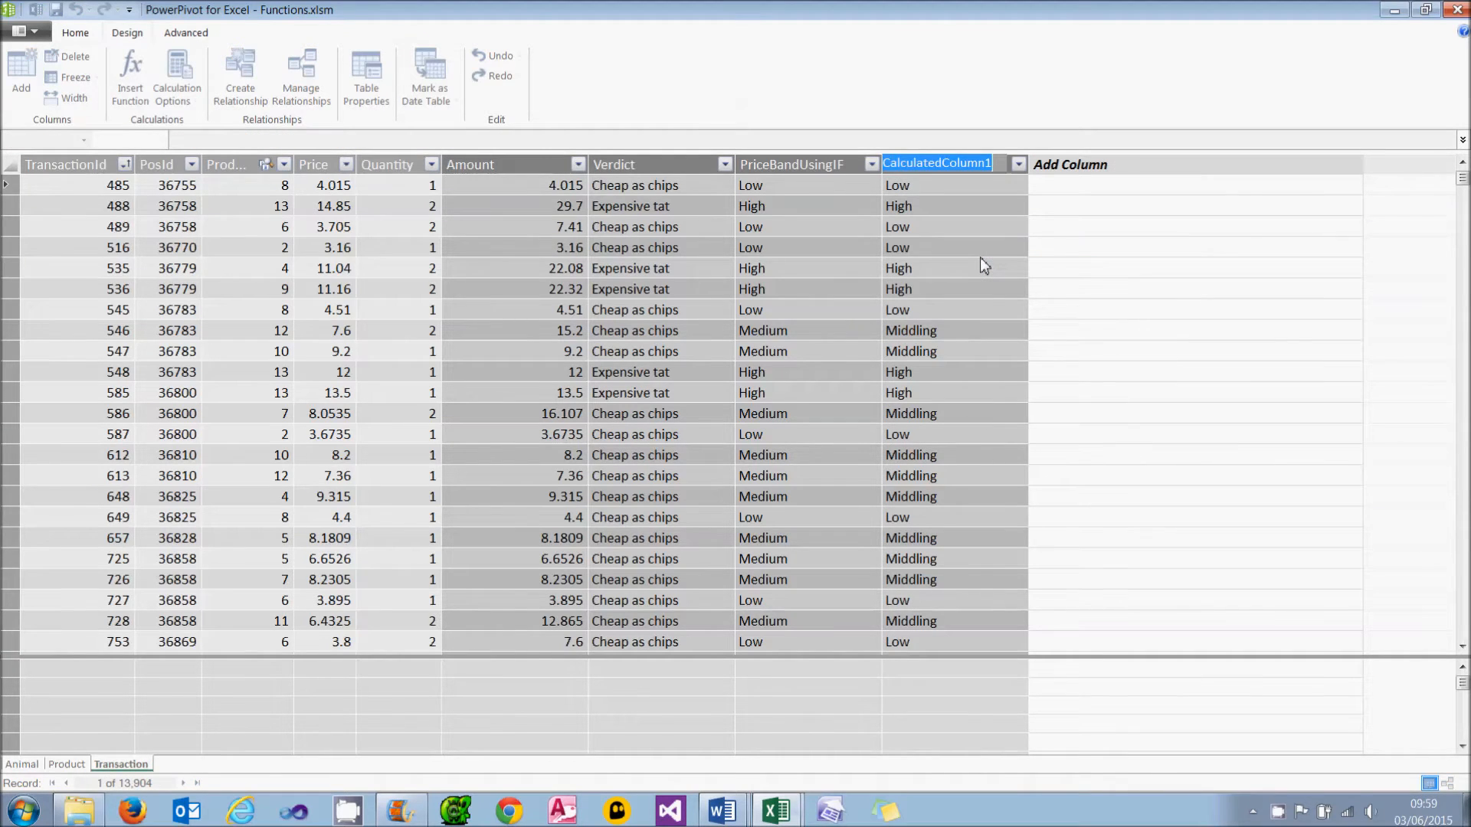
{"action": "type", "text": "PriceBand"}
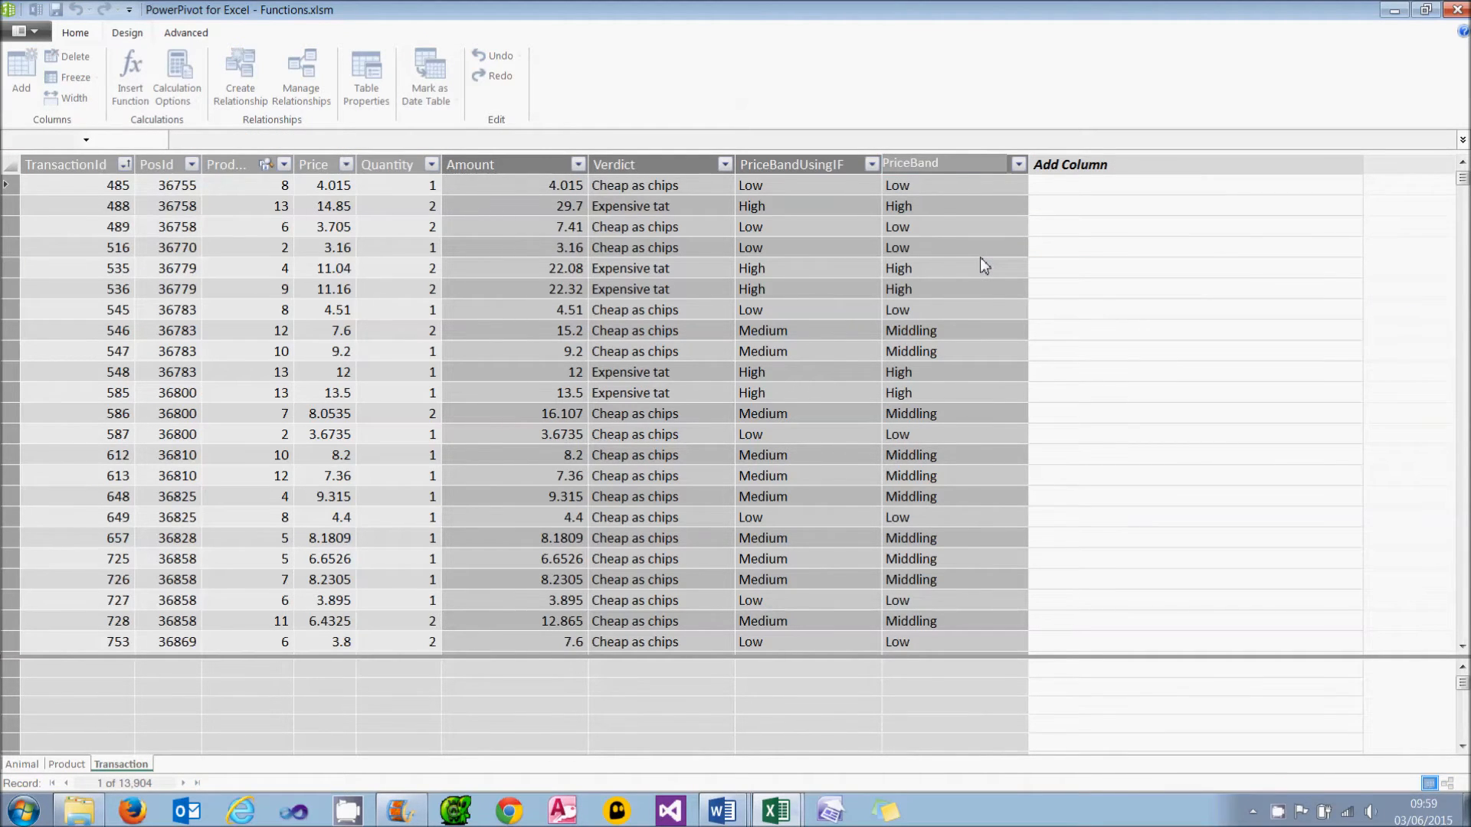
{"action": "left_click", "coordinate": [943, 164]}
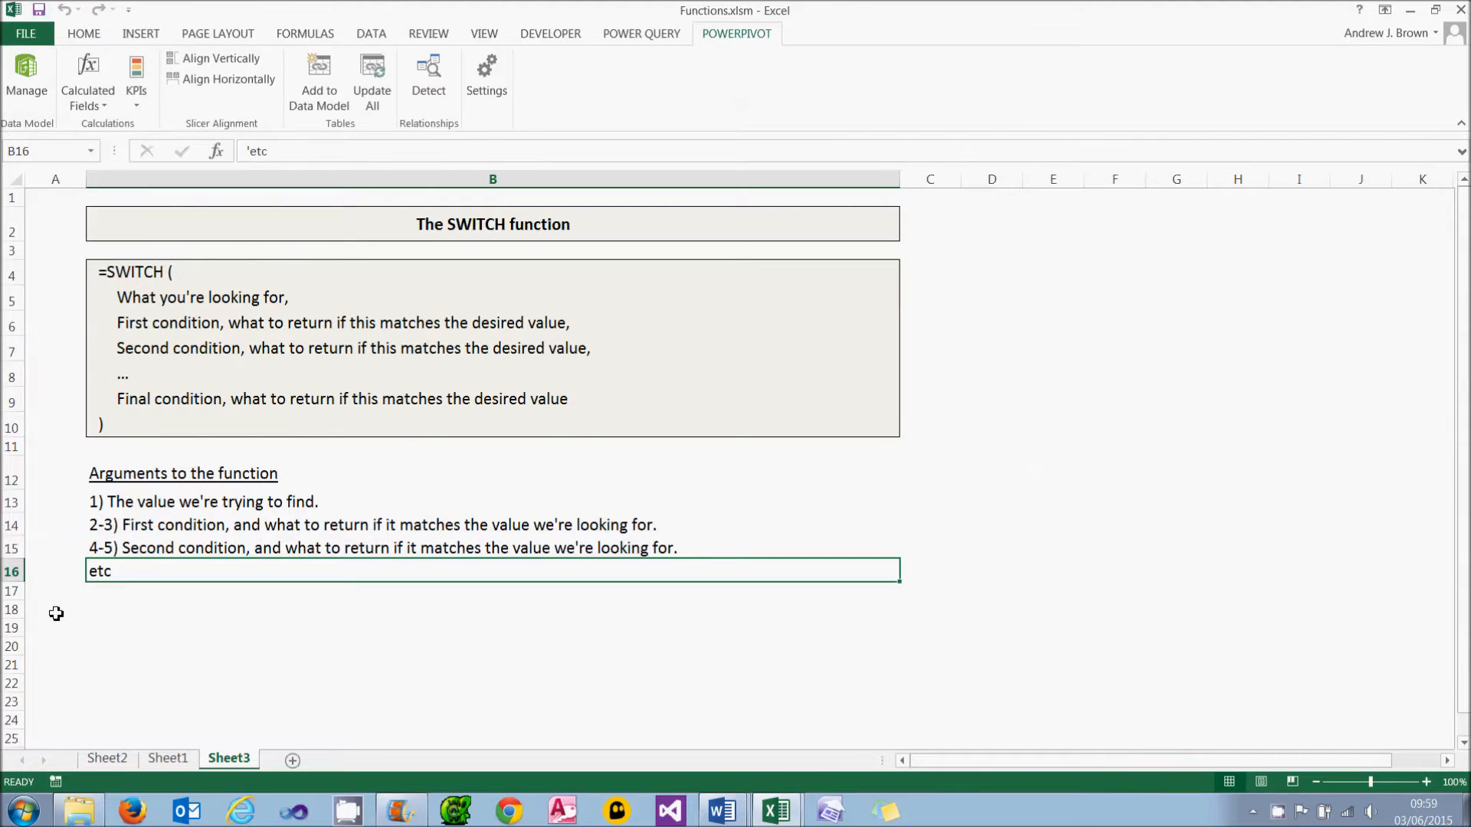
On Sheet2, add PriceBand to the pivot table's COLUMNS area
{"action": "left_click", "coordinate": [106, 758]}
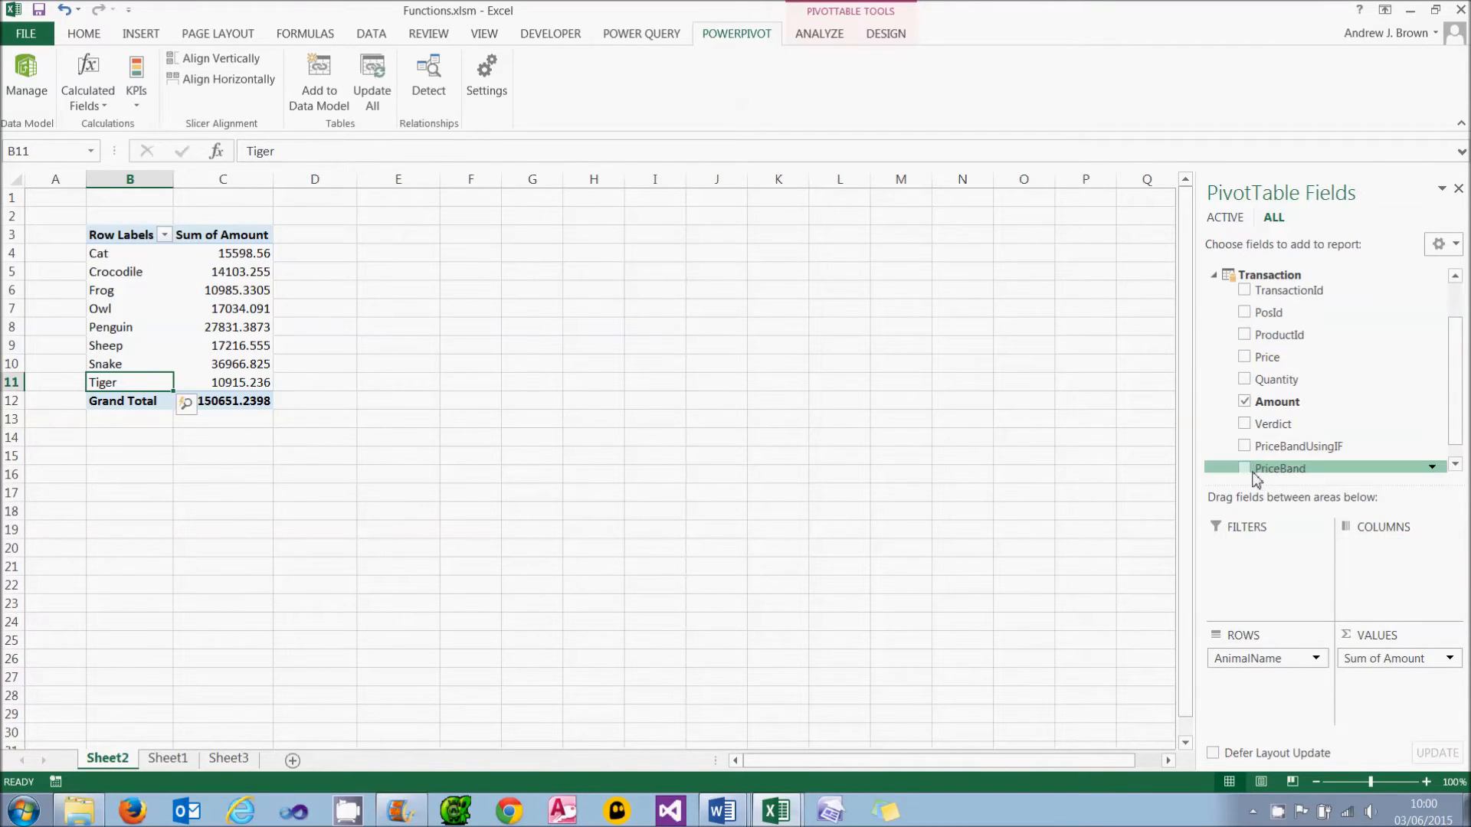
{"action": "left_click", "coordinate": [1245, 468]}
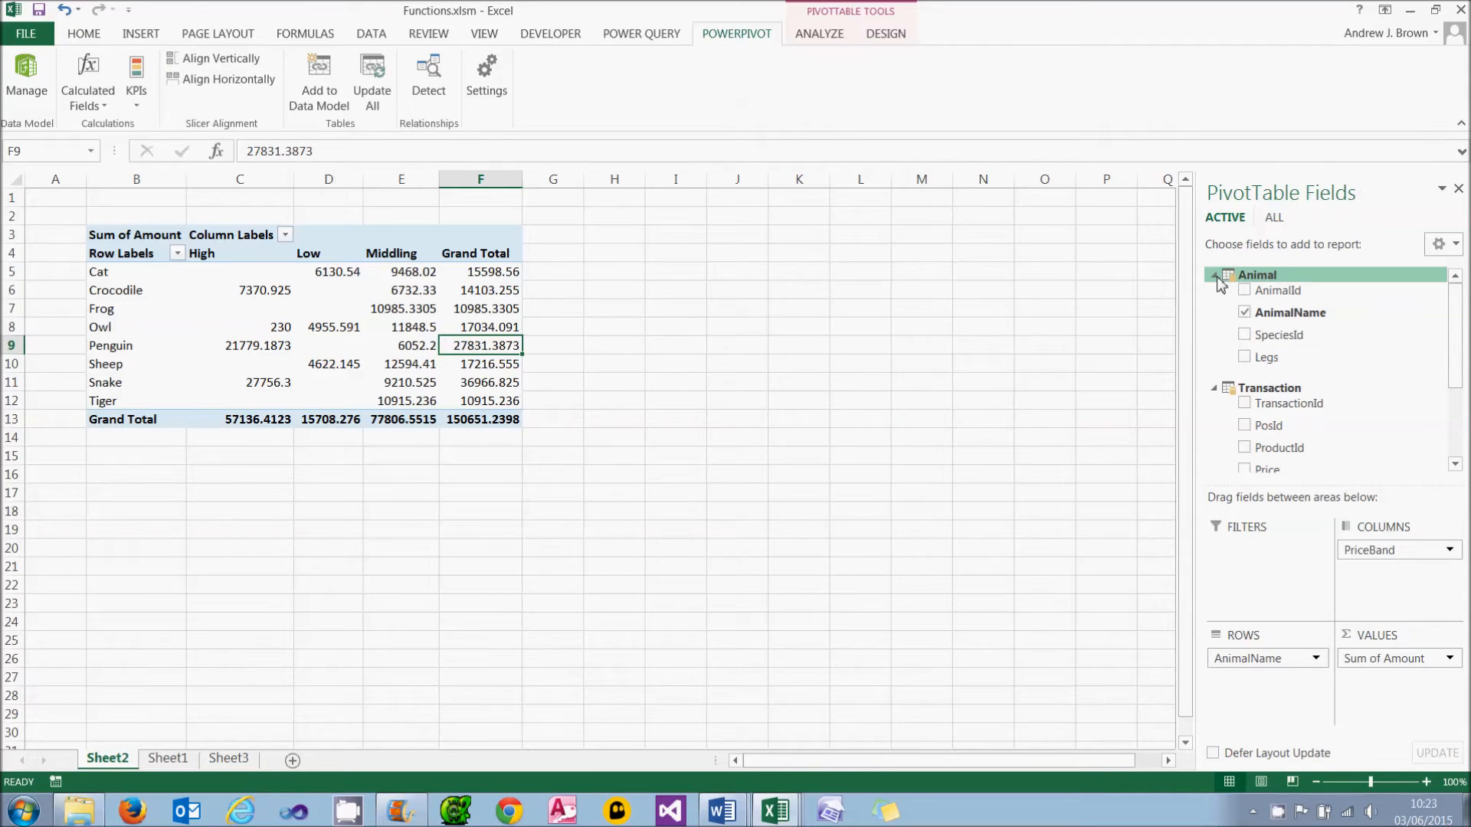
{"action": "mouse_move", "coordinate": [1257, 275]}
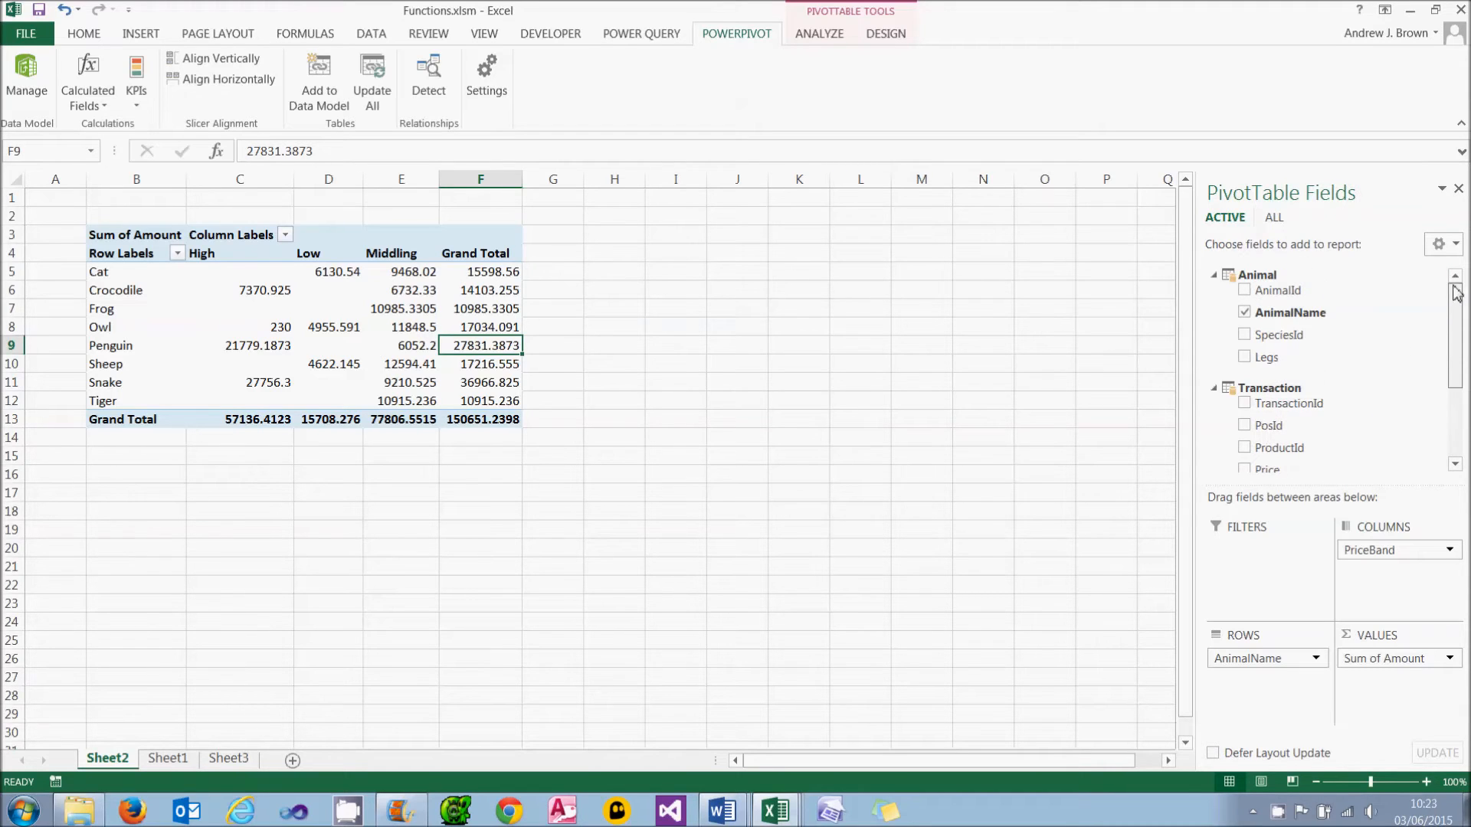
Show ALL model tables in the pivot field list and briefly expand the Product table
{"action": "left_click", "coordinate": [1274, 217]}
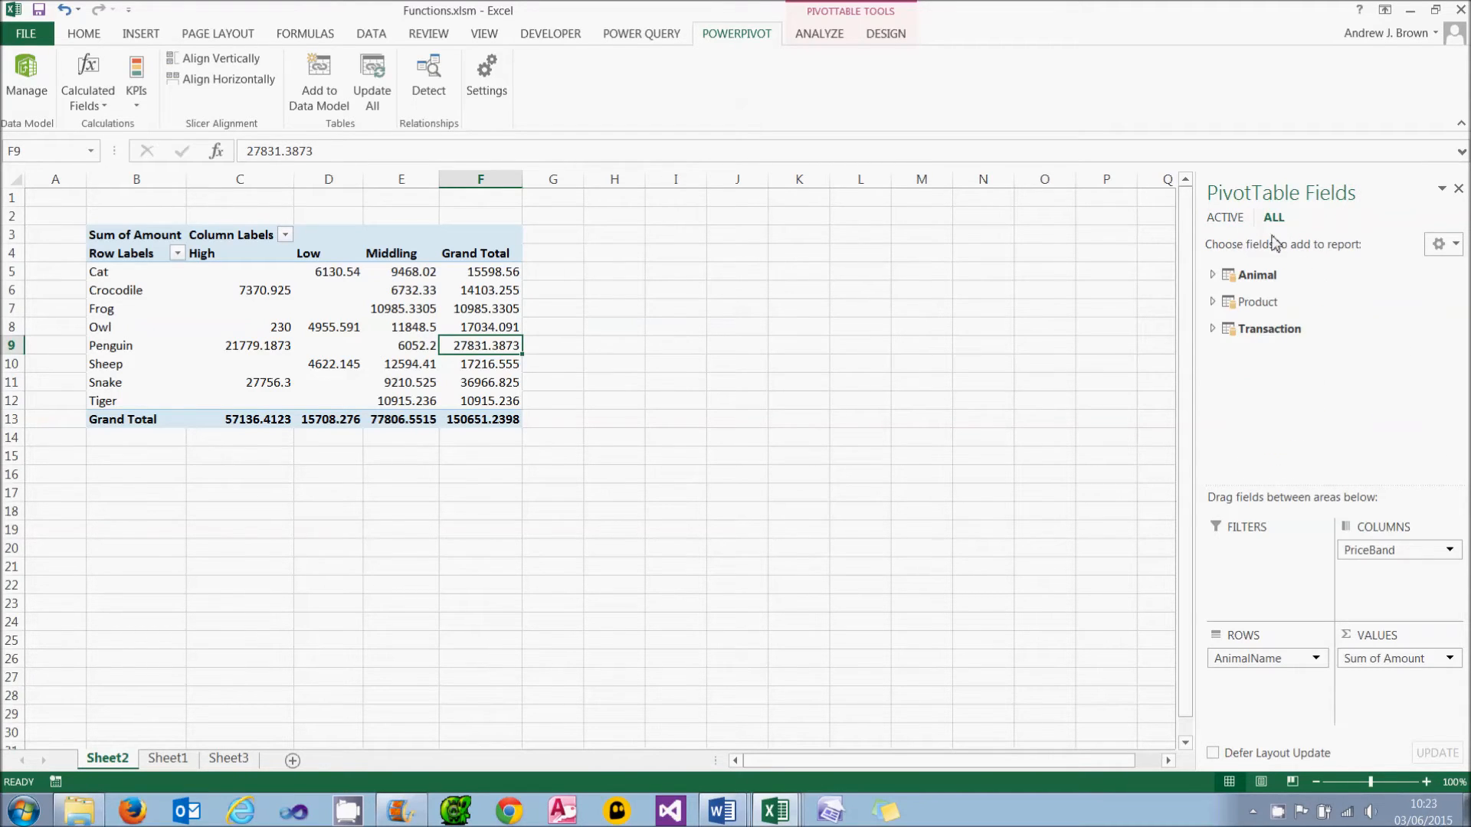
{"action": "left_click", "coordinate": [1212, 301]}
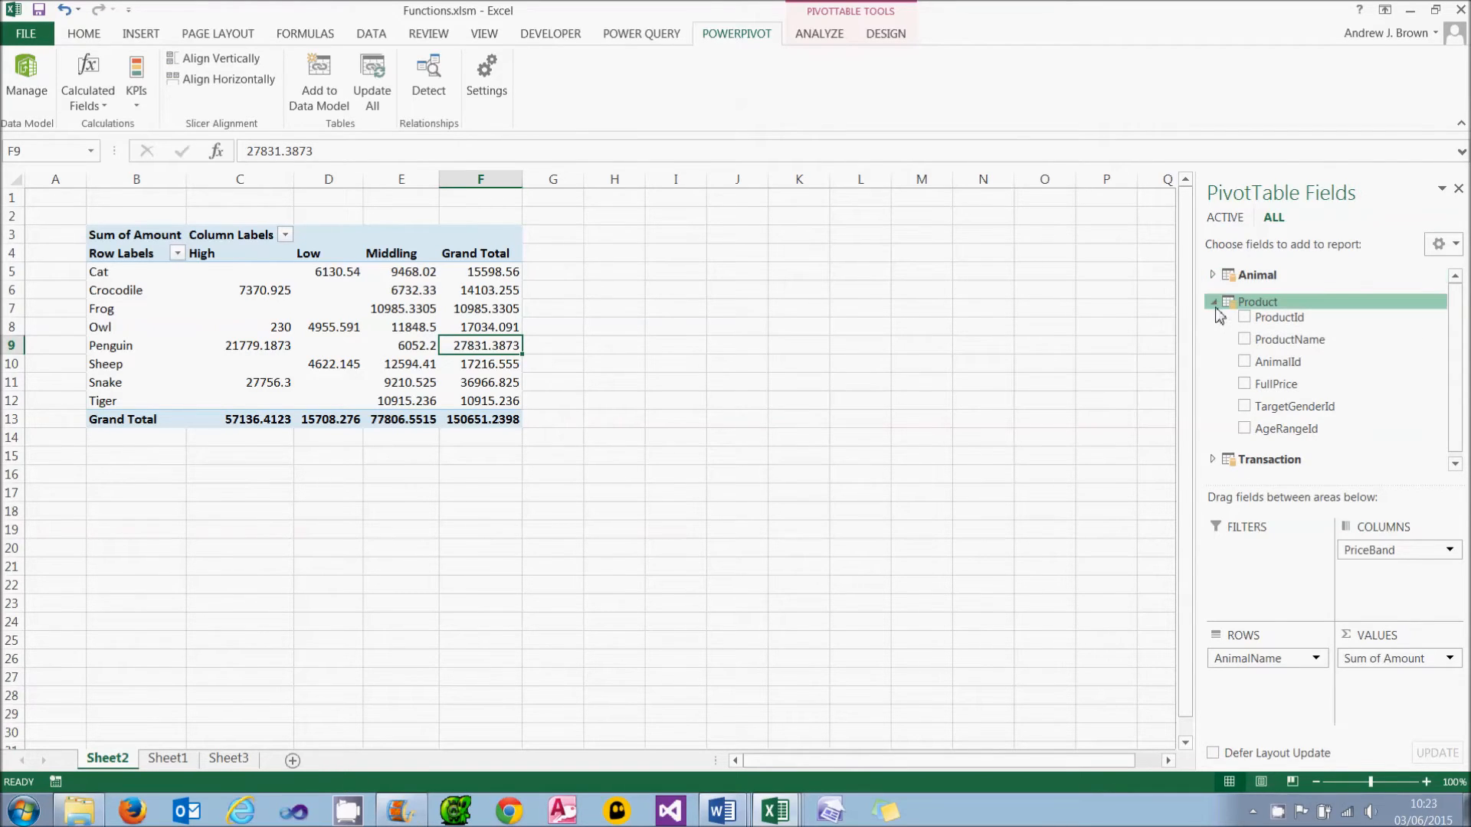
{"action": "left_click", "coordinate": [1214, 301]}
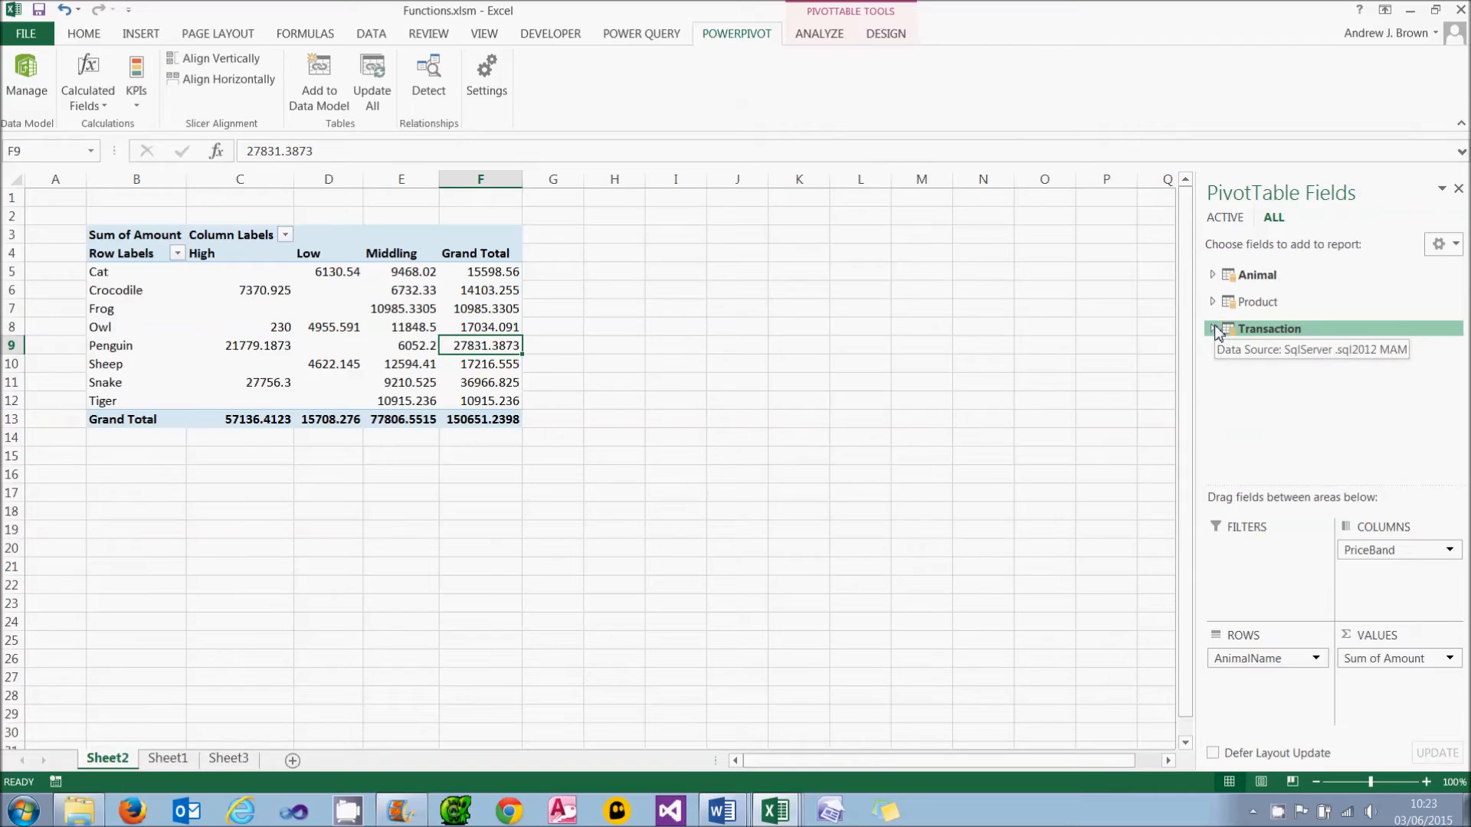
{"action": "mouse_move", "coordinate": [1258, 301]}
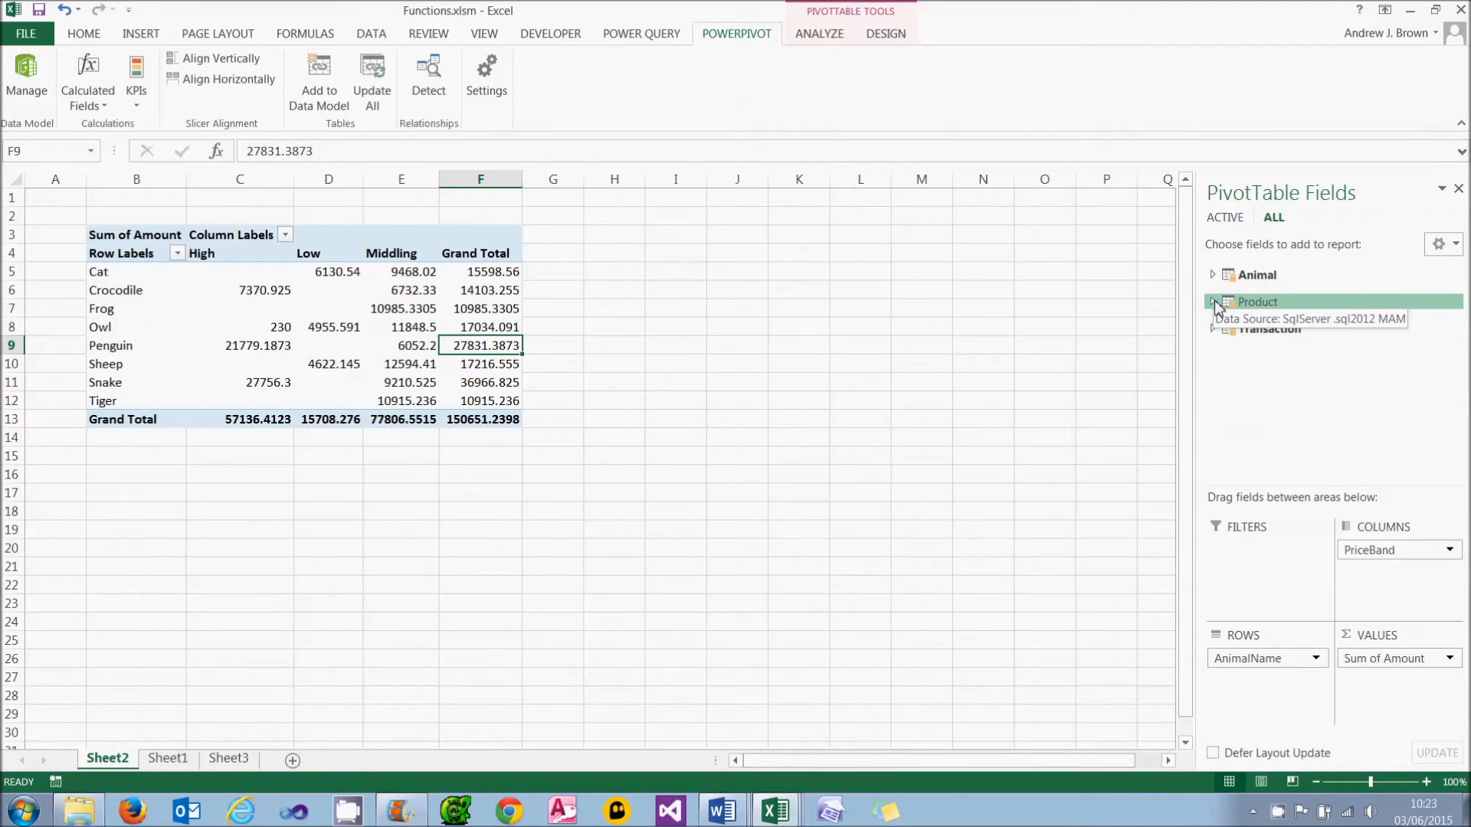
{"action": "mouse_move", "coordinate": [814, 797]}
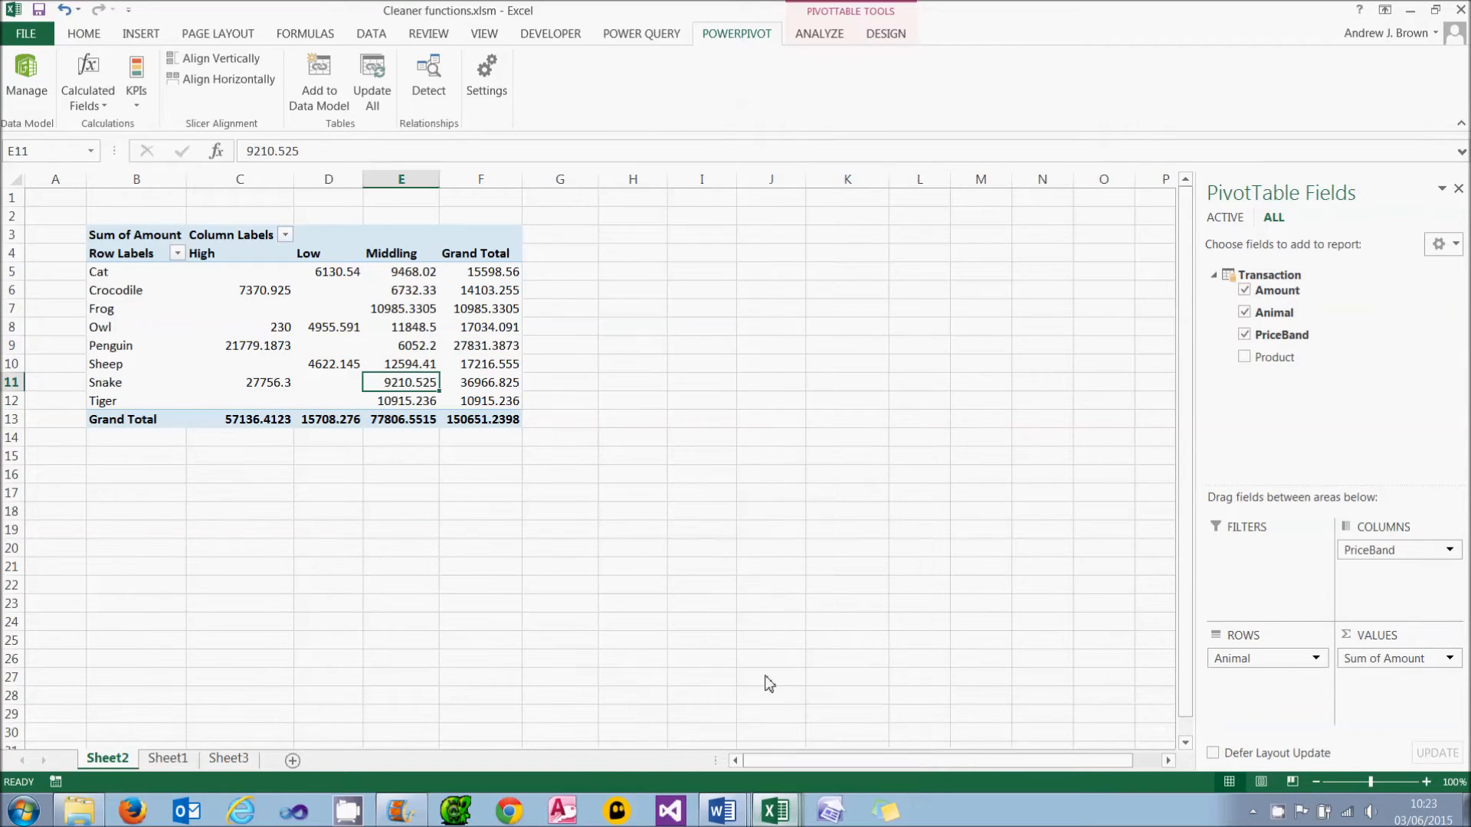
{"action": "mouse_move", "coordinate": [1185, 325]}
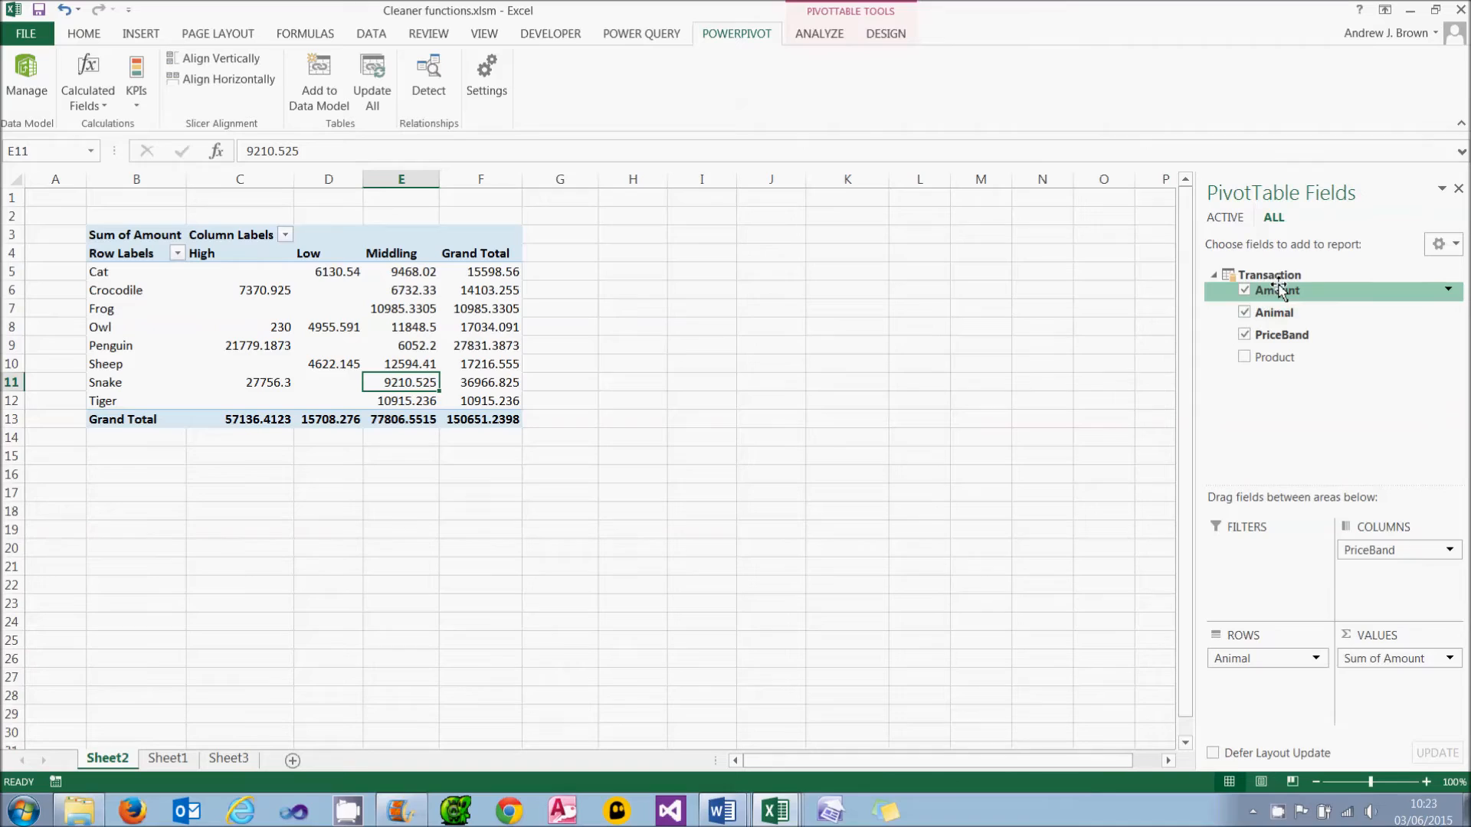
{"action": "mouse_move", "coordinate": [1276, 313]}
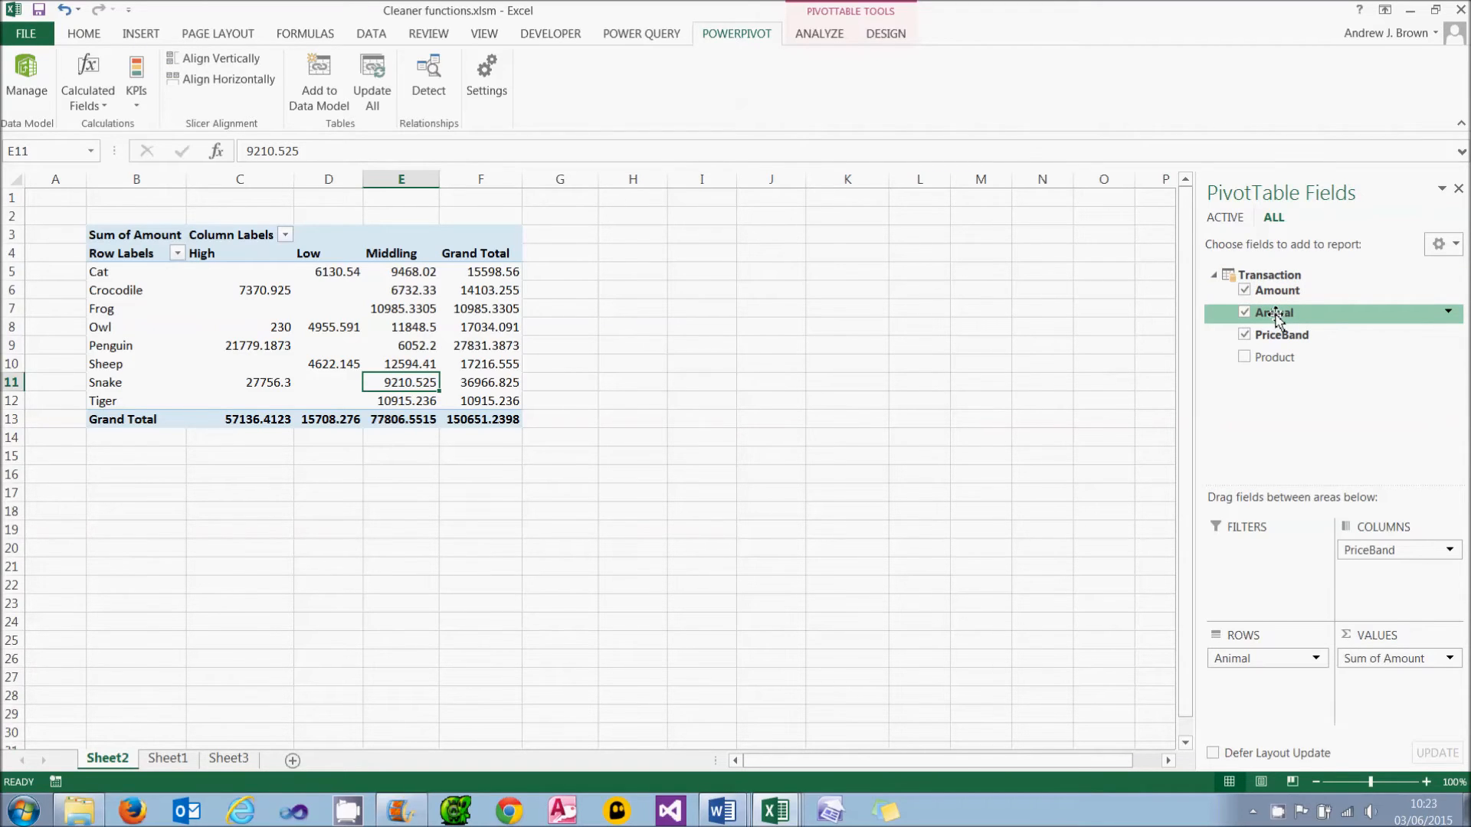
Click outside the pivot and return to the Functions.xlsm workbook
{"action": "left_click", "coordinate": [919, 345]}
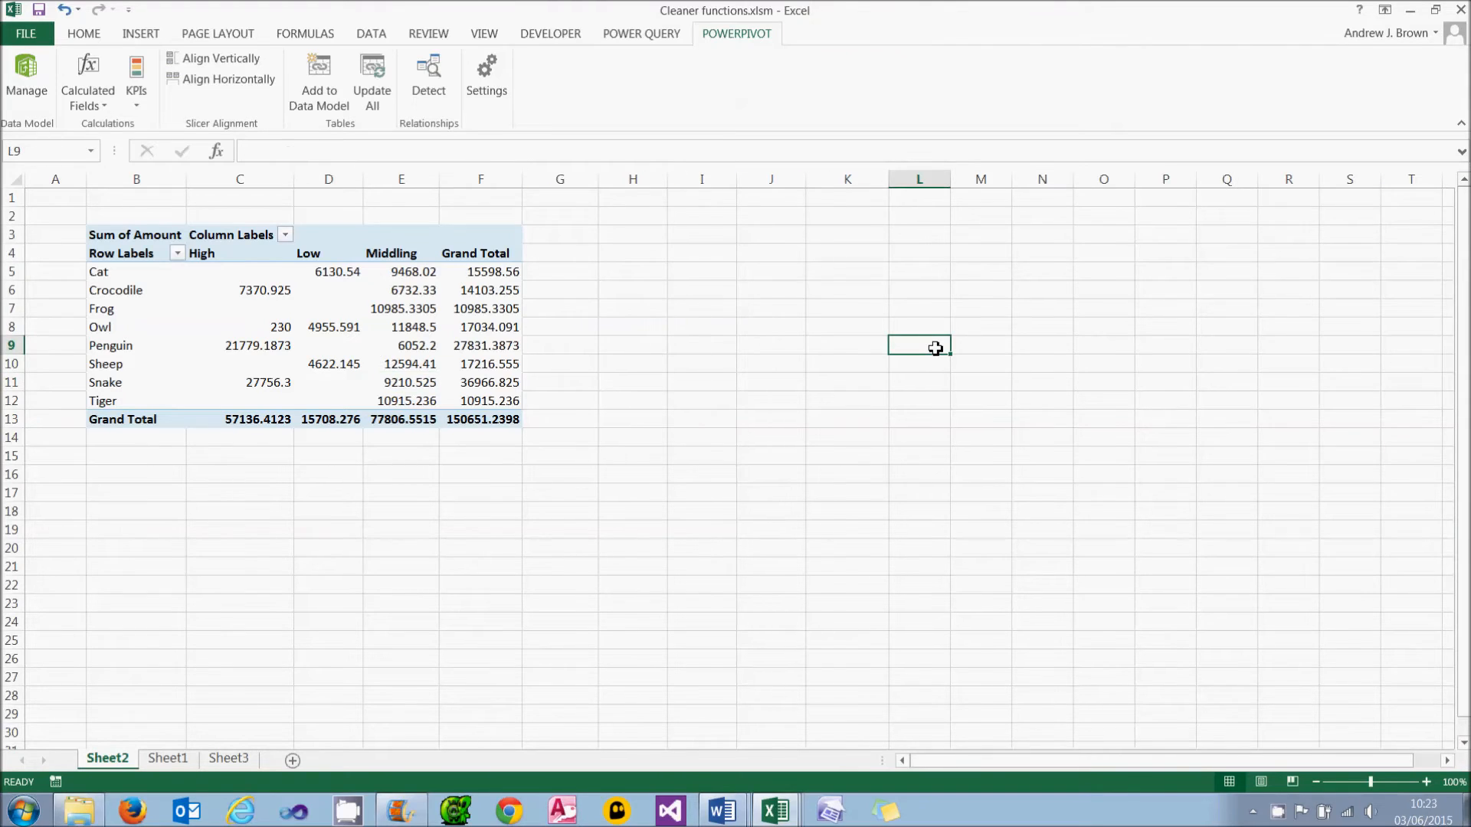
{"action": "left_click", "coordinate": [481, 345]}
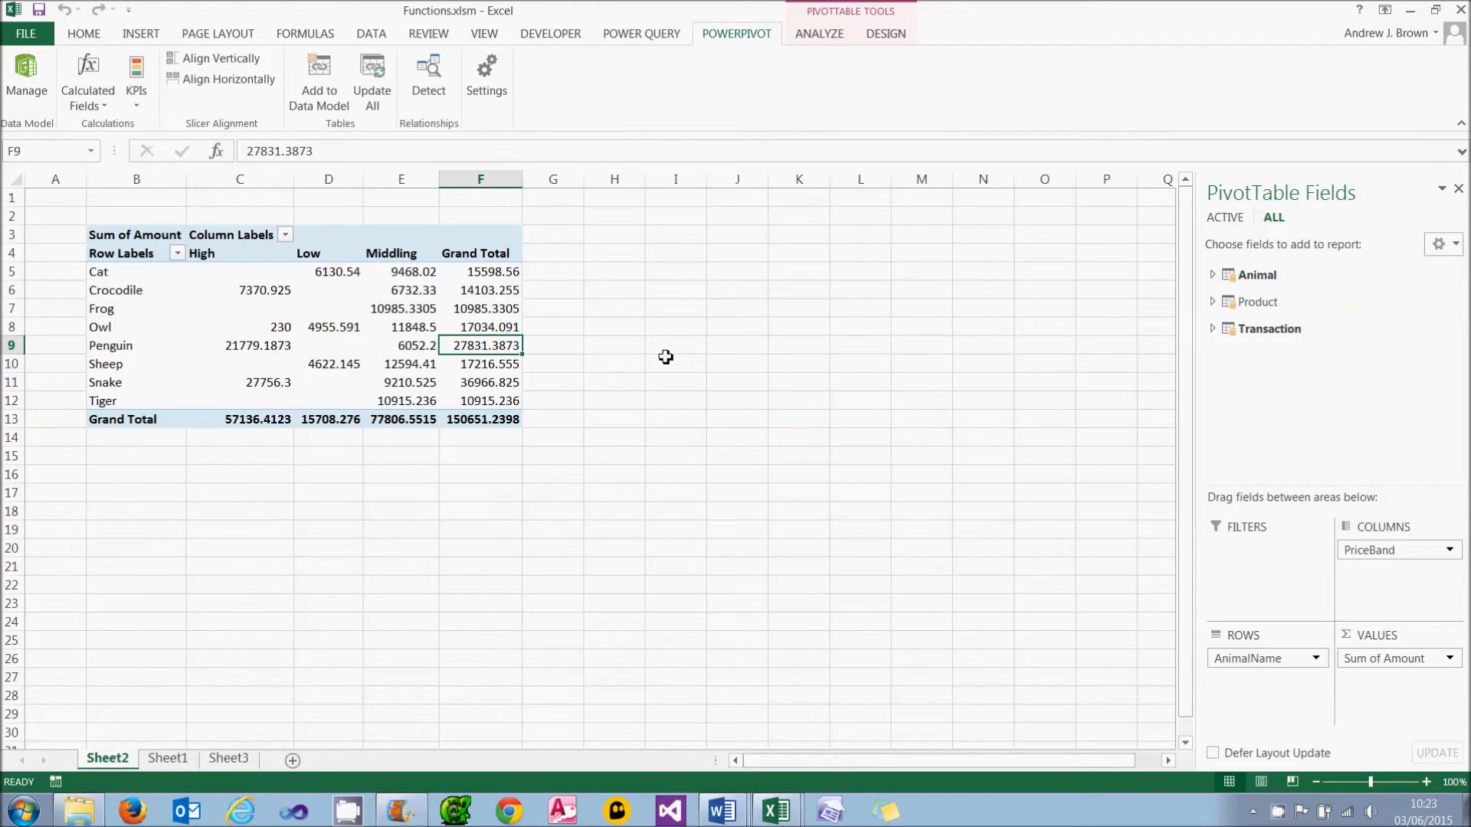
Open the PowerPivot data model window and switch it to Diagram View
{"action": "left_click", "coordinate": [28, 80]}
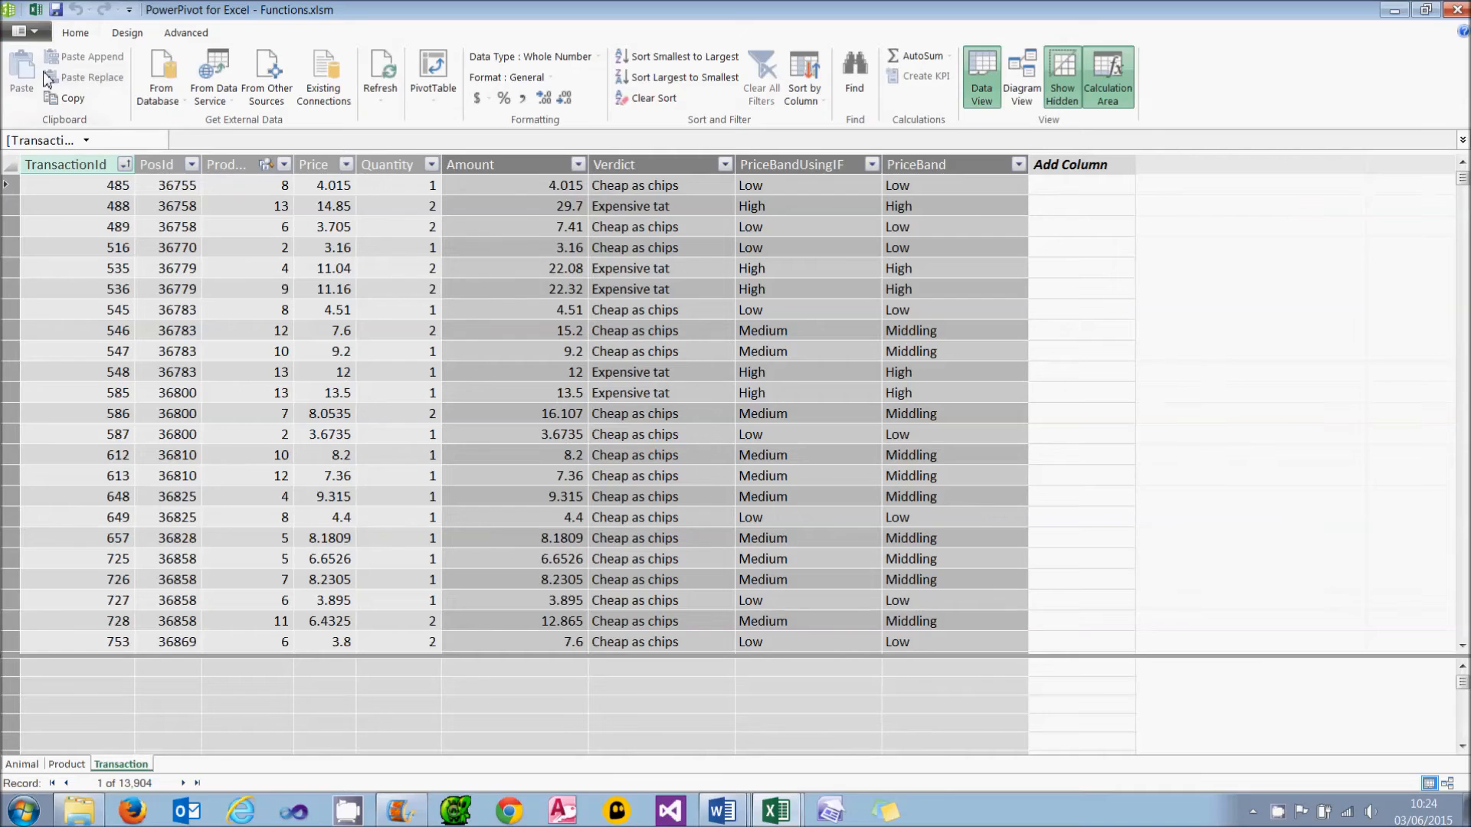
{"action": "mouse_move", "coordinate": [438, 285]}
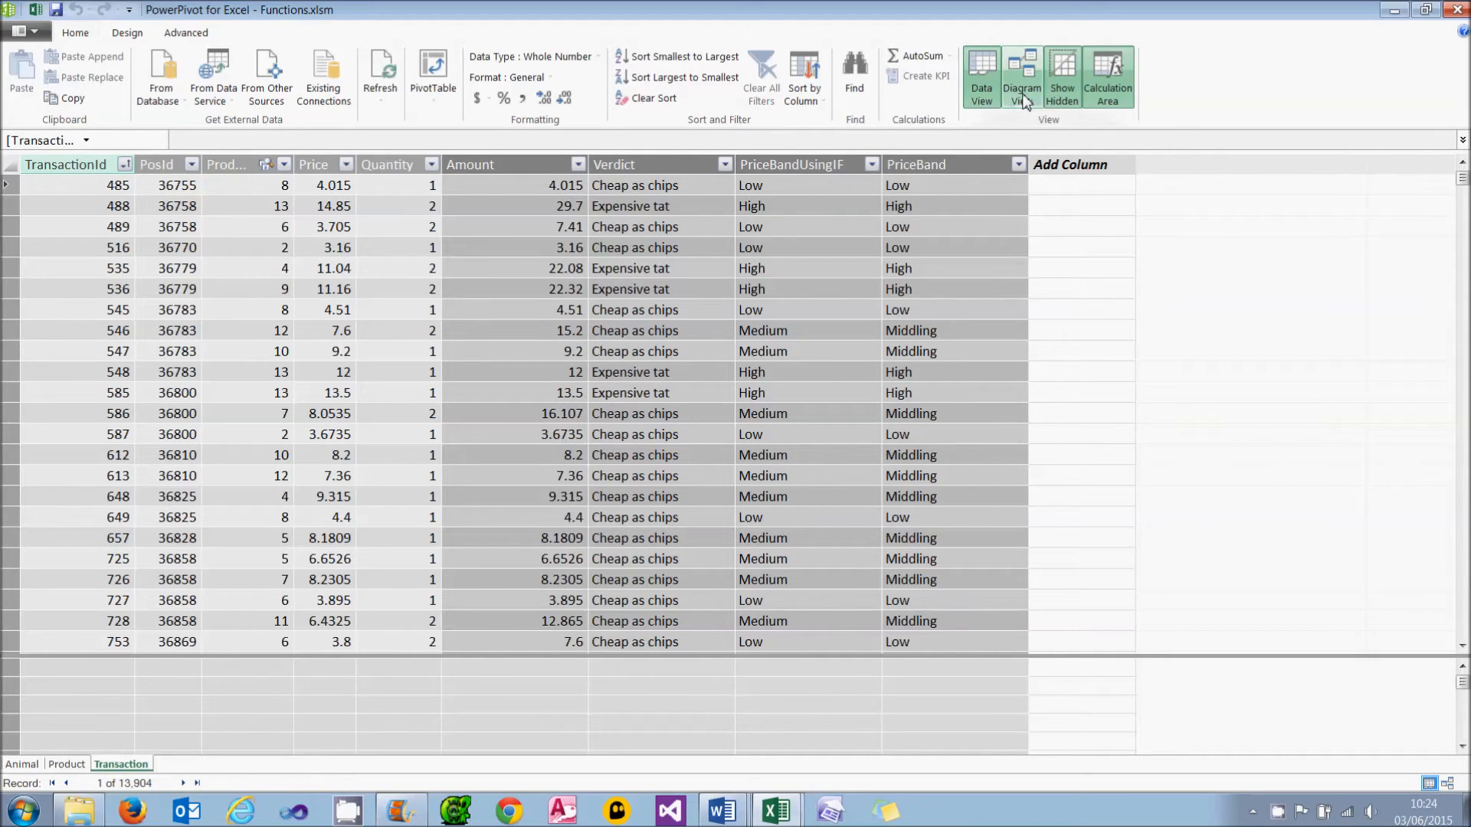
{"action": "left_click", "coordinate": [1021, 75]}
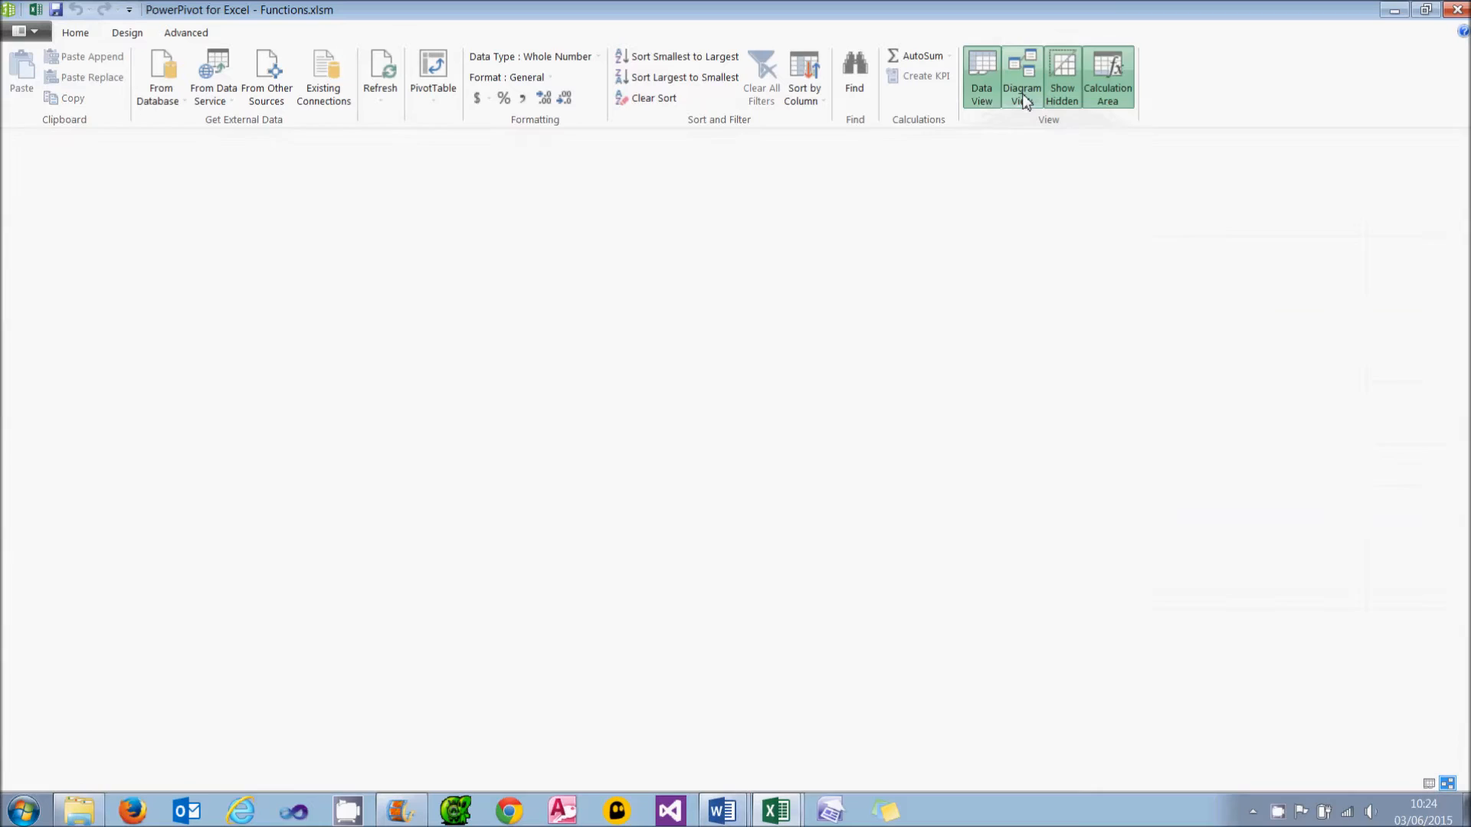
Inspect the diagram tables and select Transaction's Verdict and PriceBandUsingIF columns
{"action": "left_click", "coordinate": [993, 77]}
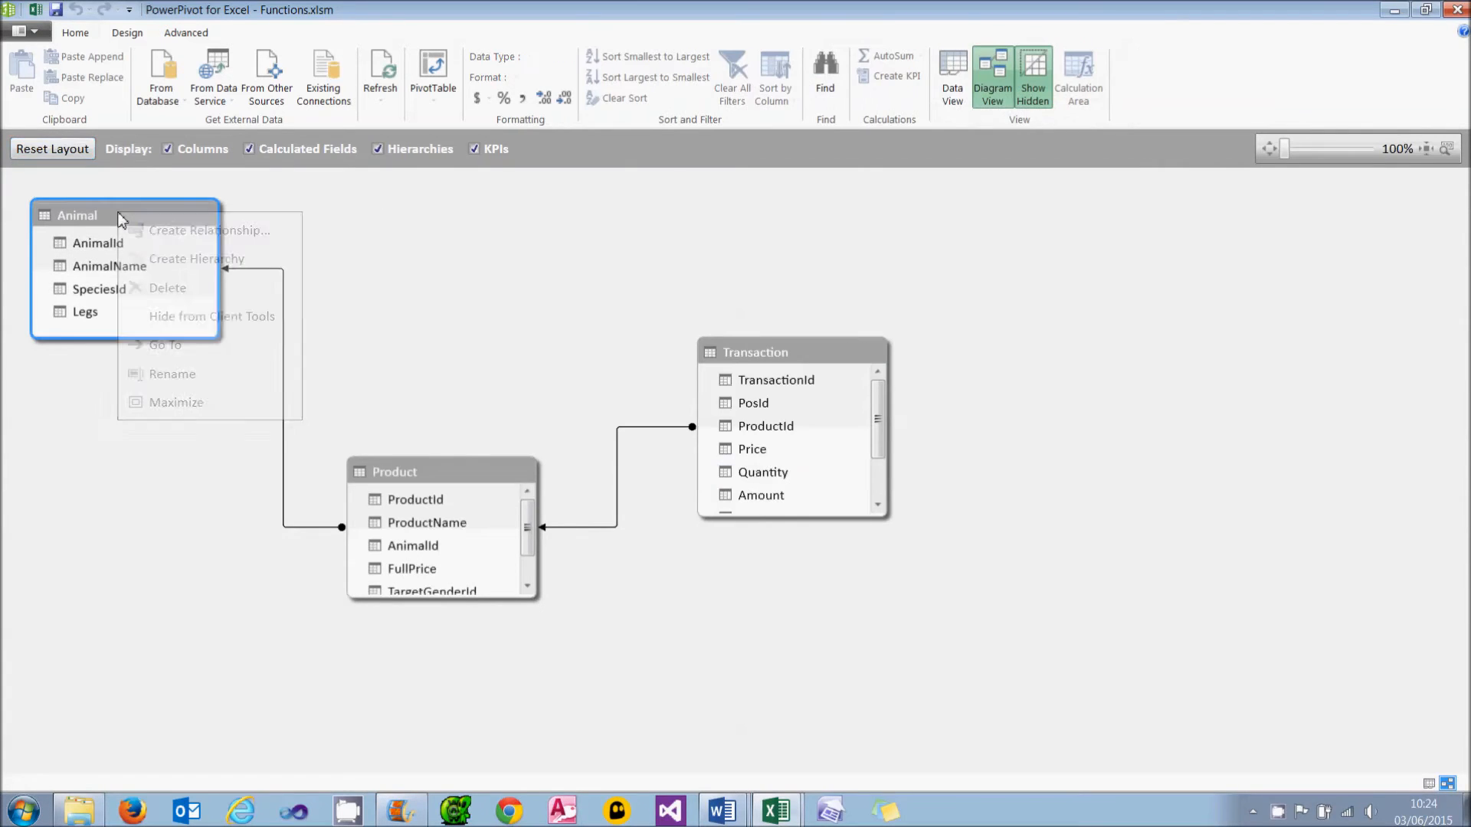
{"action": "mouse_move", "coordinate": [204, 316]}
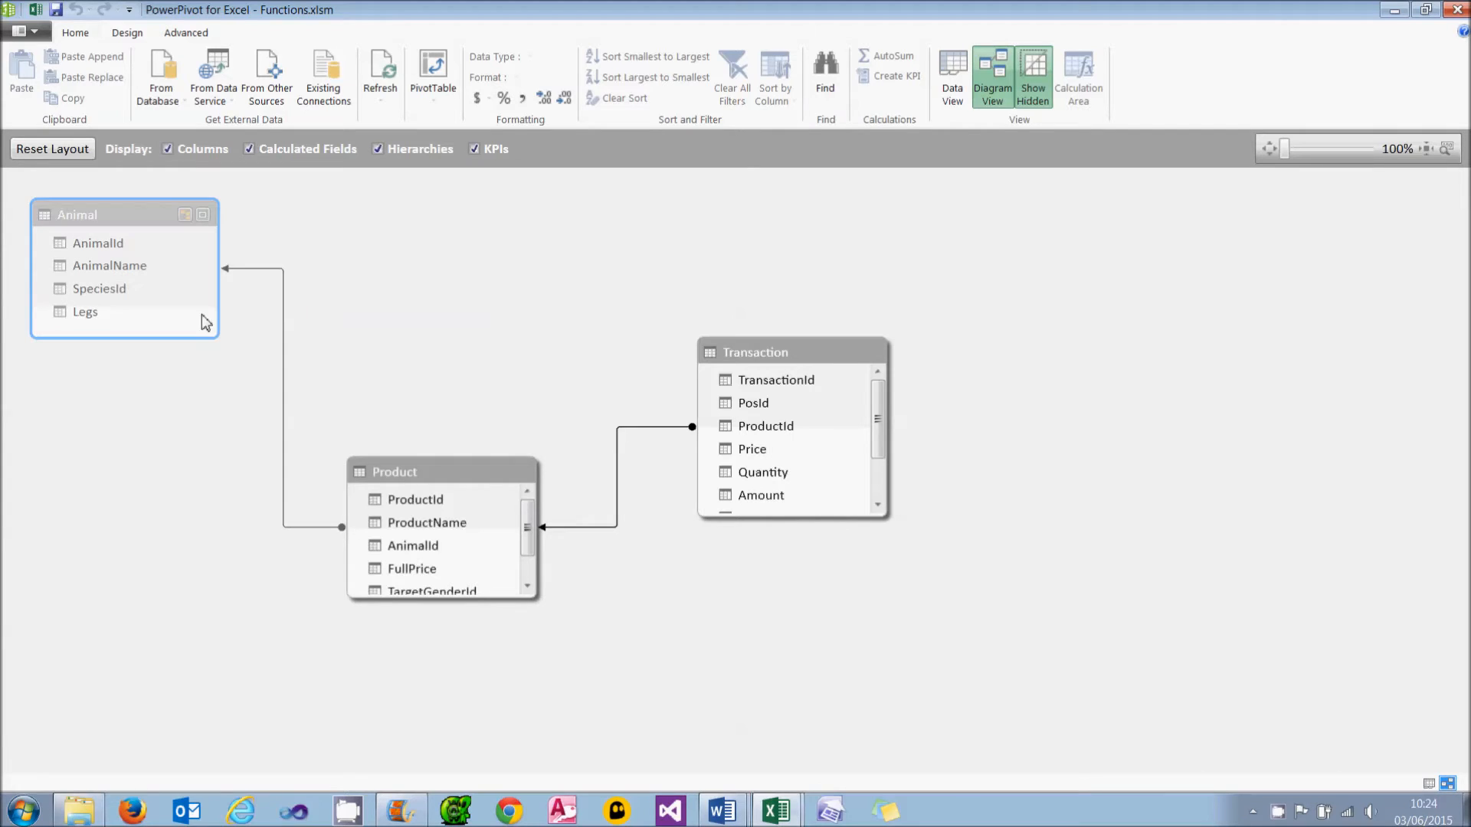
{"action": "right_click", "coordinate": [441, 472]}
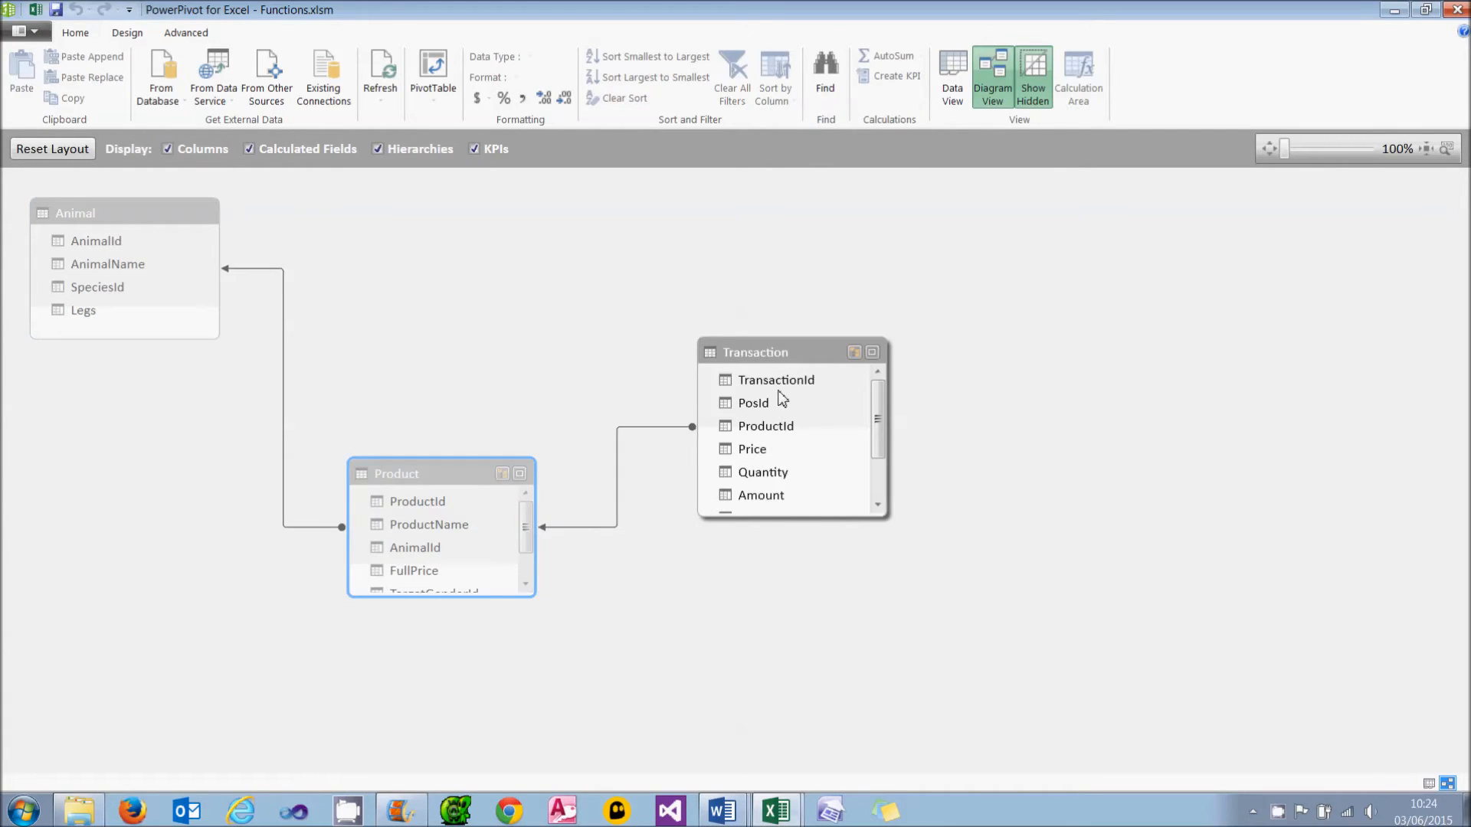
{"action": "left_click", "coordinate": [776, 380]}
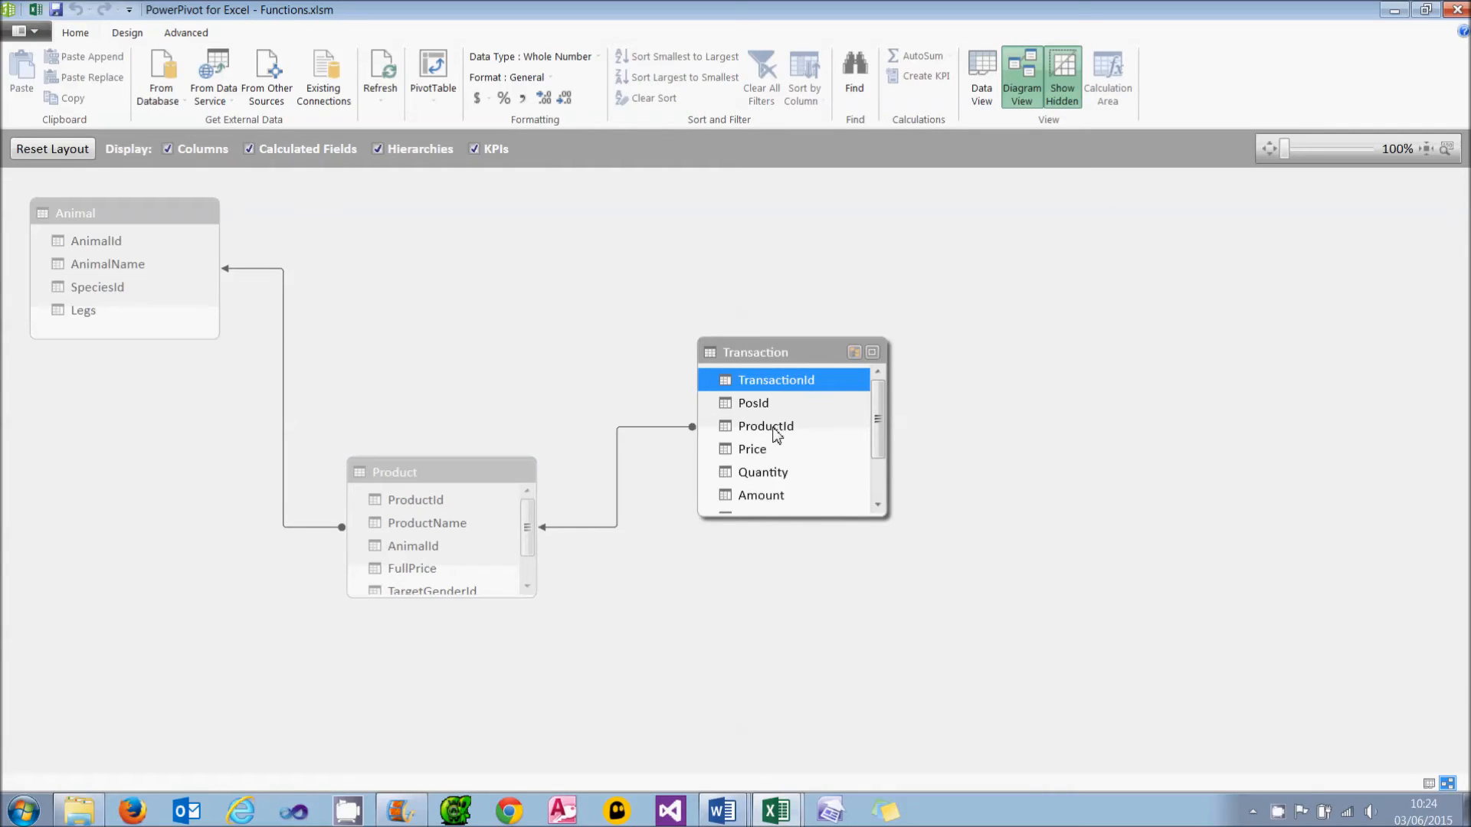
{"action": "right_click", "coordinate": [764, 472]}
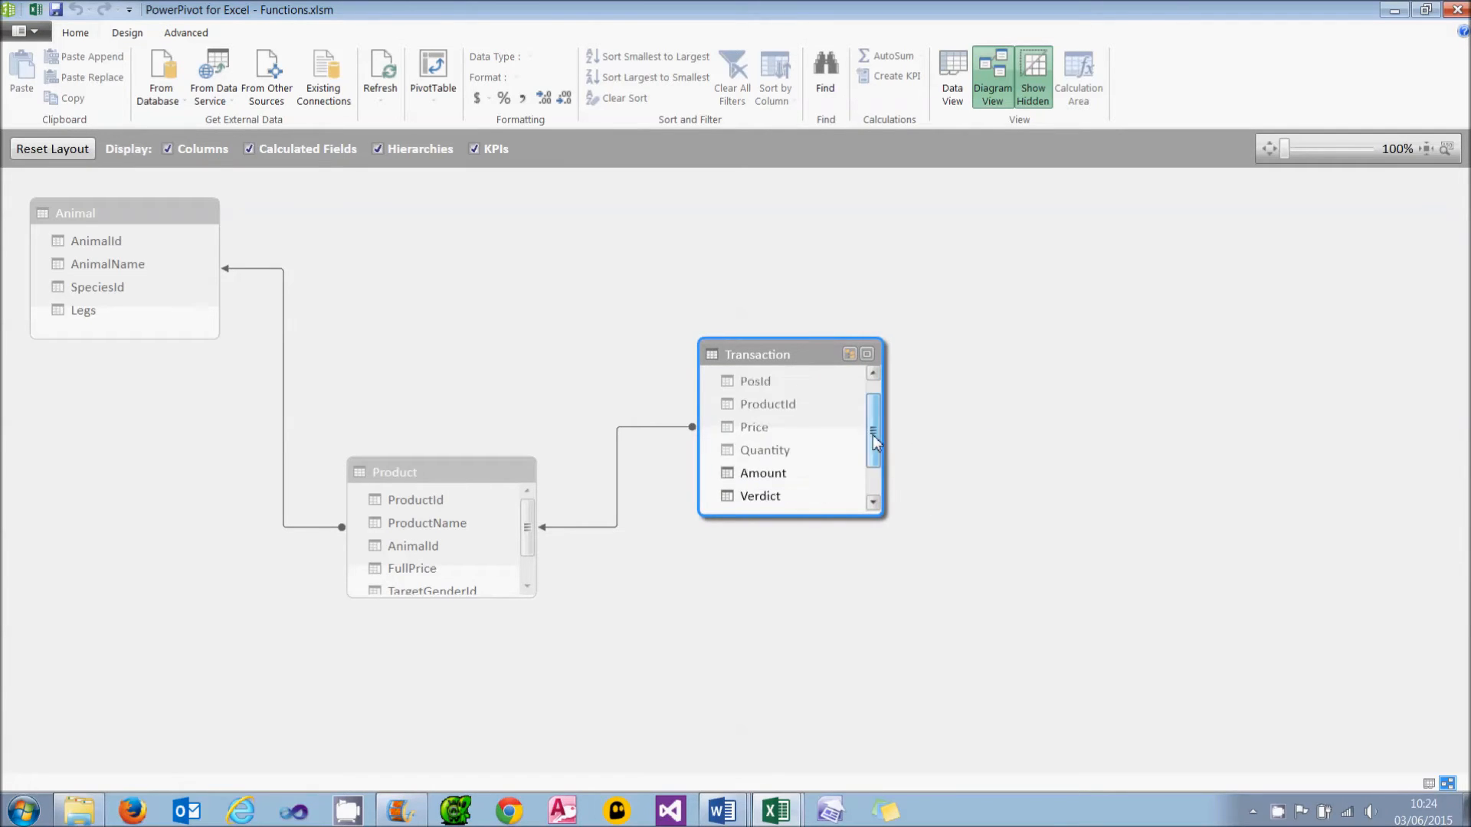
{"action": "left_click", "coordinate": [760, 447]}
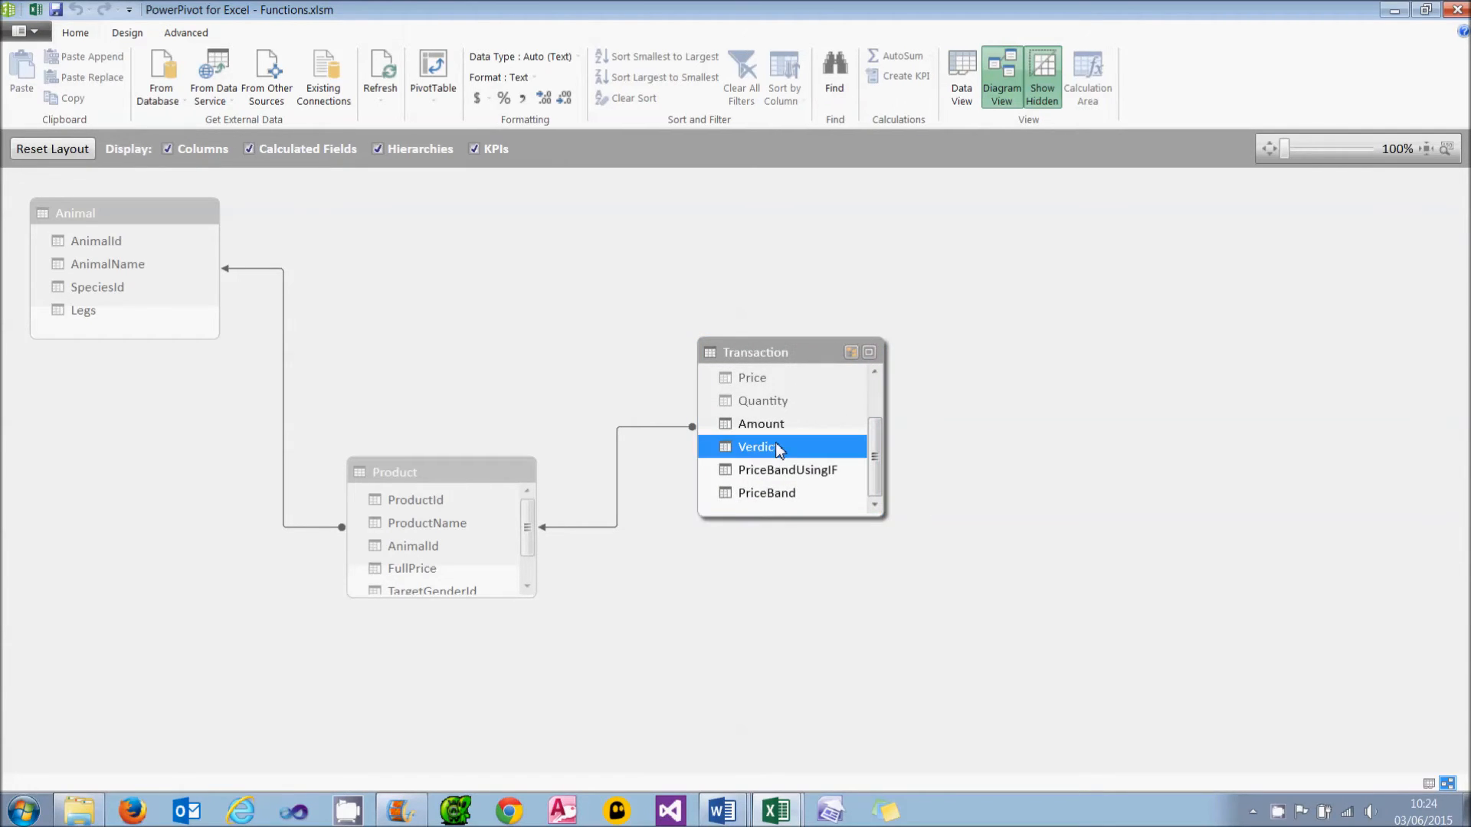
{"action": "left_click", "coordinate": [786, 469]}
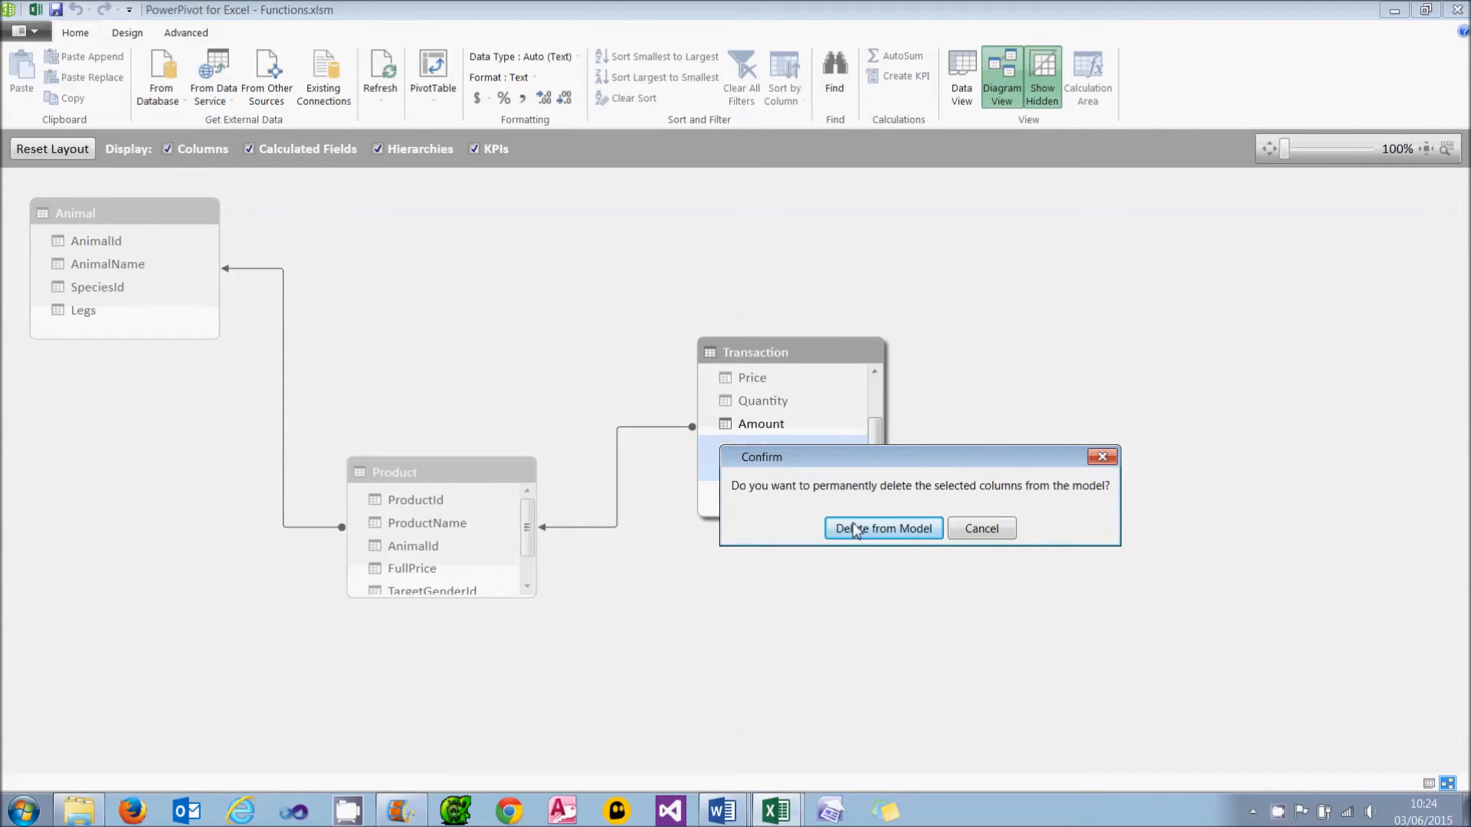
Delete Verdict and PriceBandUsingIF from the model and return to the Excel workbook
{"action": "left_click", "coordinate": [882, 528]}
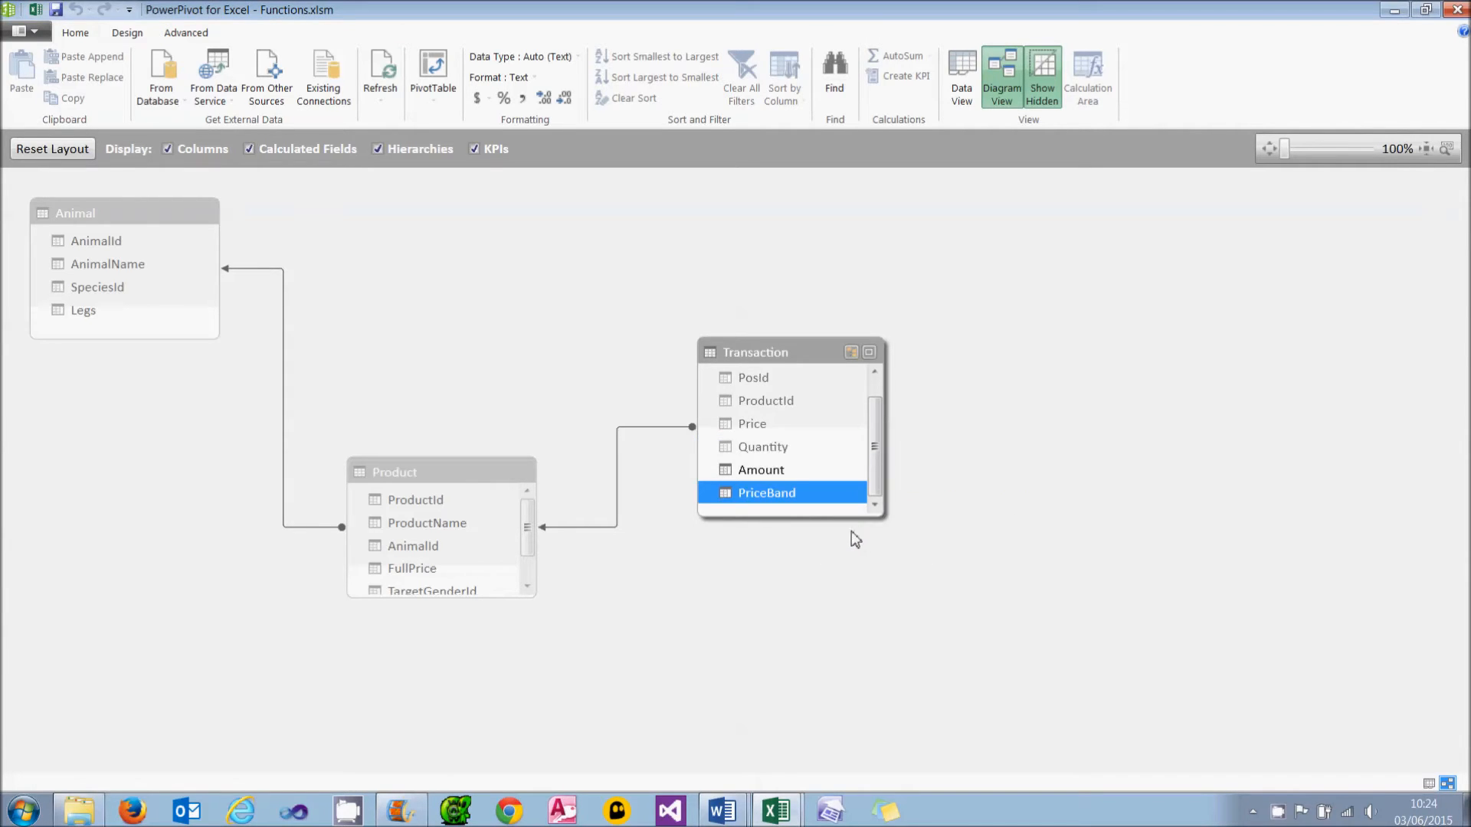
{"action": "mouse_move", "coordinate": [809, 574]}
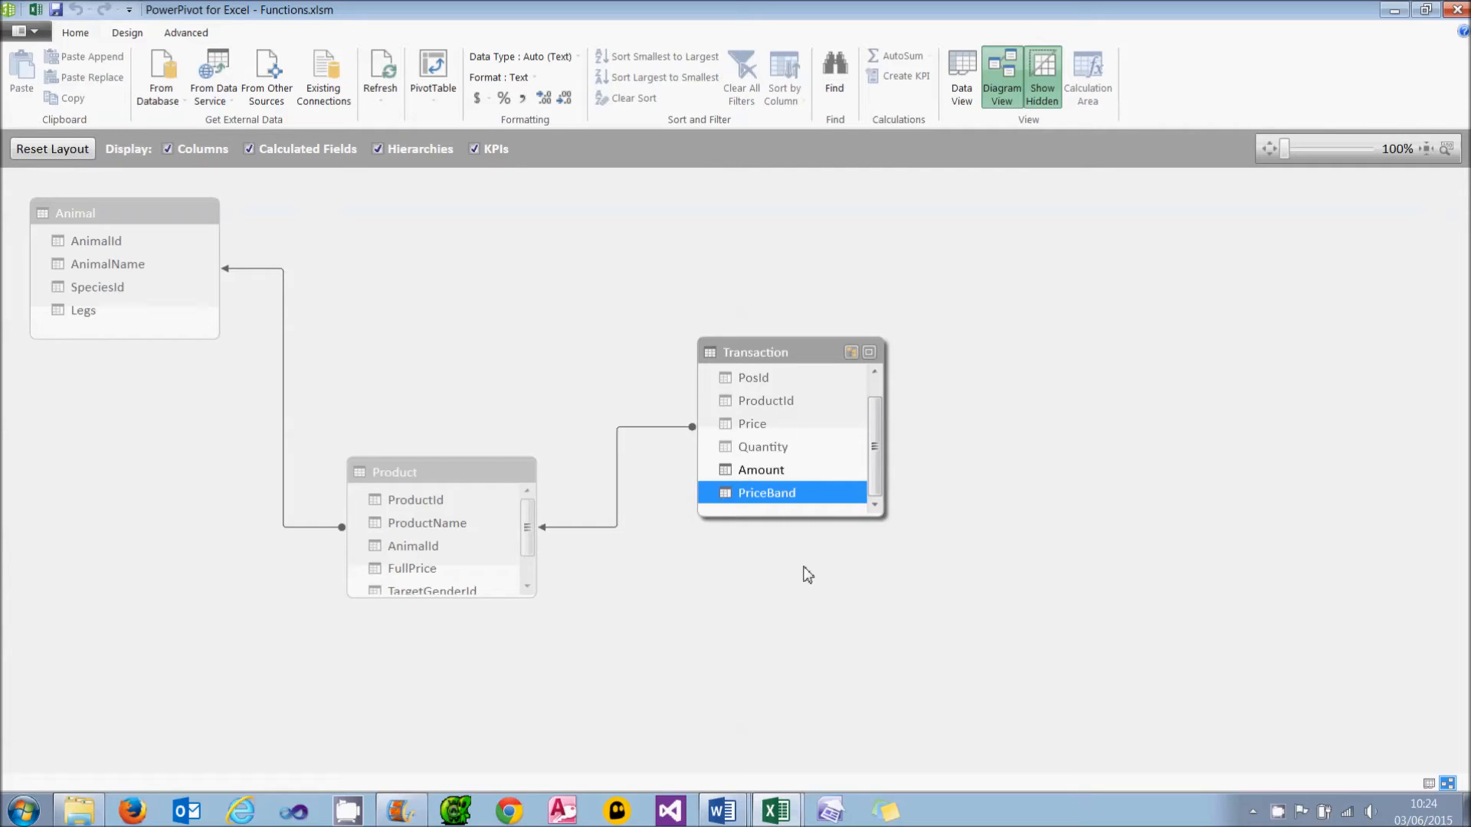
{"action": "left_click", "coordinate": [774, 811]}
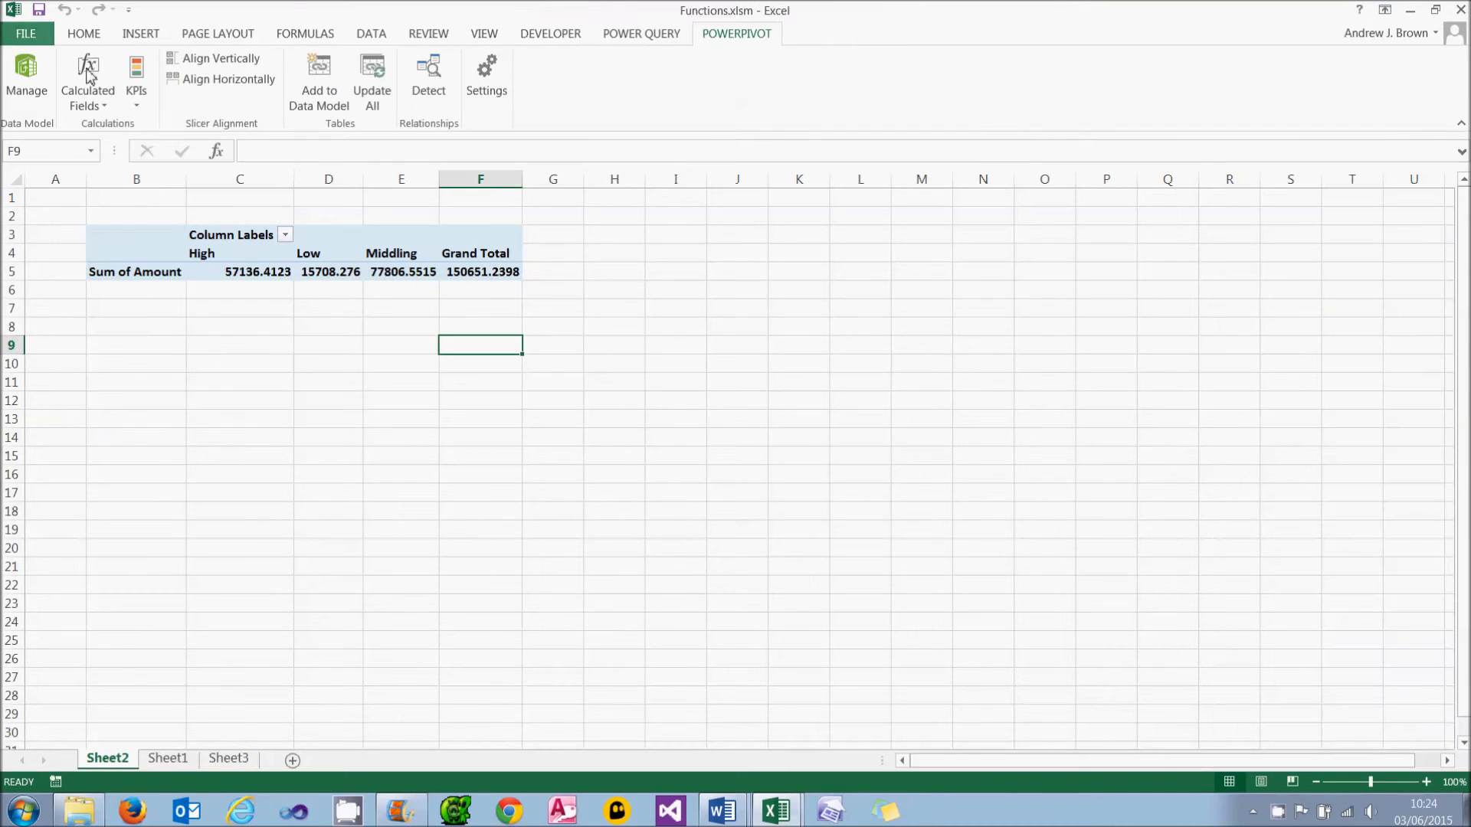
Select a pivot table cell and launch PowerPivot Manage to reopen the data model
{"action": "left_click", "coordinate": [239, 272]}
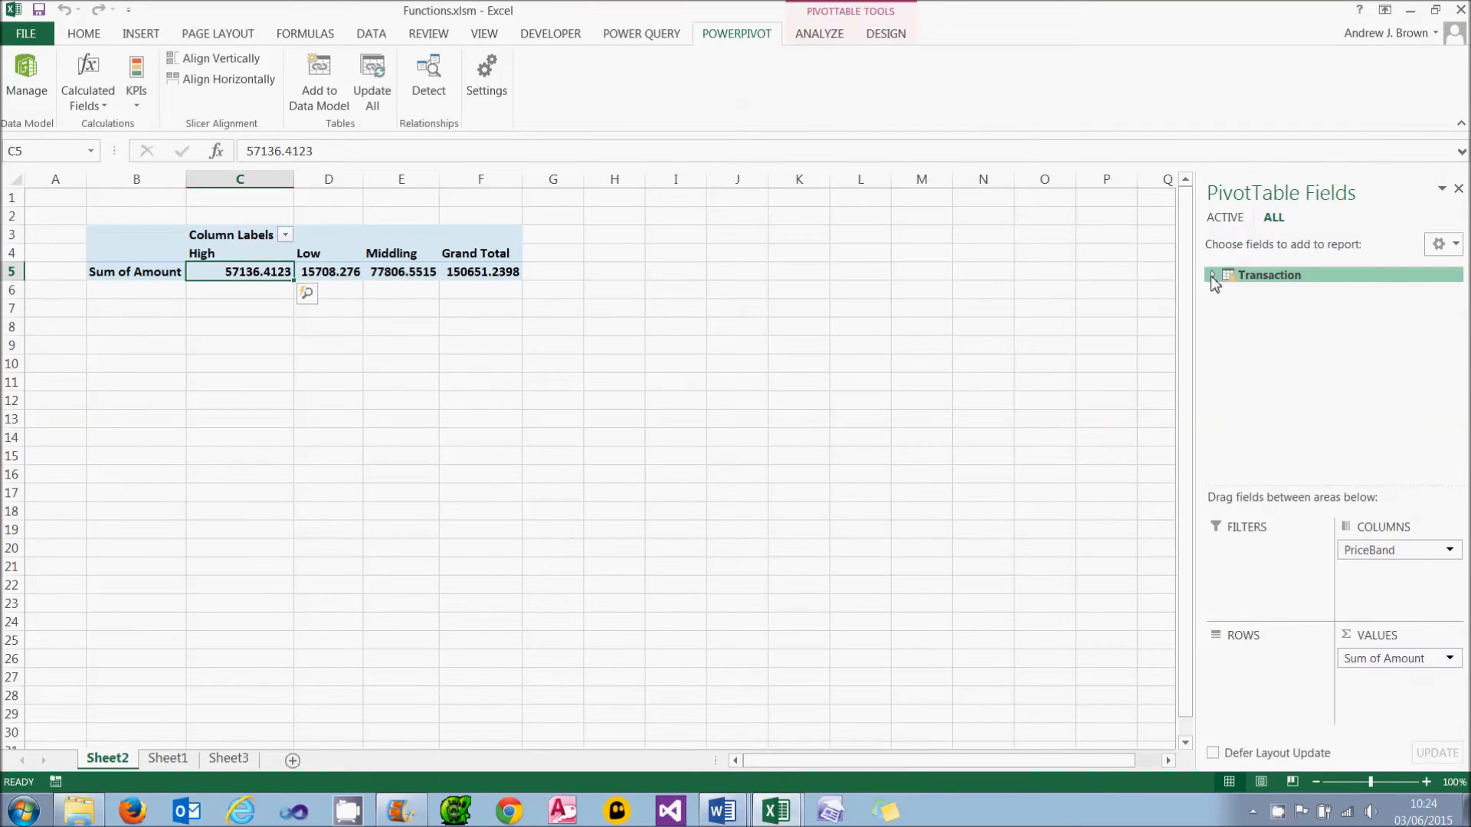
{"action": "left_click", "coordinate": [1213, 275]}
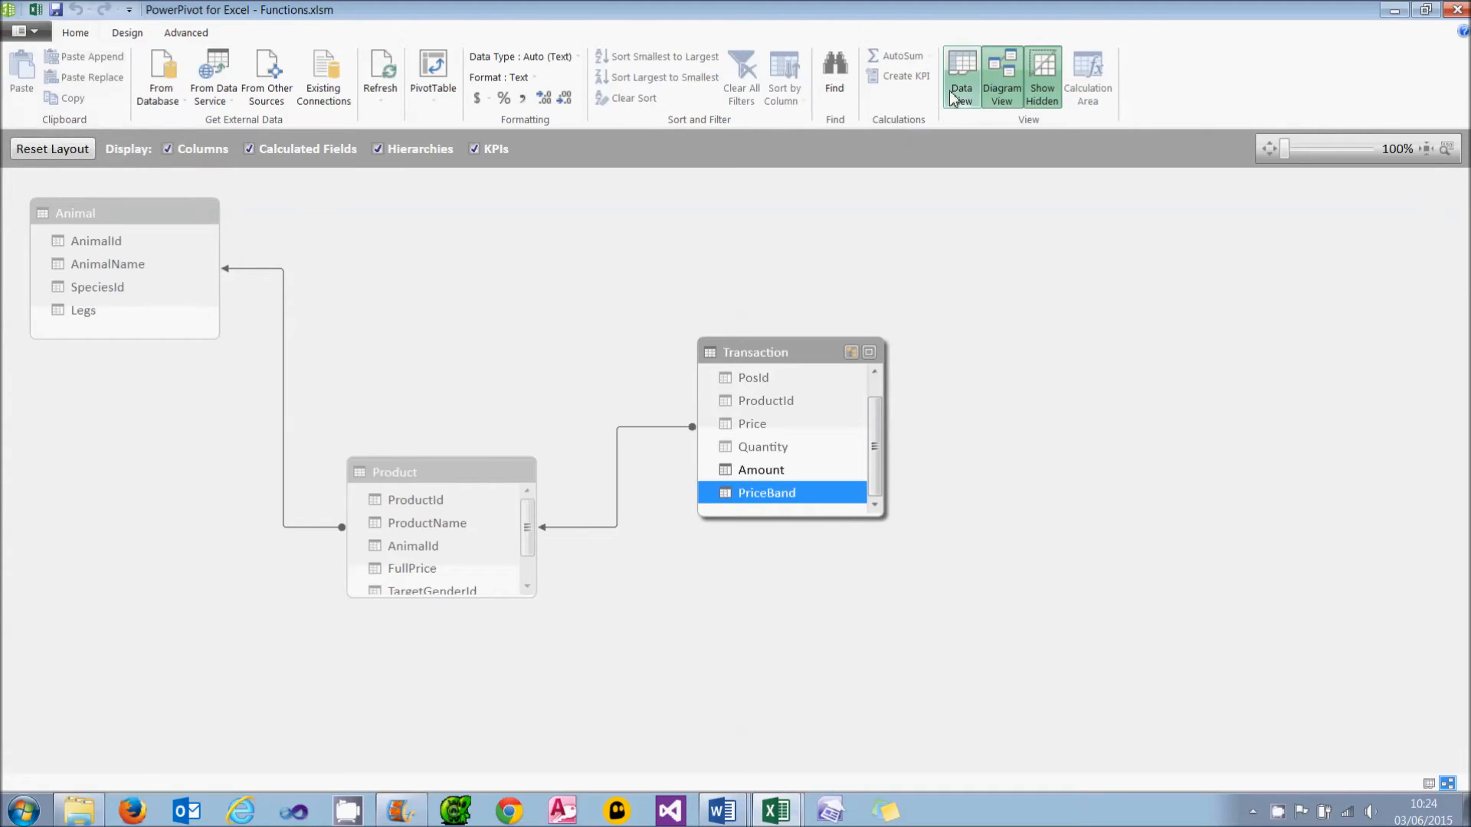
Browse the Transaction, Product and Animal tables in Diagram View, then return to the Transaction grid
{"action": "left_click", "coordinate": [961, 77]}
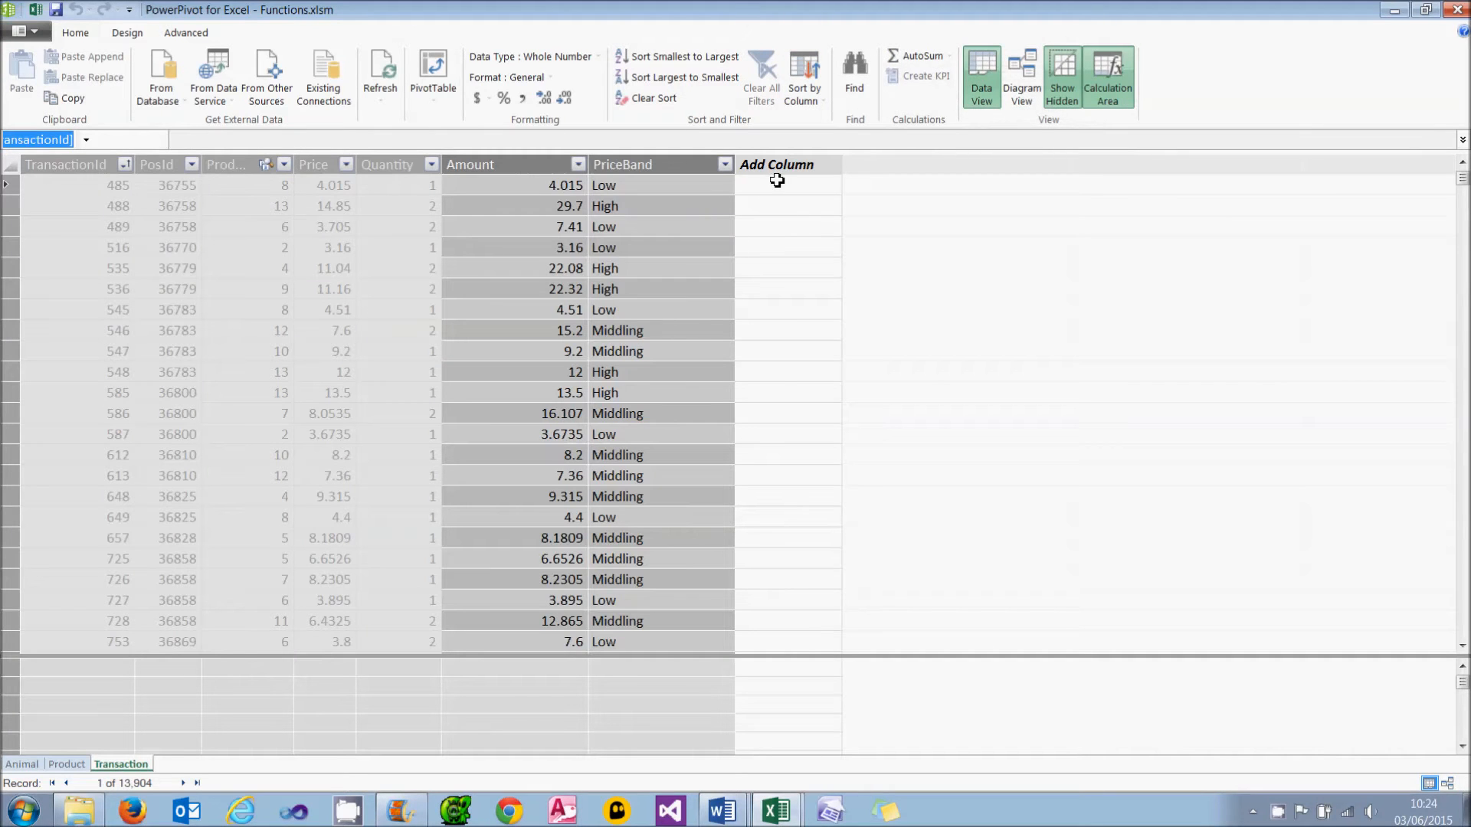
{"action": "left_click", "coordinate": [789, 184]}
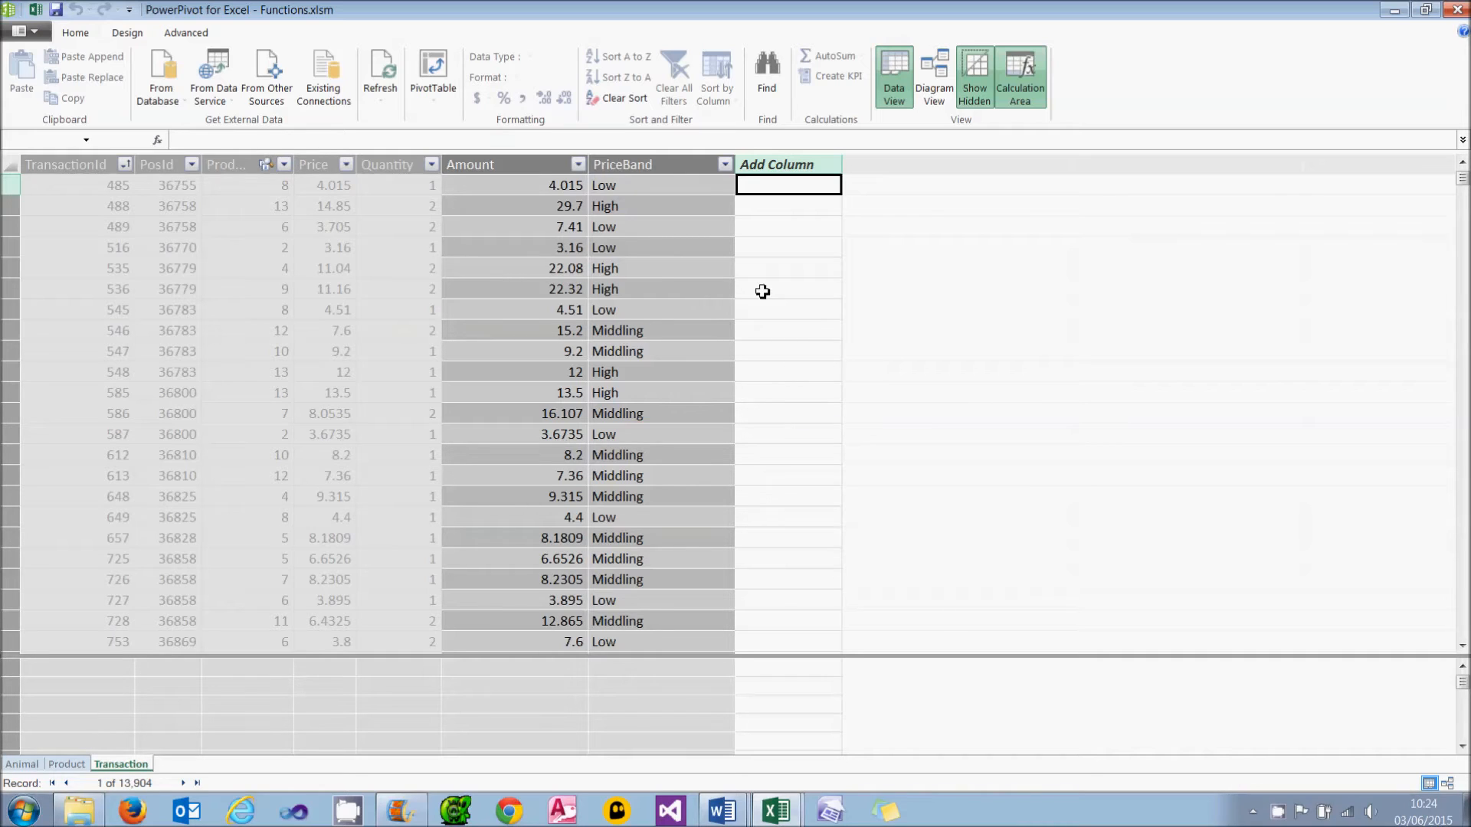
{"action": "left_click", "coordinate": [943, 75]}
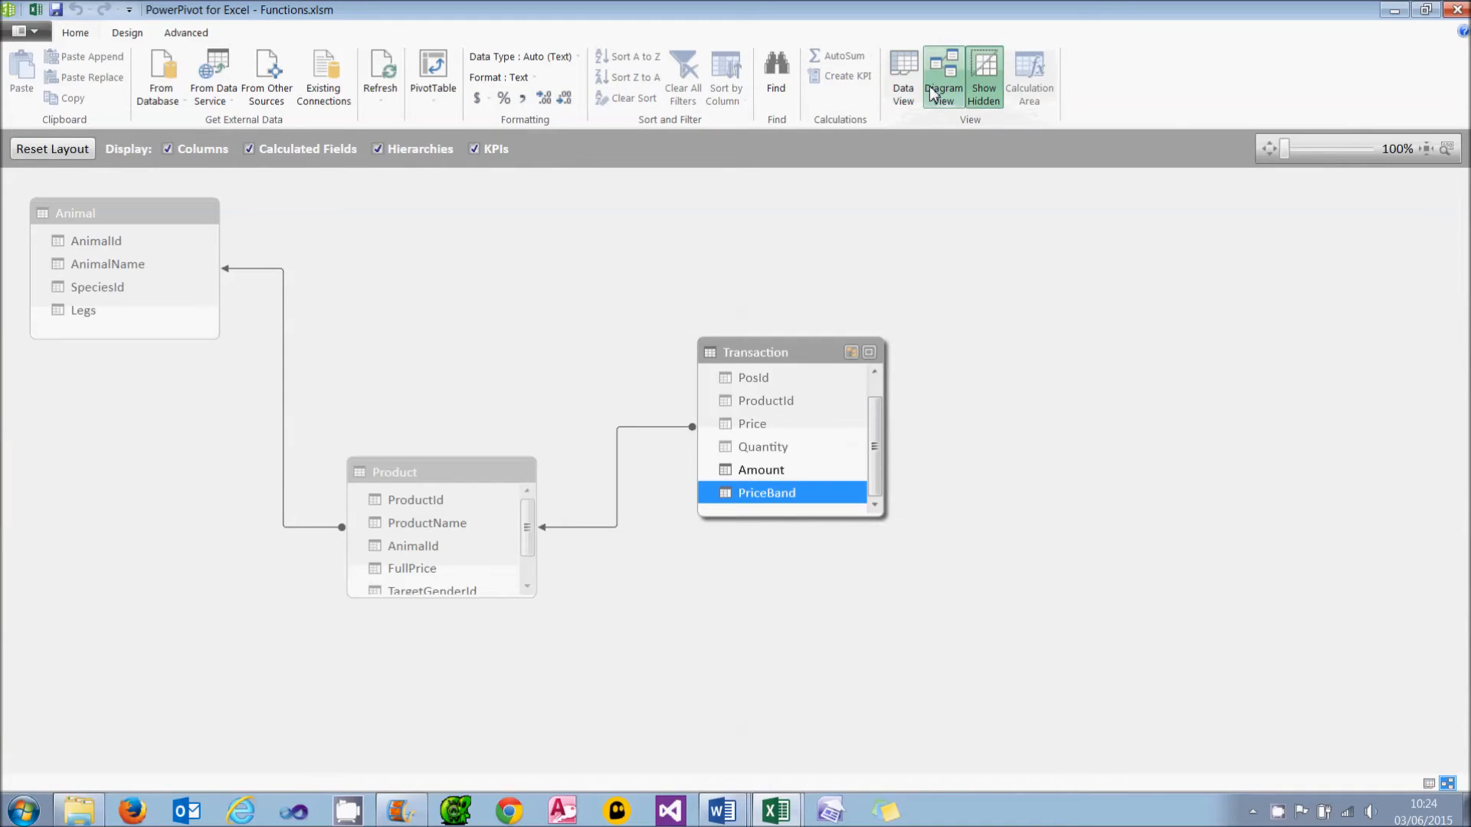
{"action": "mouse_move", "coordinate": [809, 364]}
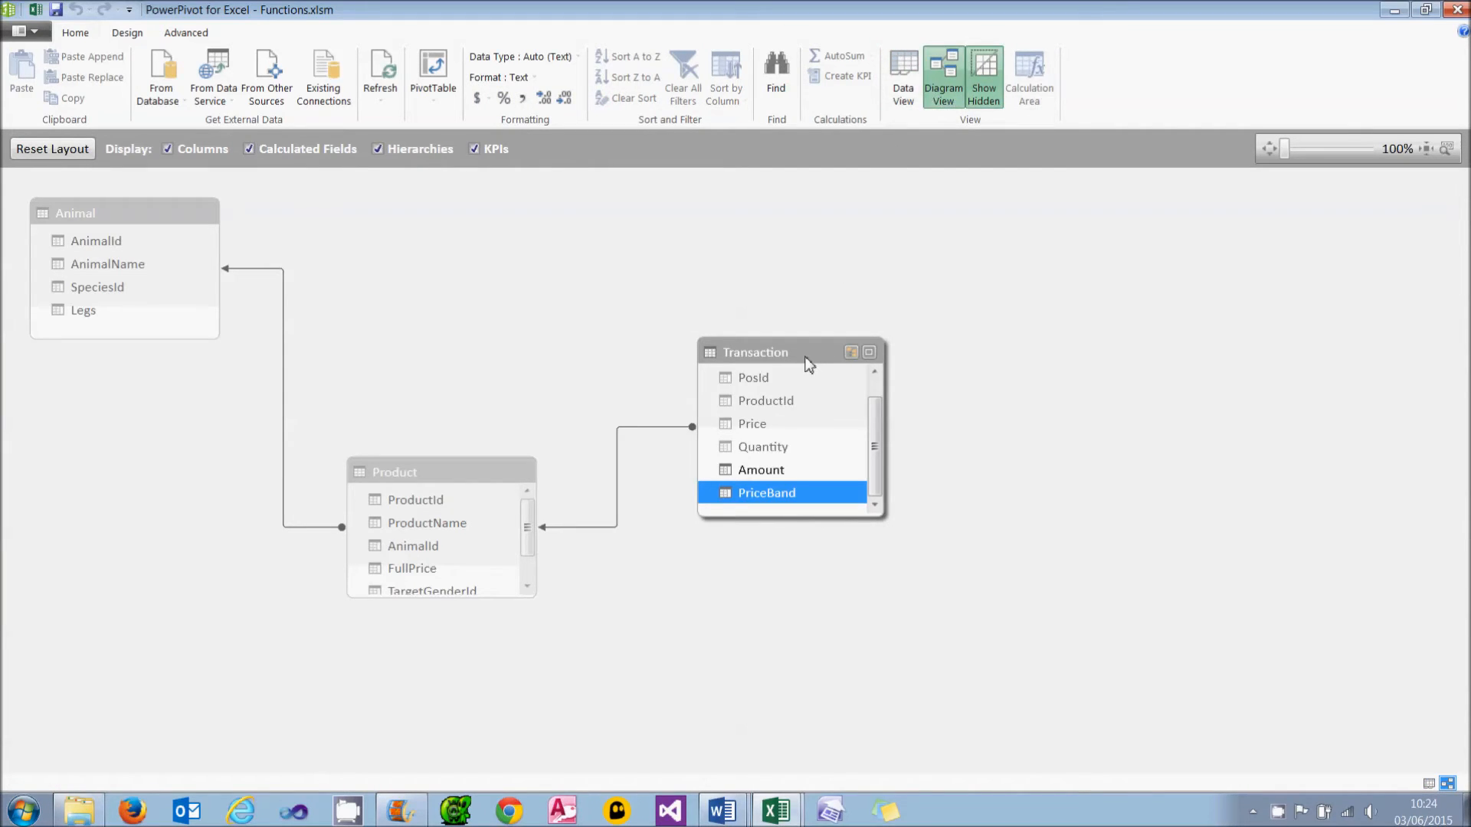
{"action": "left_click", "coordinate": [755, 354]}
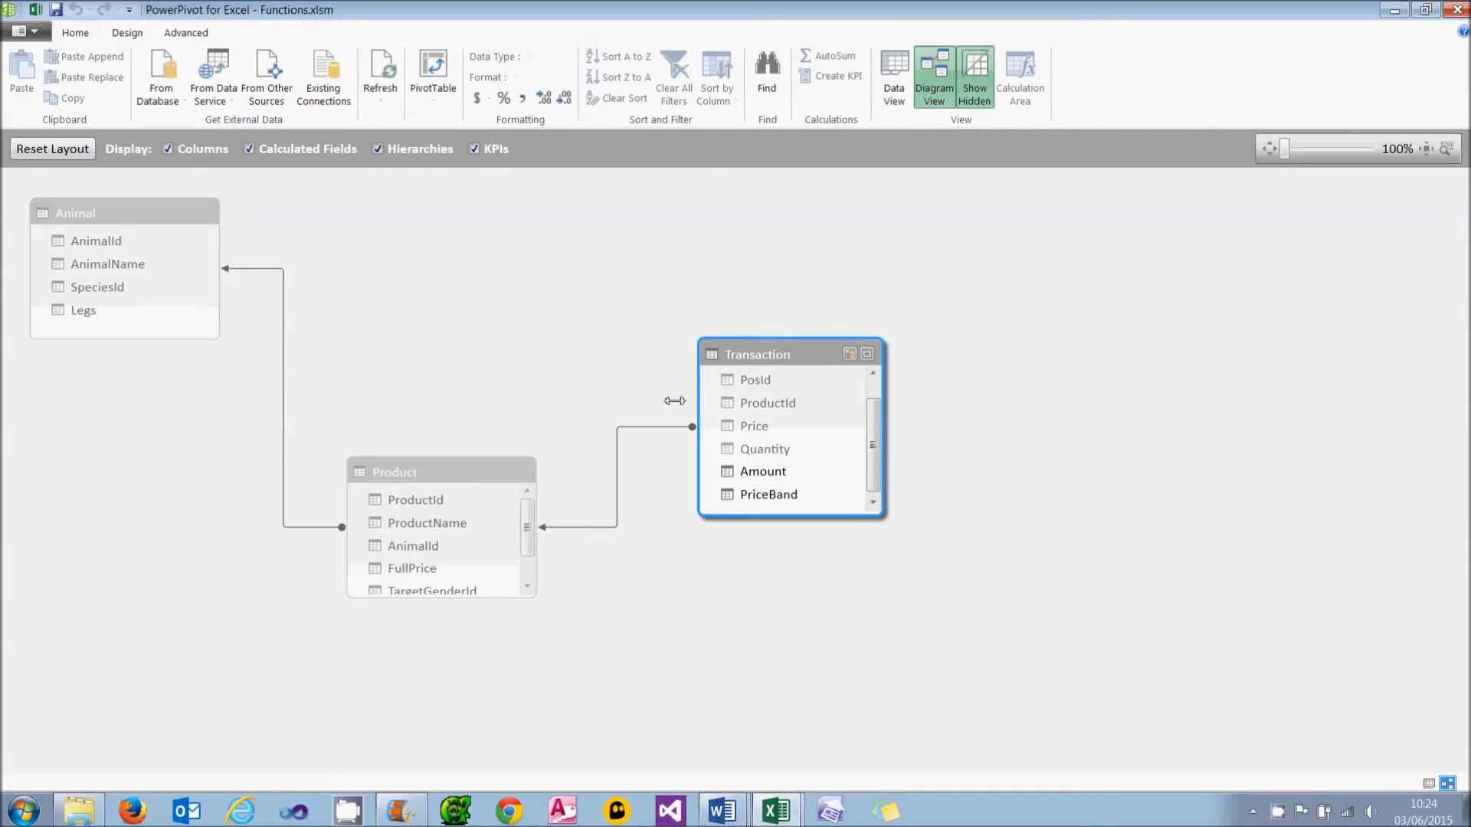
{"action": "left_click", "coordinate": [427, 523]}
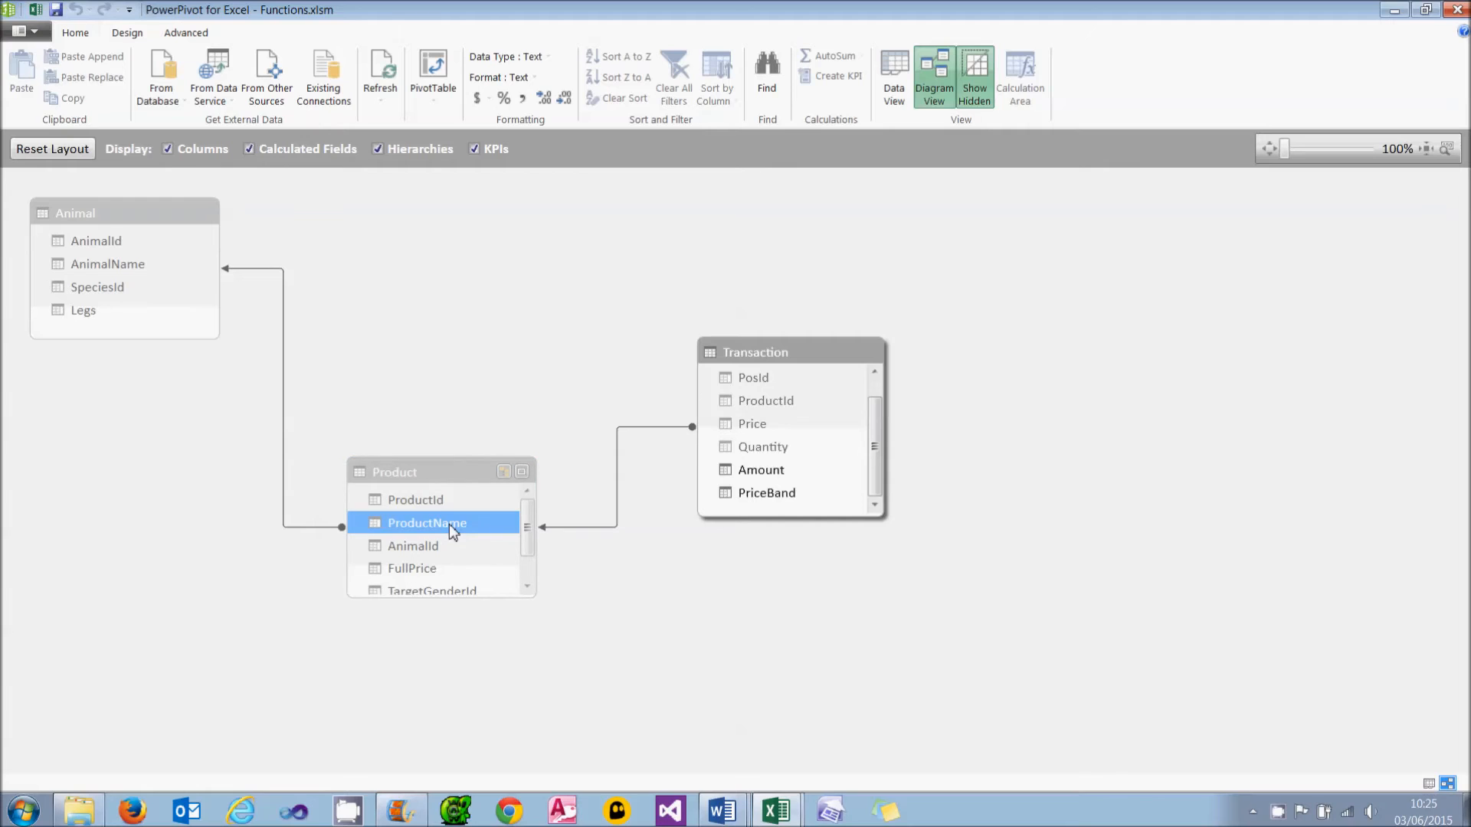
{"action": "left_click", "coordinate": [756, 354]}
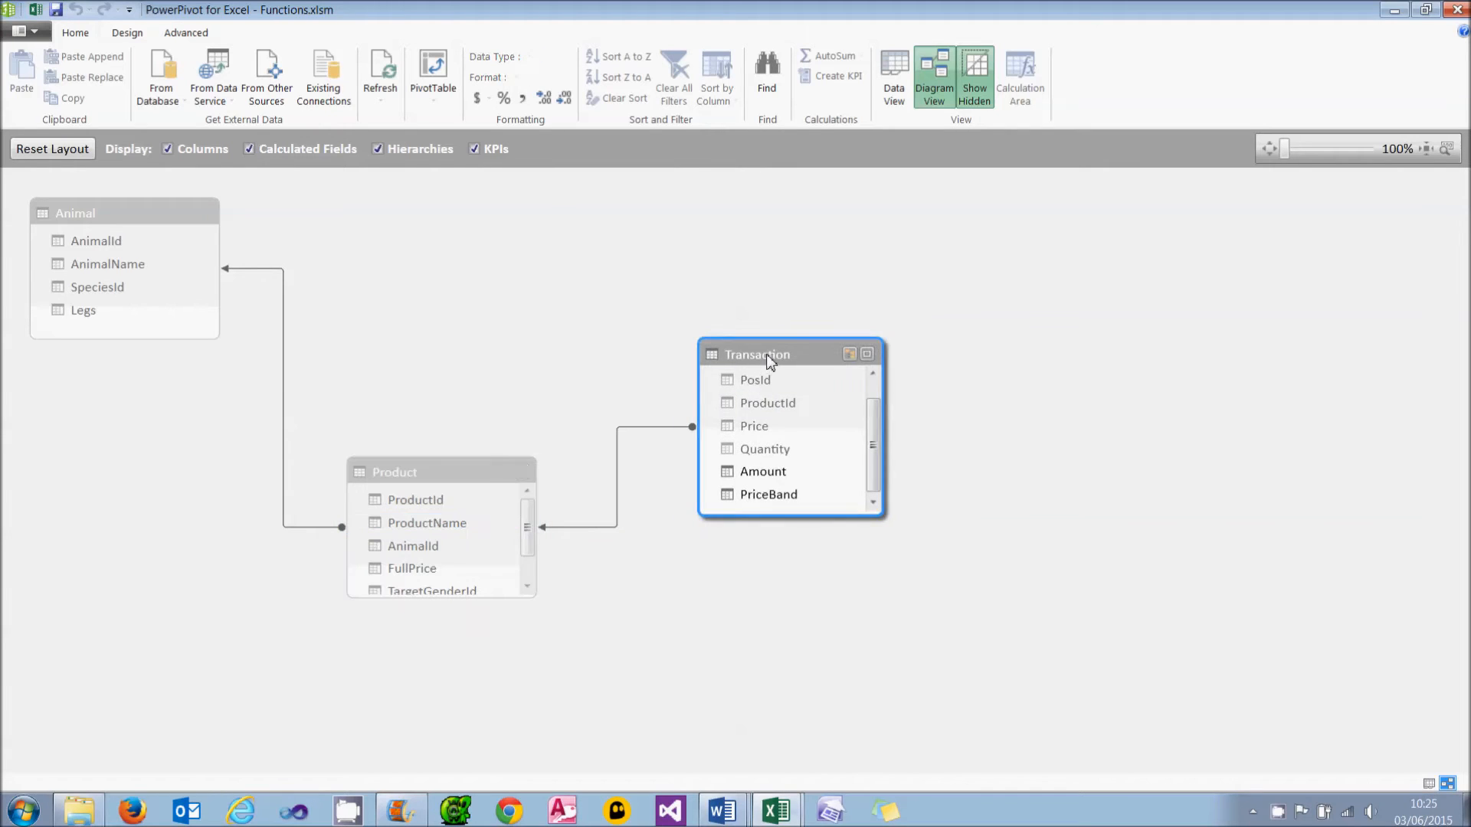
{"action": "left_click", "coordinate": [76, 214]}
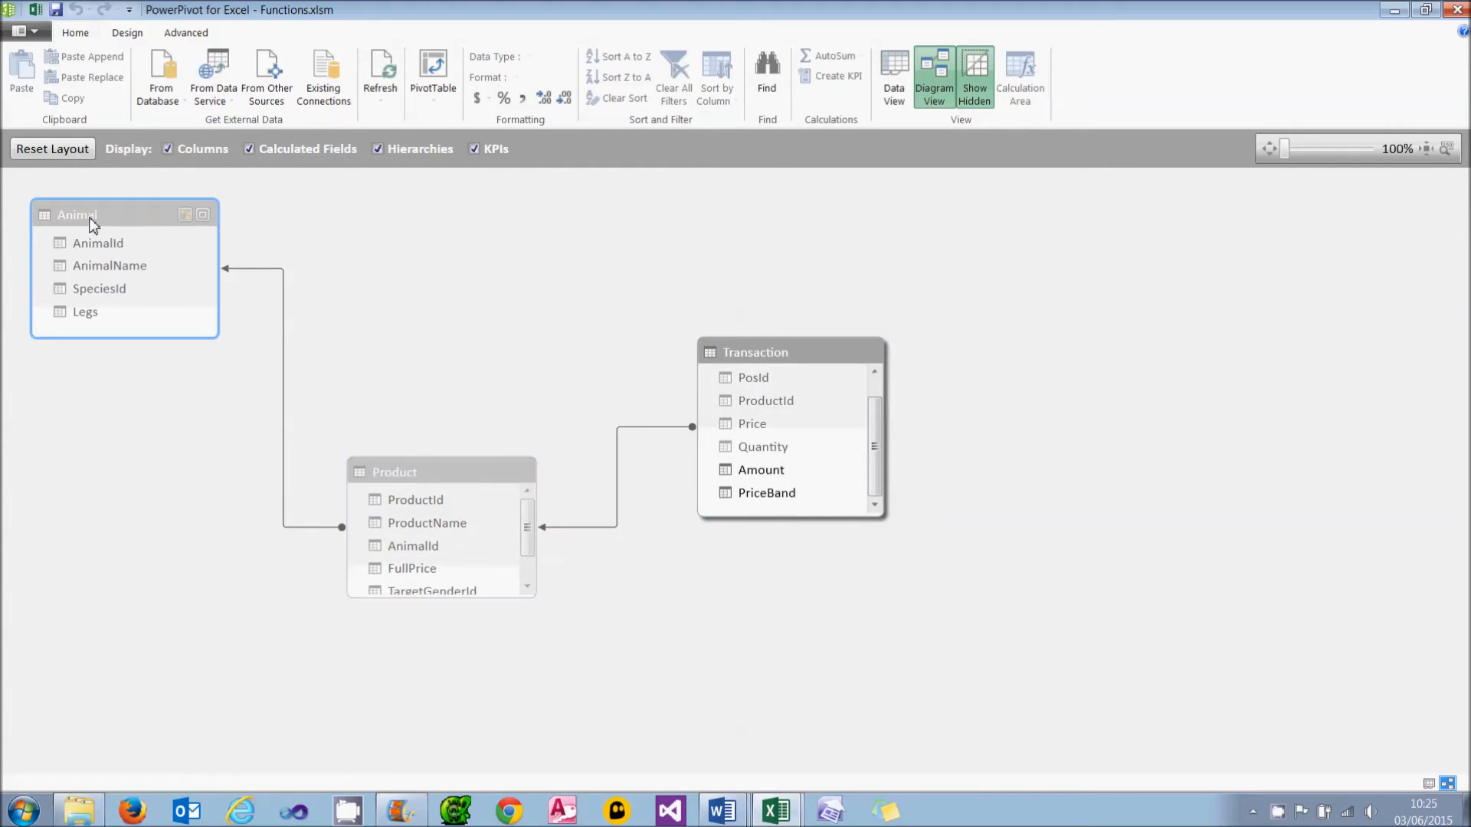
{"action": "left_click", "coordinate": [109, 264]}
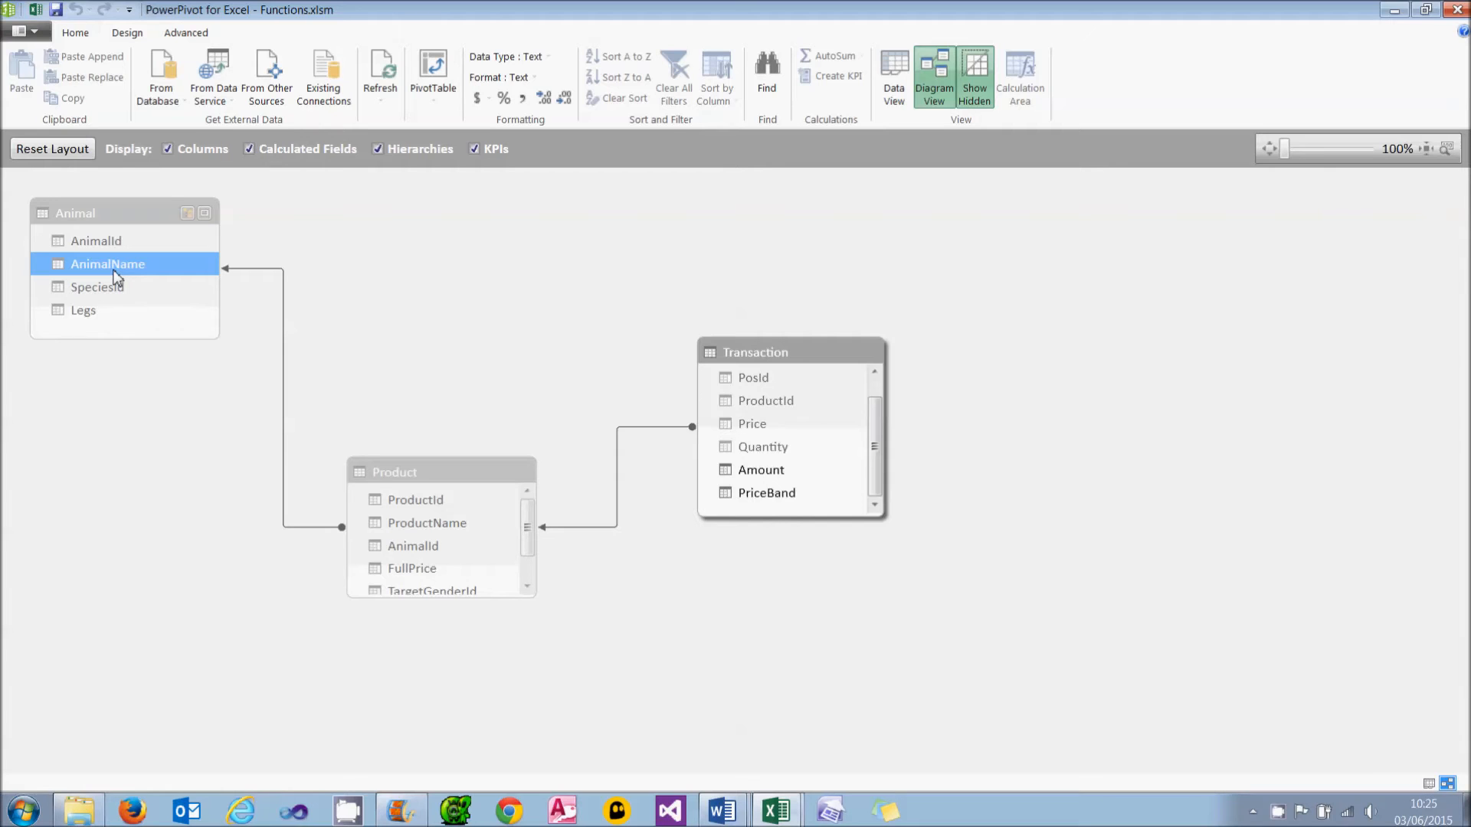
{"action": "left_click", "coordinate": [892, 75]}
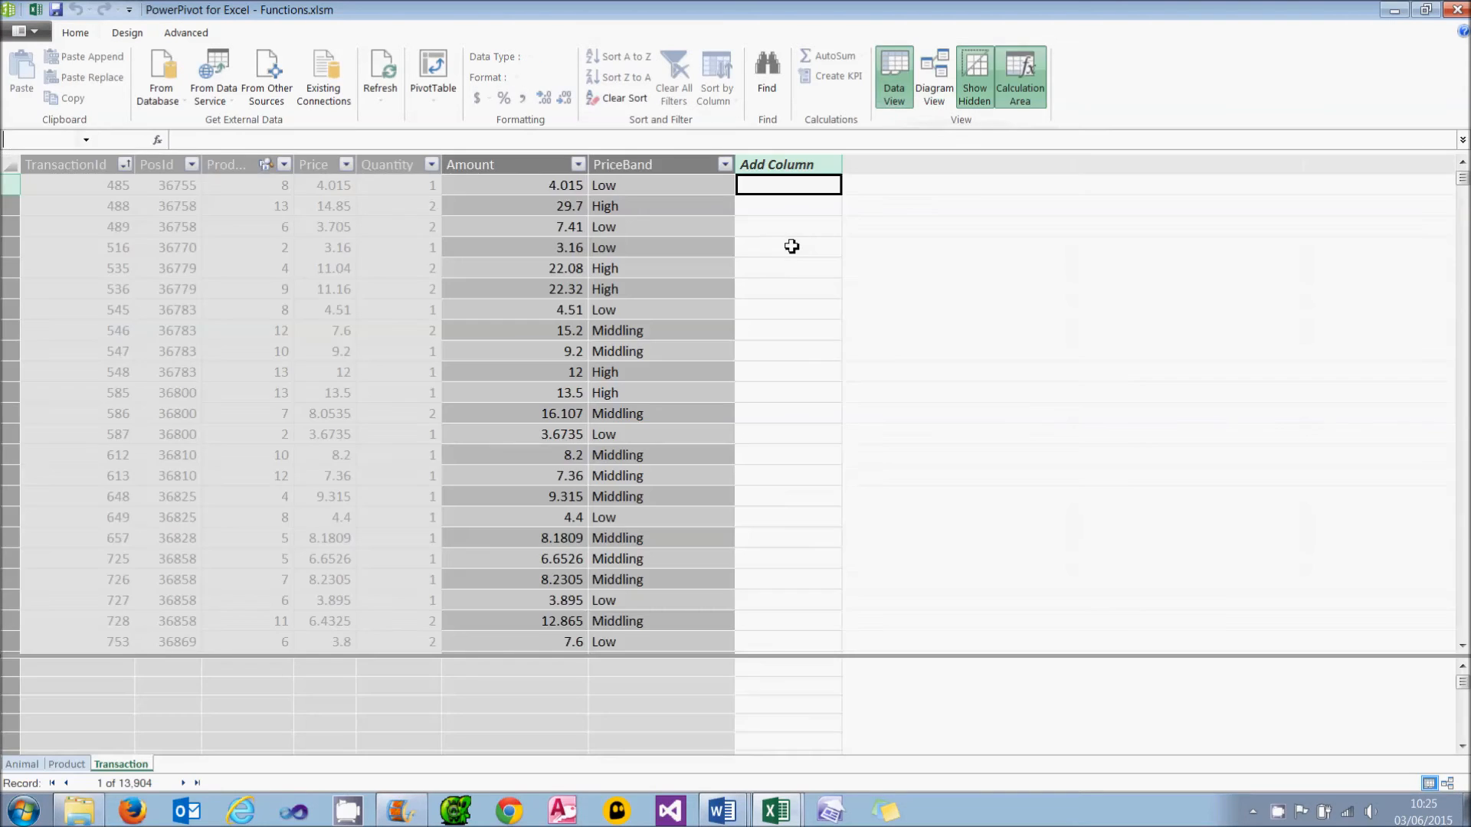
{"action": "mouse_move", "coordinate": [805, 212]}
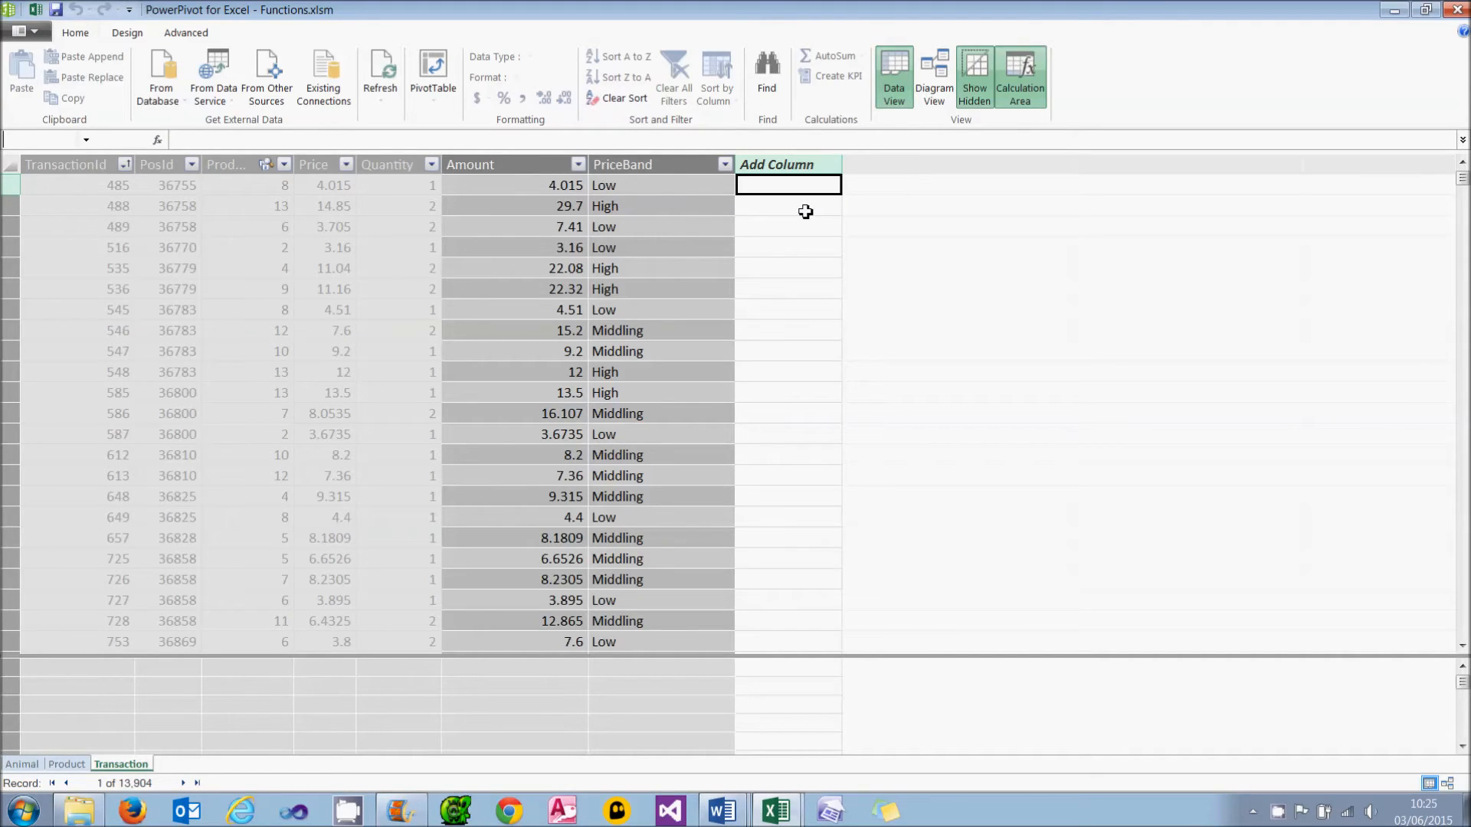
Add a RELATED column to Transaction pulling Animal's AnimalName, and name it AnimalName
{"action": "left_click", "coordinate": [788, 227]}
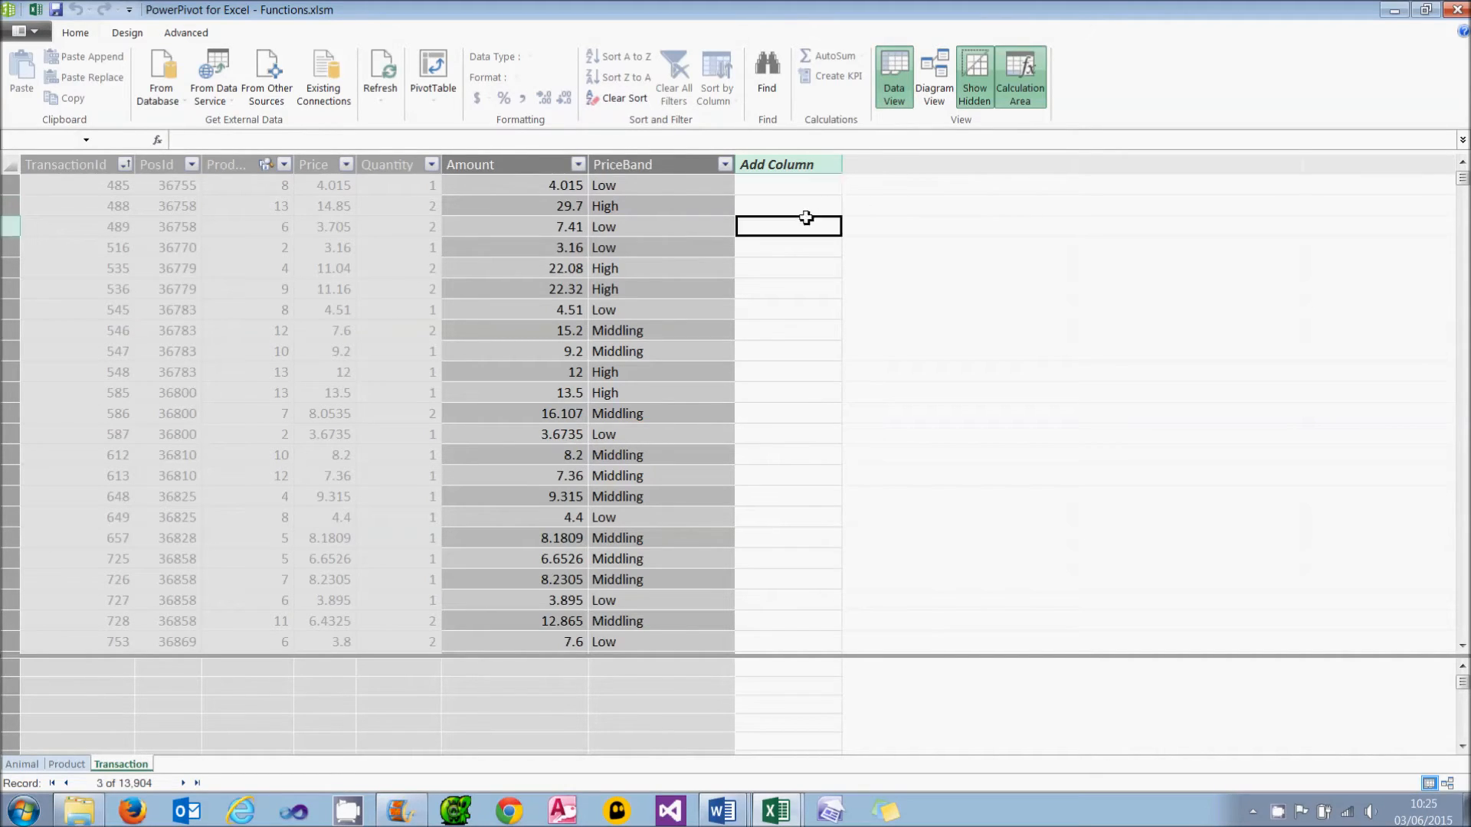
{"action": "type", "text": "=related("}
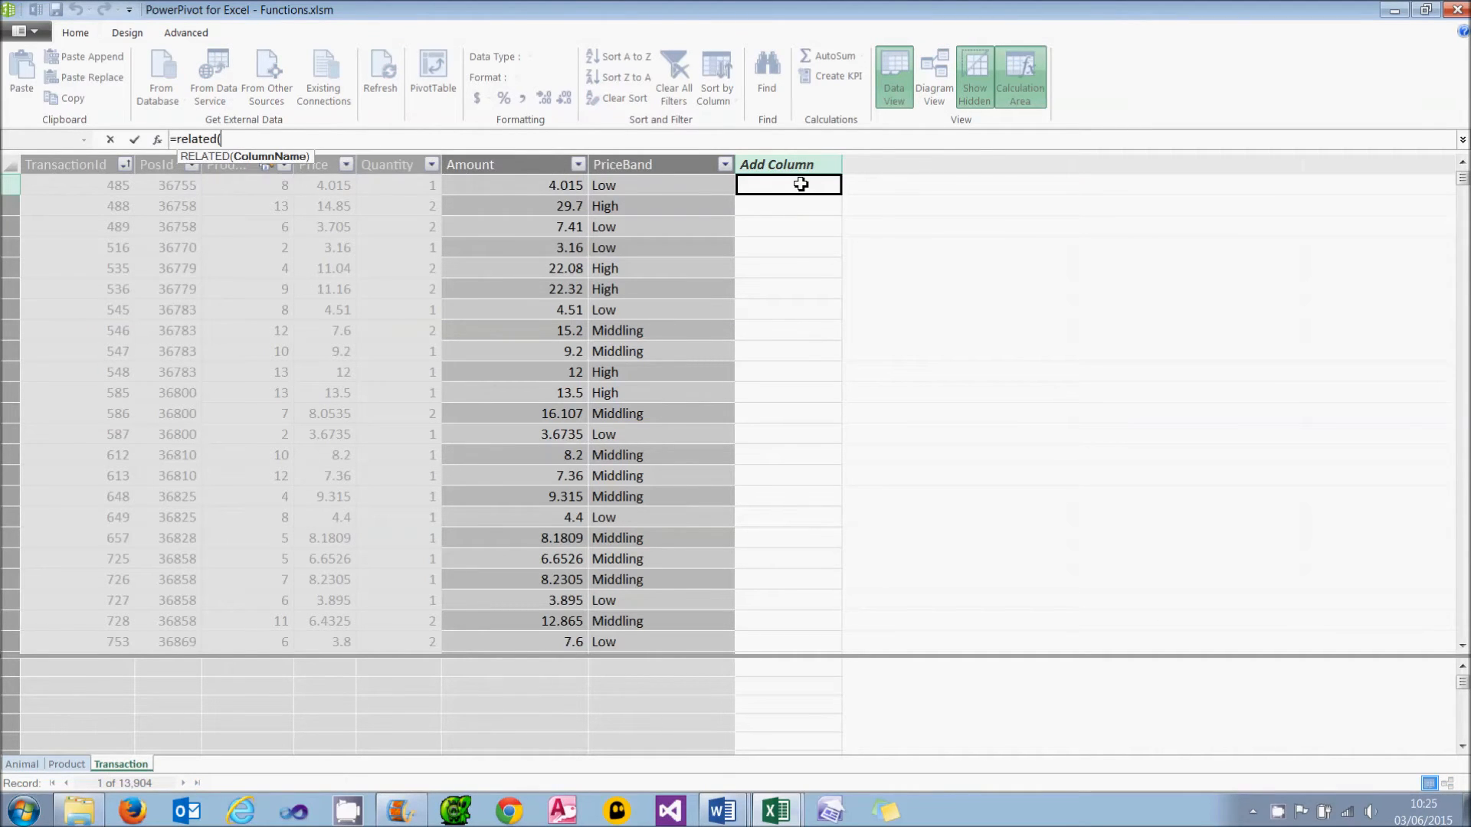
{"action": "mouse_move", "coordinate": [41, 761]}
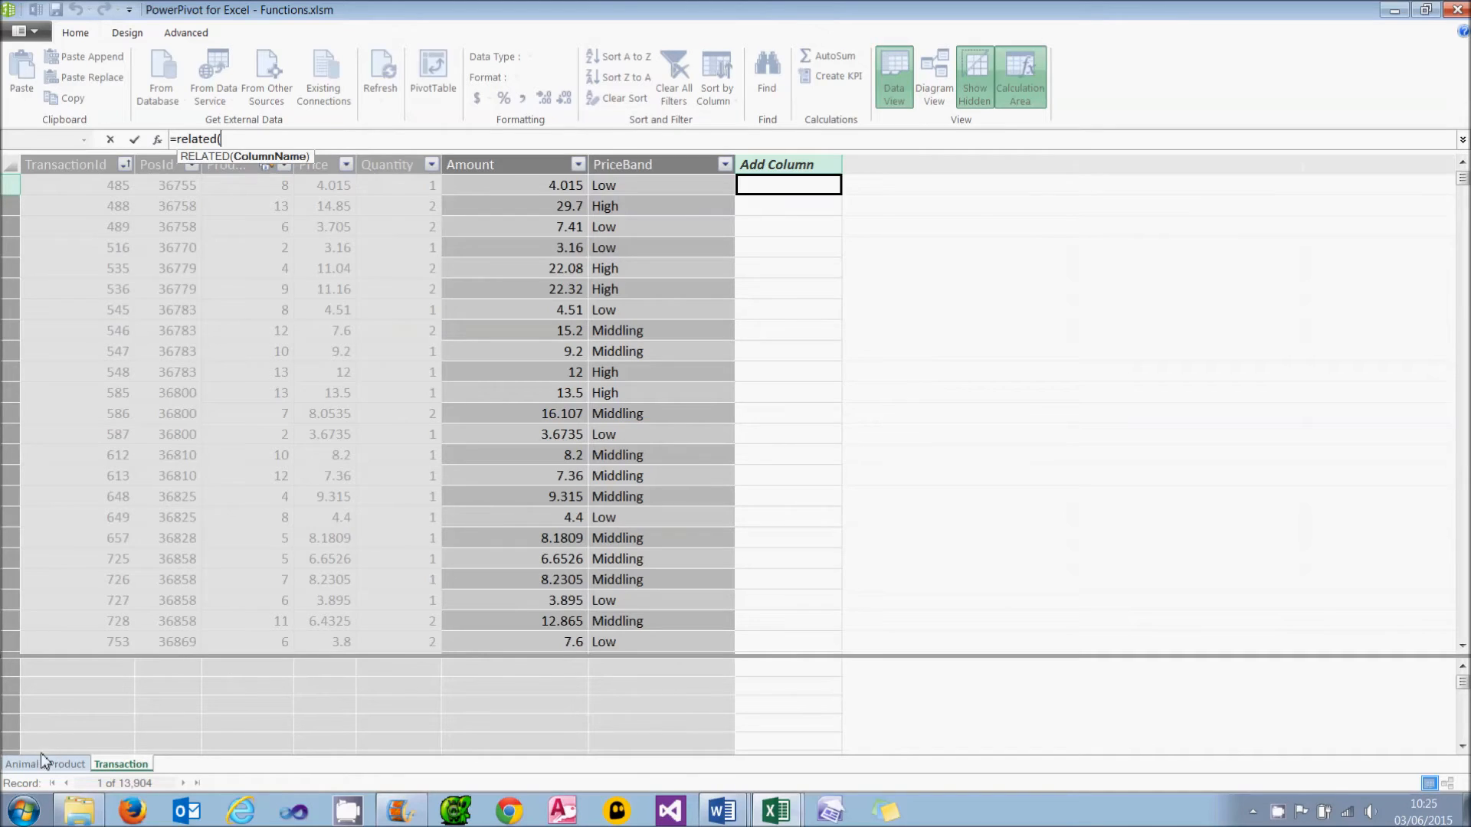
{"action": "left_click", "coordinate": [20, 764]}
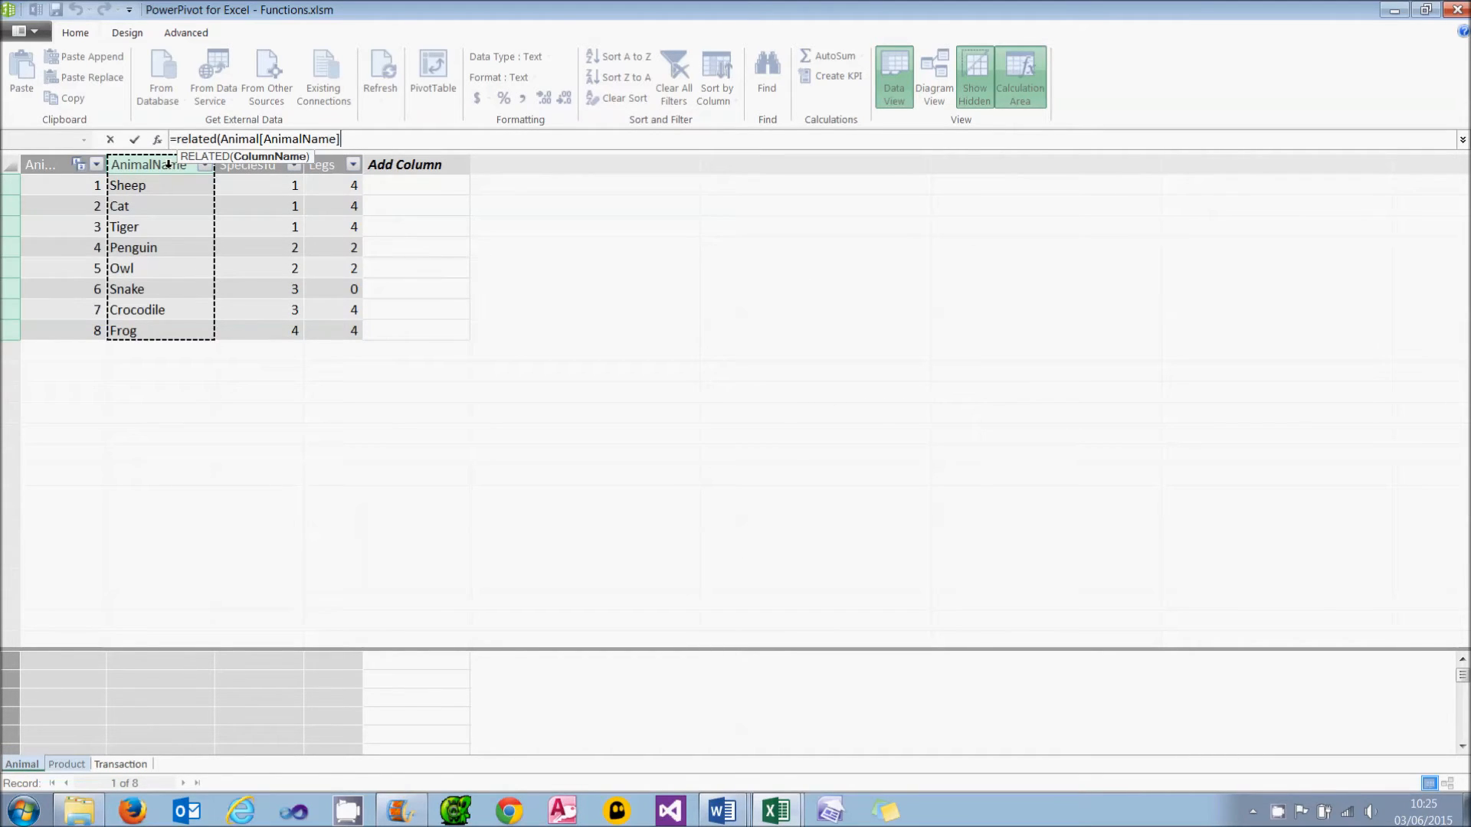
{"action": "left_click", "coordinate": [120, 764]}
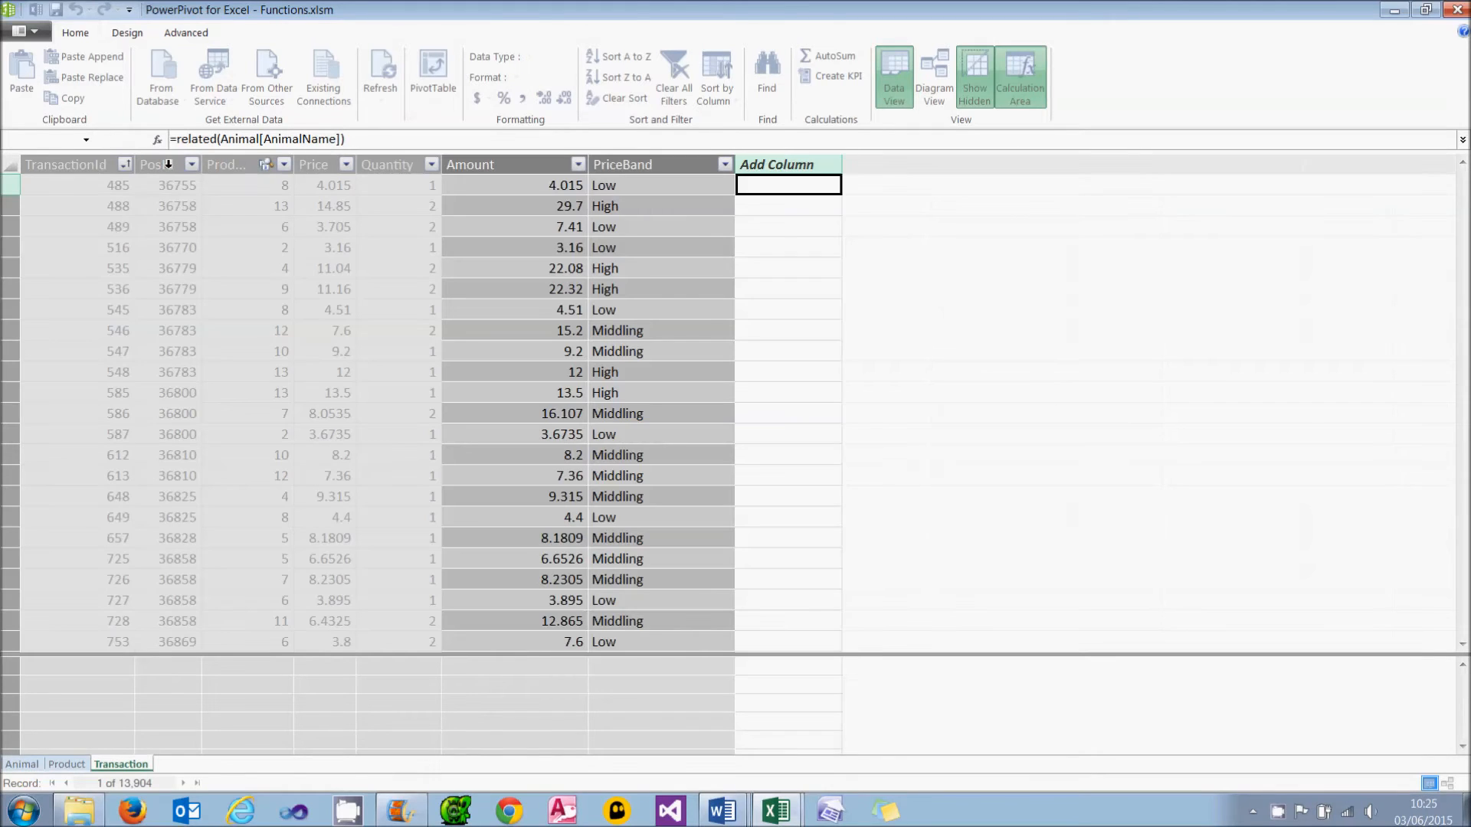
{"action": "key", "text": "Return"}
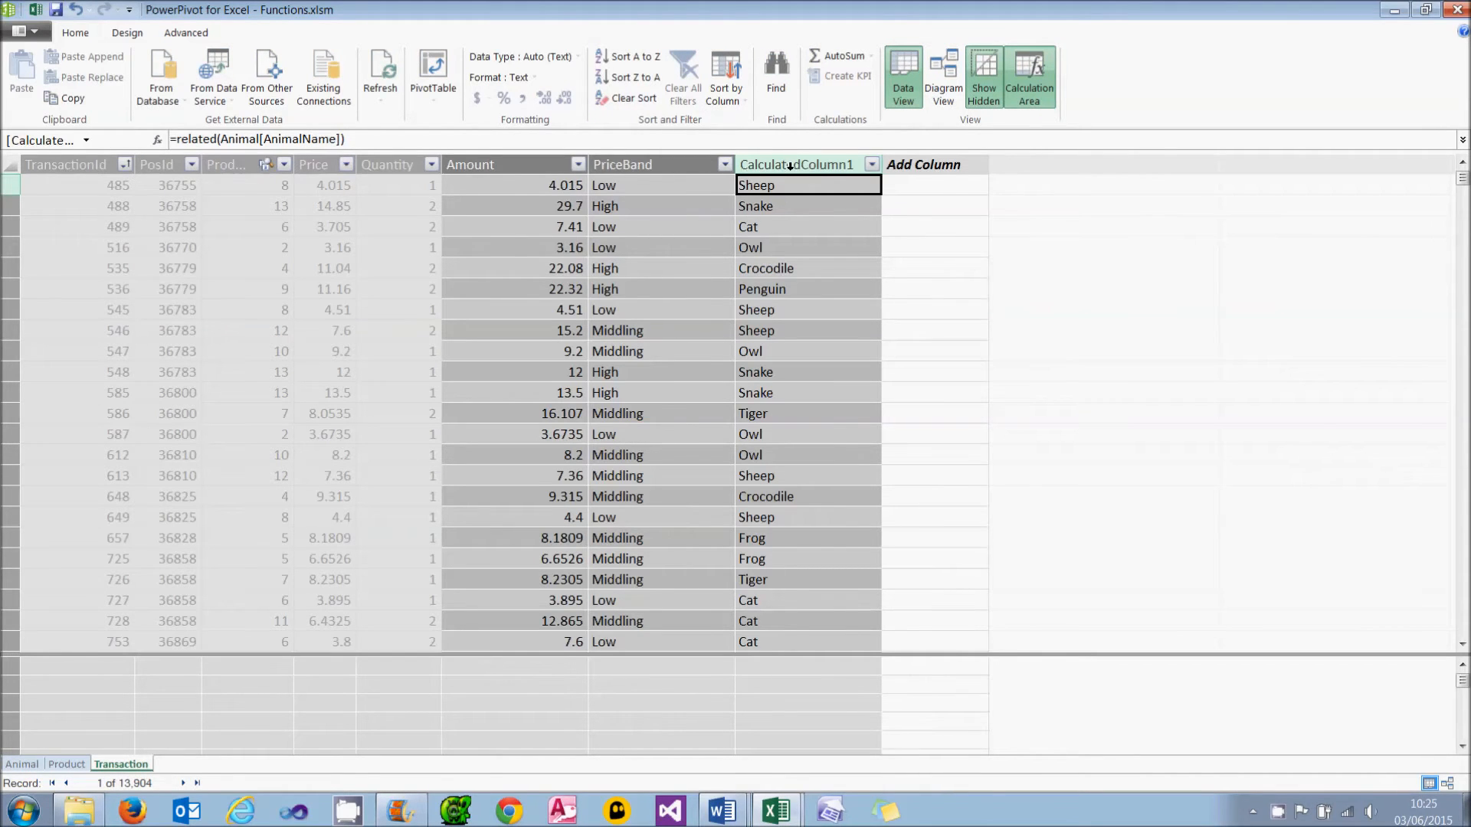
{"action": "left_click", "coordinate": [791, 164]}
{"action": "type", "text": "AnimalName"}
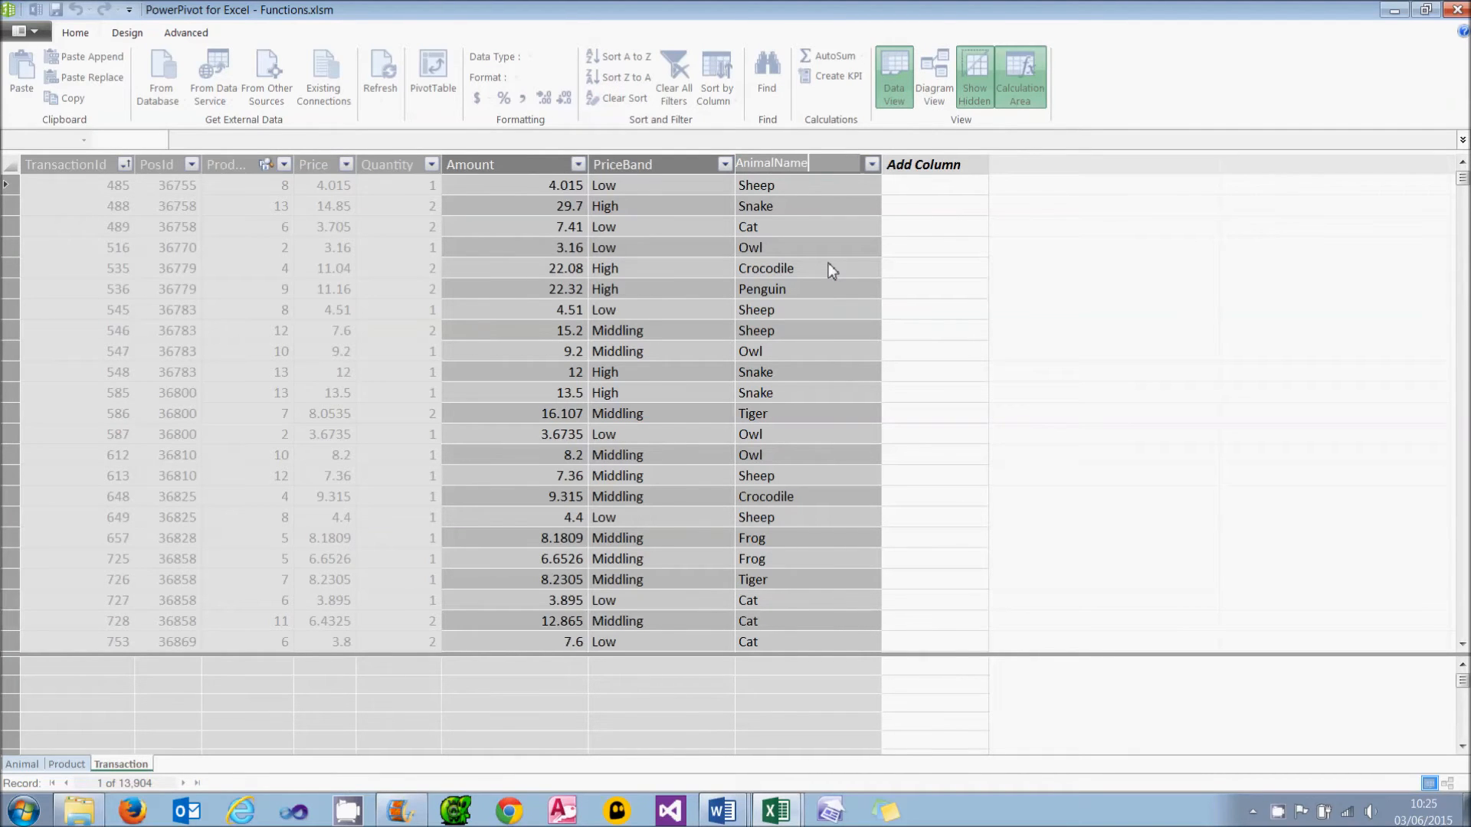
{"action": "left_click", "coordinate": [776, 164]}
{"action": "type", "text": "=related("}
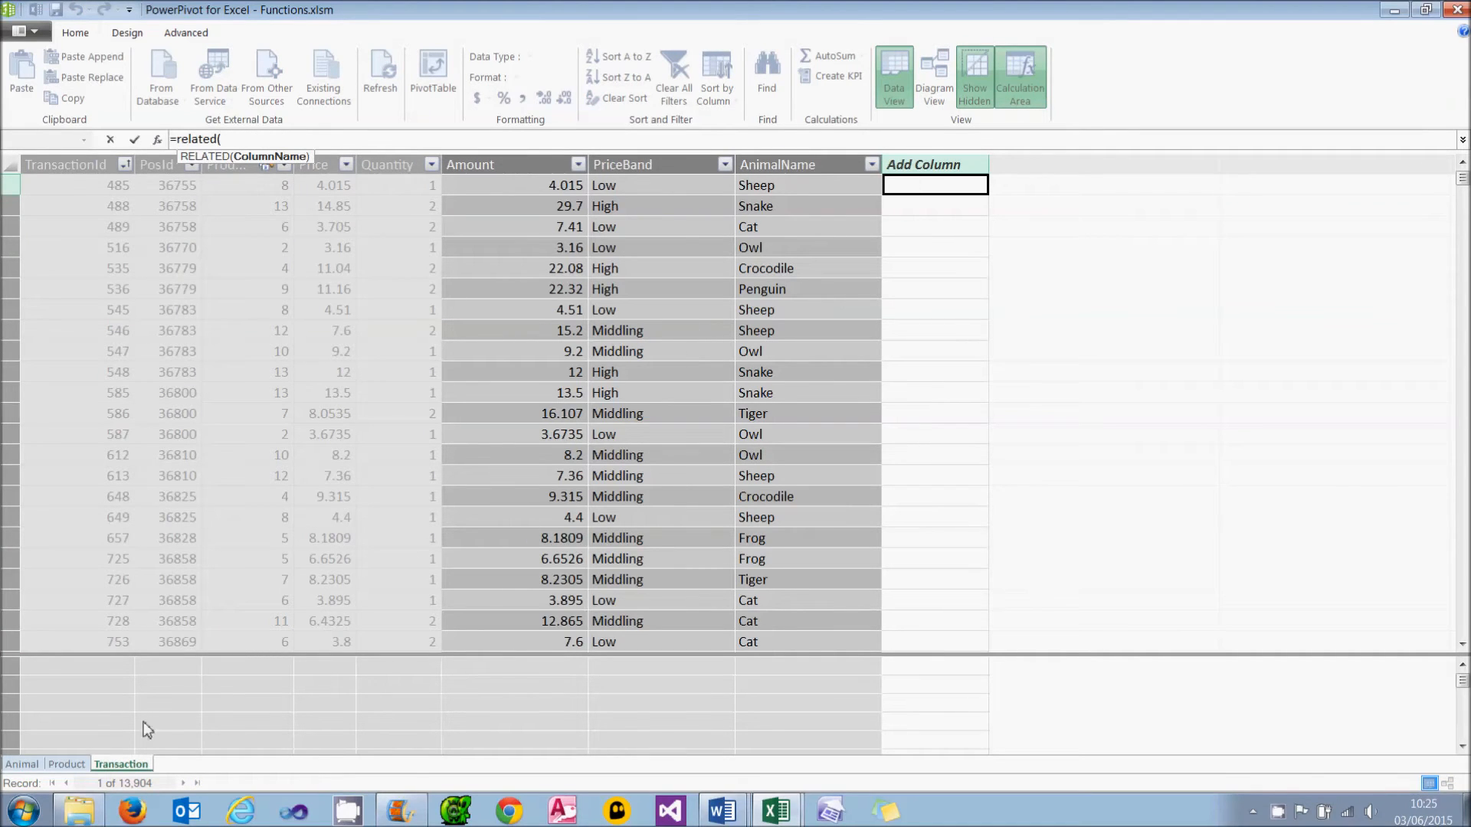
Point the RELATED formula at Product's ProductName column for the new Product column
{"action": "left_click", "coordinate": [66, 764]}
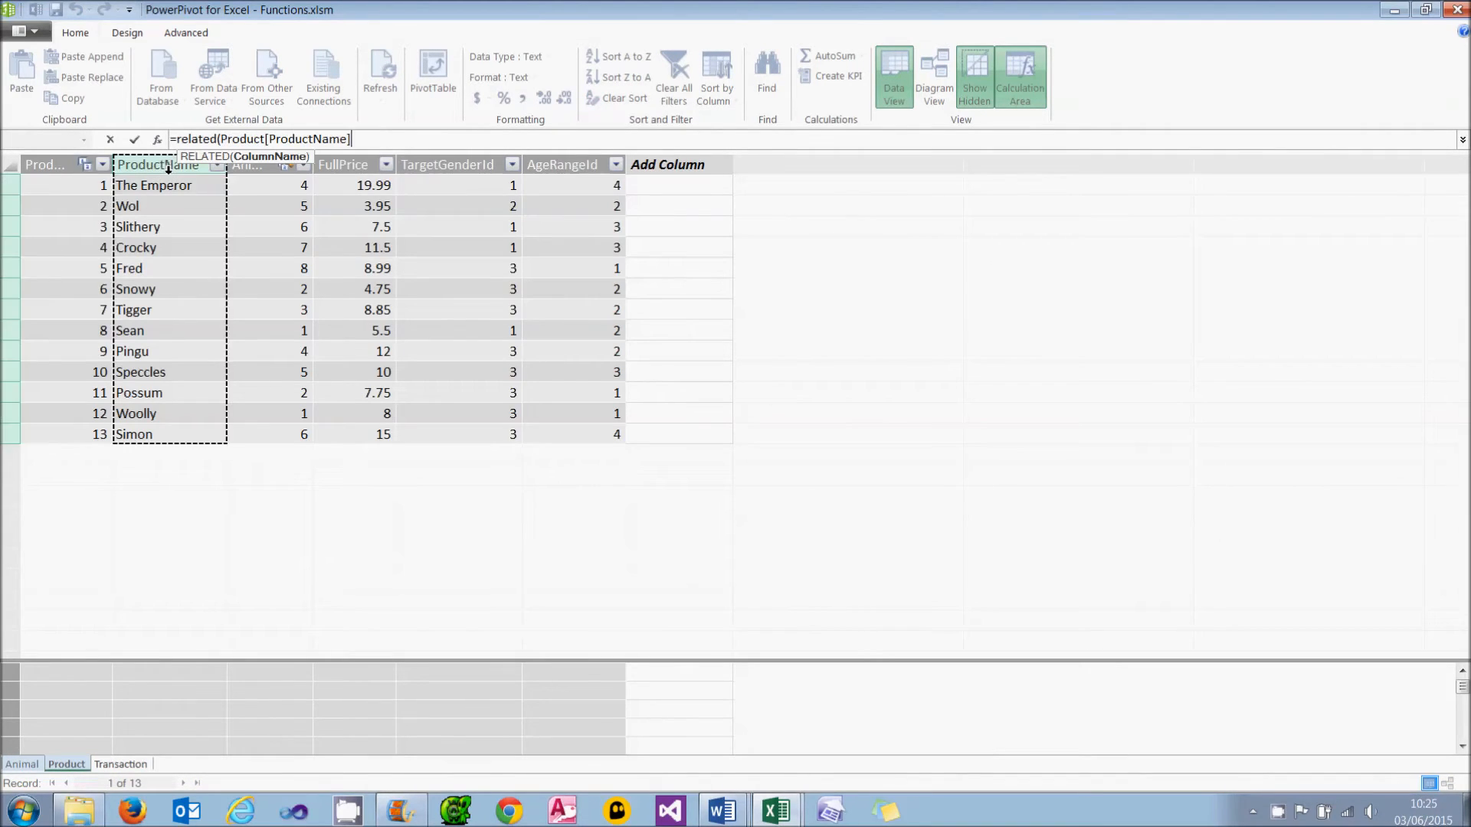
{"action": "left_click", "coordinate": [120, 764]}
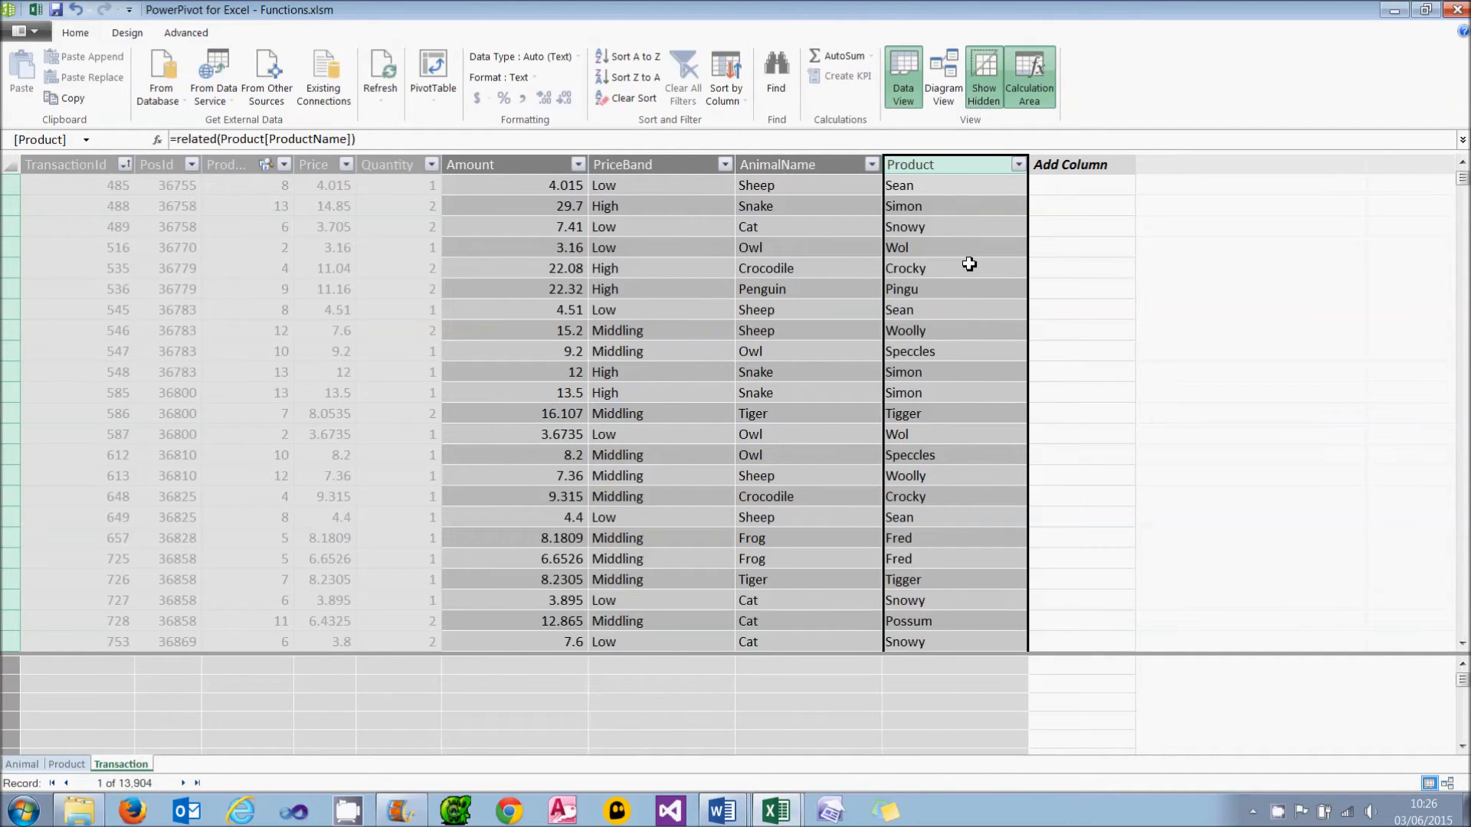
{"action": "mouse_move", "coordinate": [916, 258]}
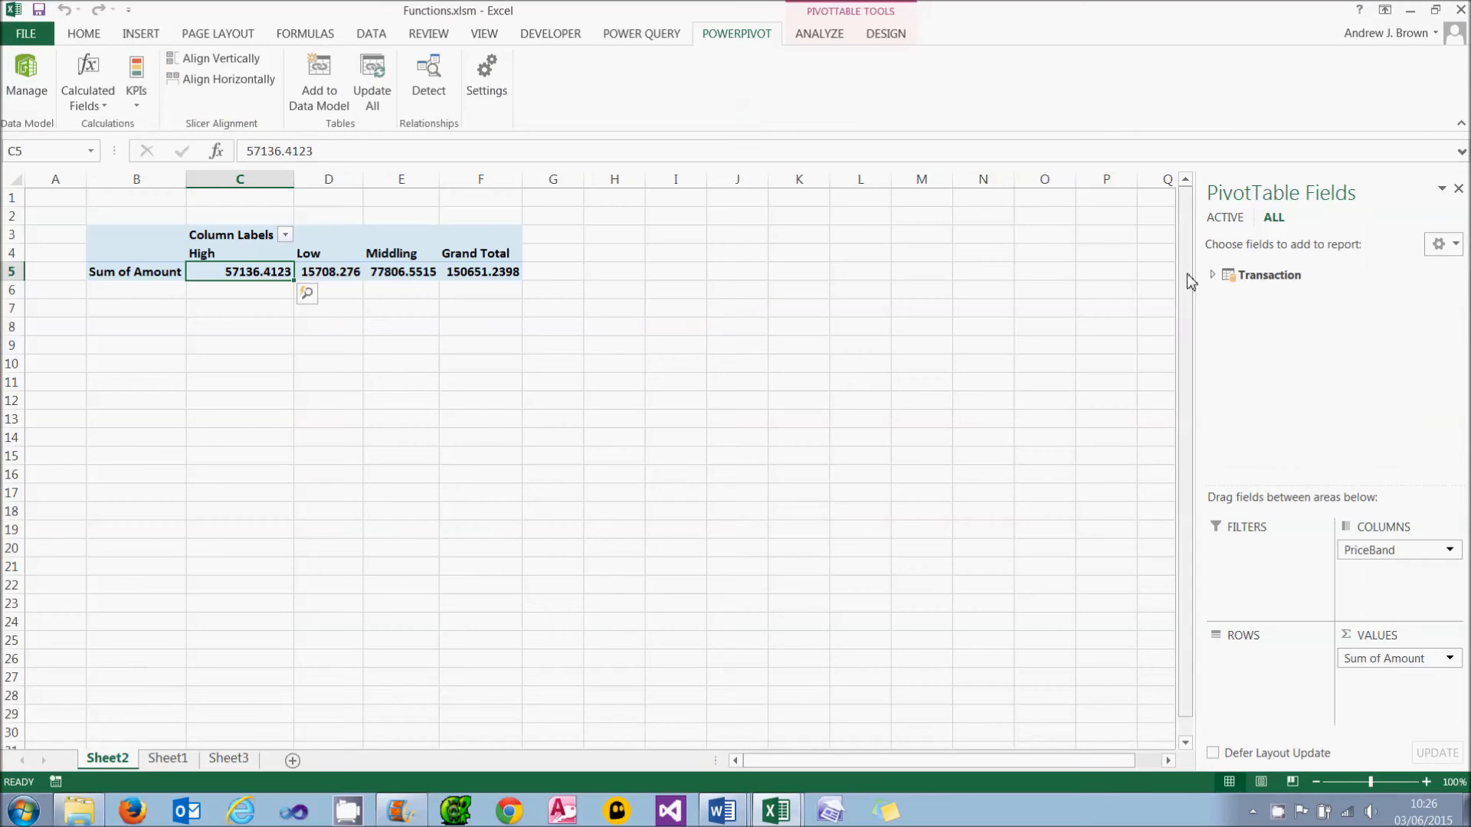
Expand Transaction in PivotTable Fields and add AnimalName to the pivot rows
{"action": "left_click", "coordinate": [1211, 274]}
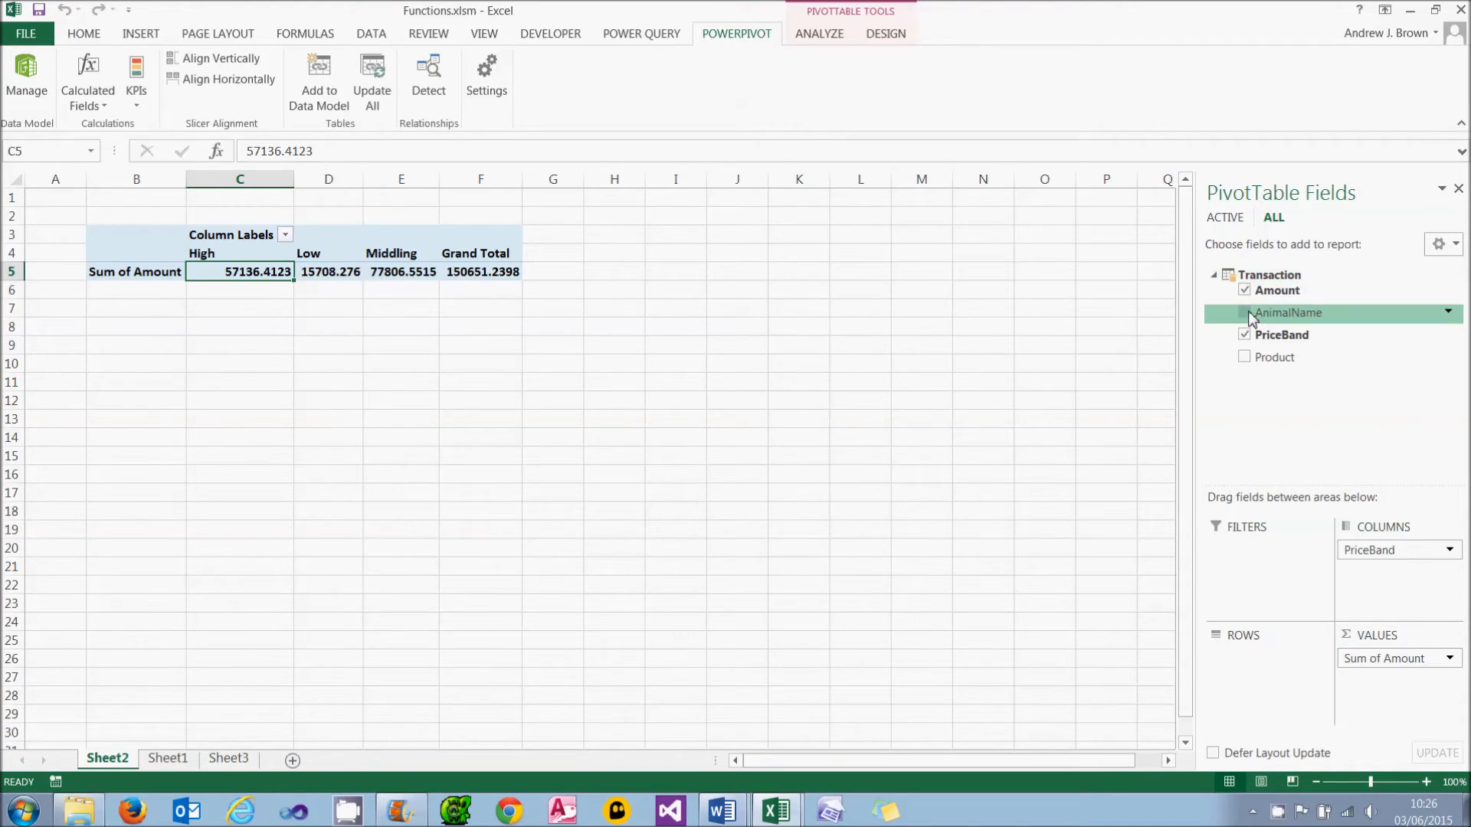
{"action": "left_click", "coordinate": [1245, 312]}
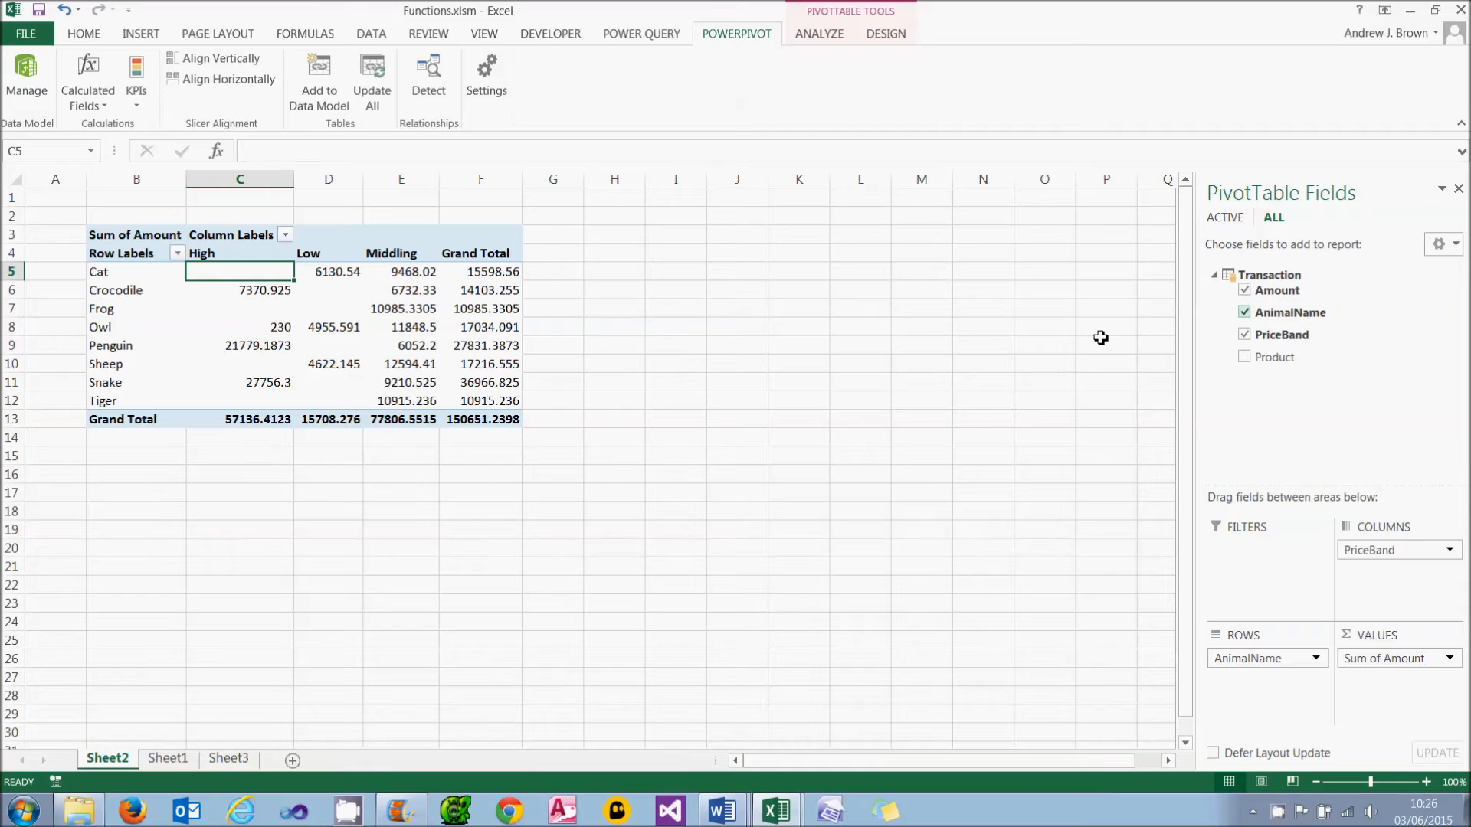
{"action": "mouse_move", "coordinate": [1320, 250]}
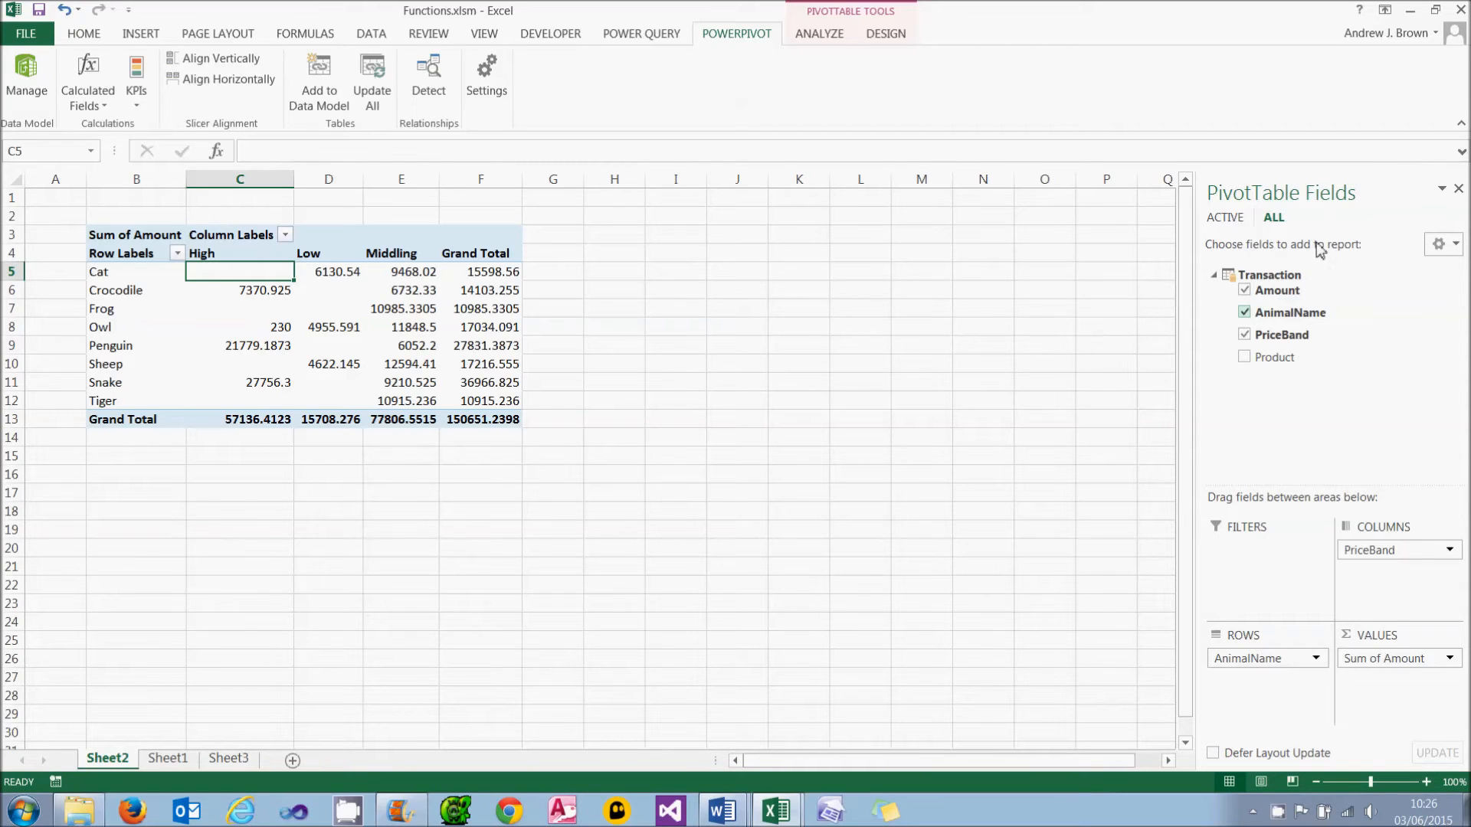
{"action": "mouse_move", "coordinate": [1338, 405]}
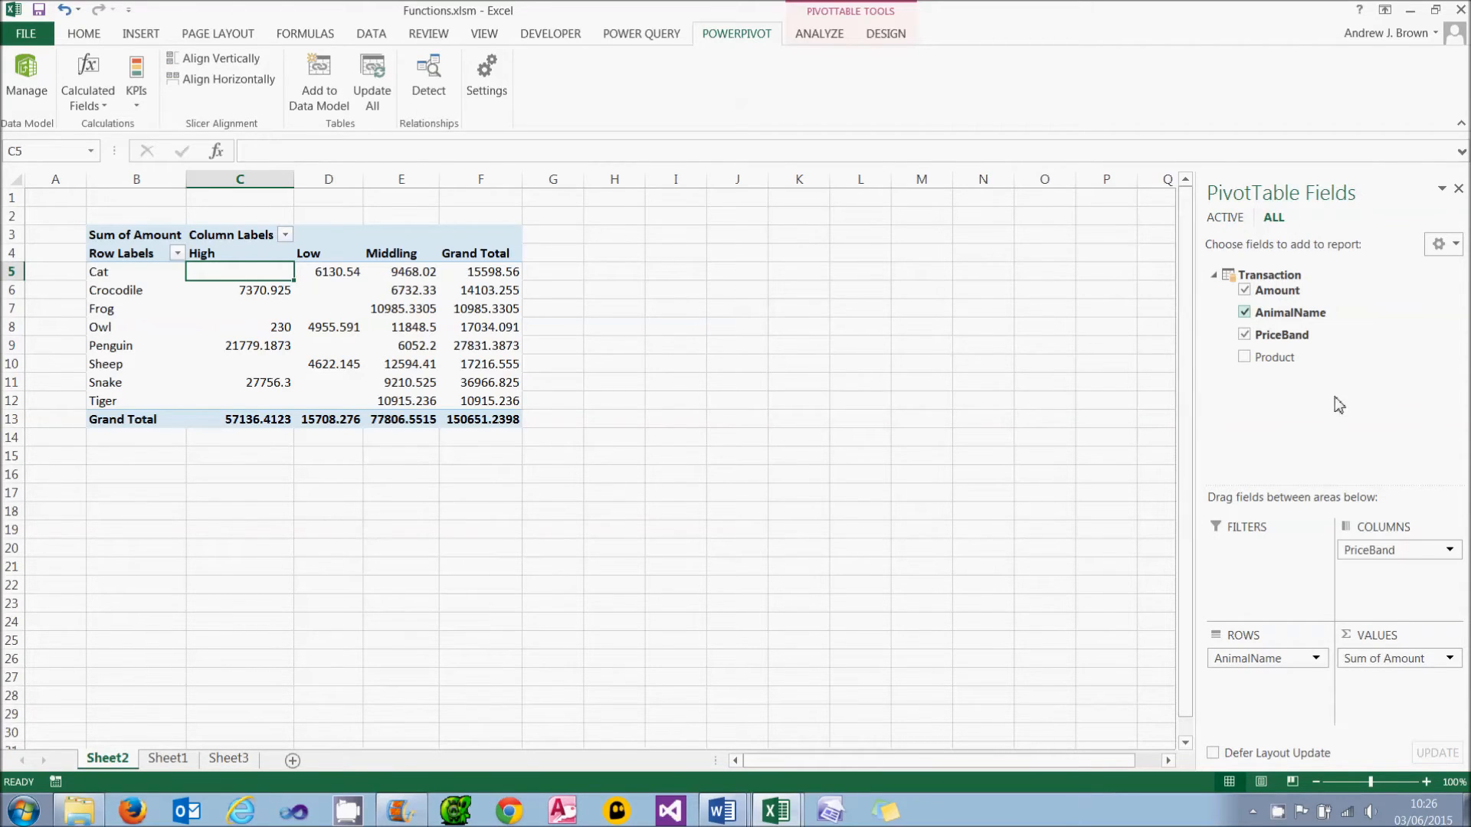
{"action": "mouse_move", "coordinate": [1350, 269]}
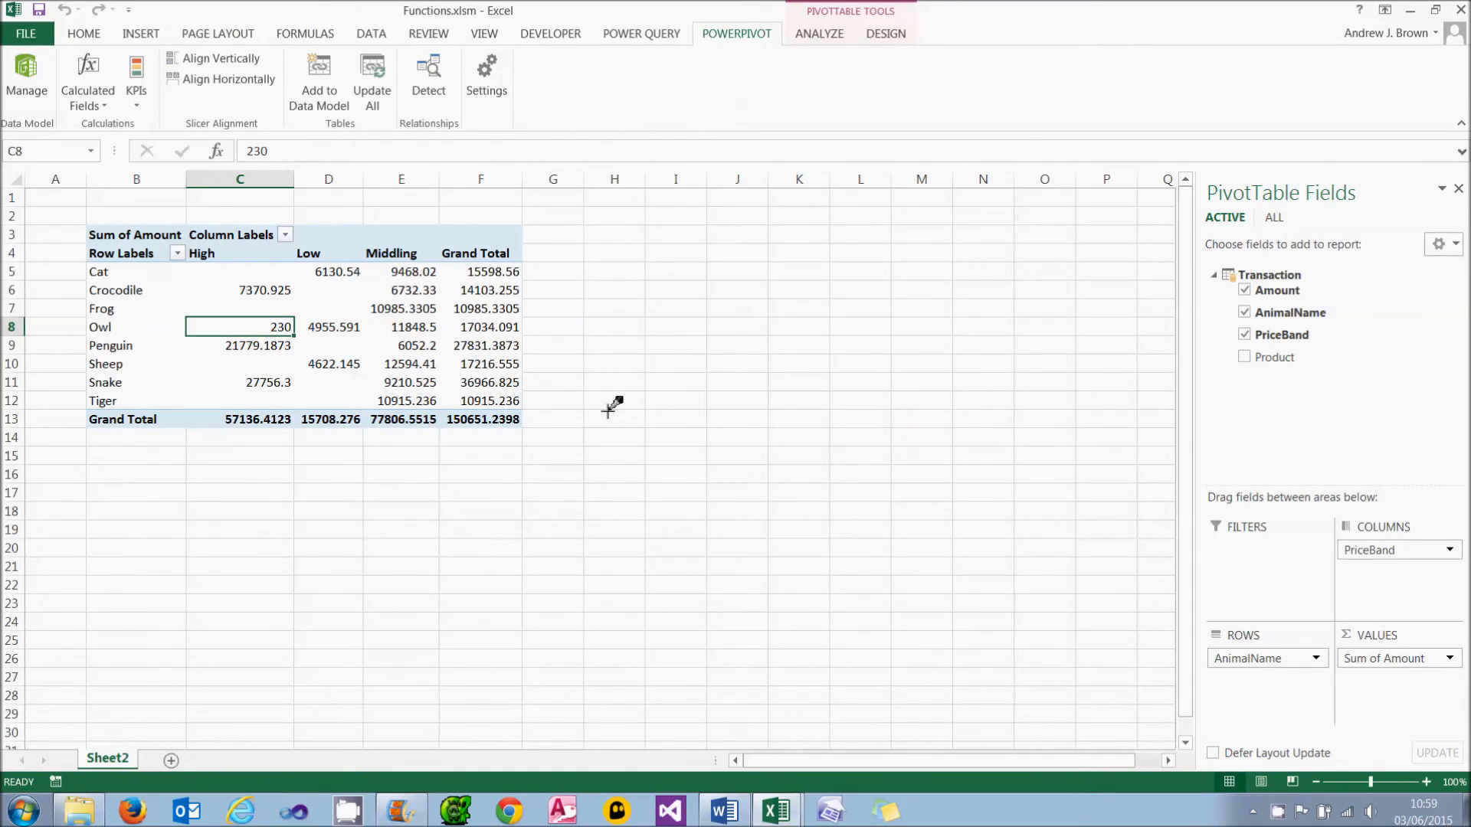
{"action": "mouse_move", "coordinate": [86, 79]}
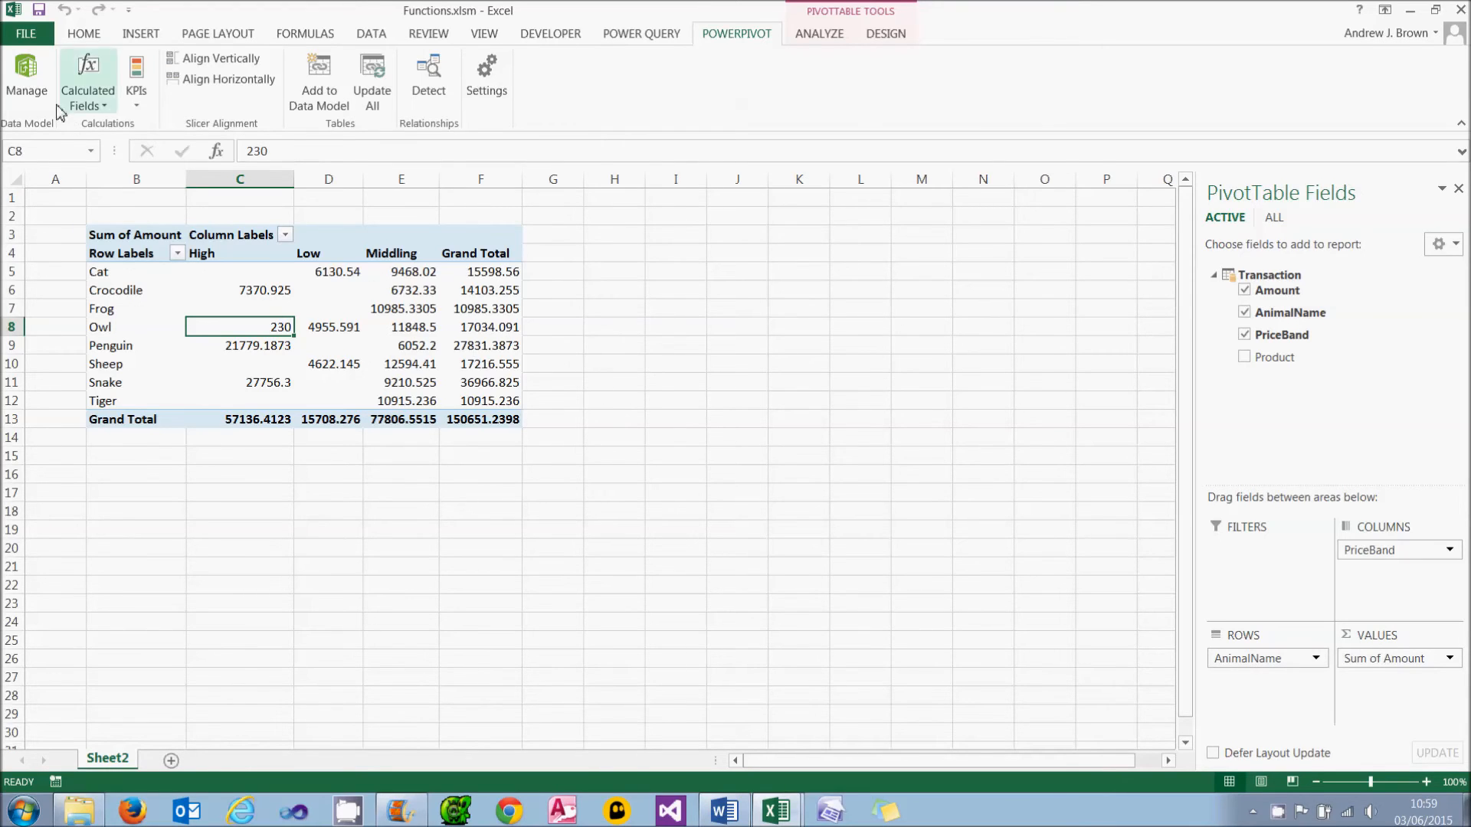
Switch PowerPivot to Diagram View and select the Animal table
{"action": "left_click", "coordinate": [28, 80]}
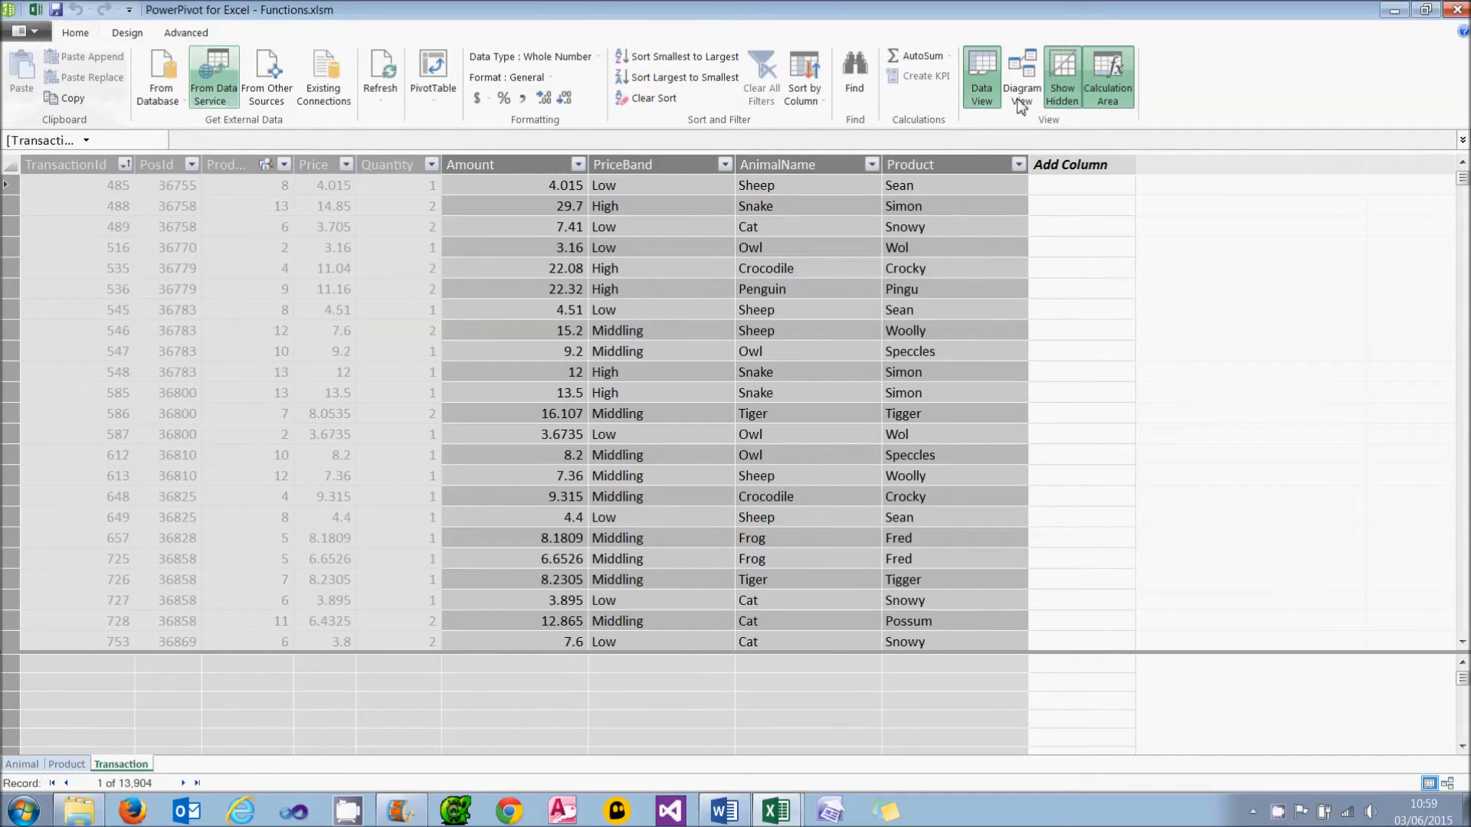
{"action": "left_click", "coordinate": [991, 75]}
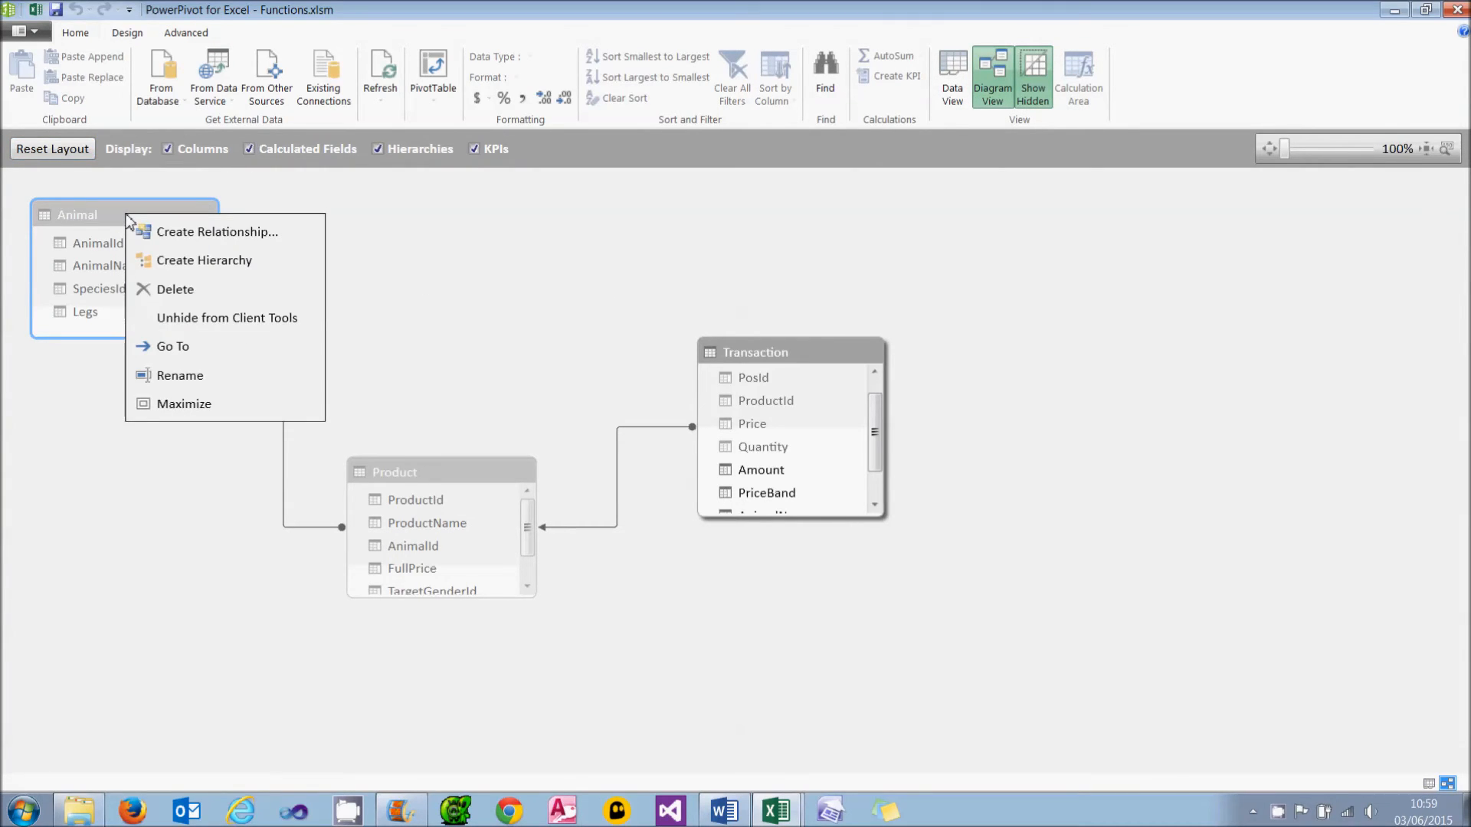
{"action": "mouse_move", "coordinate": [226, 317]}
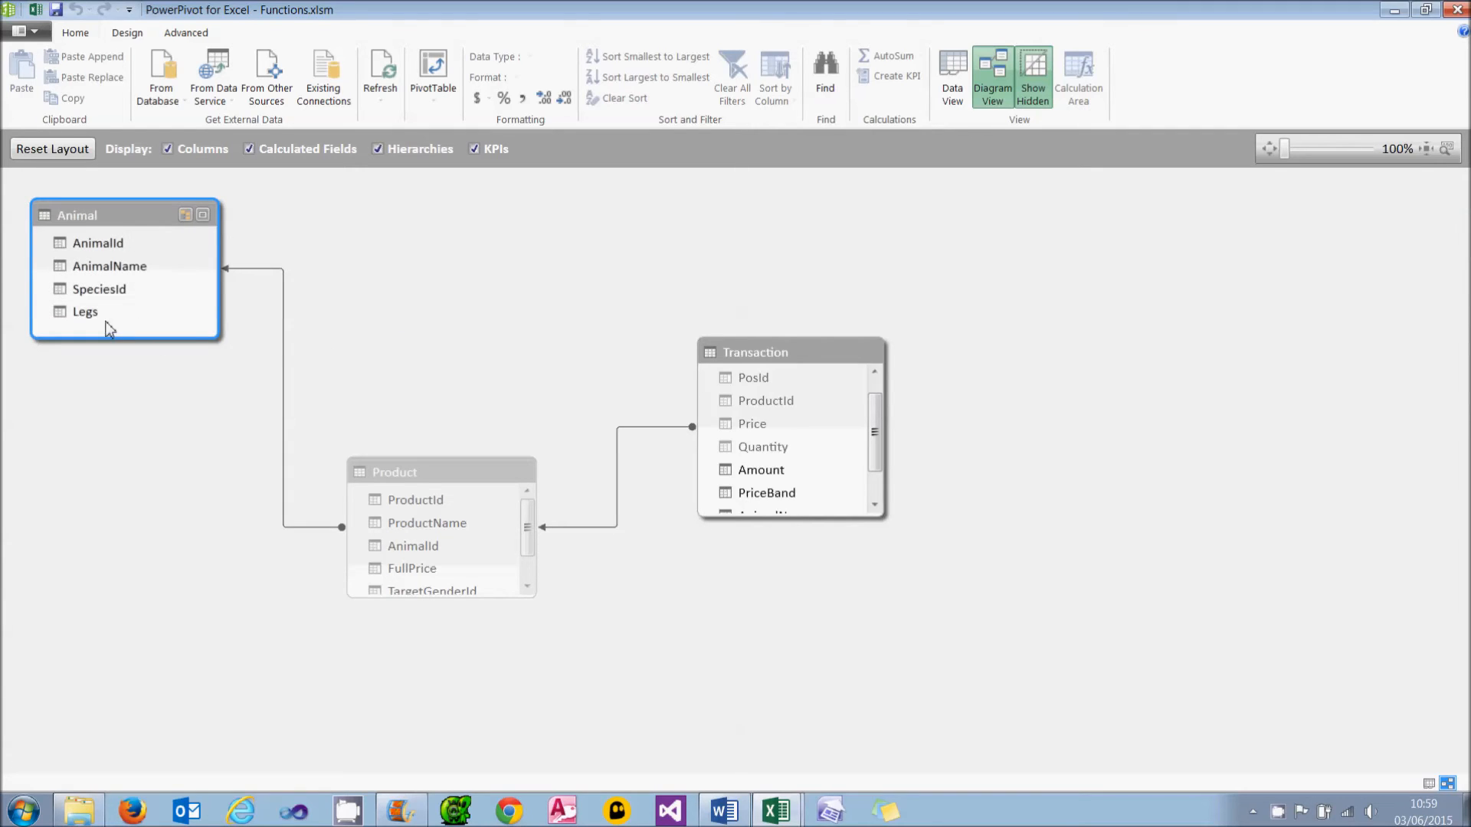
{"action": "left_click", "coordinate": [85, 310]}
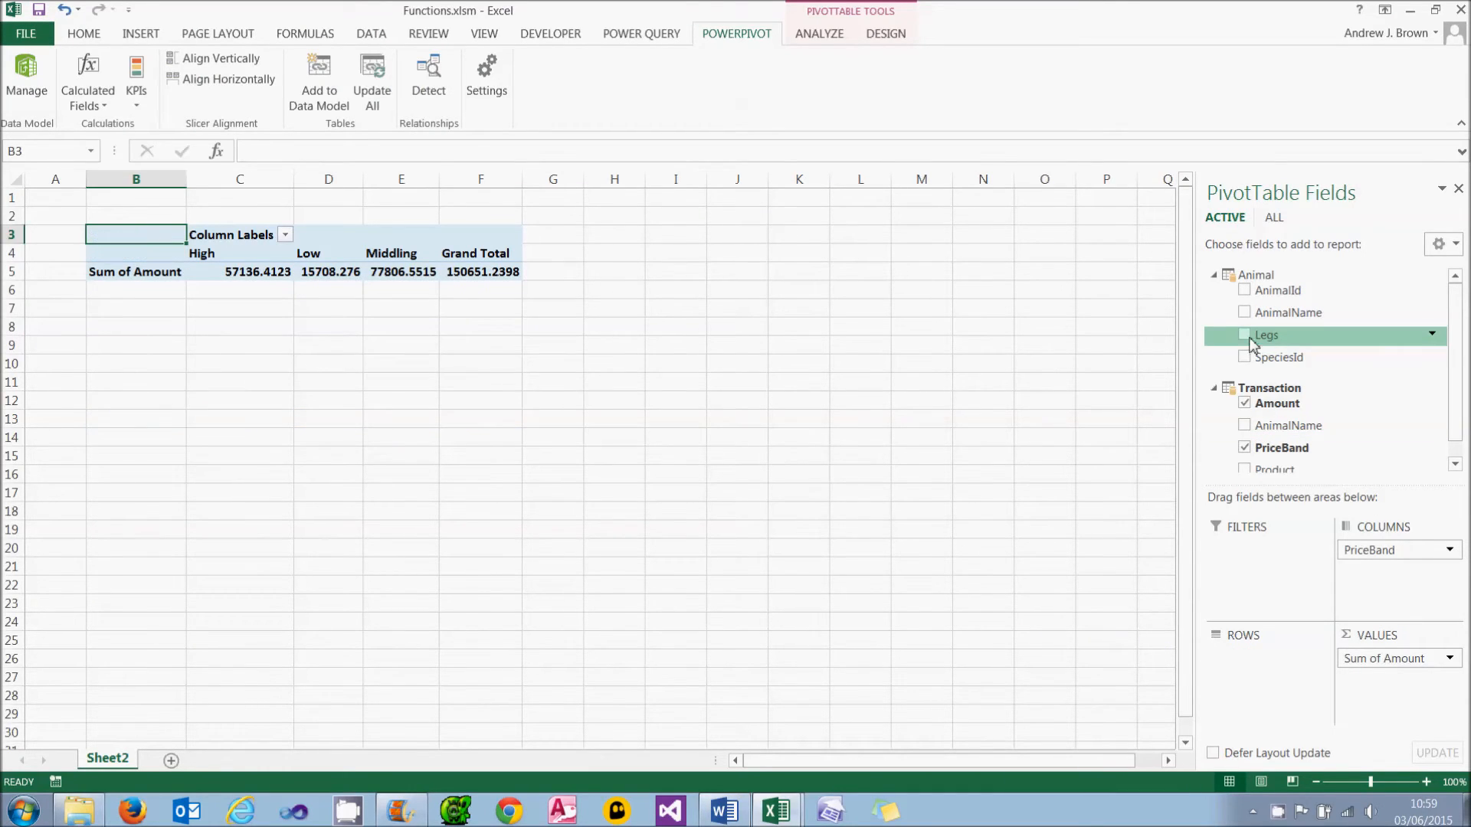
Add Animal's Legs field to pivot rows and select the 0, 2, 4 row labels
{"action": "left_click", "coordinate": [1245, 335]}
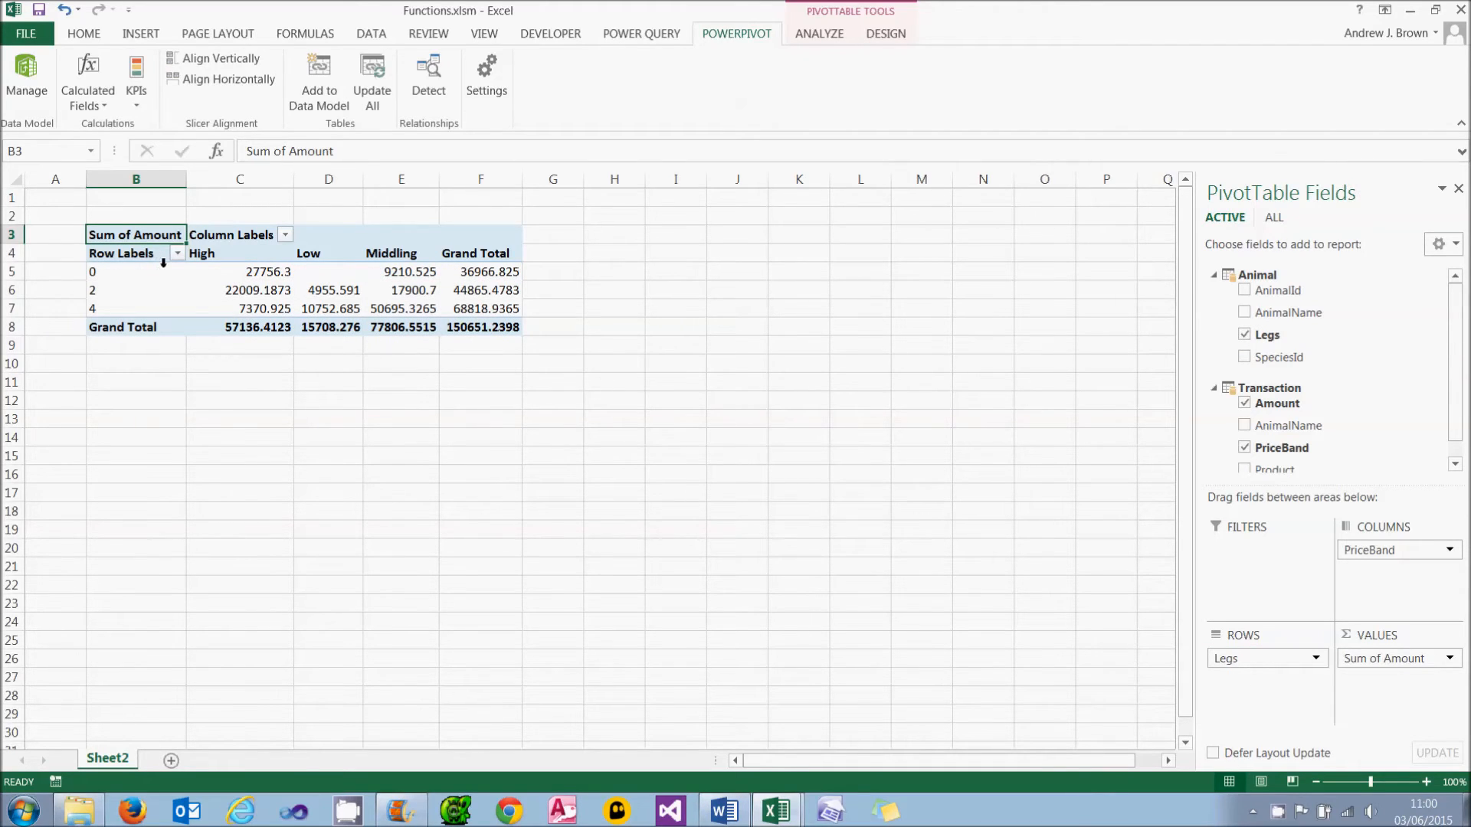
{"action": "left_click_drag", "start_coordinate": [135, 271], "coordinate": [135, 308]}
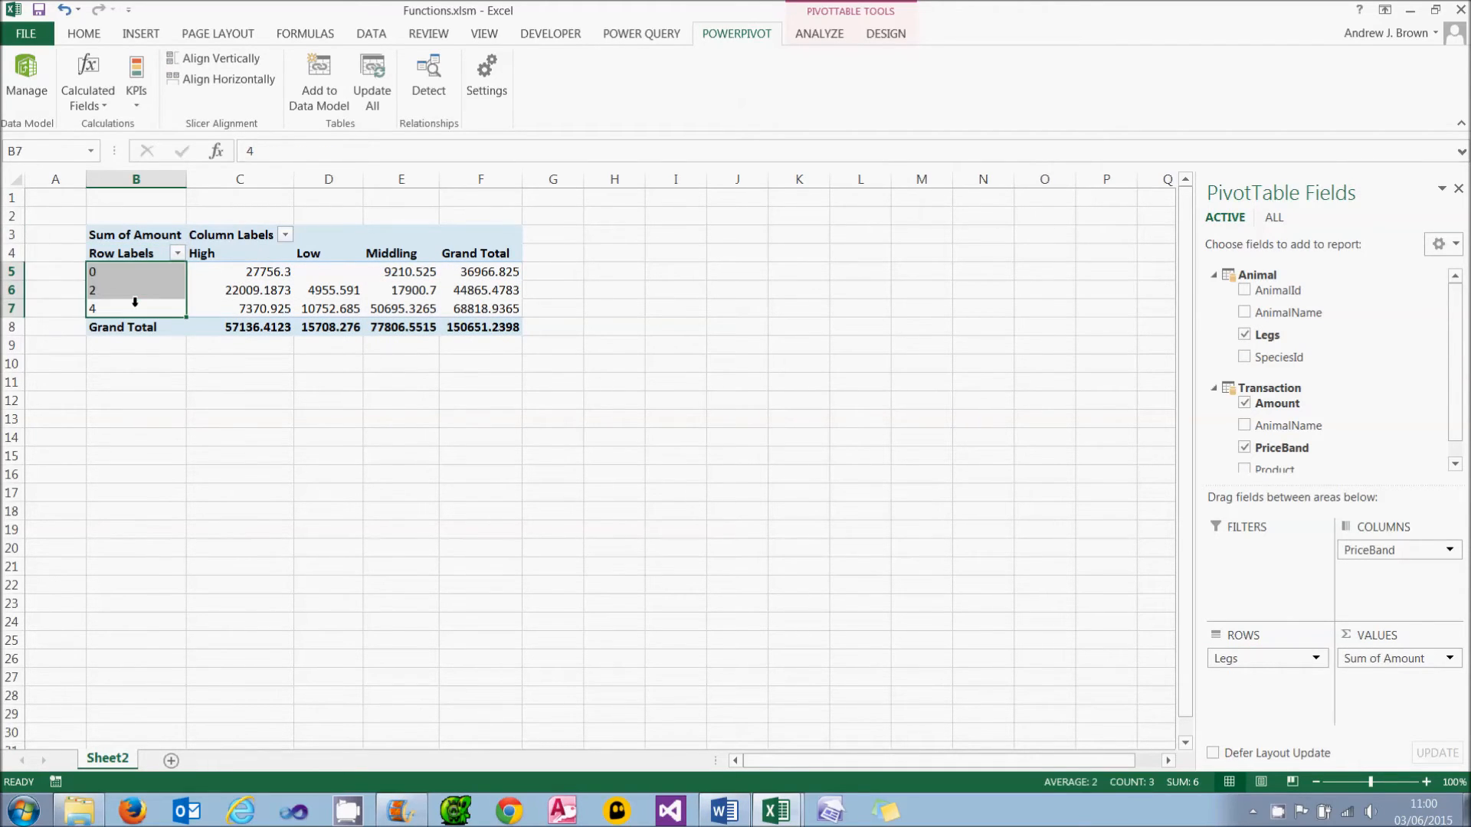
{"action": "left_click", "coordinate": [135, 289]}
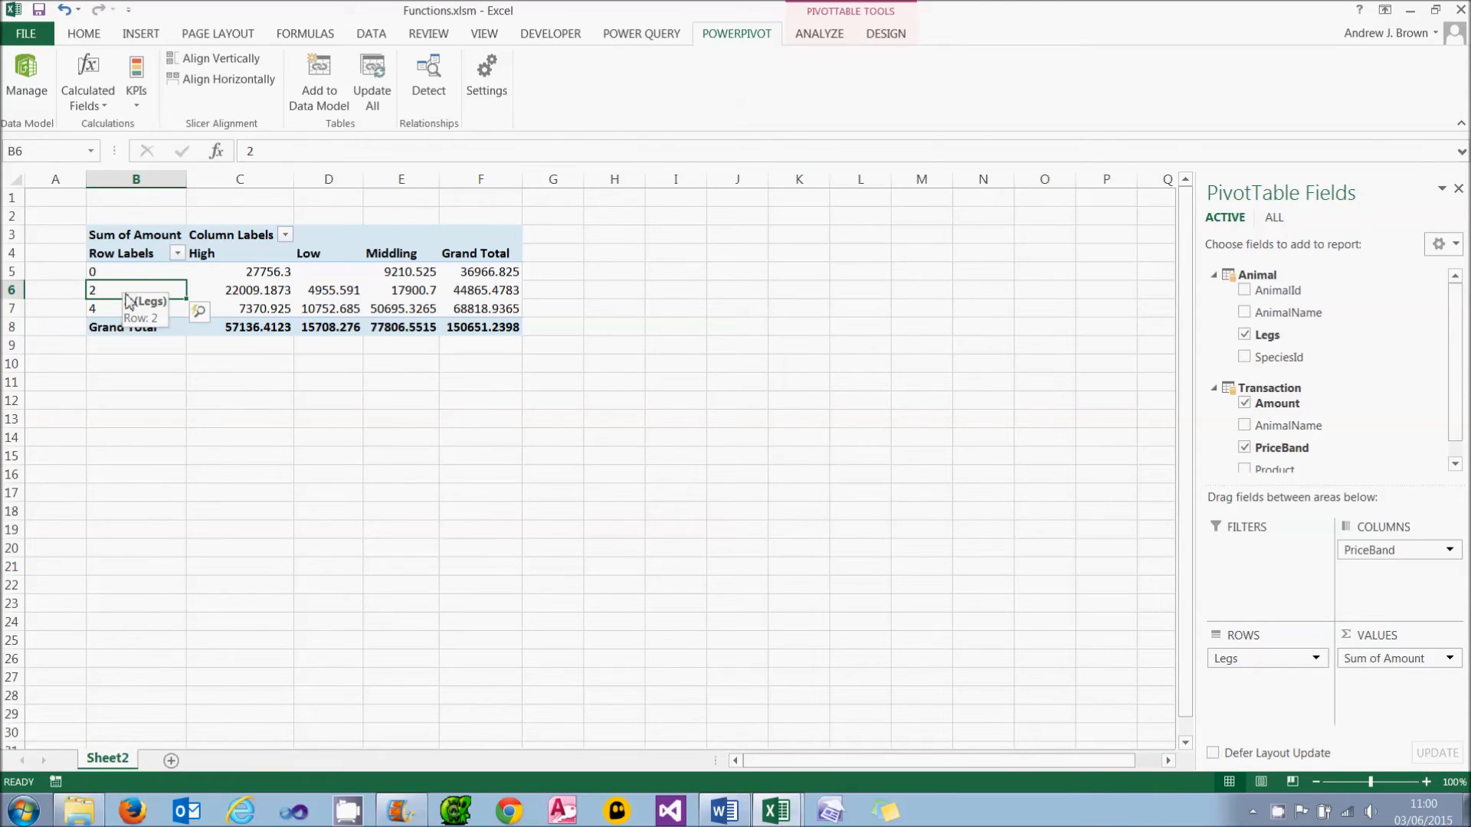
{"action": "mouse_move", "coordinate": [159, 768]}
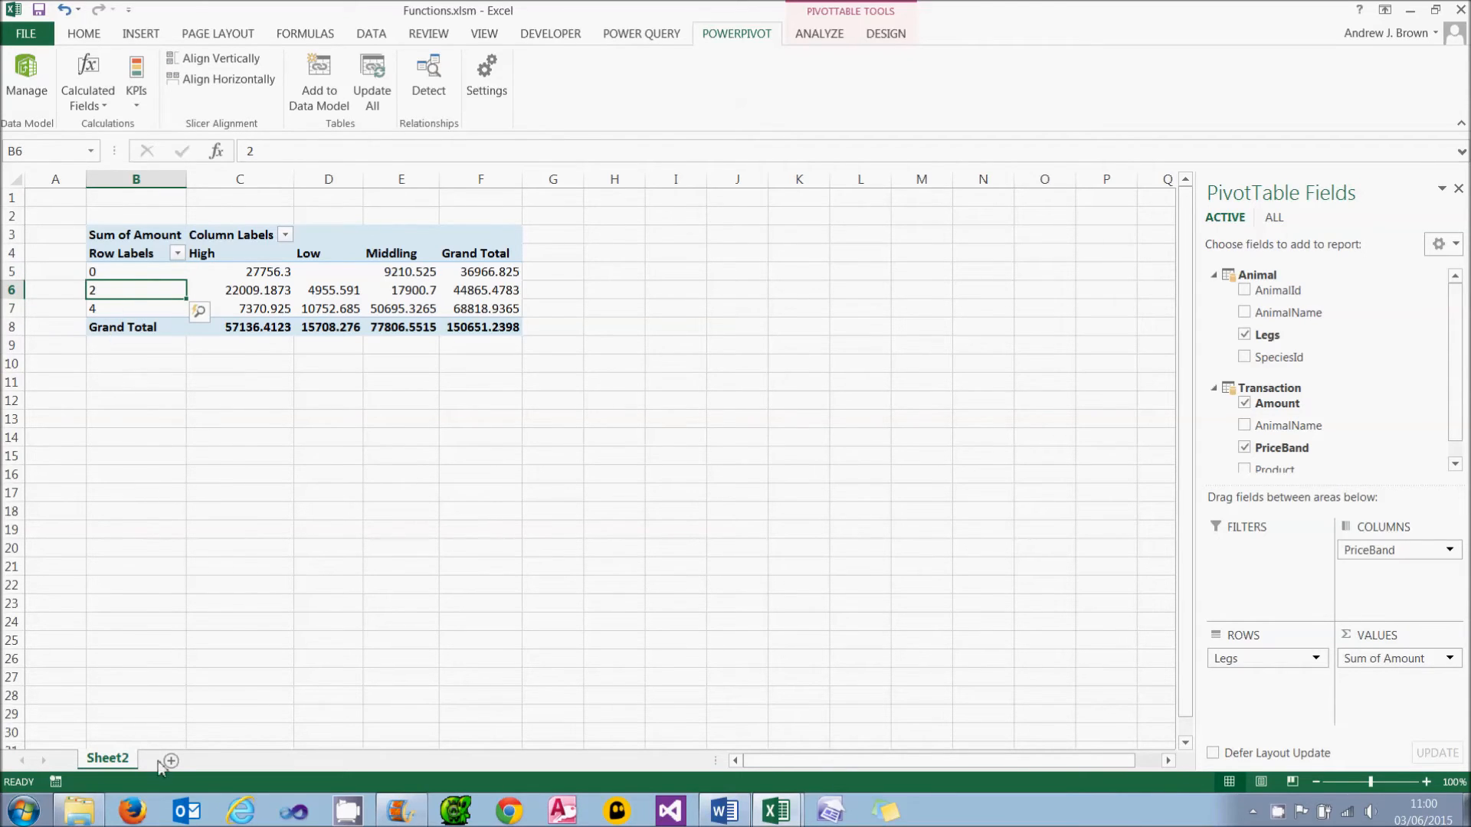
On a new Sheet4, enter Legs and Description headers with 2 Biped and 4 Quadruped
{"action": "left_click", "coordinate": [168, 757]}
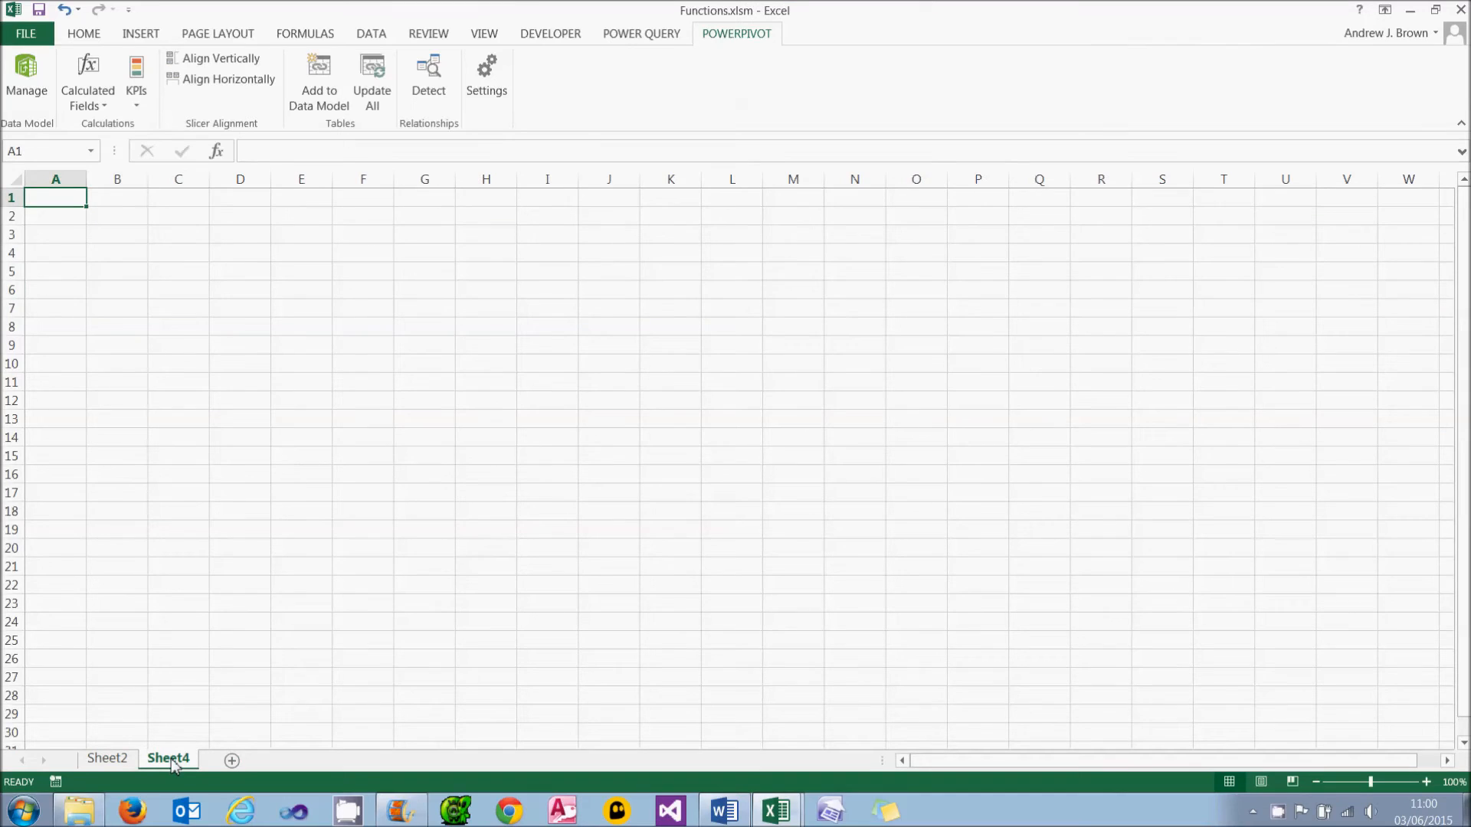
{"action": "type", "text": "Legs"}
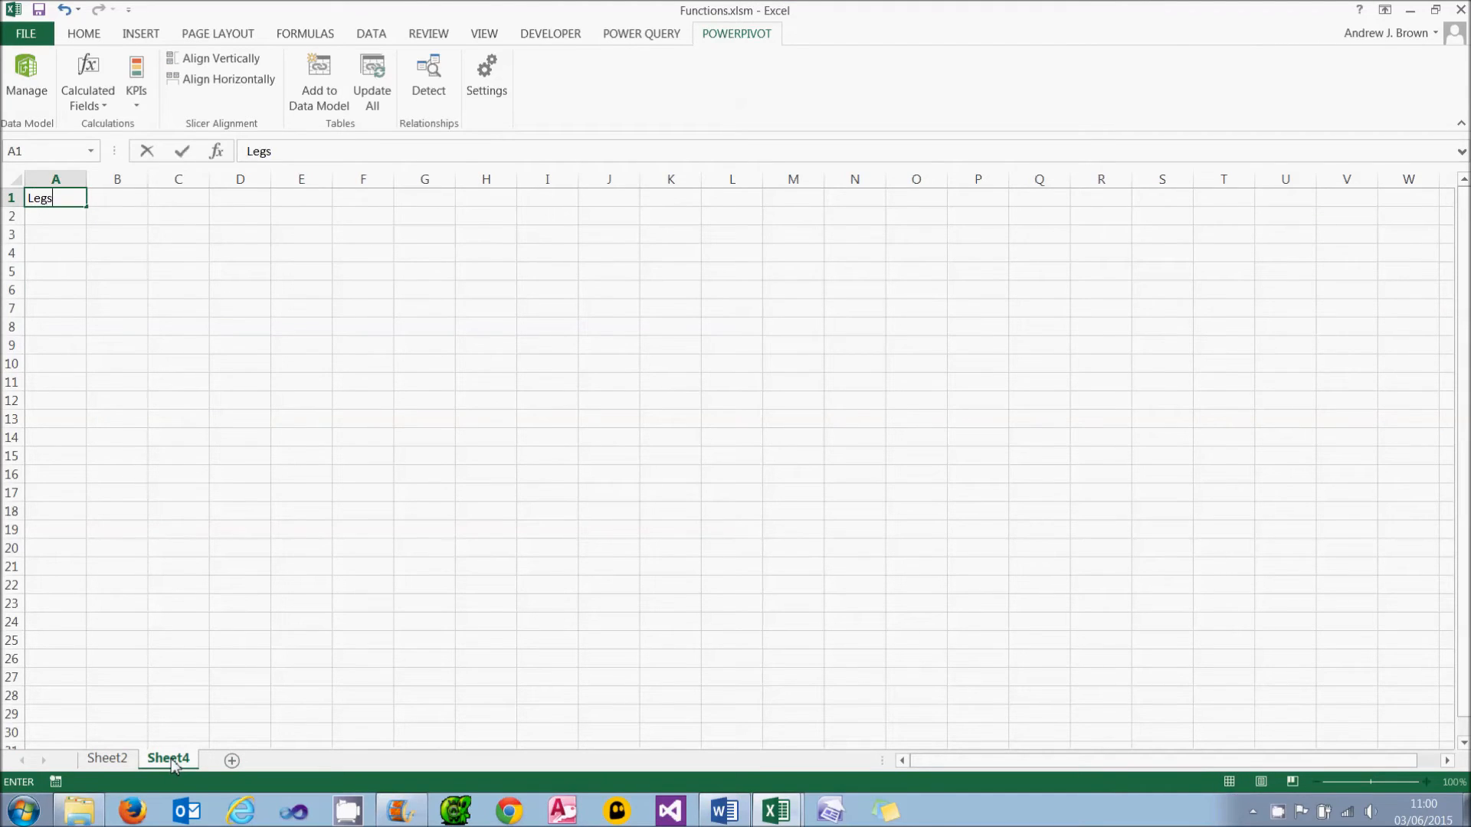
{"action": "type", "text": "Desctription"}
{"action": "left_click", "coordinate": [55, 234]}
{"action": "type", "text": "4"}
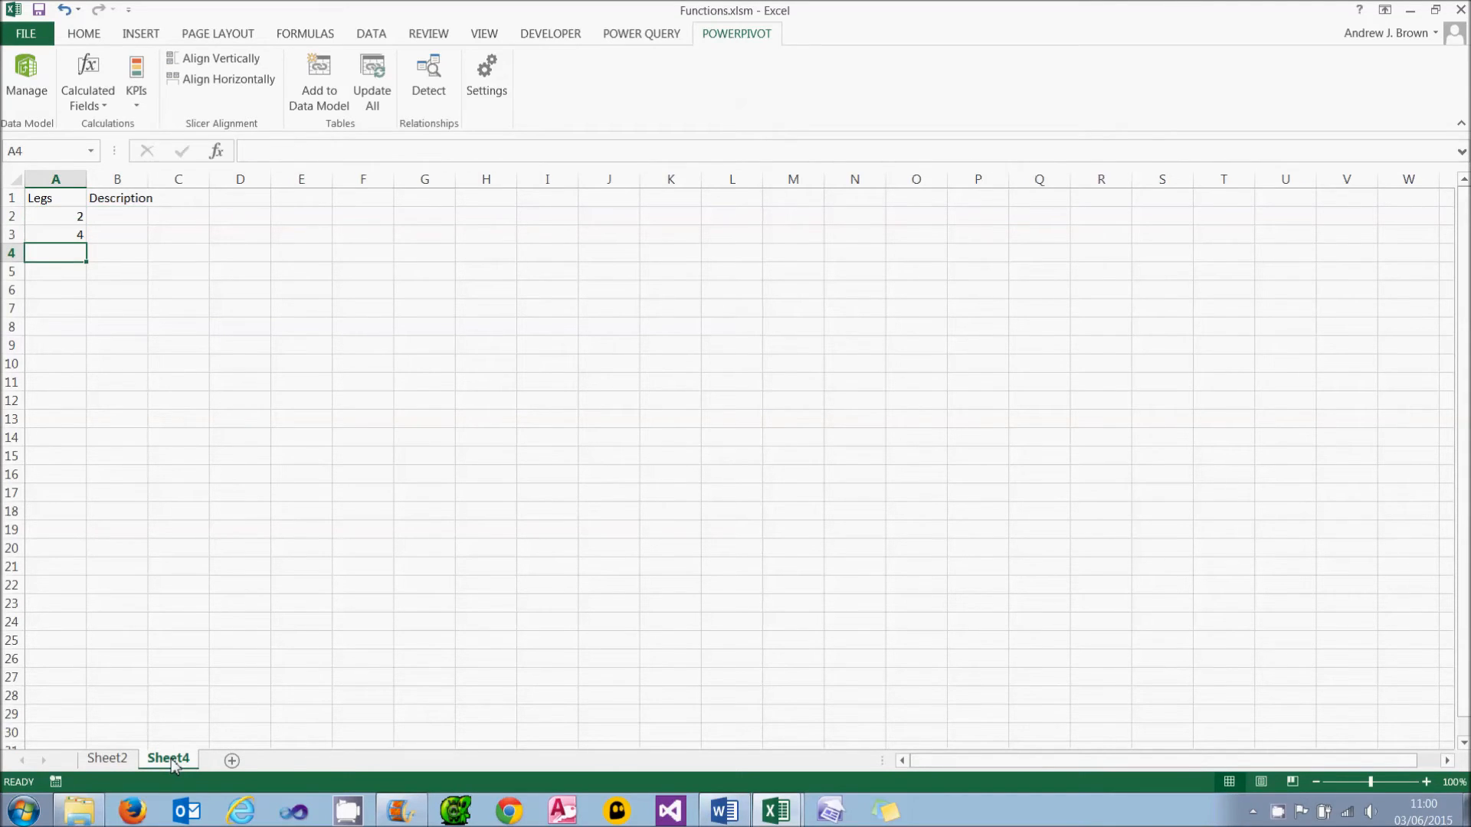
{"action": "left_click", "coordinate": [116, 216]}
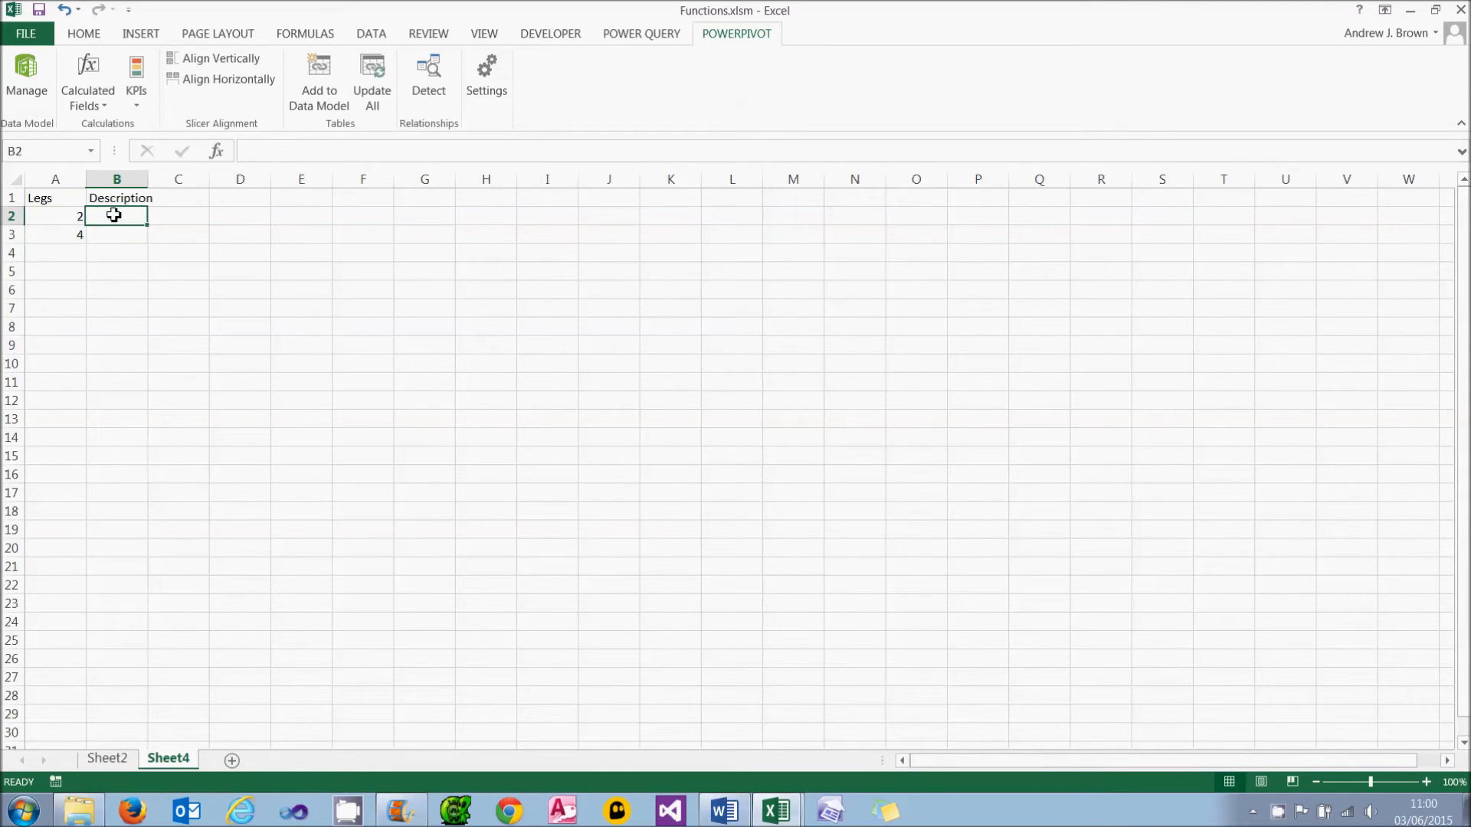
{"action": "type", "text": "Biped"}
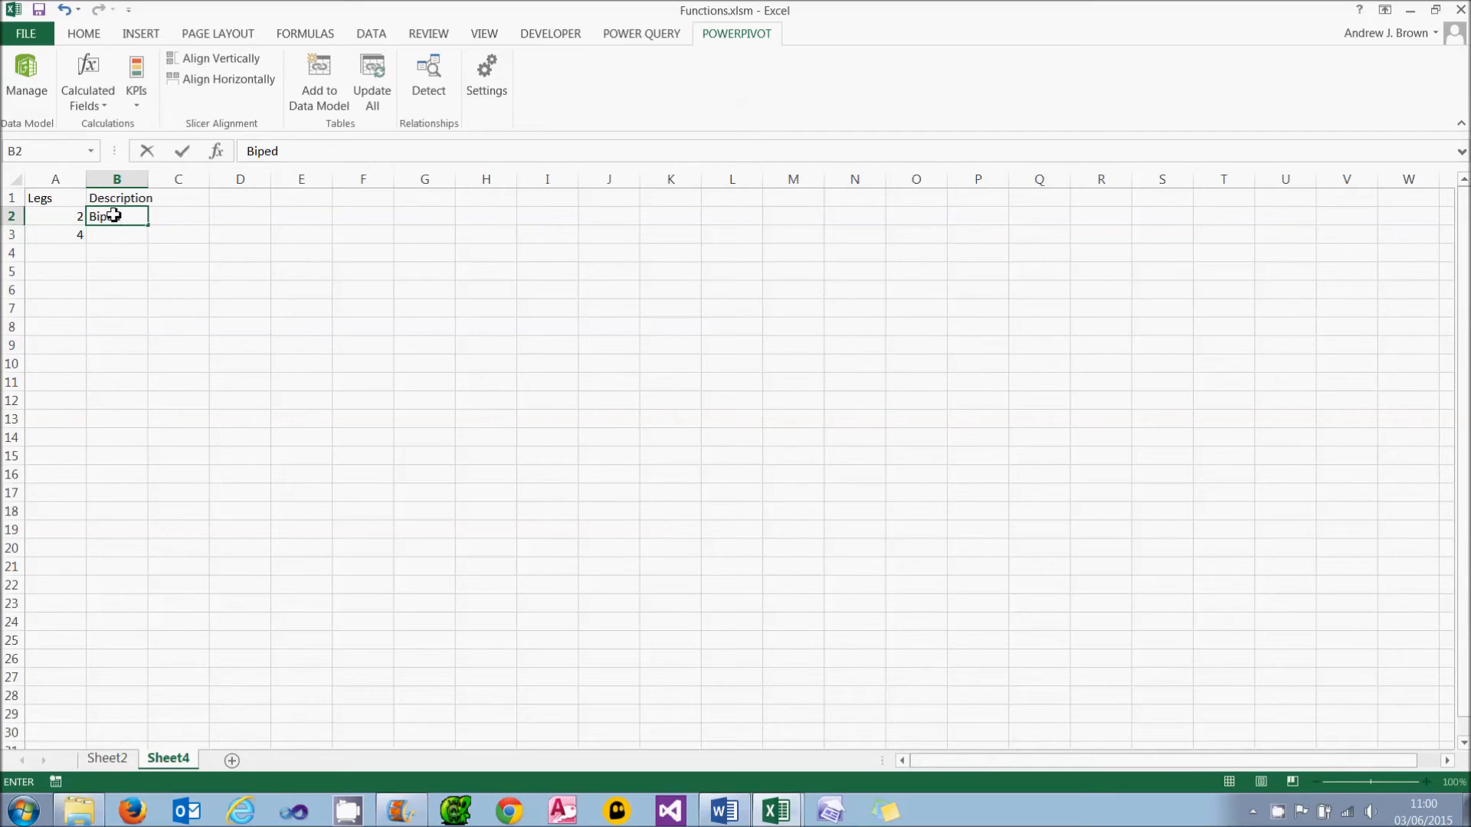
{"action": "type", "text": "Quadruped"}
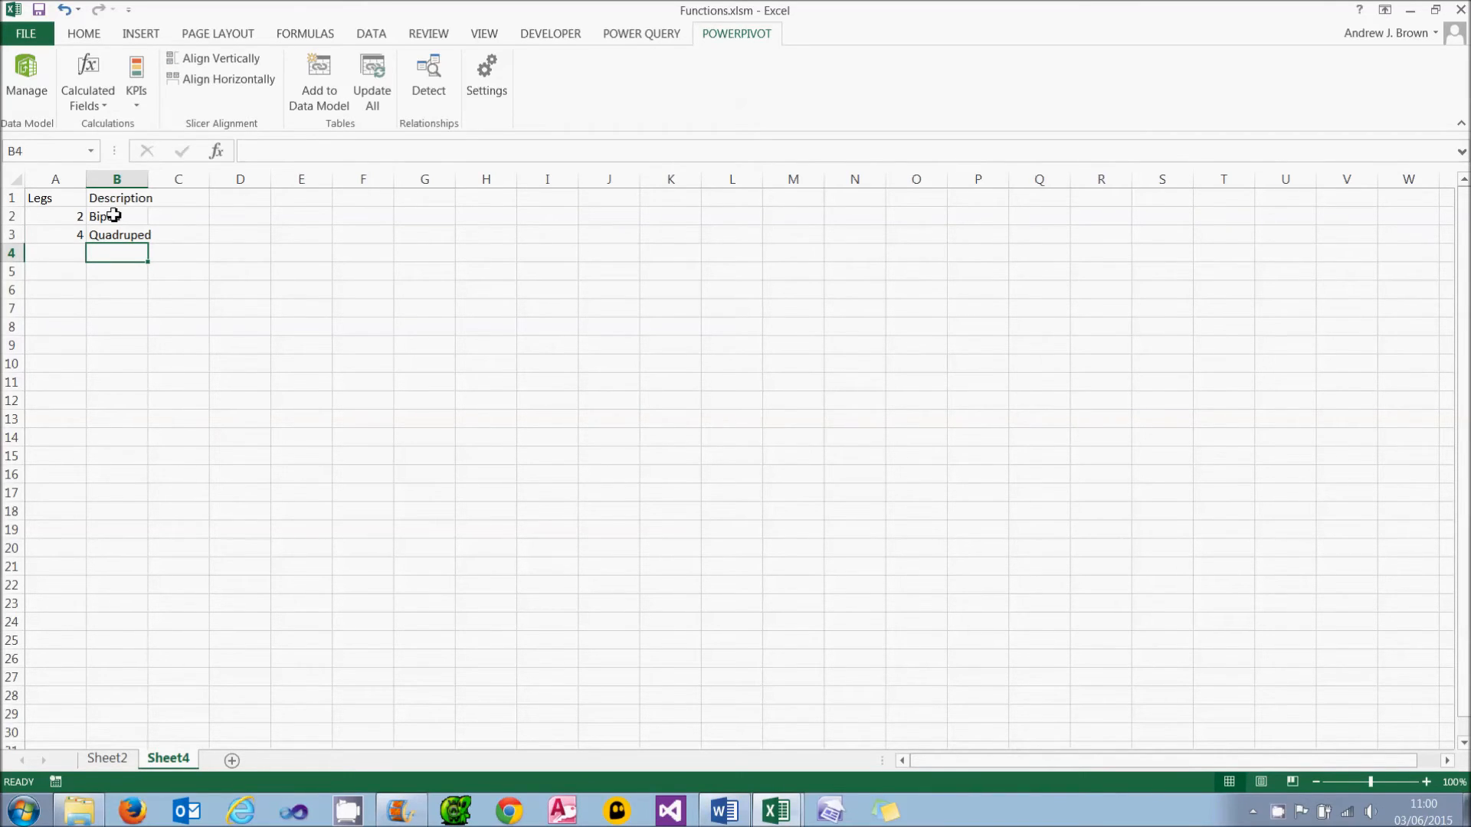
{"action": "left_click", "coordinate": [116, 217]}
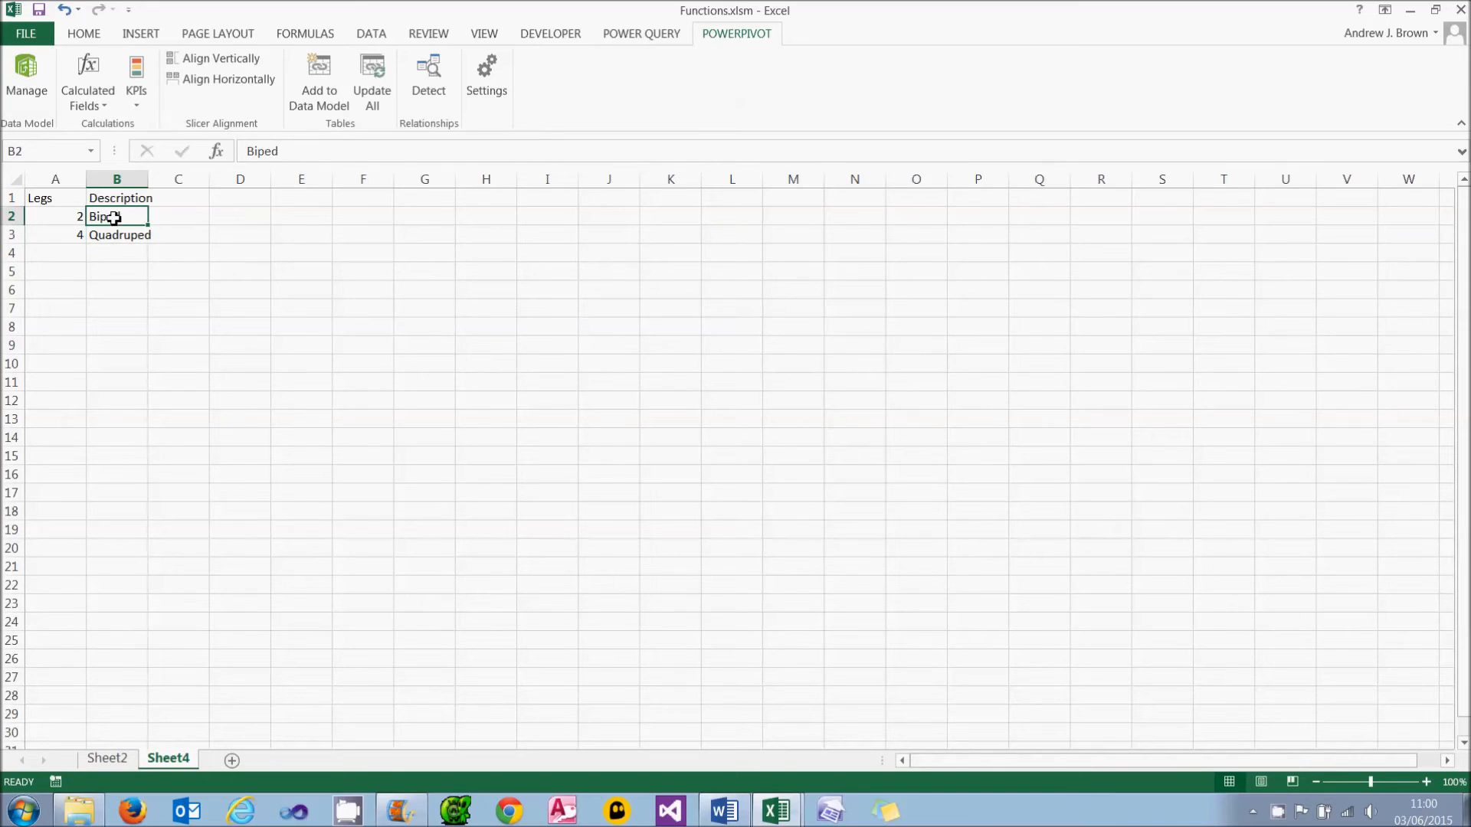
Convert A1:B3 into a table named Legginess and add it to the data model
{"action": "left_click", "coordinate": [139, 33]}
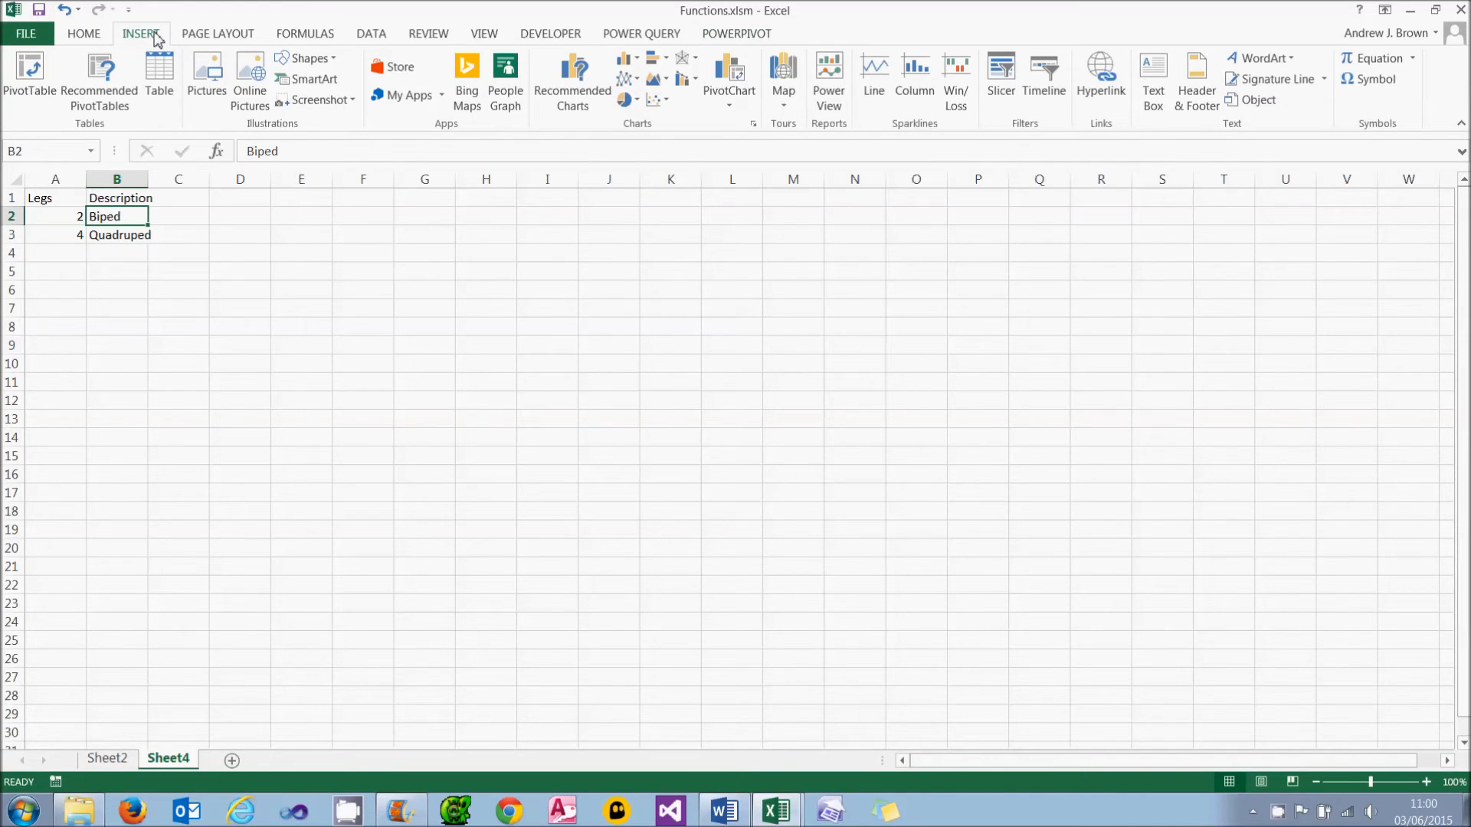
{"action": "left_click", "coordinate": [158, 79]}
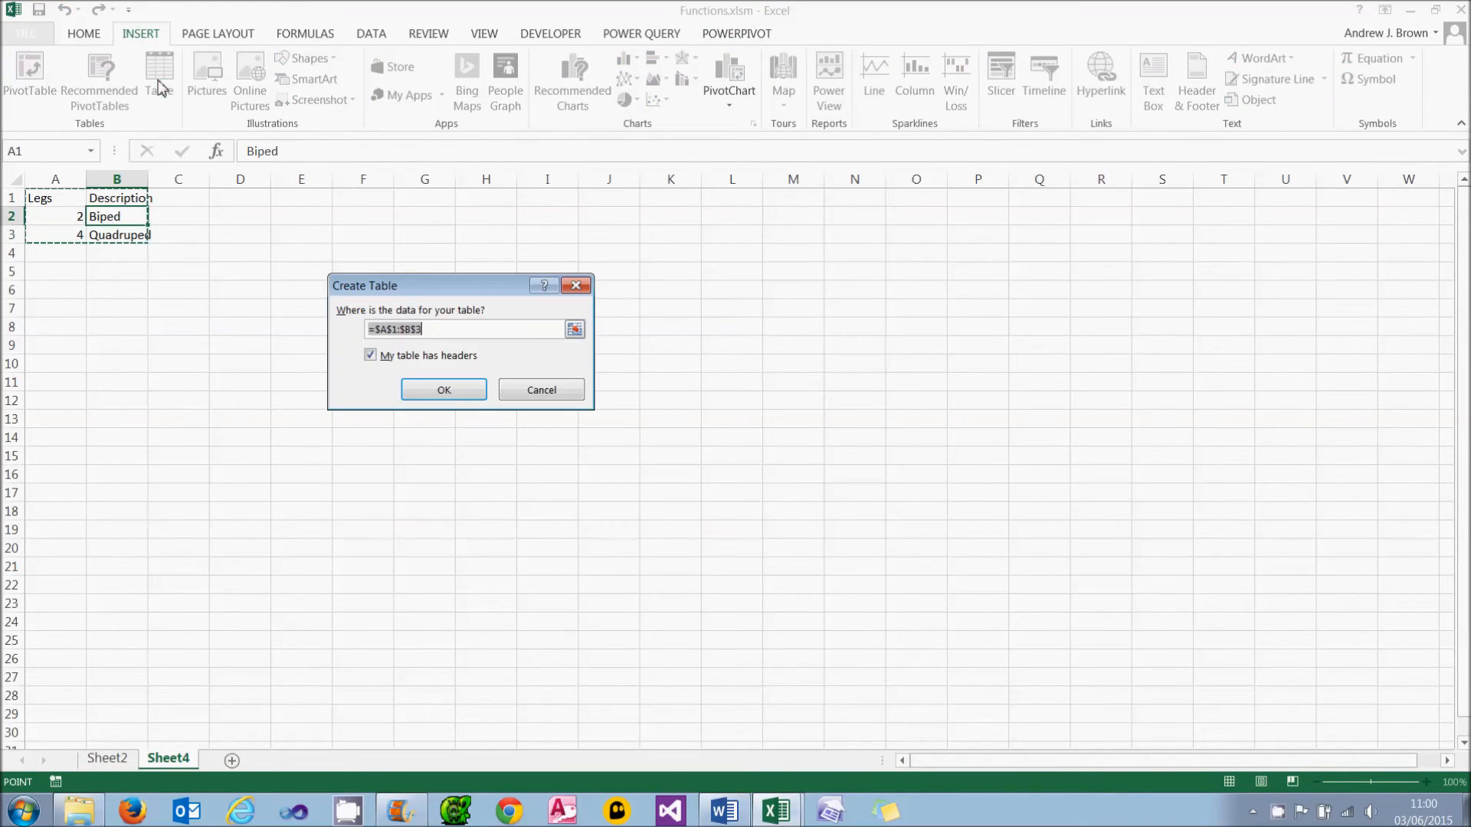
{"action": "left_click", "coordinate": [443, 389]}
{"action": "type", "text": "Legginess"}
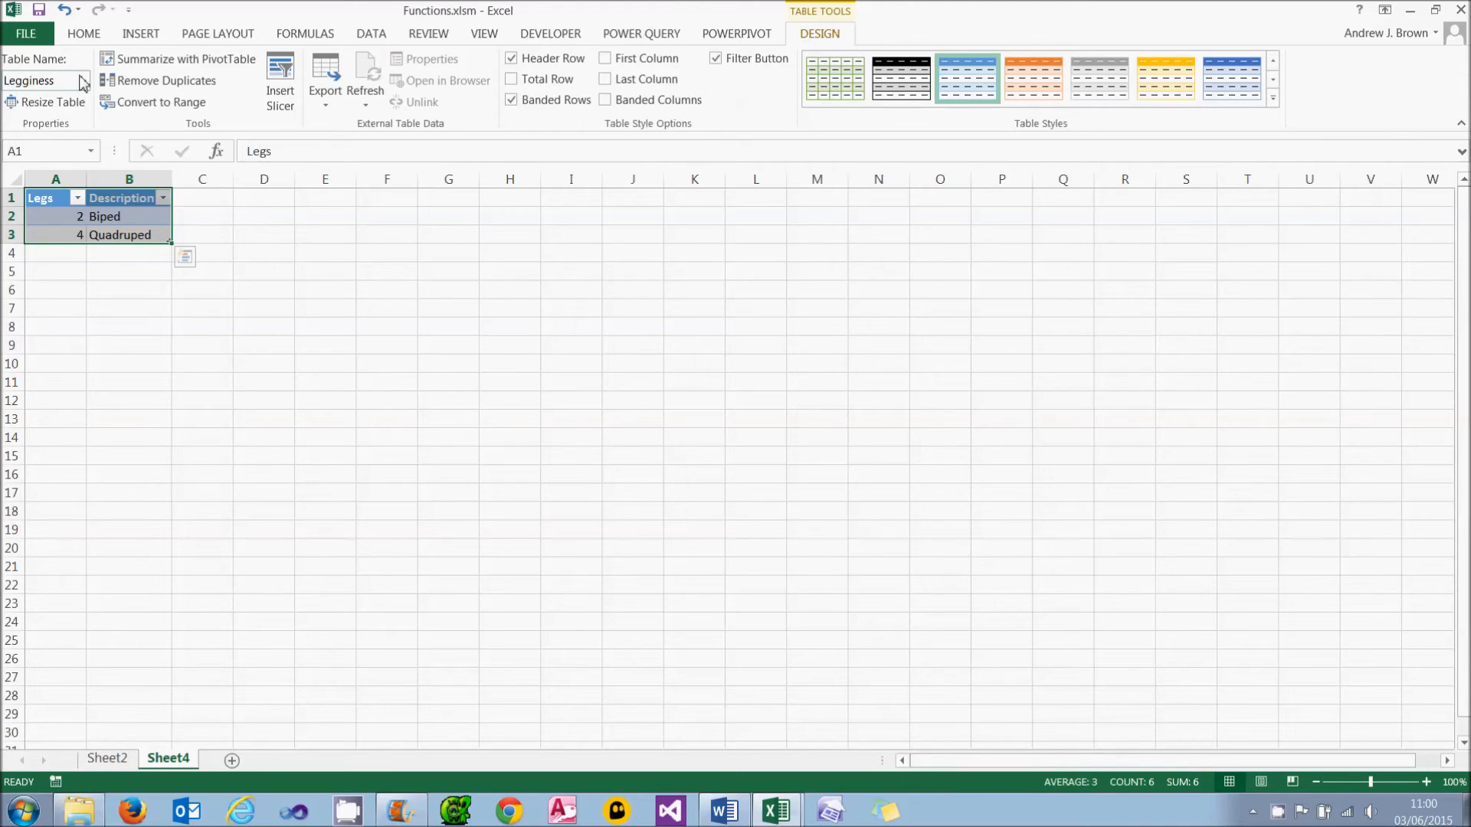
{"action": "mouse_move", "coordinate": [561, 38]}
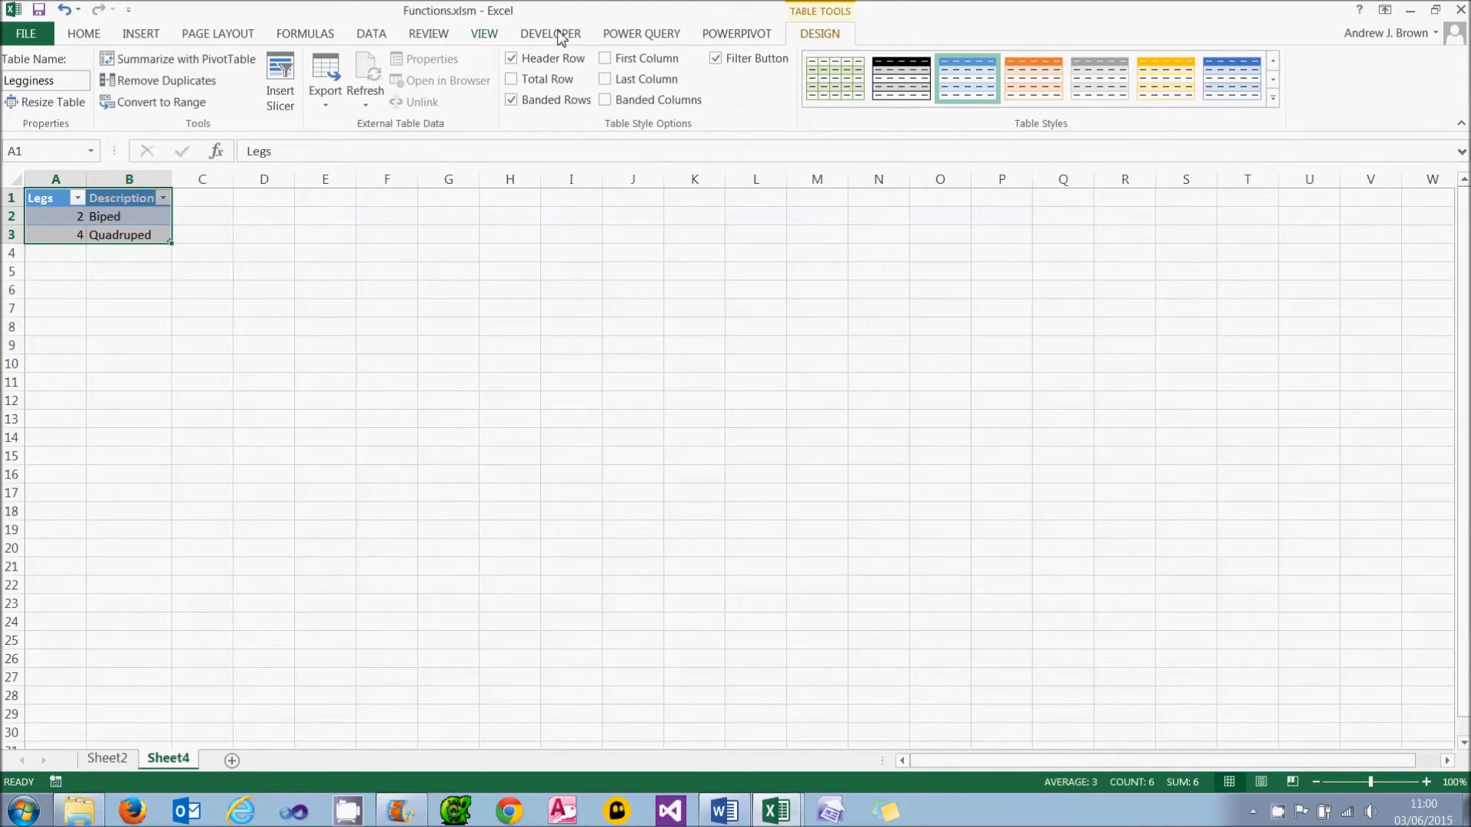
{"action": "left_click", "coordinate": [735, 33]}
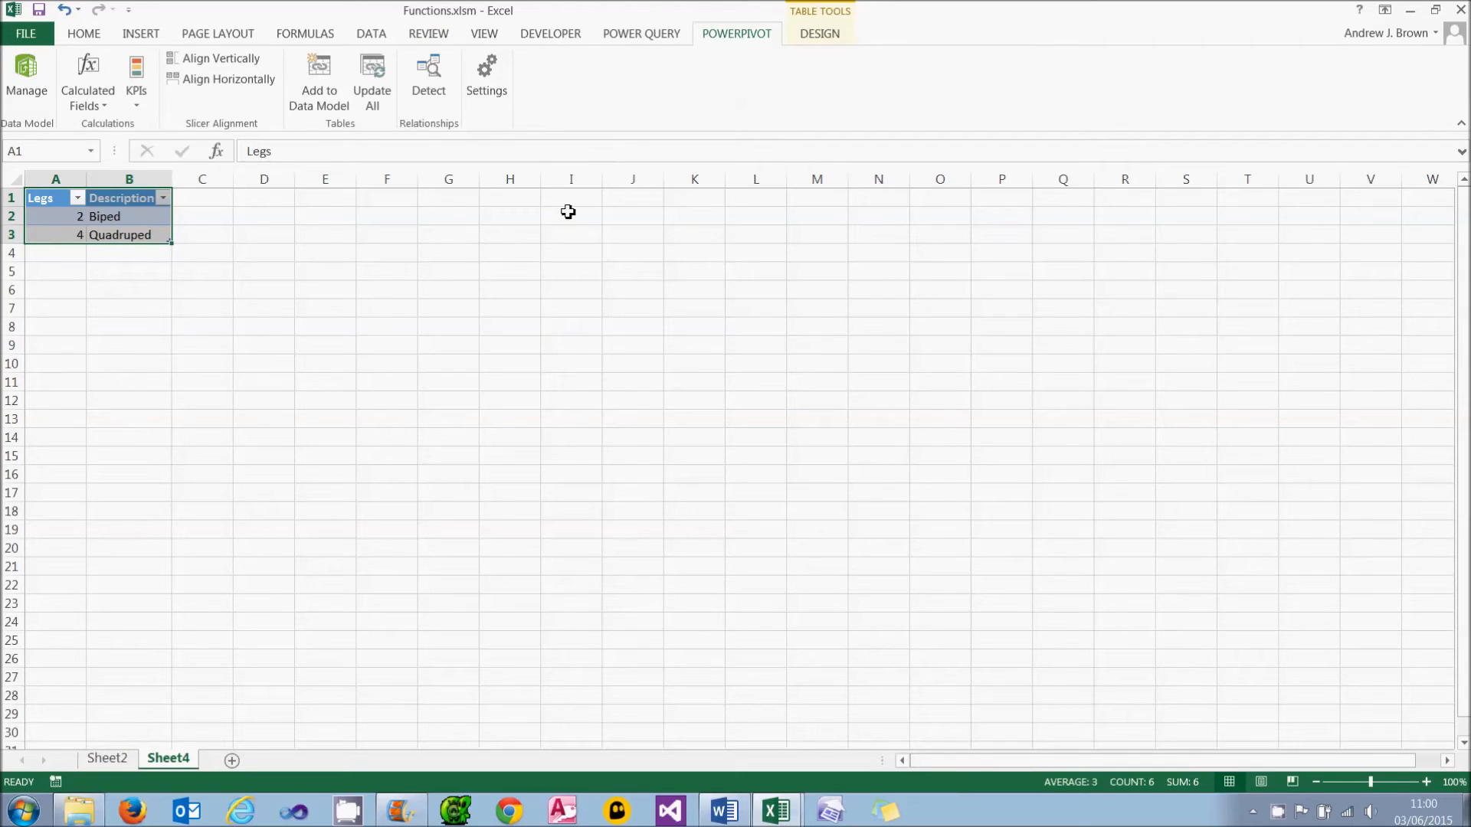
{"action": "mouse_move", "coordinate": [318, 83]}
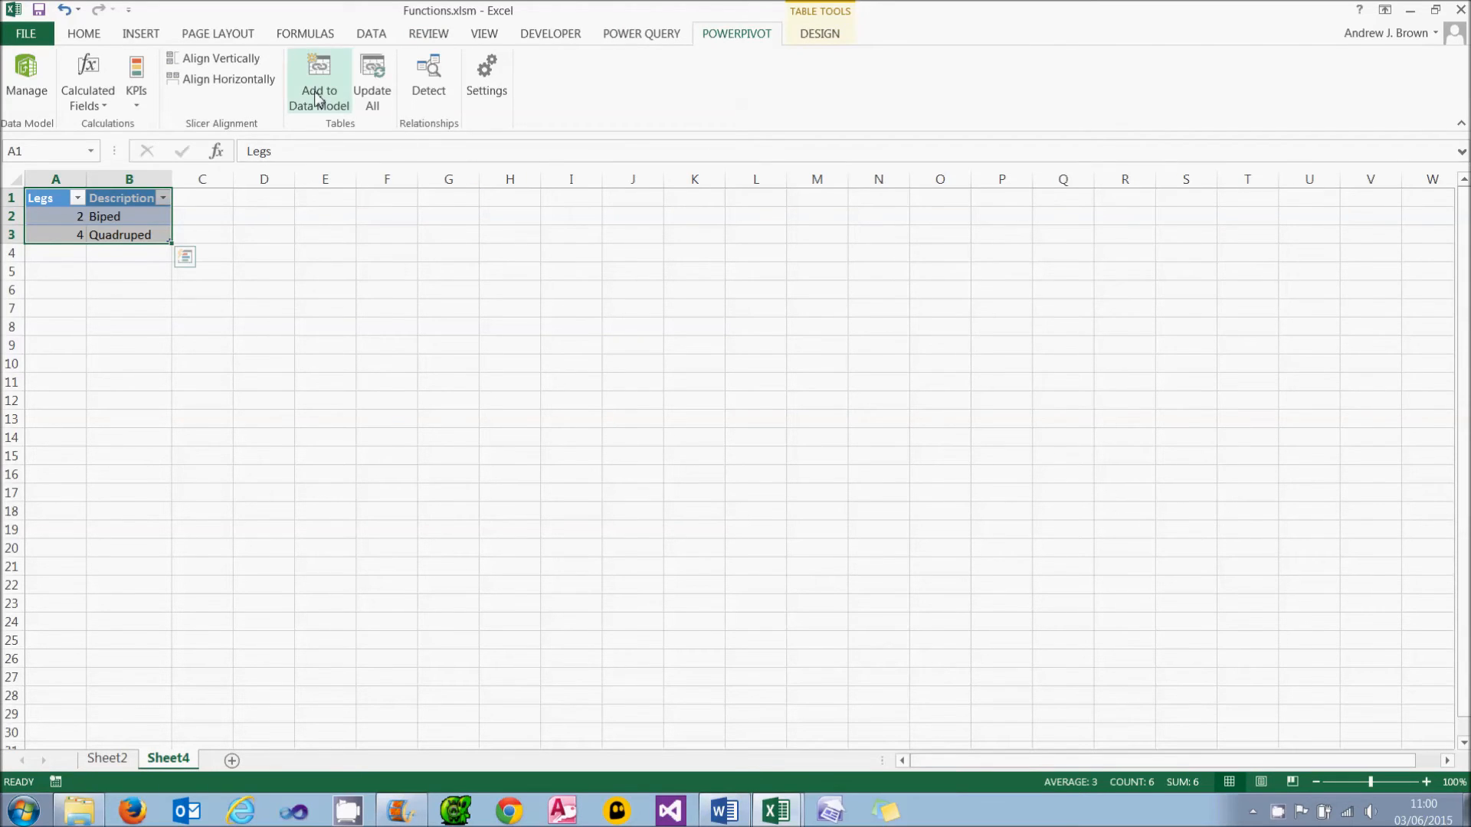
{"action": "left_click", "coordinate": [318, 84]}
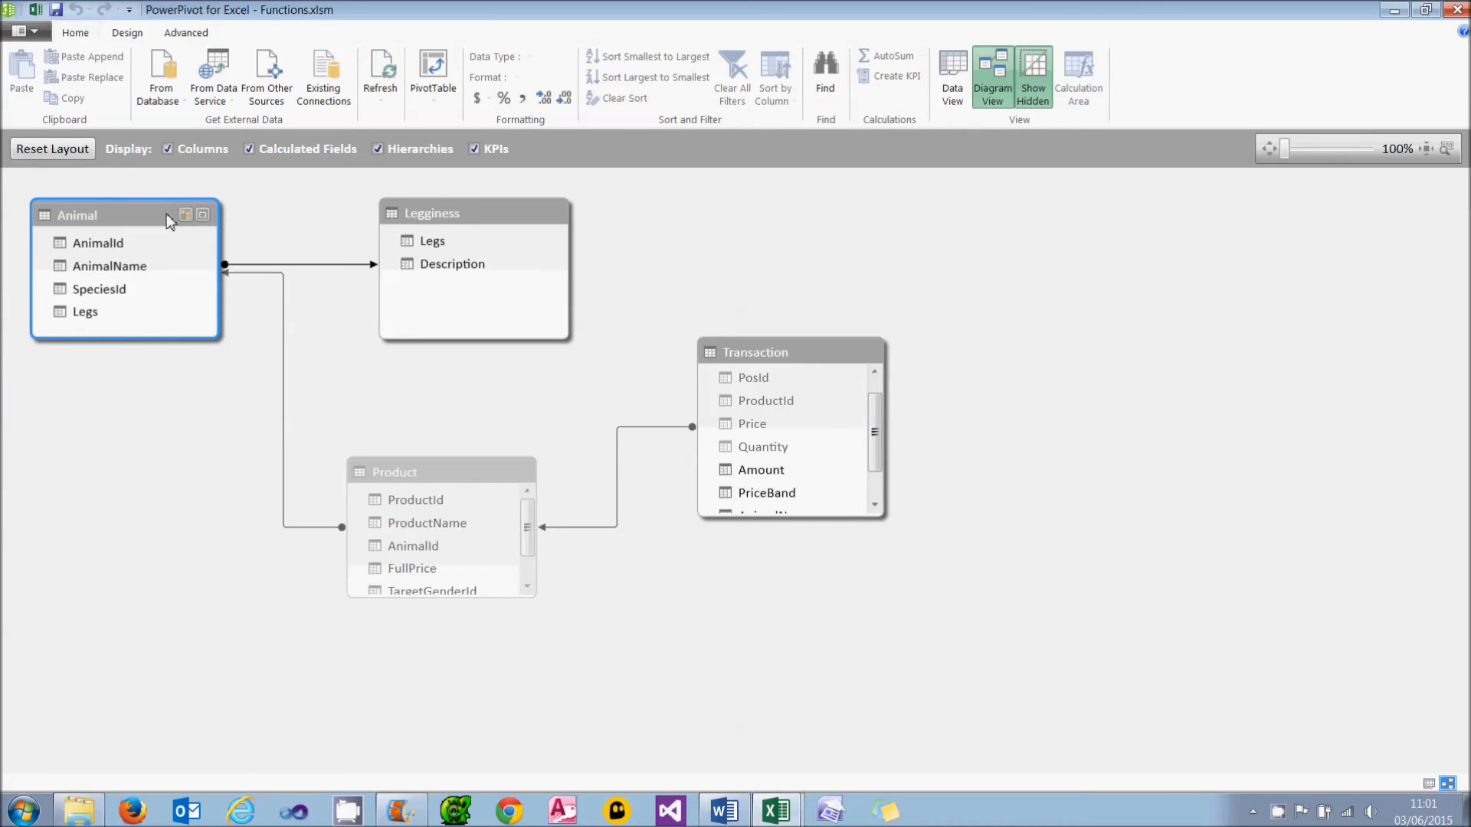
Select the Legginess table in Diagram View and right-click its header
{"action": "left_click", "coordinate": [431, 213]}
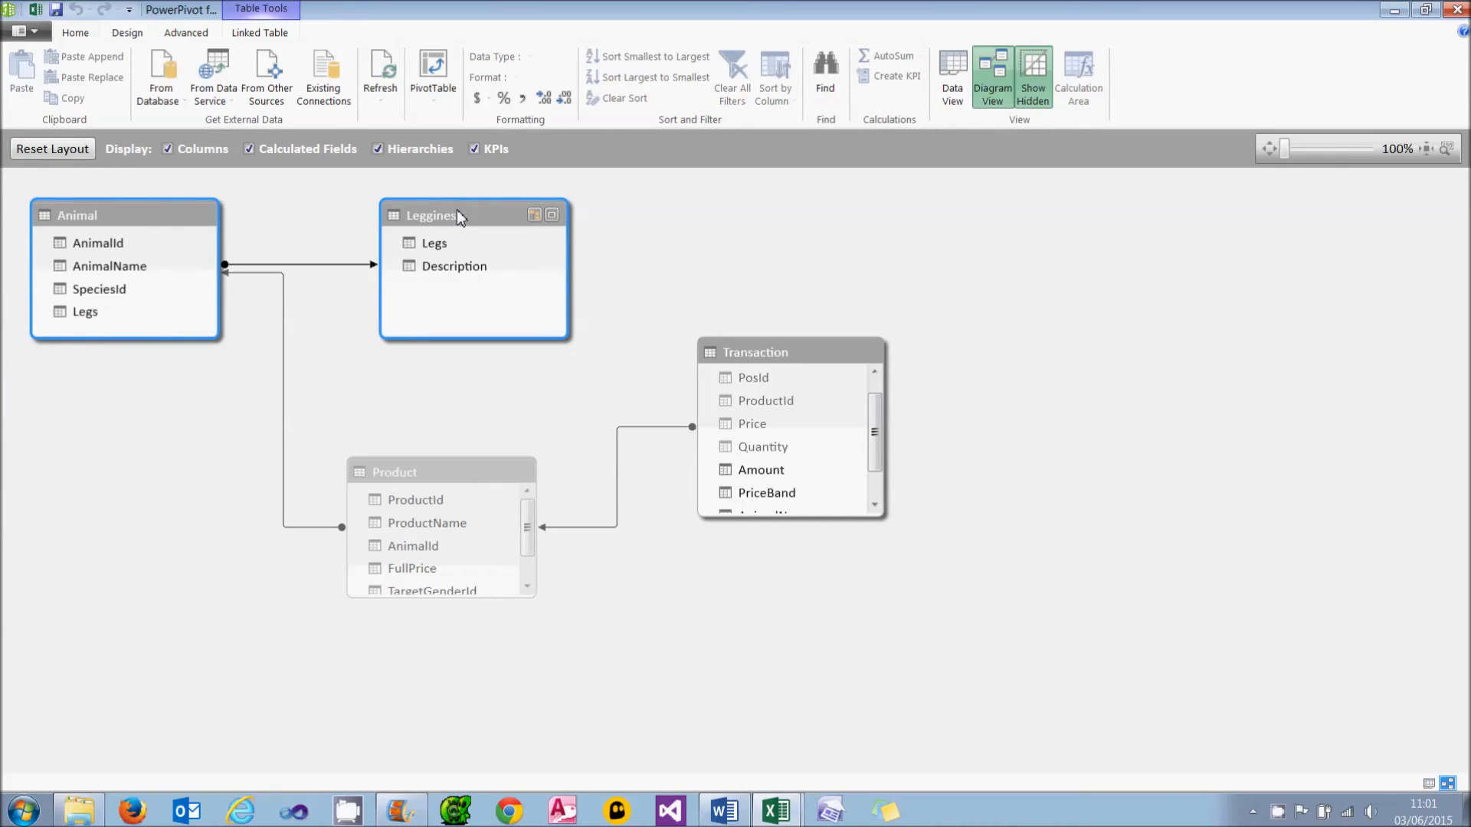
{"action": "right_click", "coordinate": [459, 216]}
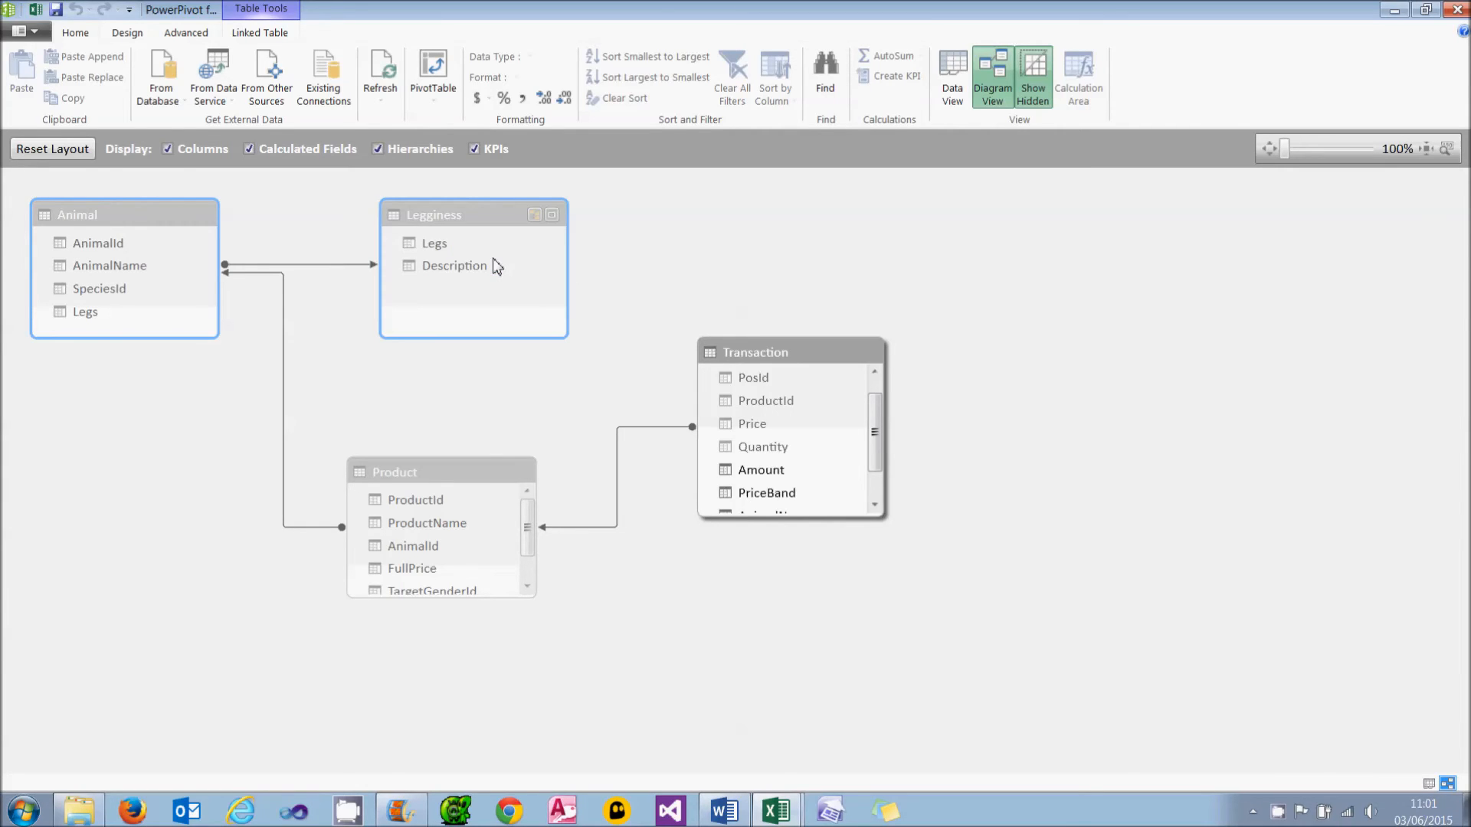
Add a Transaction column with =RELATED(Legginess[Description]) to pull each animal's Biped/Quadruped description
{"action": "left_click", "coordinate": [981, 77]}
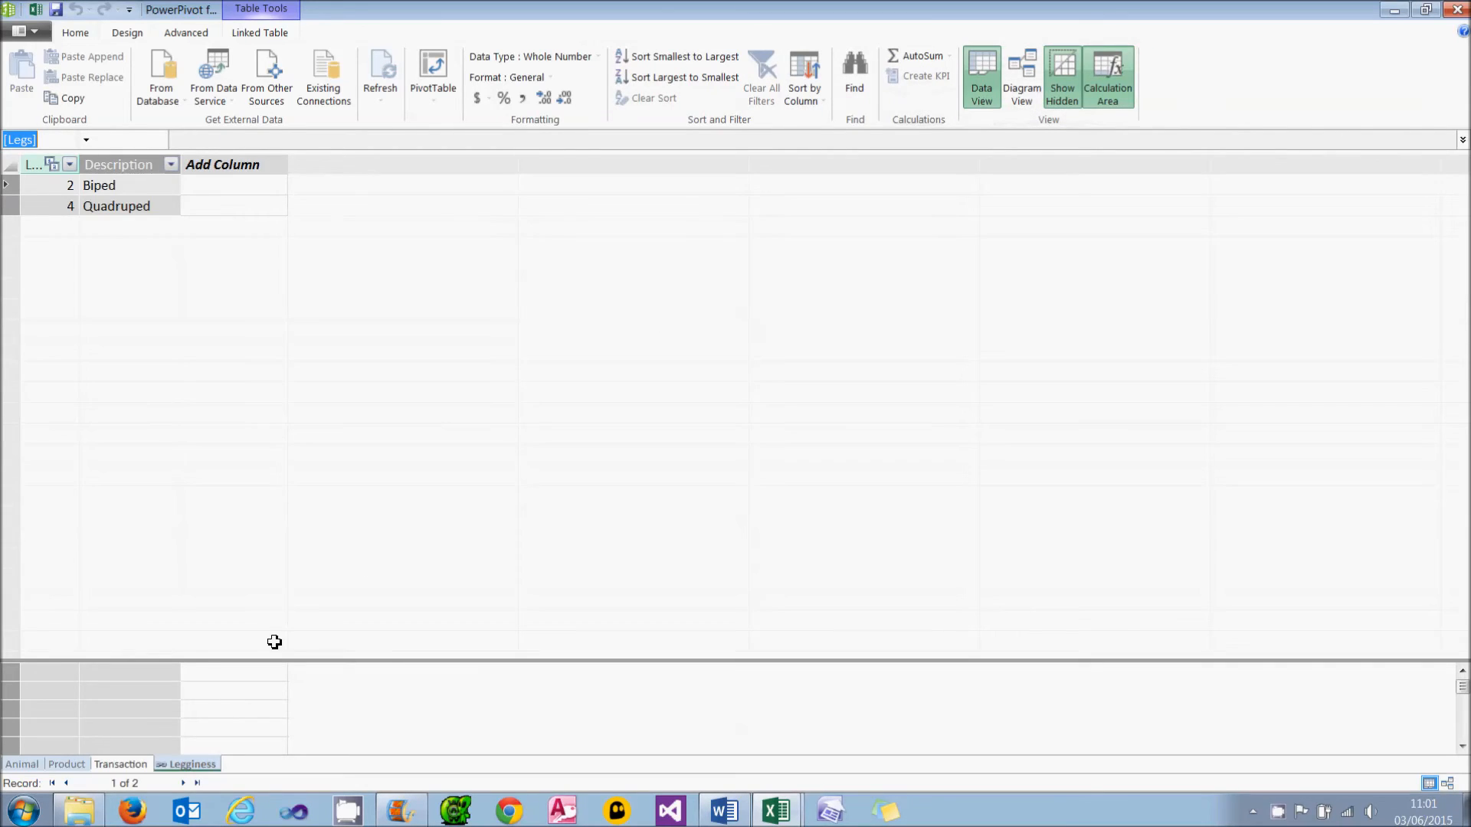
{"action": "left_click", "coordinate": [120, 764]}
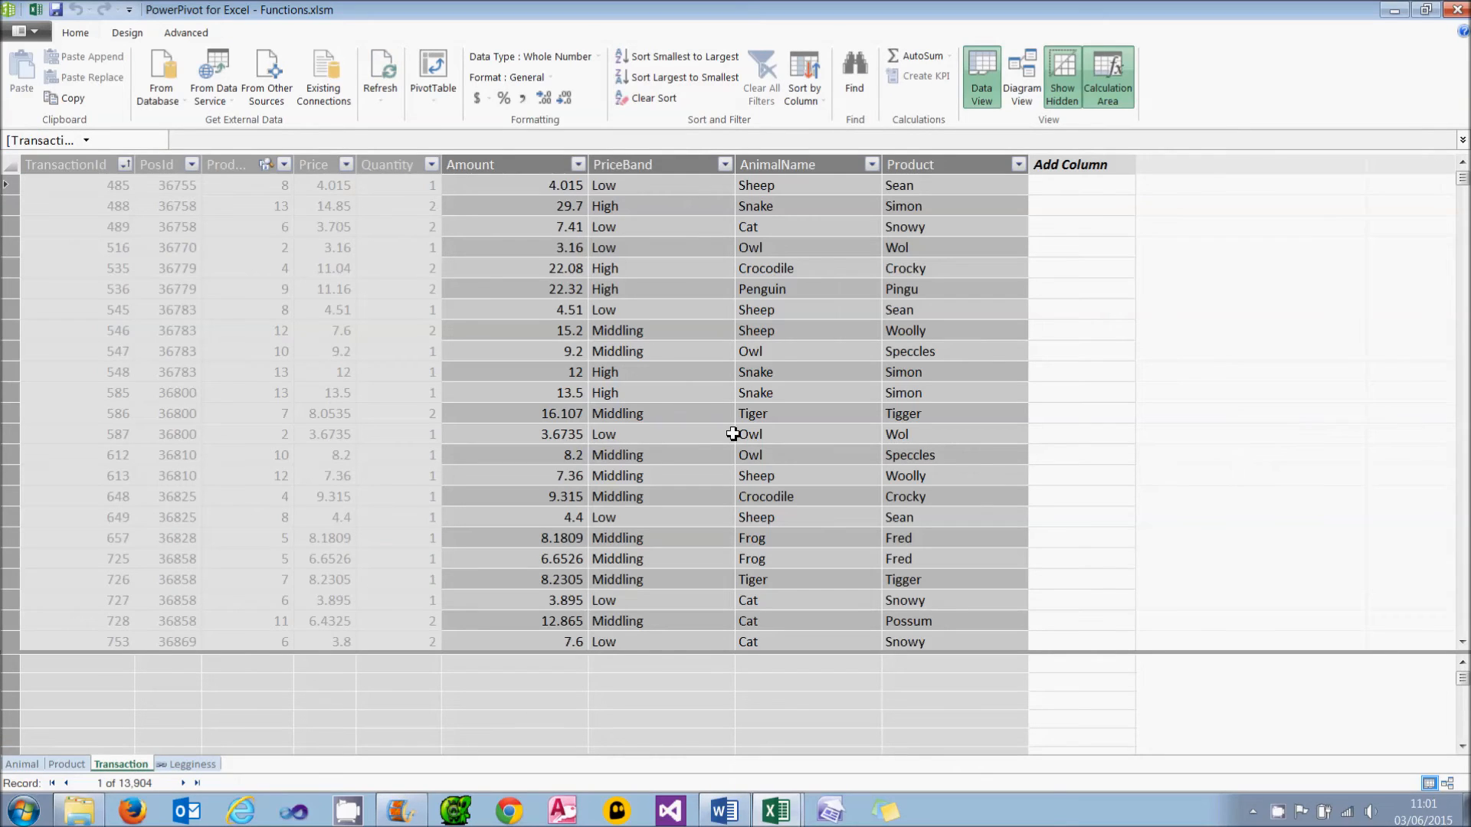
{"action": "left_click", "coordinate": [1070, 164]}
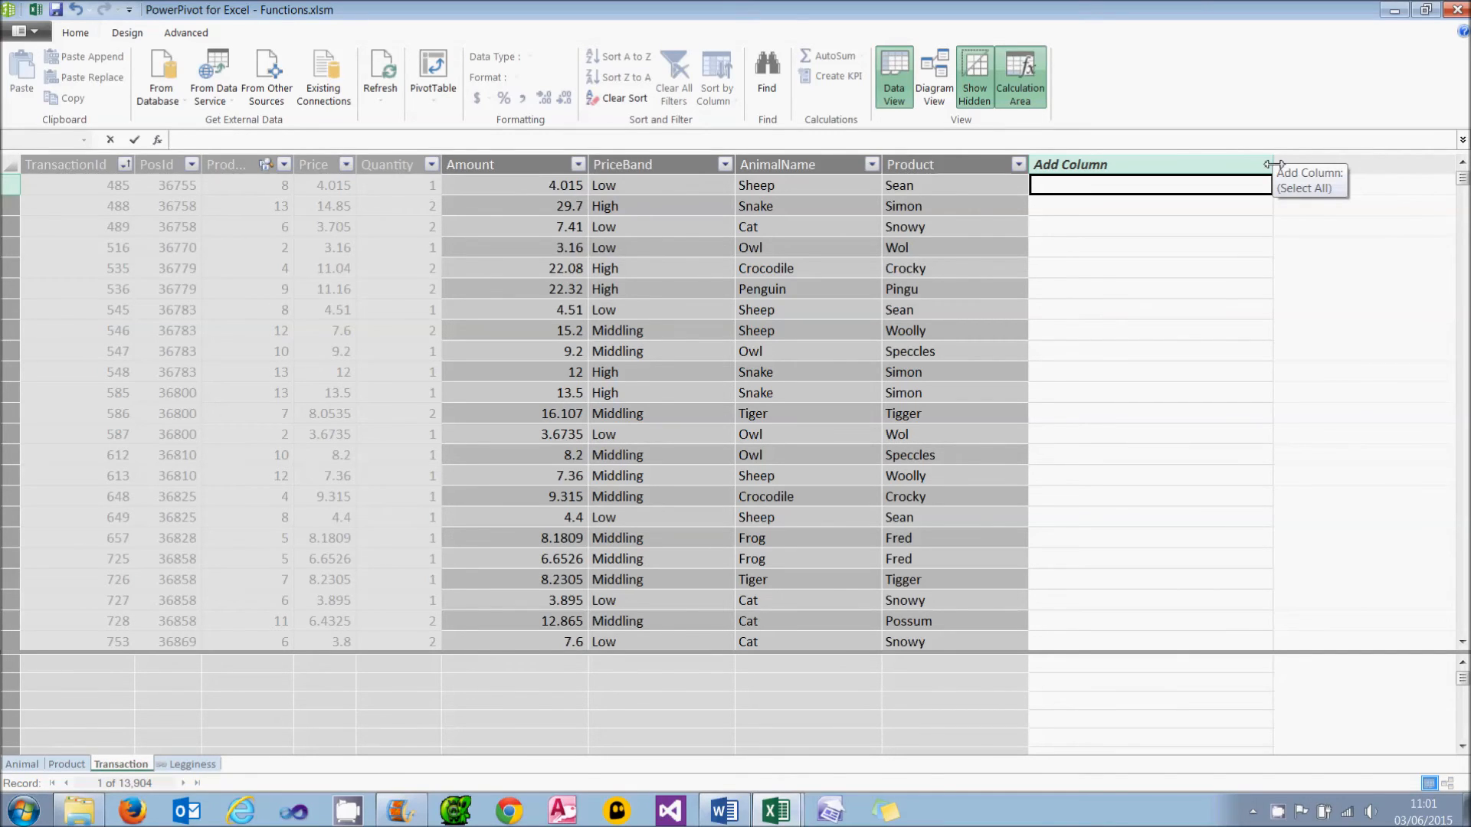
{"action": "type", "text": "=related("}
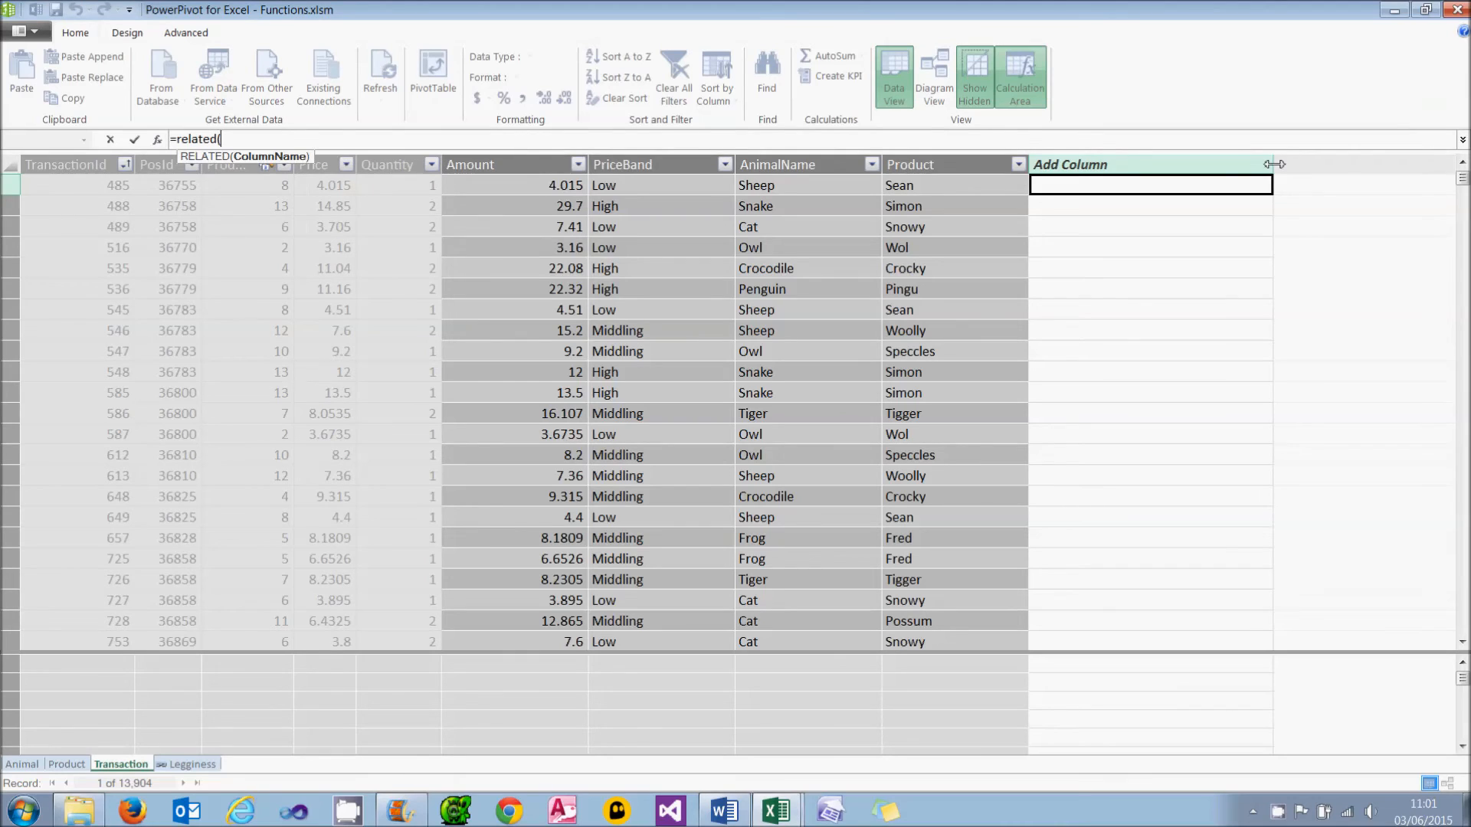
{"action": "left_click", "coordinate": [193, 765]}
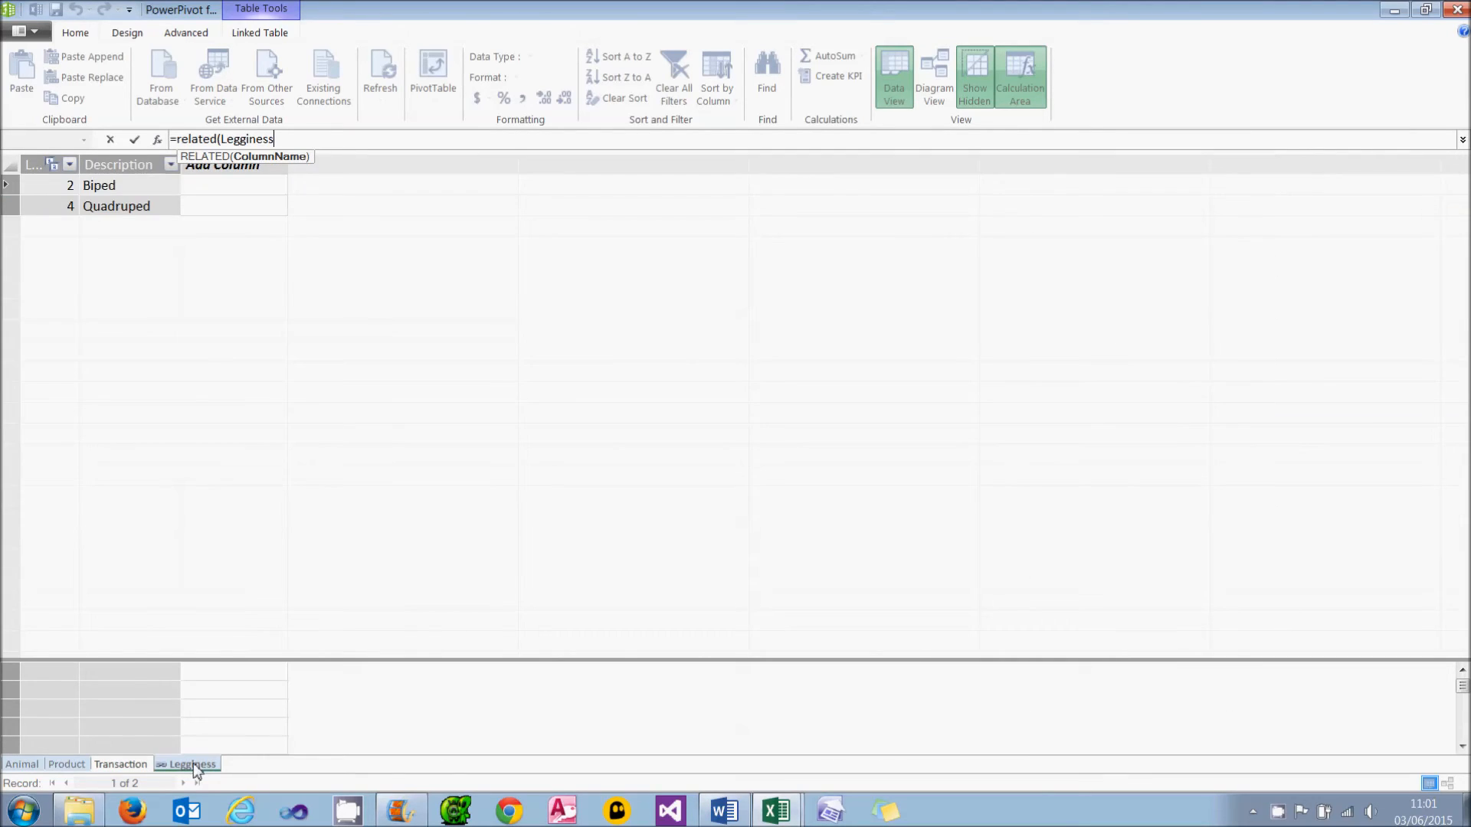
{"action": "left_click", "coordinate": [118, 164]}
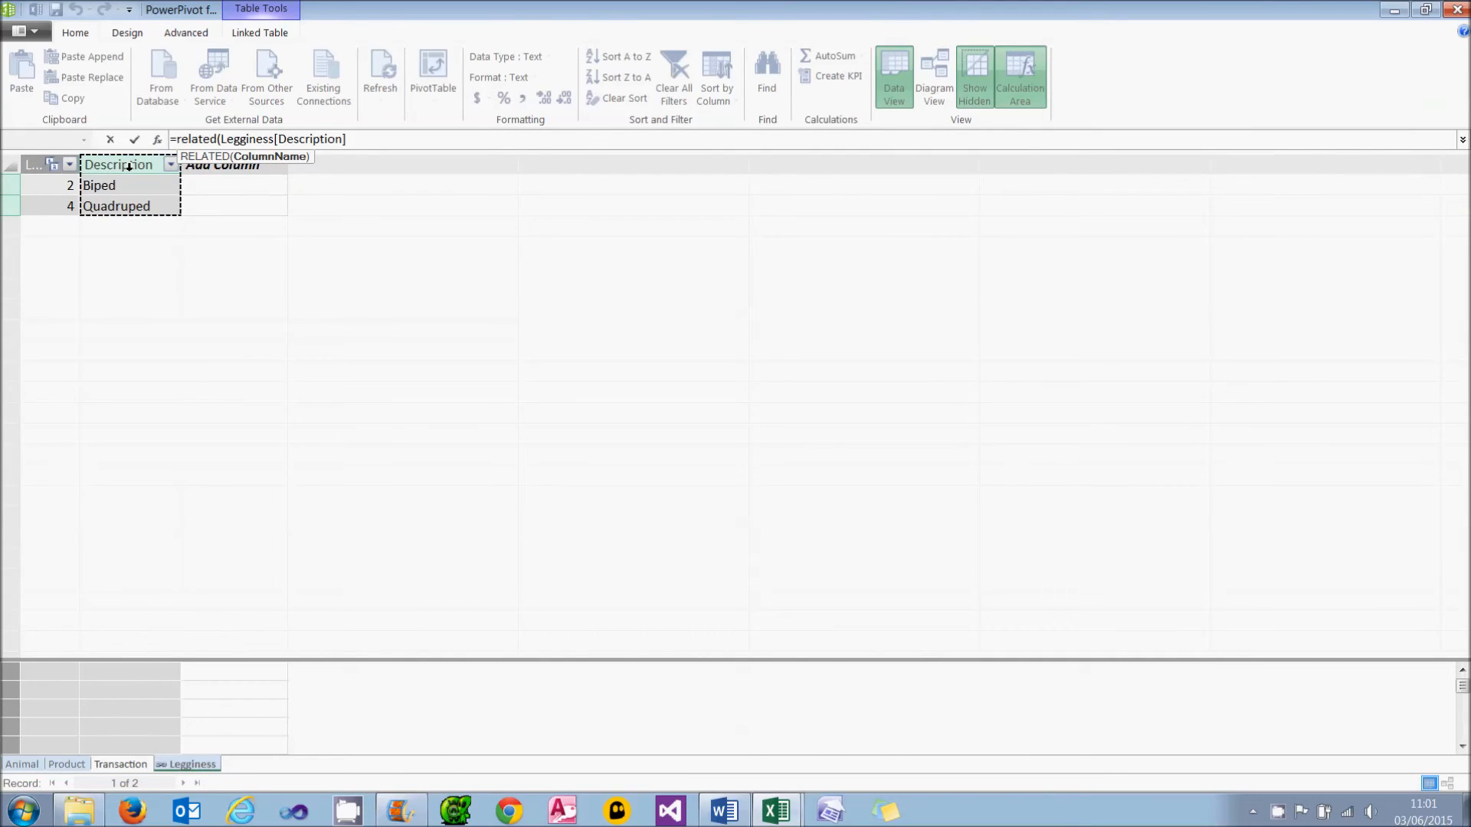
{"action": "left_click", "coordinate": [120, 764]}
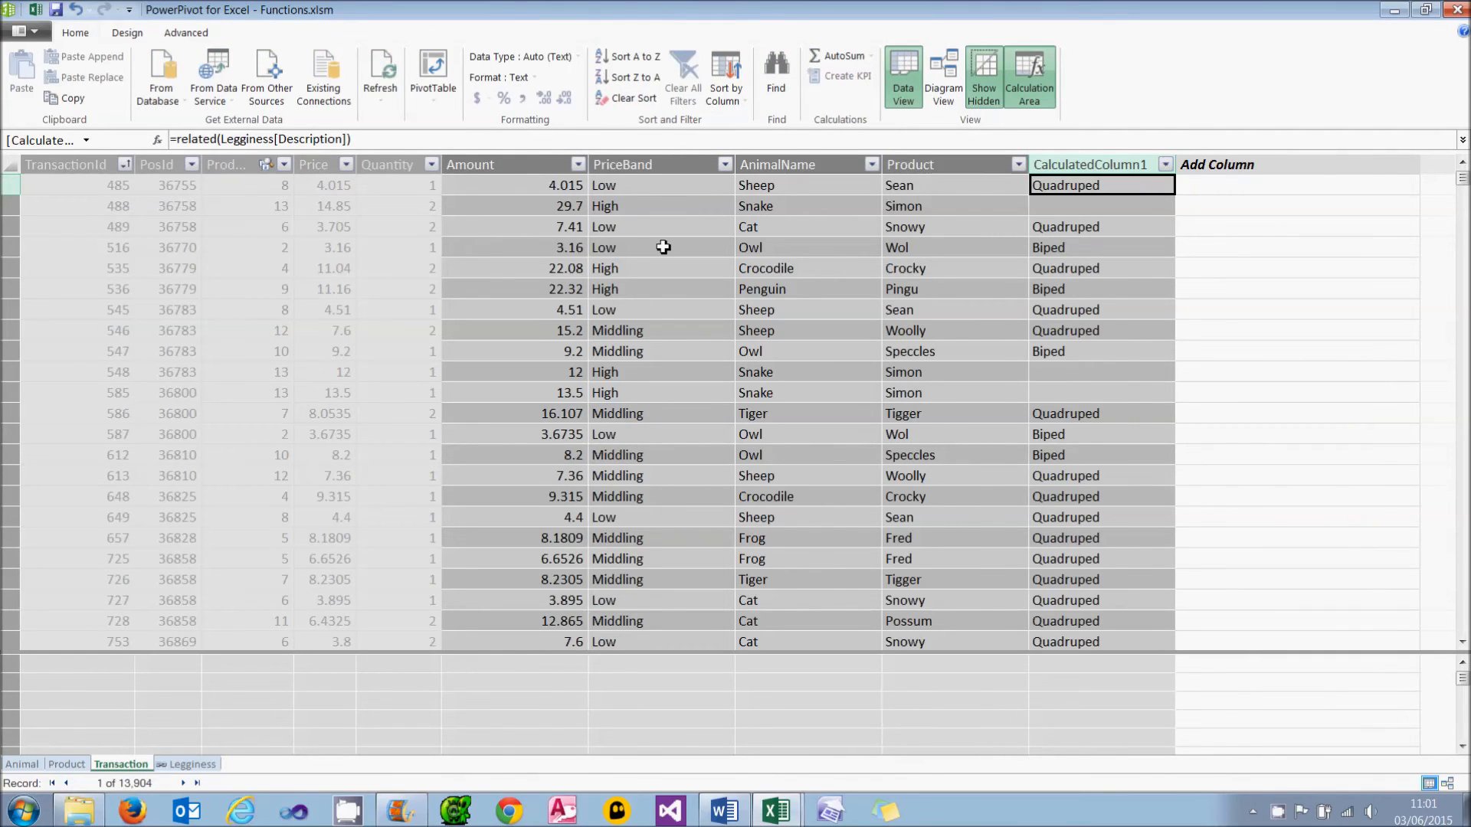
{"action": "mouse_move", "coordinate": [852, 205]}
{"action": "type", "text": "Intermediate"}
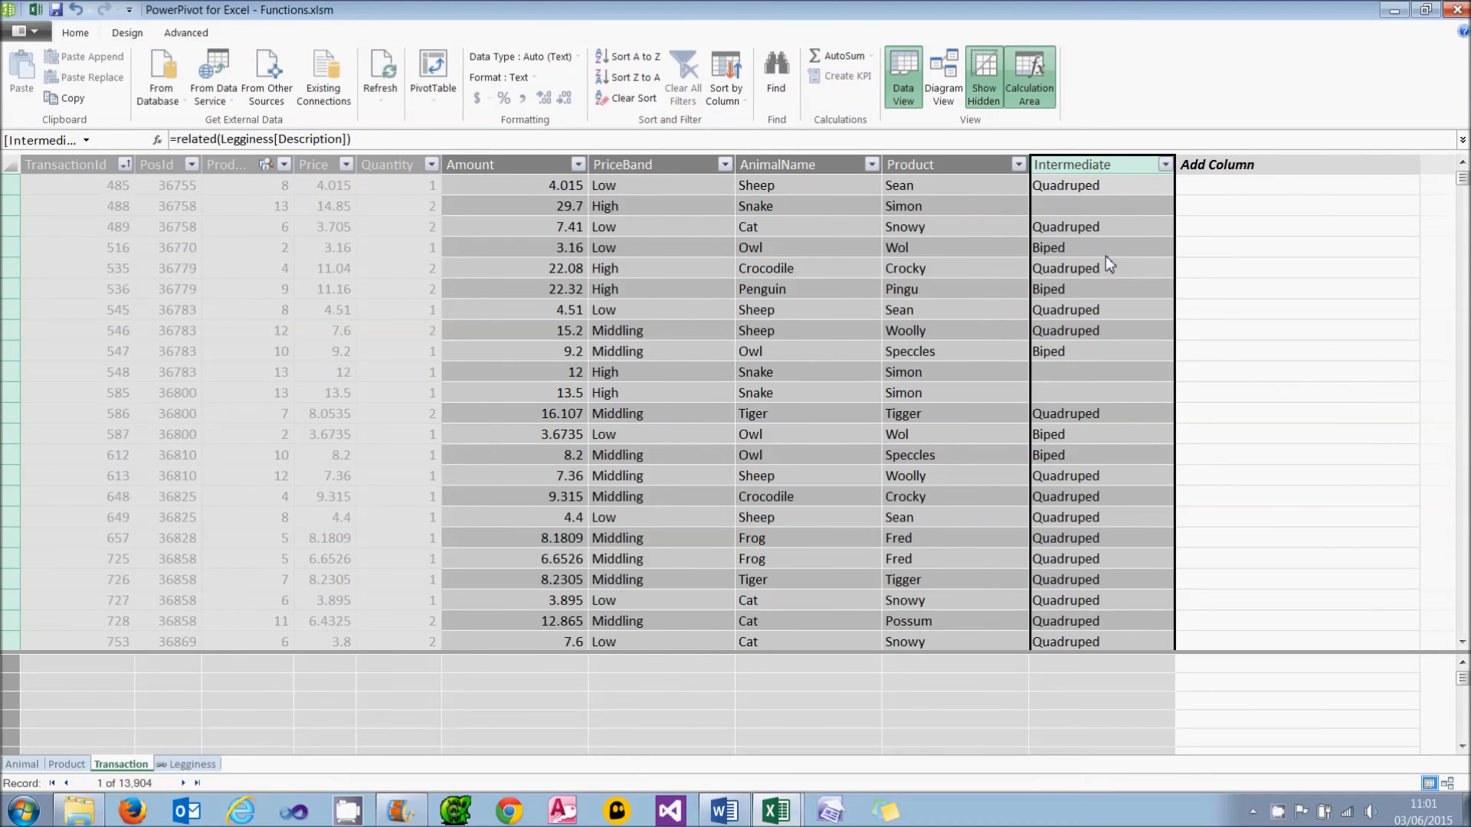
{"action": "mouse_move", "coordinate": [1153, 220]}
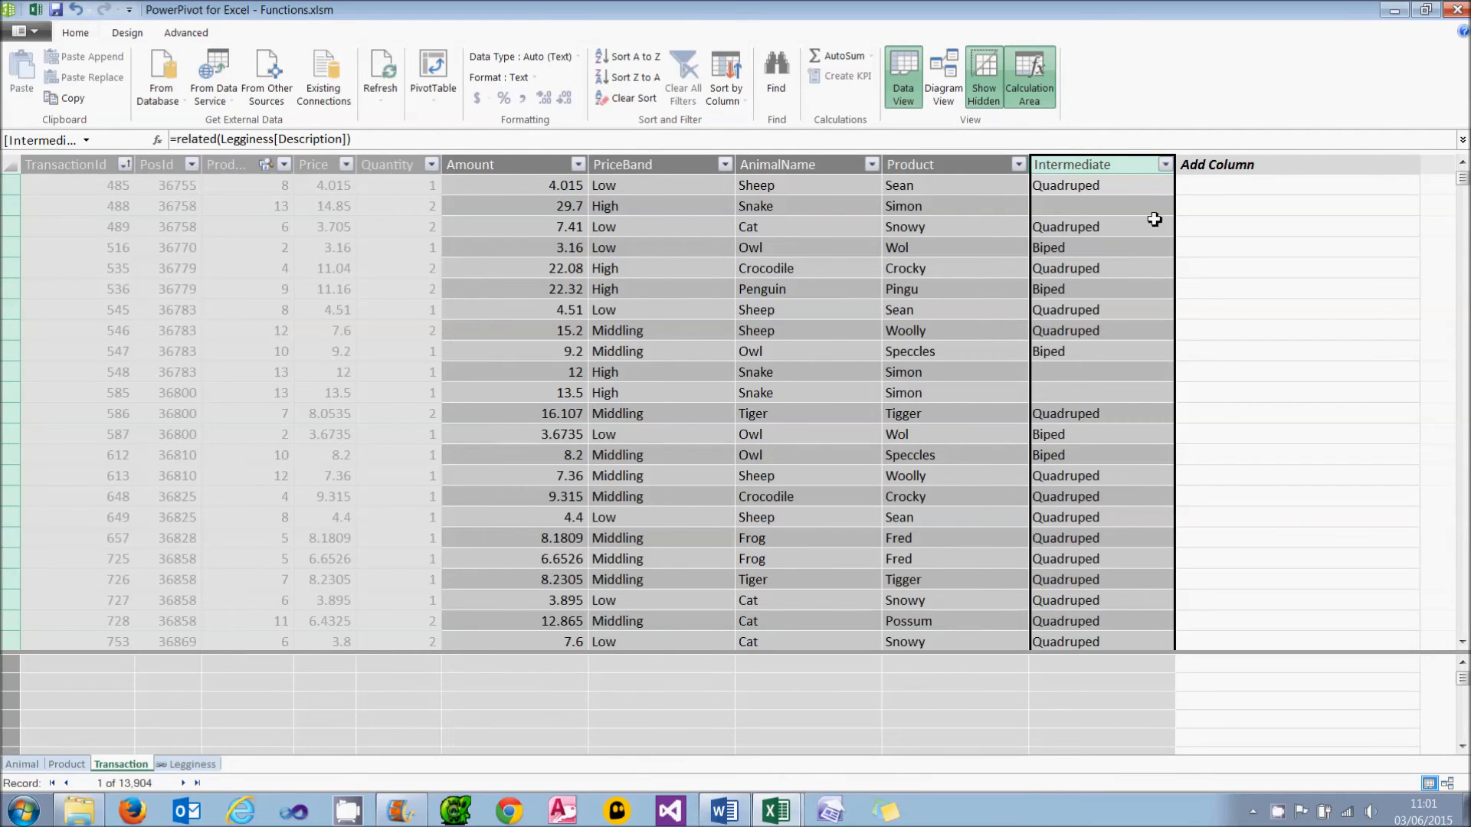
Add a Transaction column =IF([Intermediate]=BLANK(),"Nothingped",[Intermediate])
{"action": "left_click", "coordinate": [1299, 185]}
{"action": "type", "text": "=if([Intermediate"}
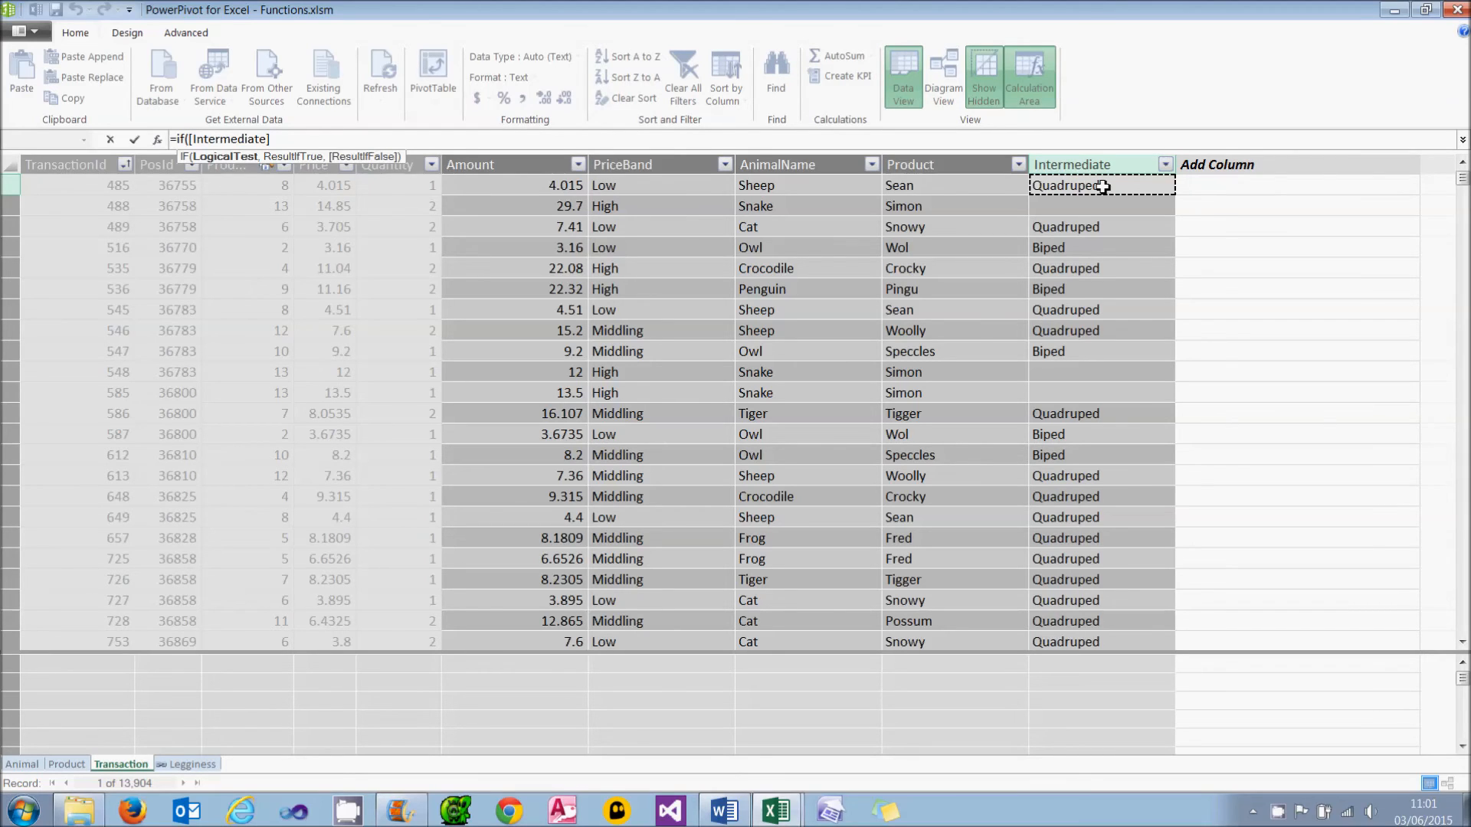
{"action": "type", "text": "=BLANK("}
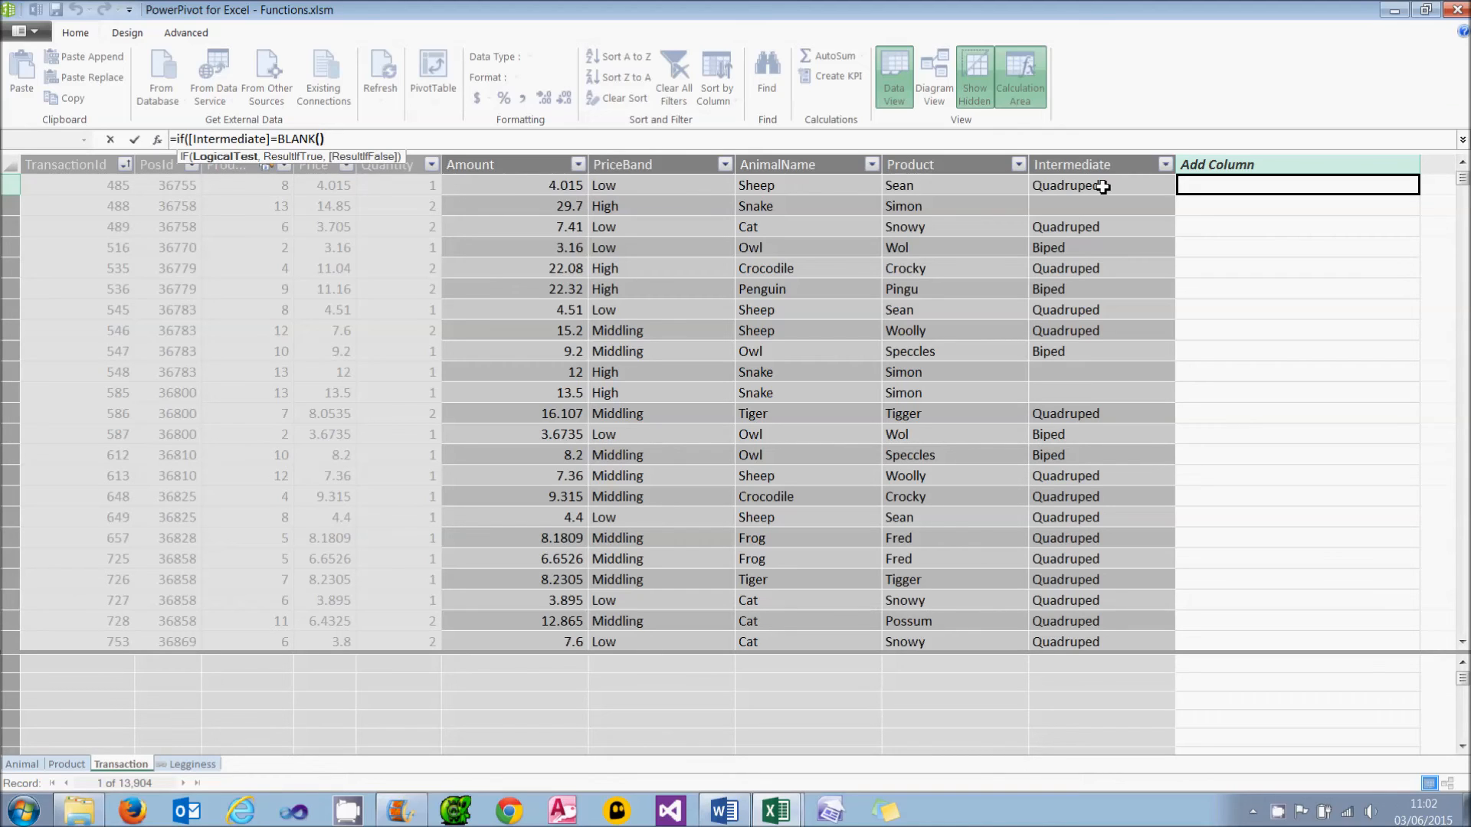
{"action": "type", "text": ","}
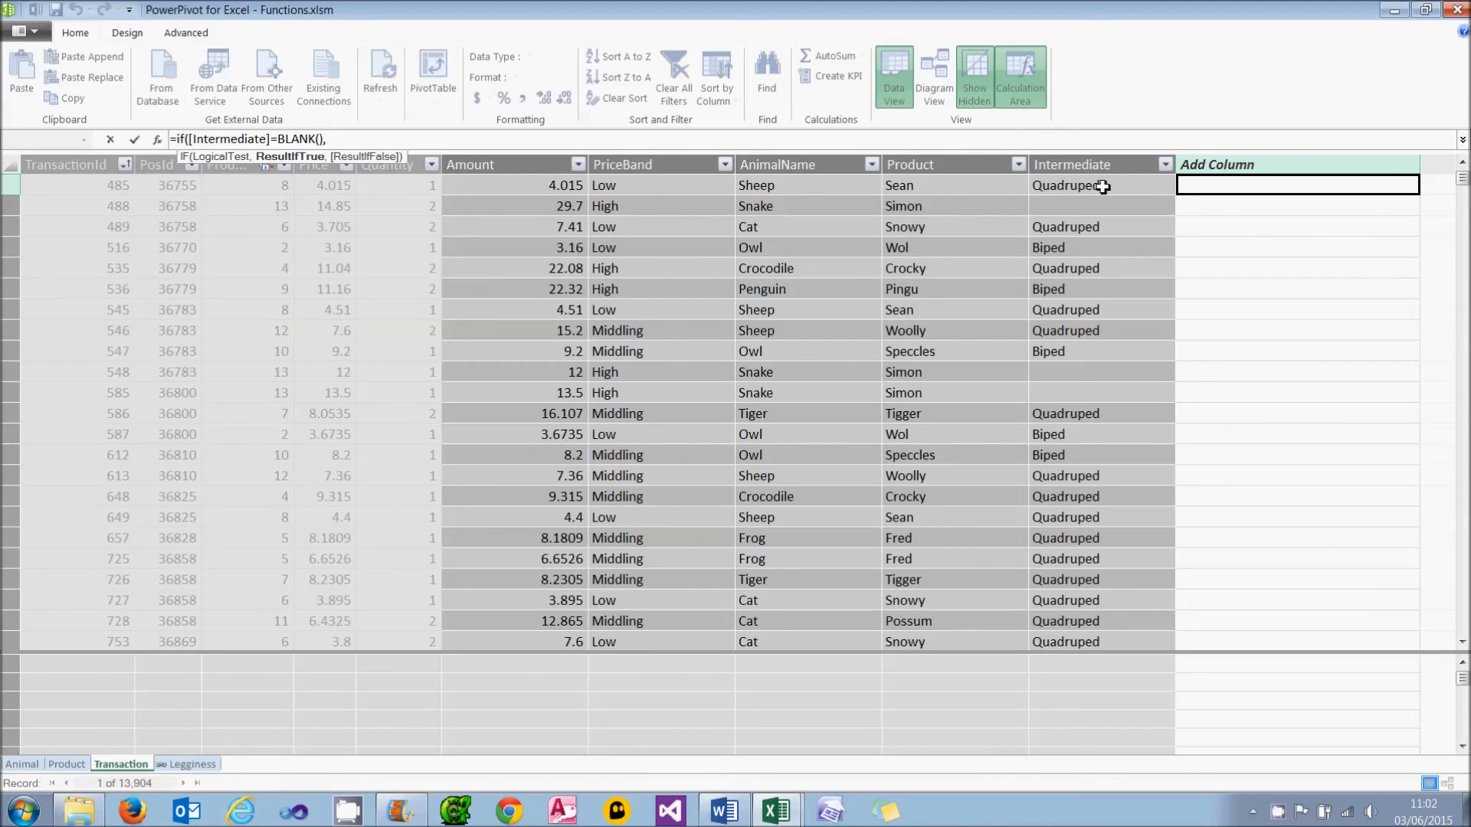
{"action": "type", "text": "\""}
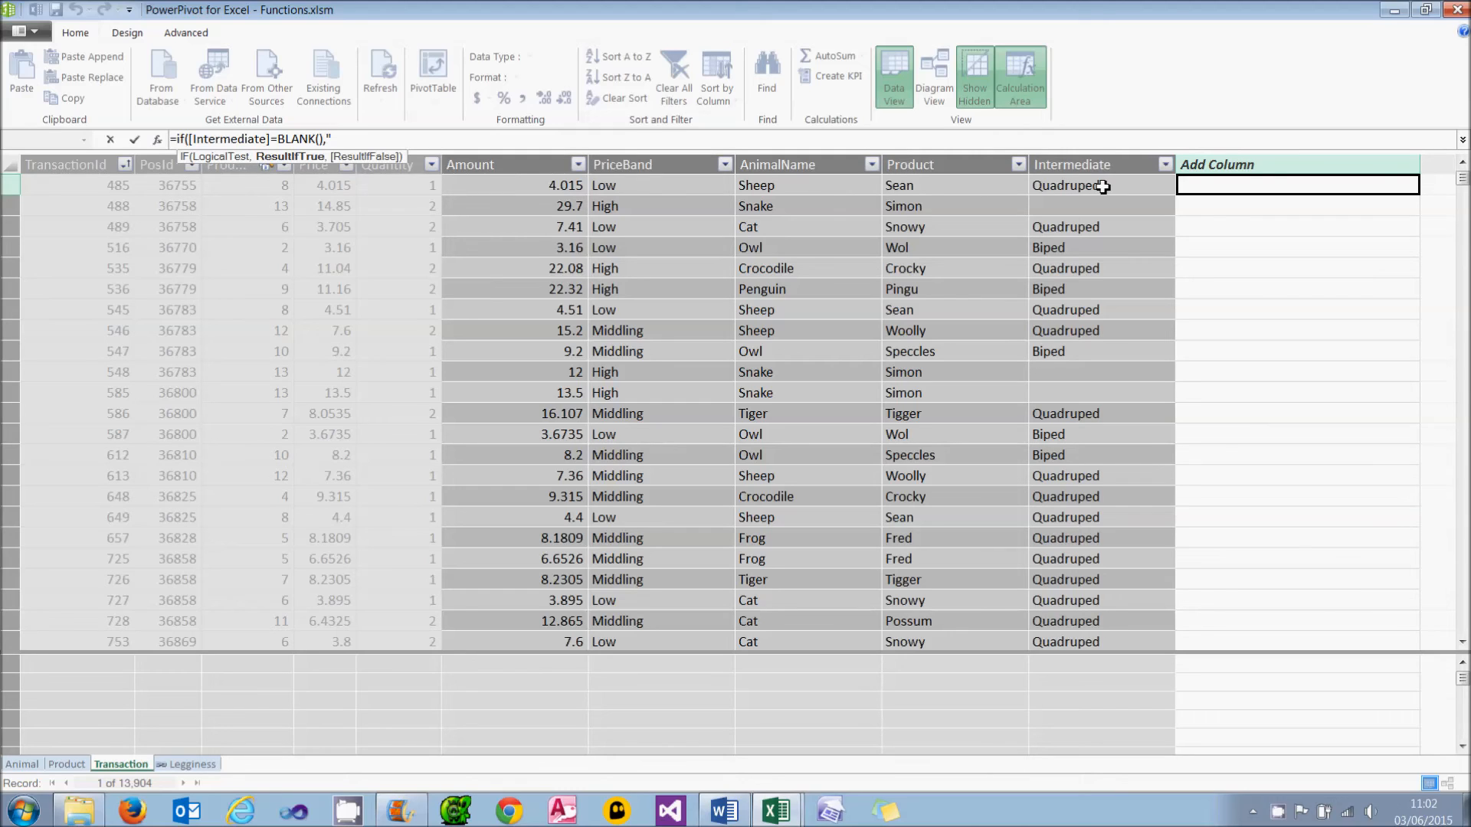
{"action": "type", "text": "nOTH"}
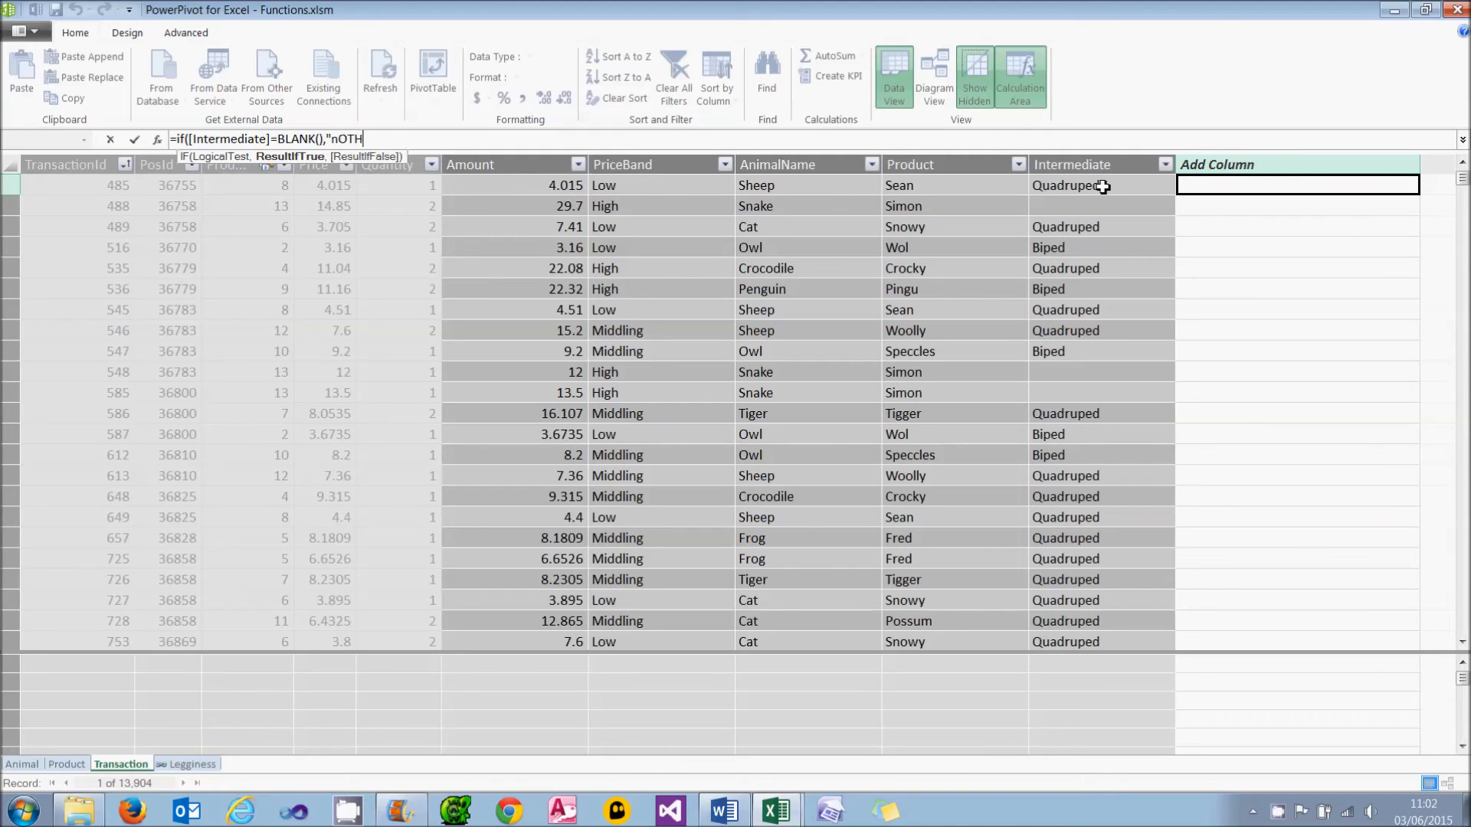
{"action": "type", "text": "Nothingped\",[Intermediate])"}
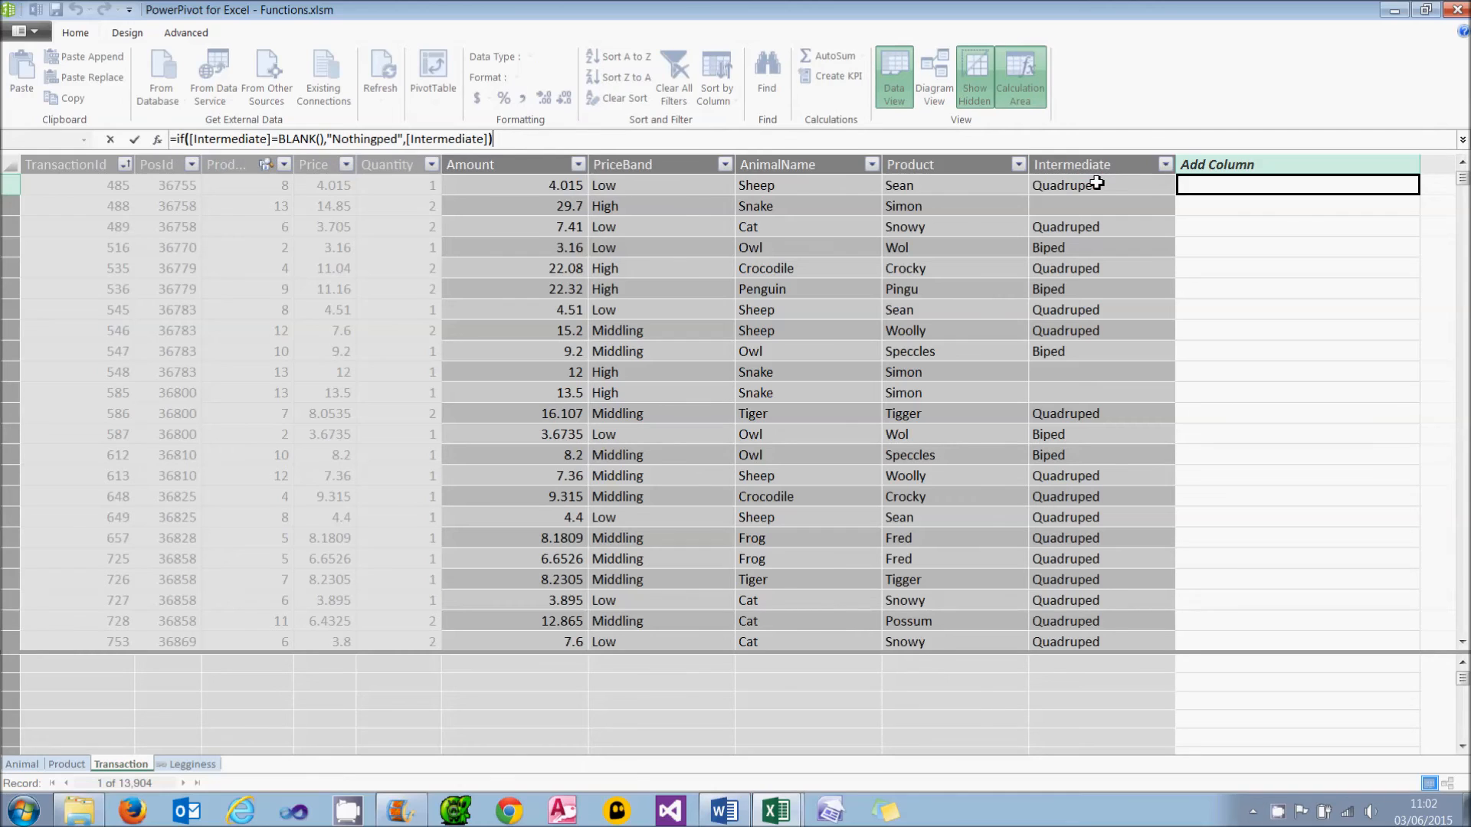
{"action": "key", "text": "Return"}
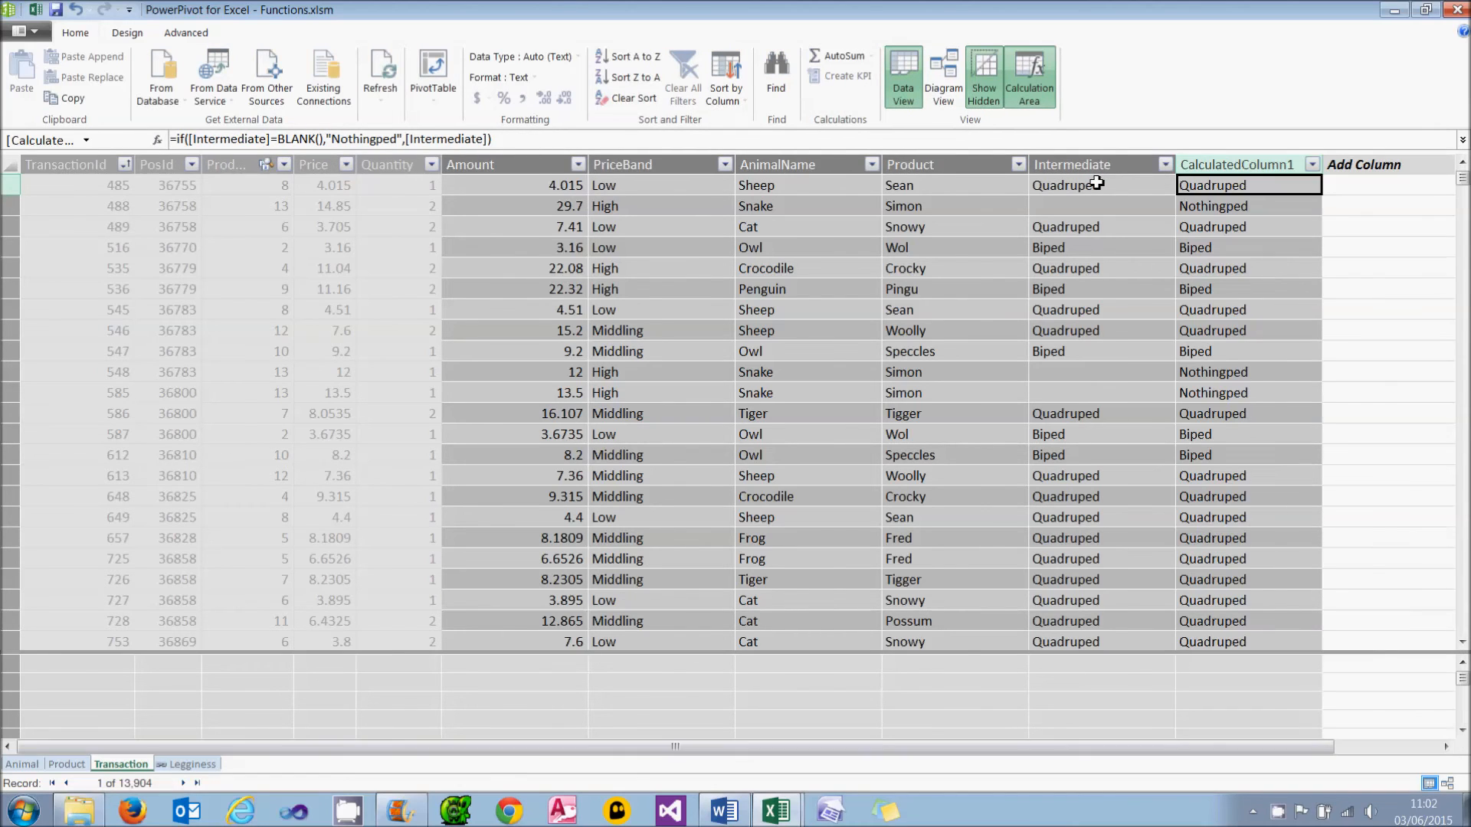
Rename the new calculated column to Legs
{"action": "left_click", "coordinate": [1100, 205]}
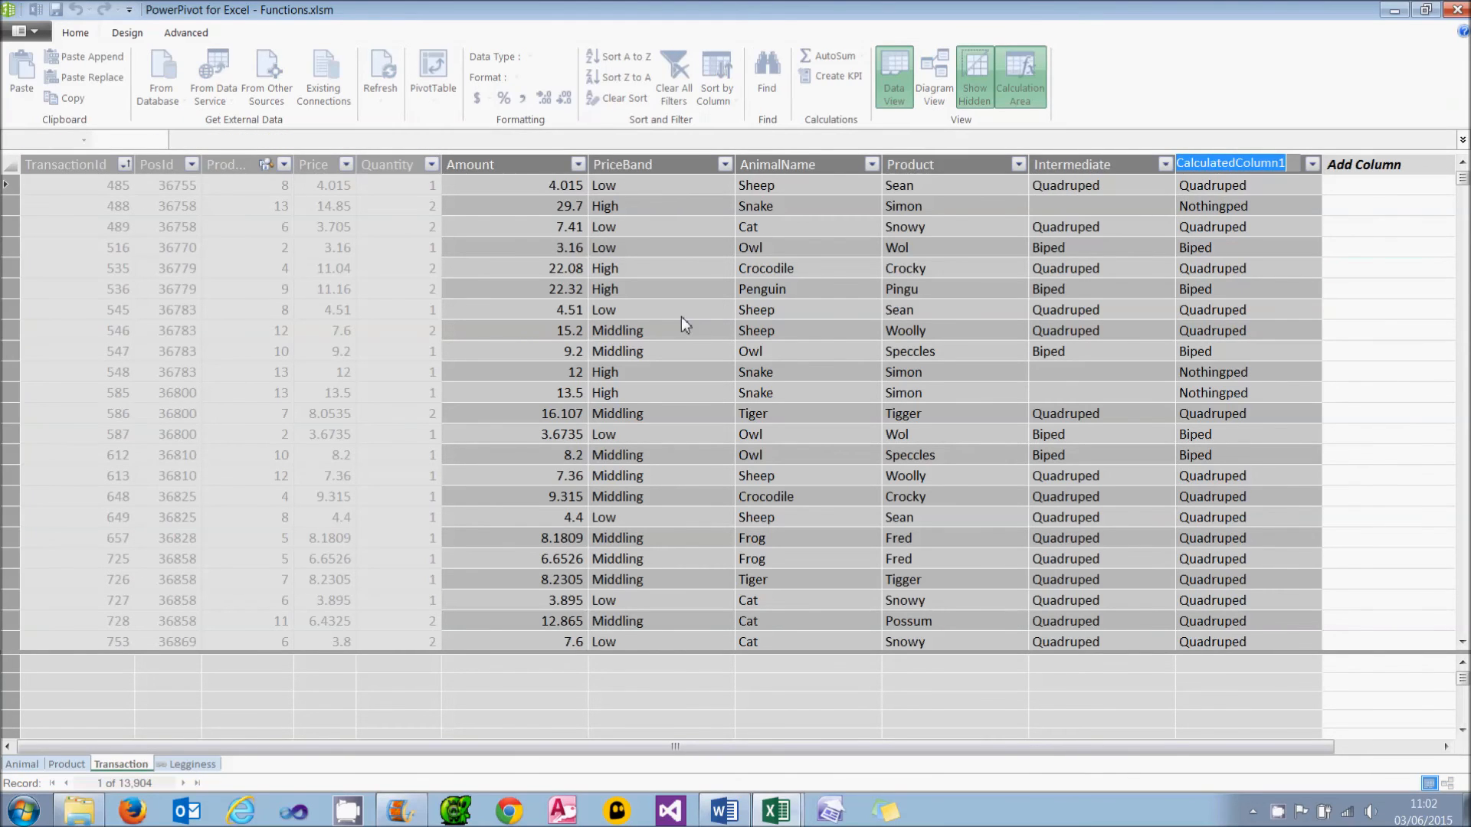
{"action": "mouse_move", "coordinate": [1046, 326]}
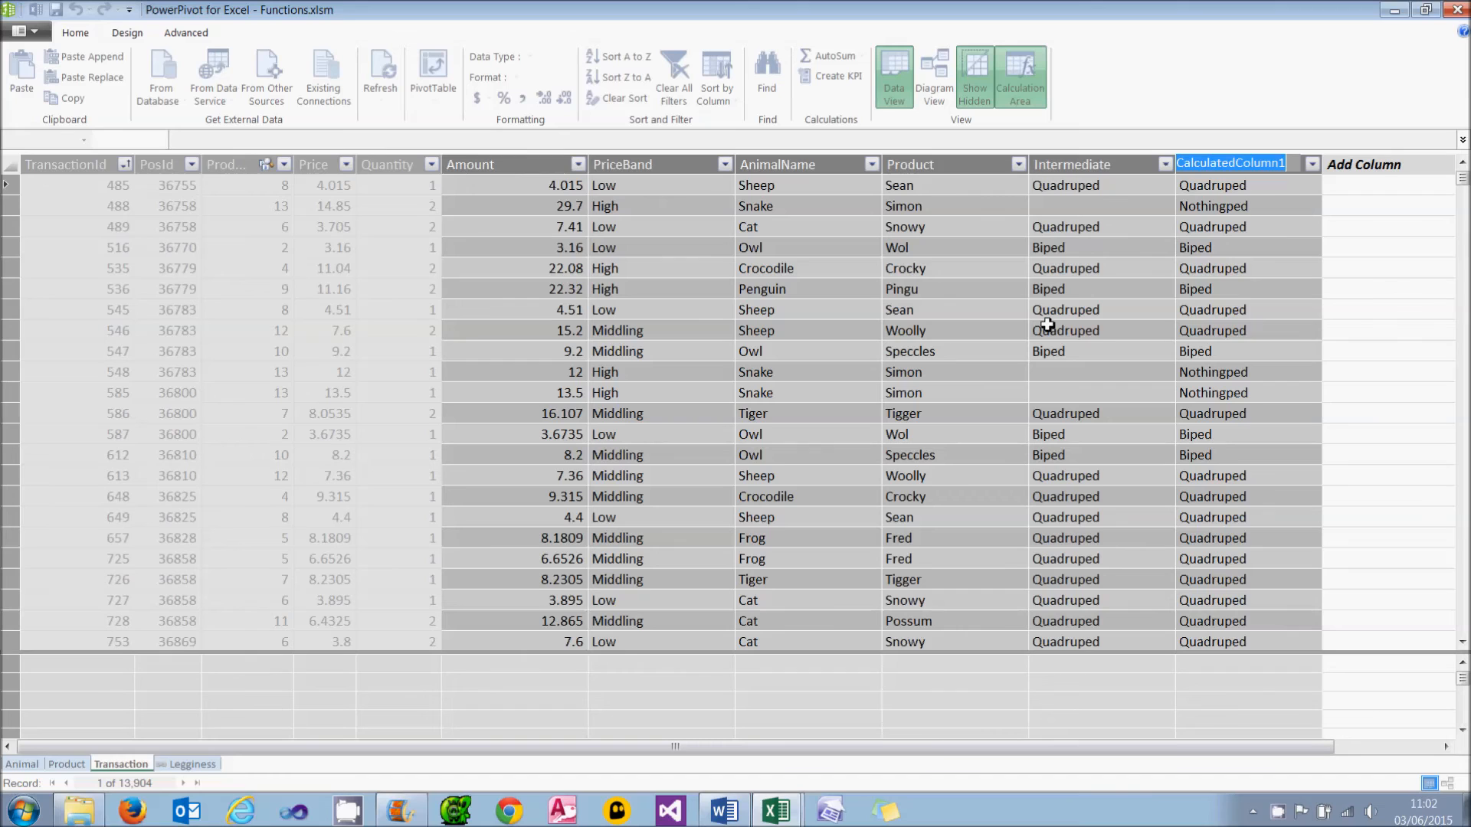
{"action": "type", "text": "Legs"}
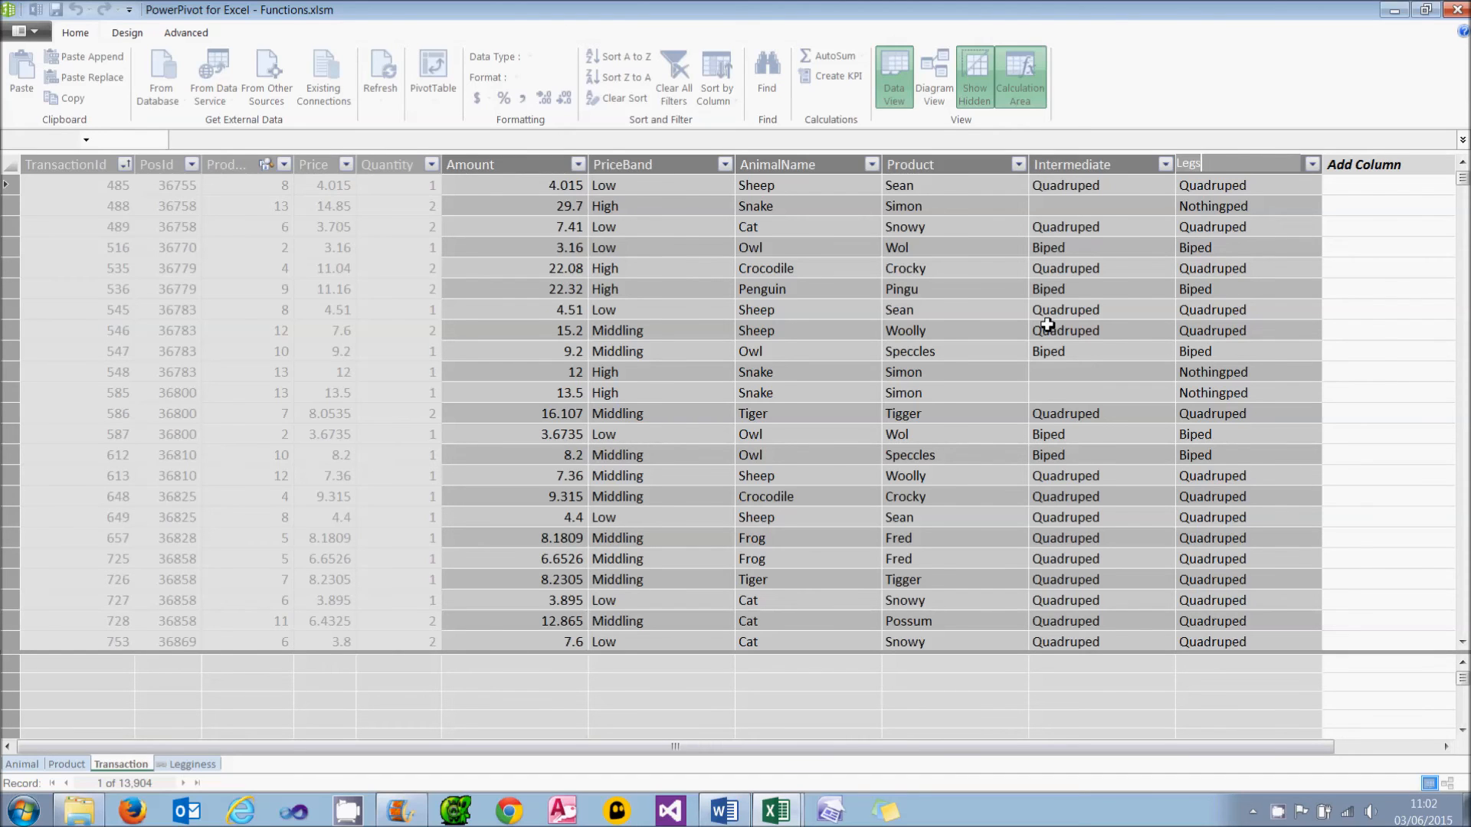
{"action": "left_click", "coordinate": [1211, 164]}
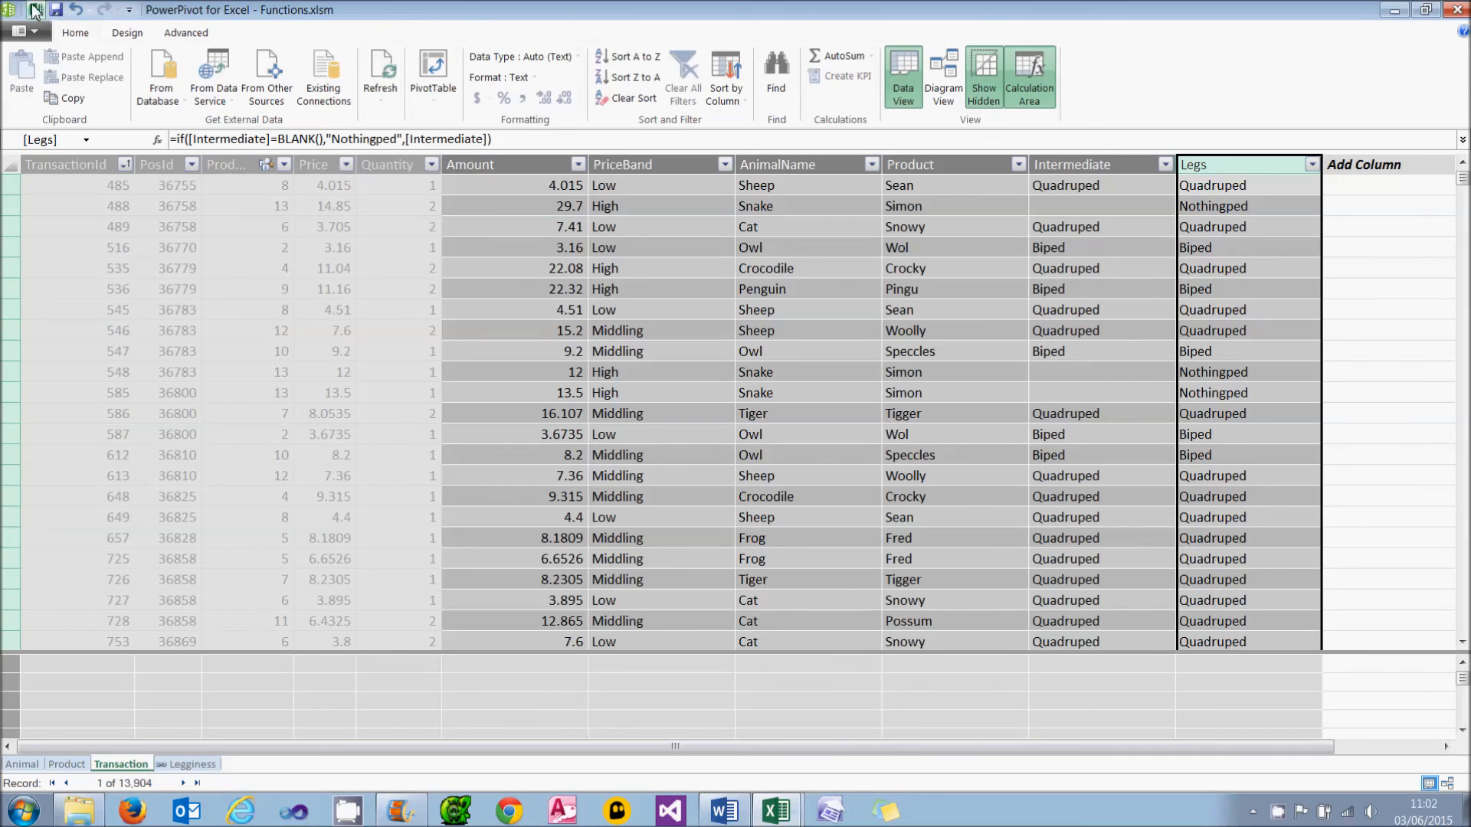
Add Legs to the Sheet2 pivot table rows and inspect the Nothingped row
{"action": "left_click", "coordinate": [775, 809]}
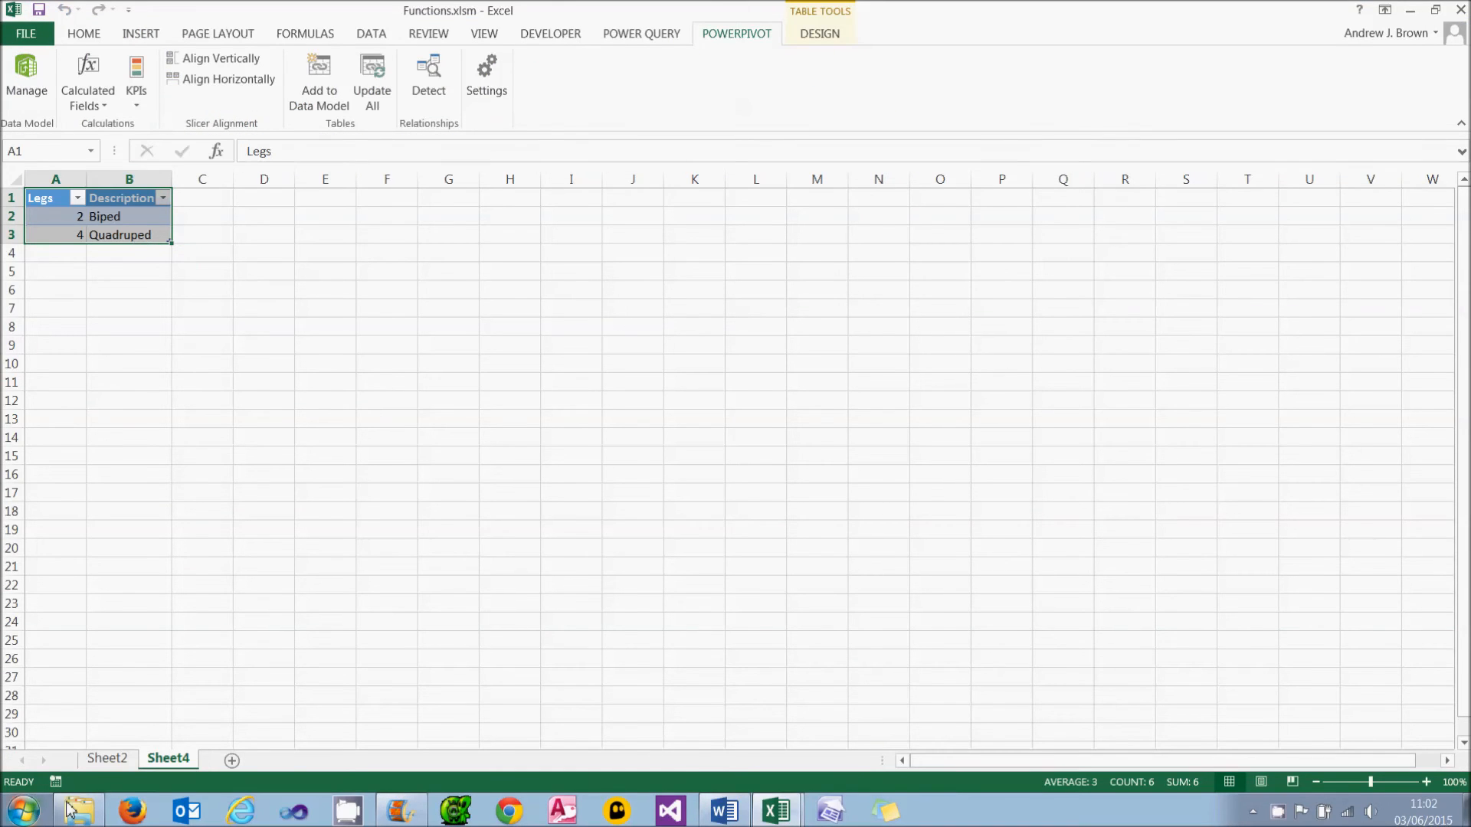
{"action": "left_click", "coordinate": [105, 757]}
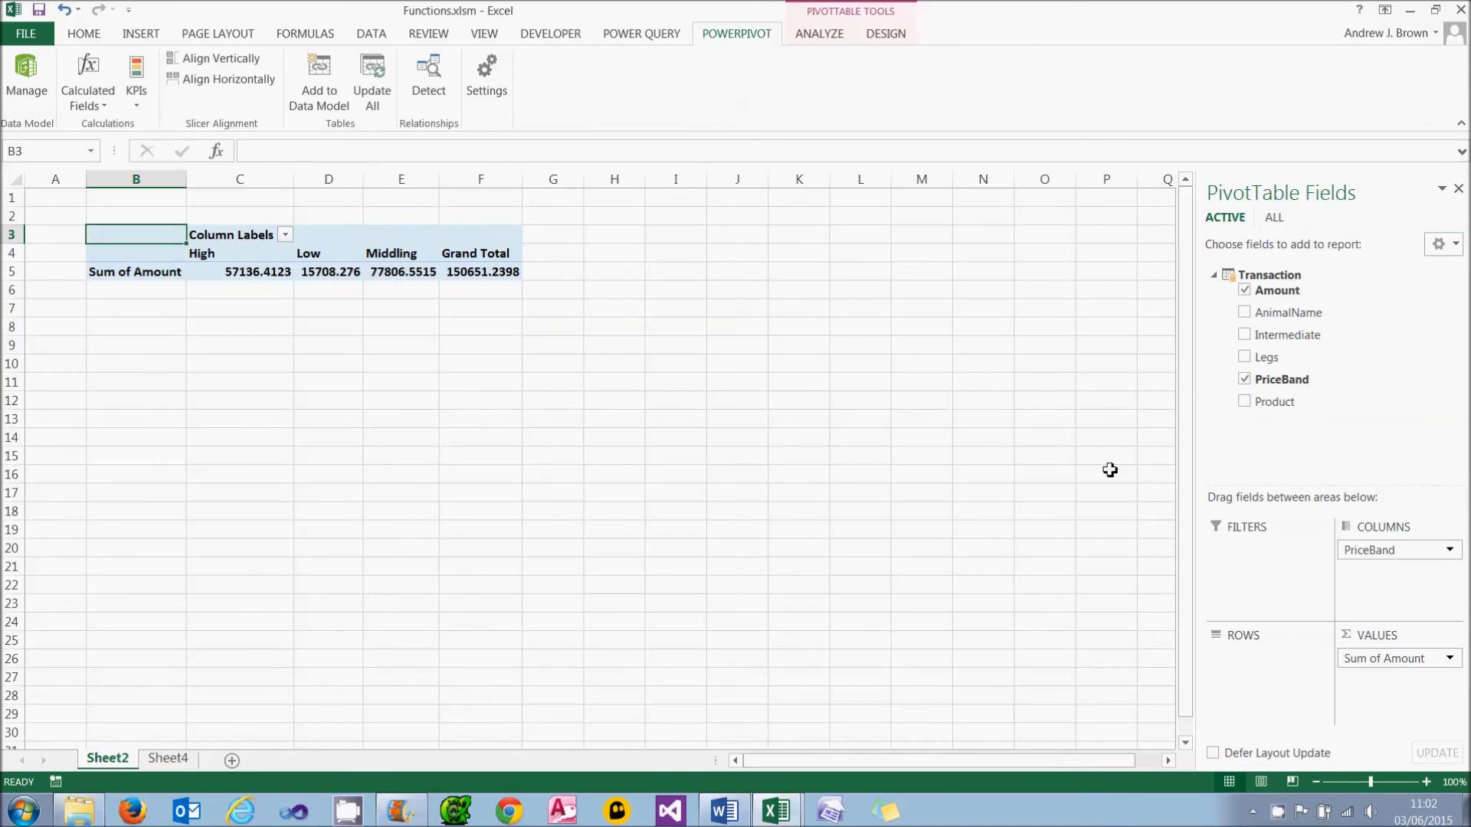
{"action": "left_click", "coordinate": [1245, 358]}
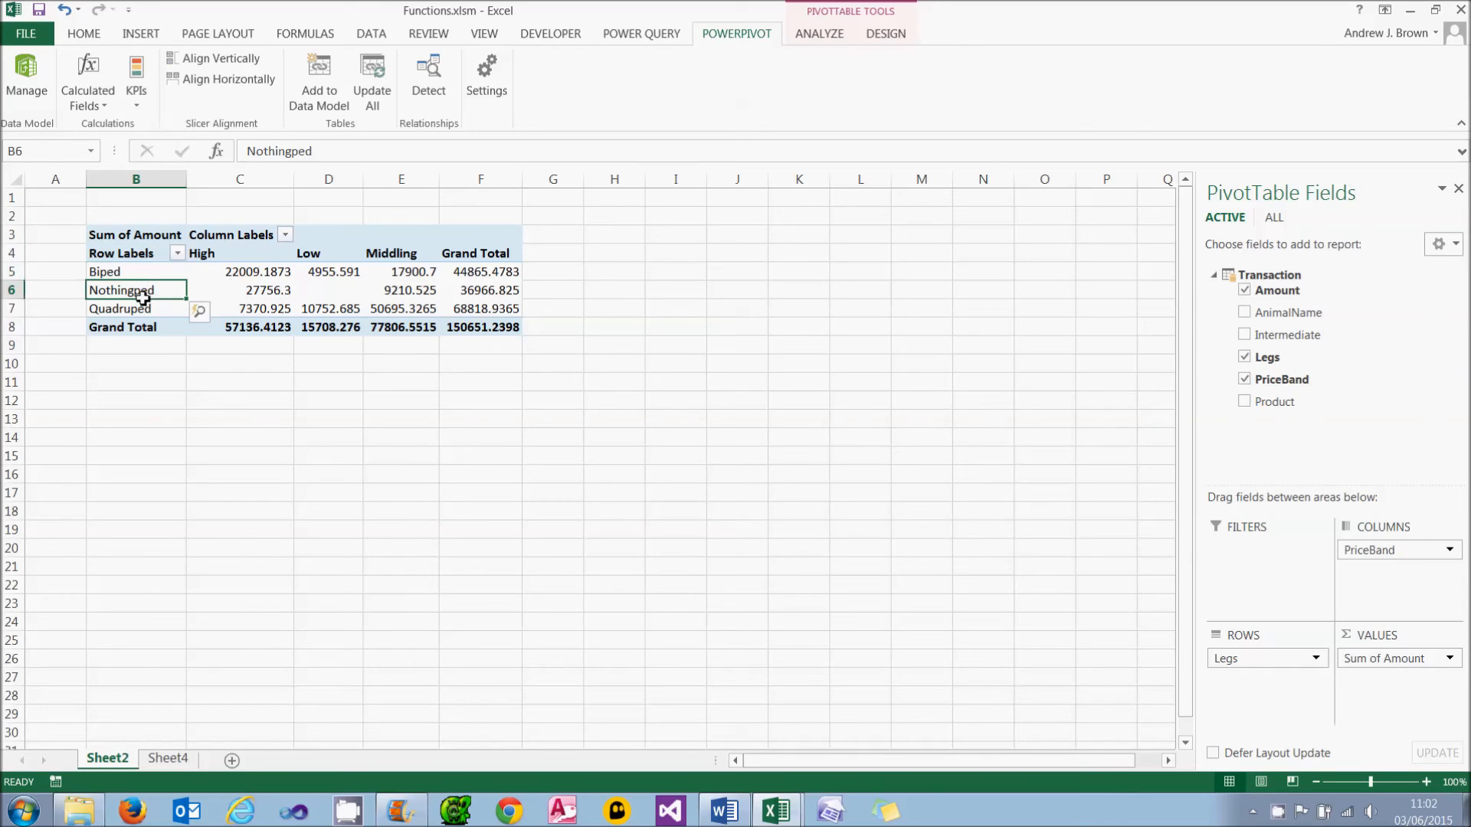
{"action": "left_click", "coordinate": [135, 309]}
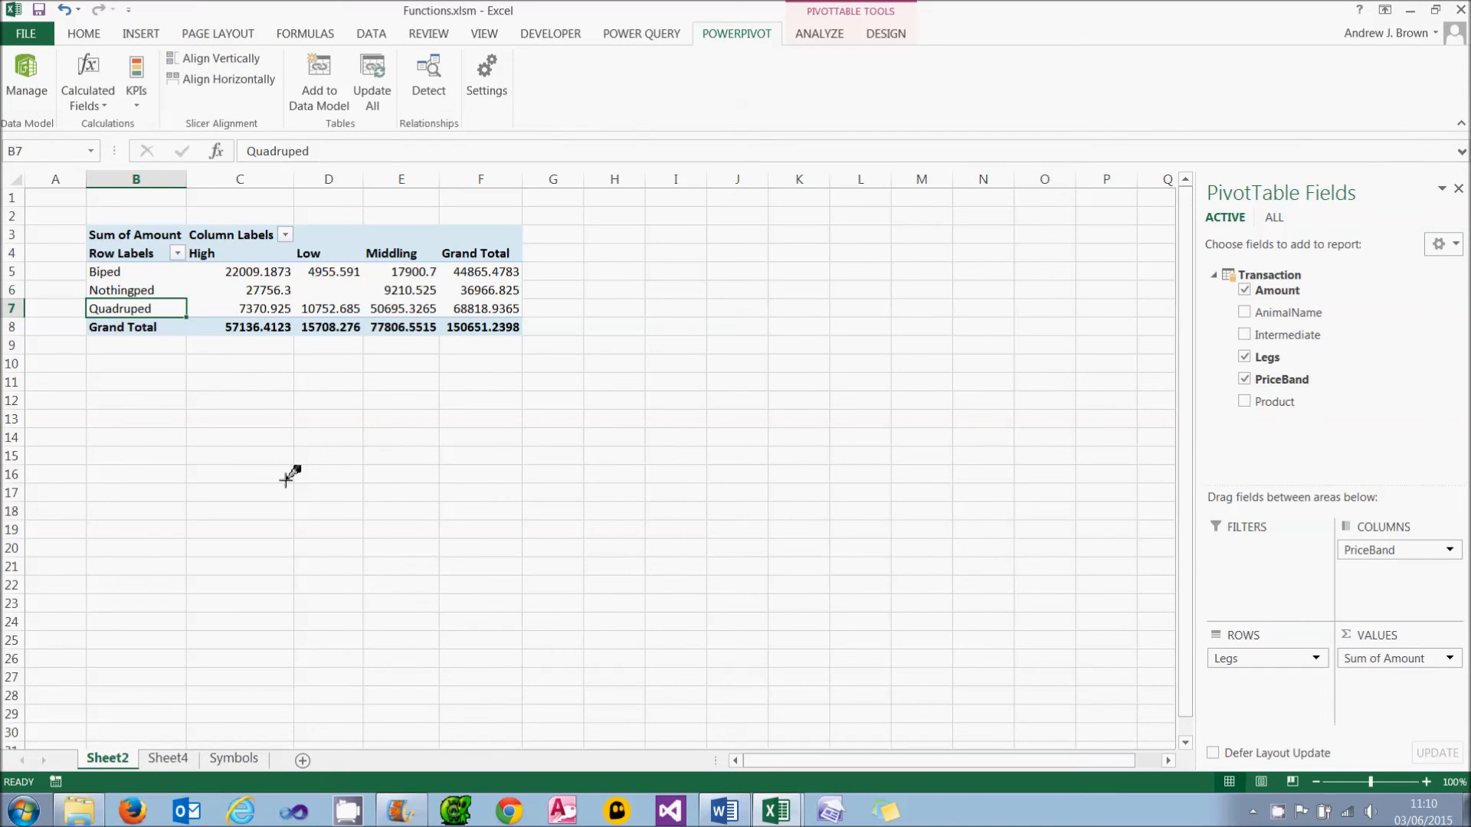
Select the Animal table's empty new column and launch the fx function wizard
{"action": "left_click", "coordinate": [26, 80]}
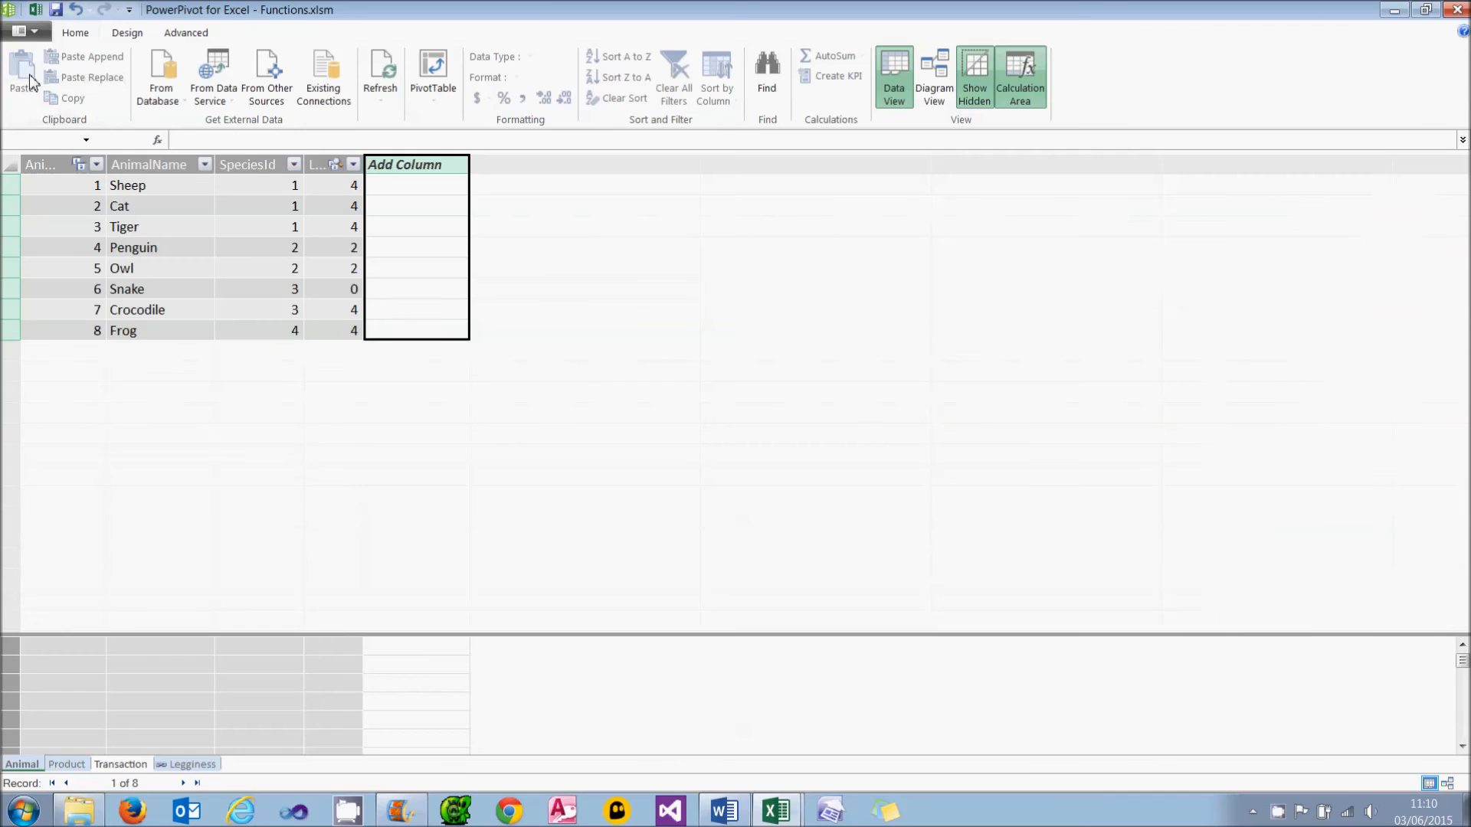
{"action": "left_click", "coordinate": [415, 184]}
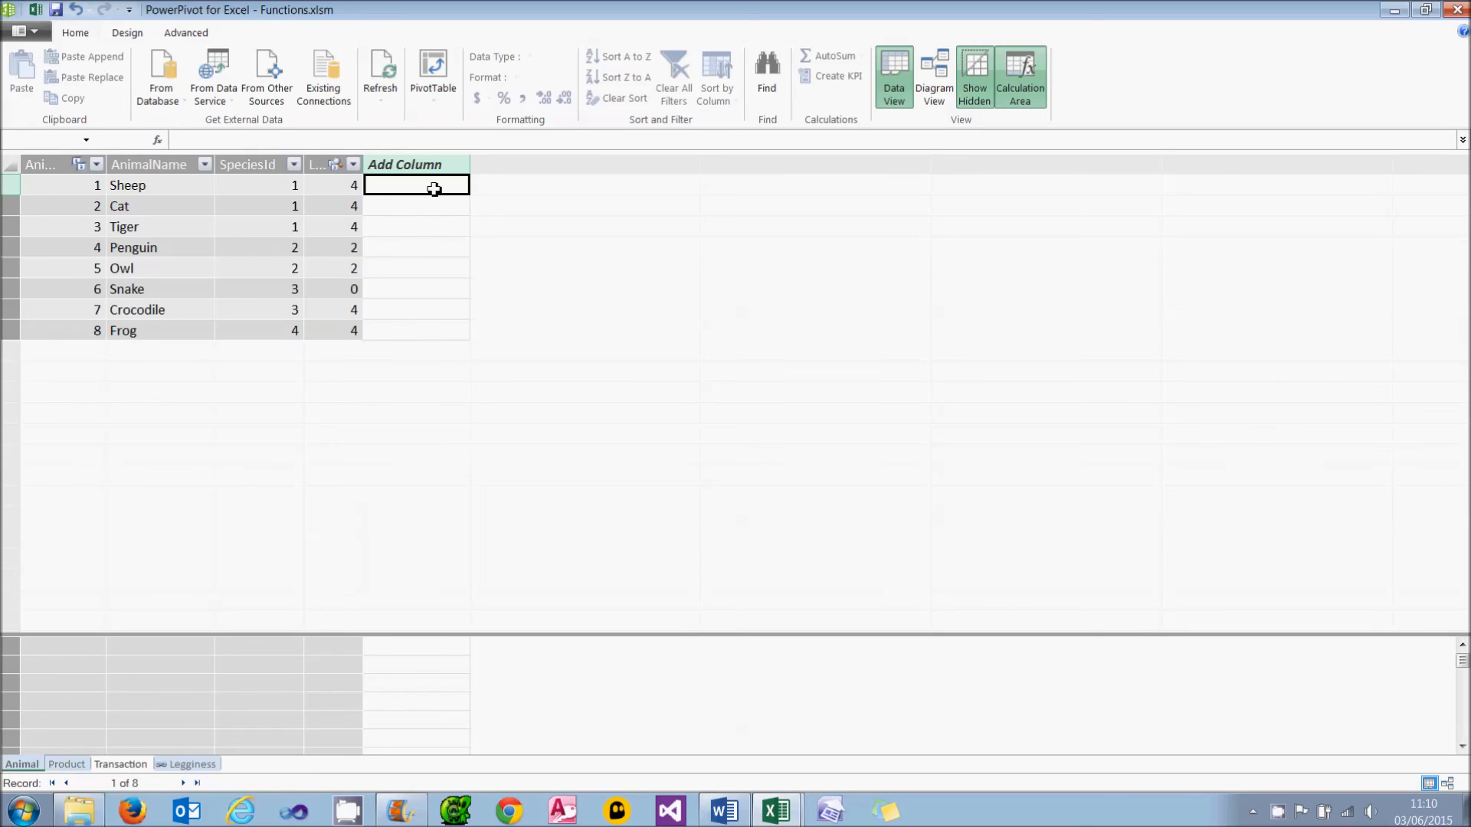
{"action": "mouse_move", "coordinate": [151, 185]}
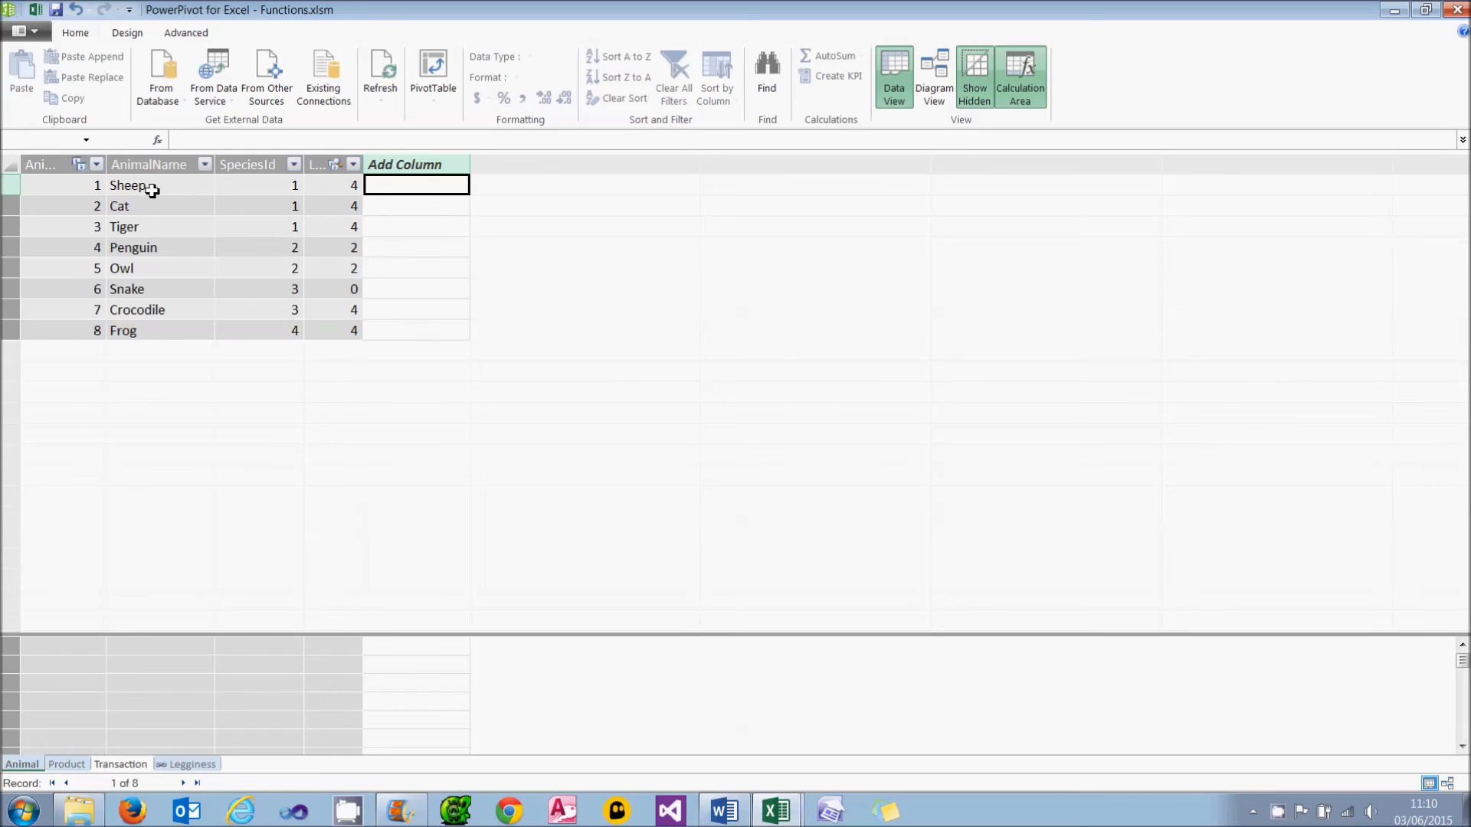
{"action": "mouse_move", "coordinate": [152, 227]}
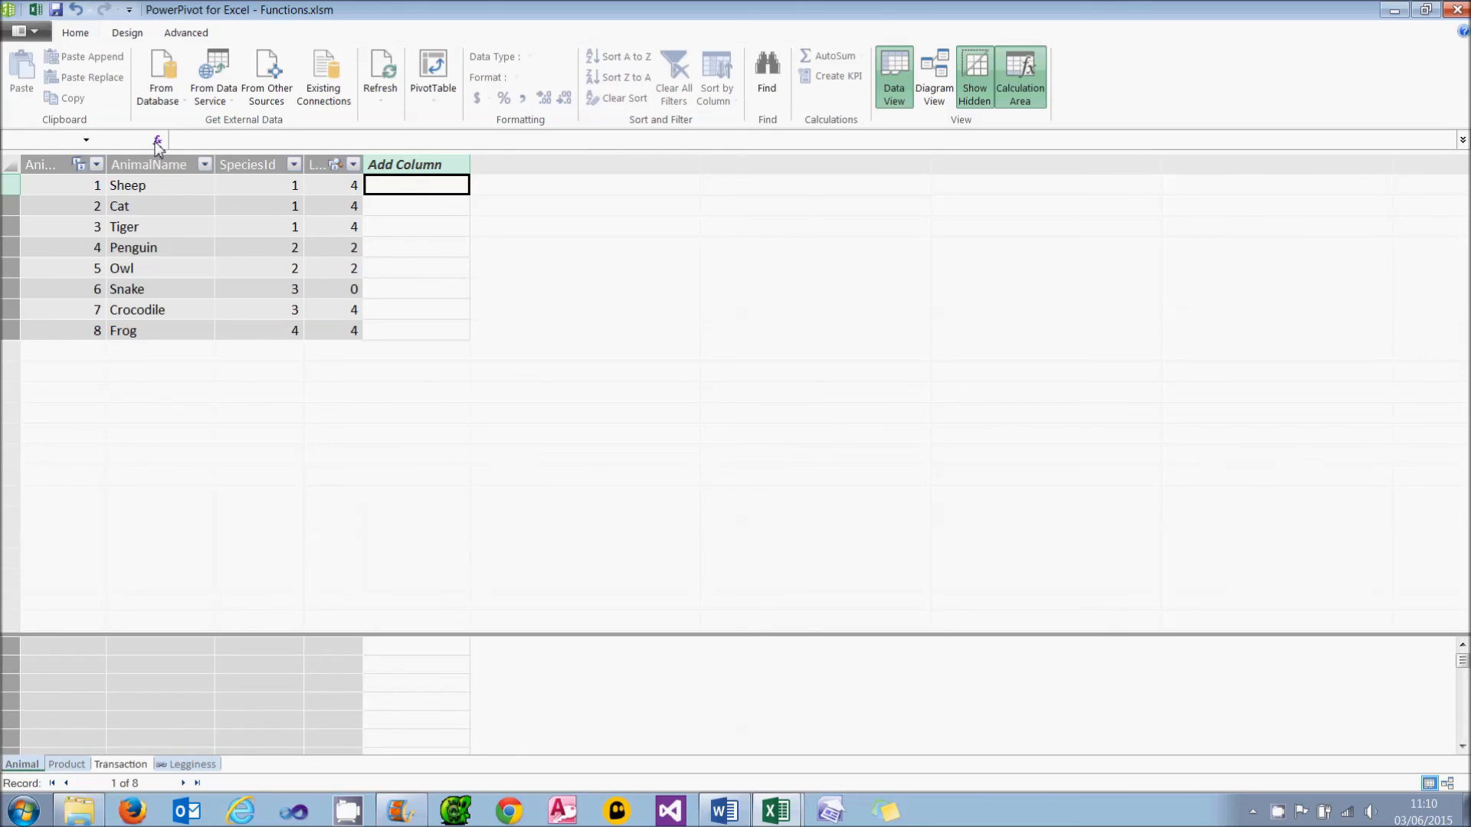
{"action": "left_click", "coordinate": [158, 139]}
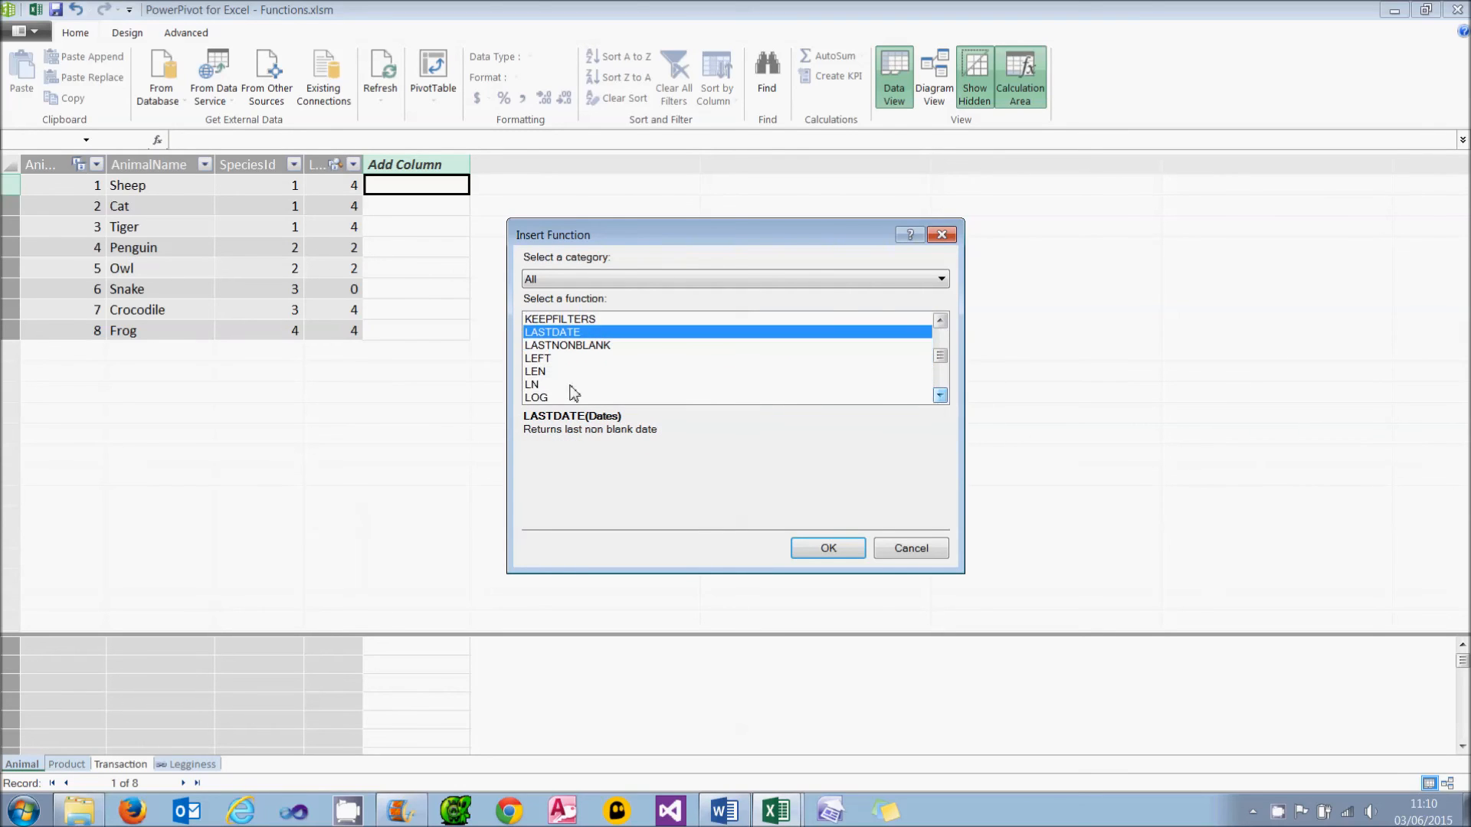
Insert the LEN function from the Text category into the Animal column formula
{"action": "left_click", "coordinate": [535, 371]}
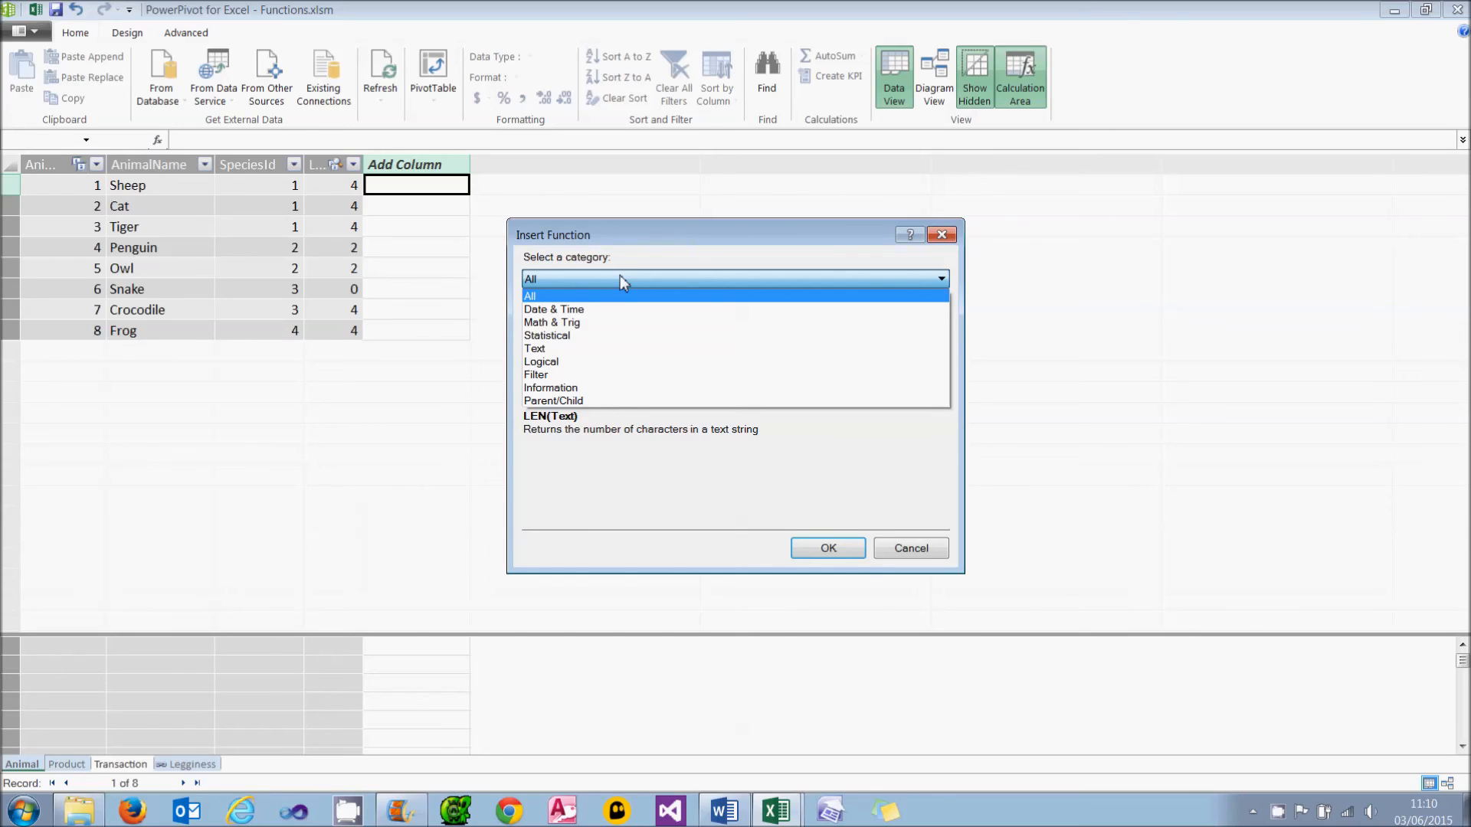
{"action": "mouse_move", "coordinate": [535, 349]}
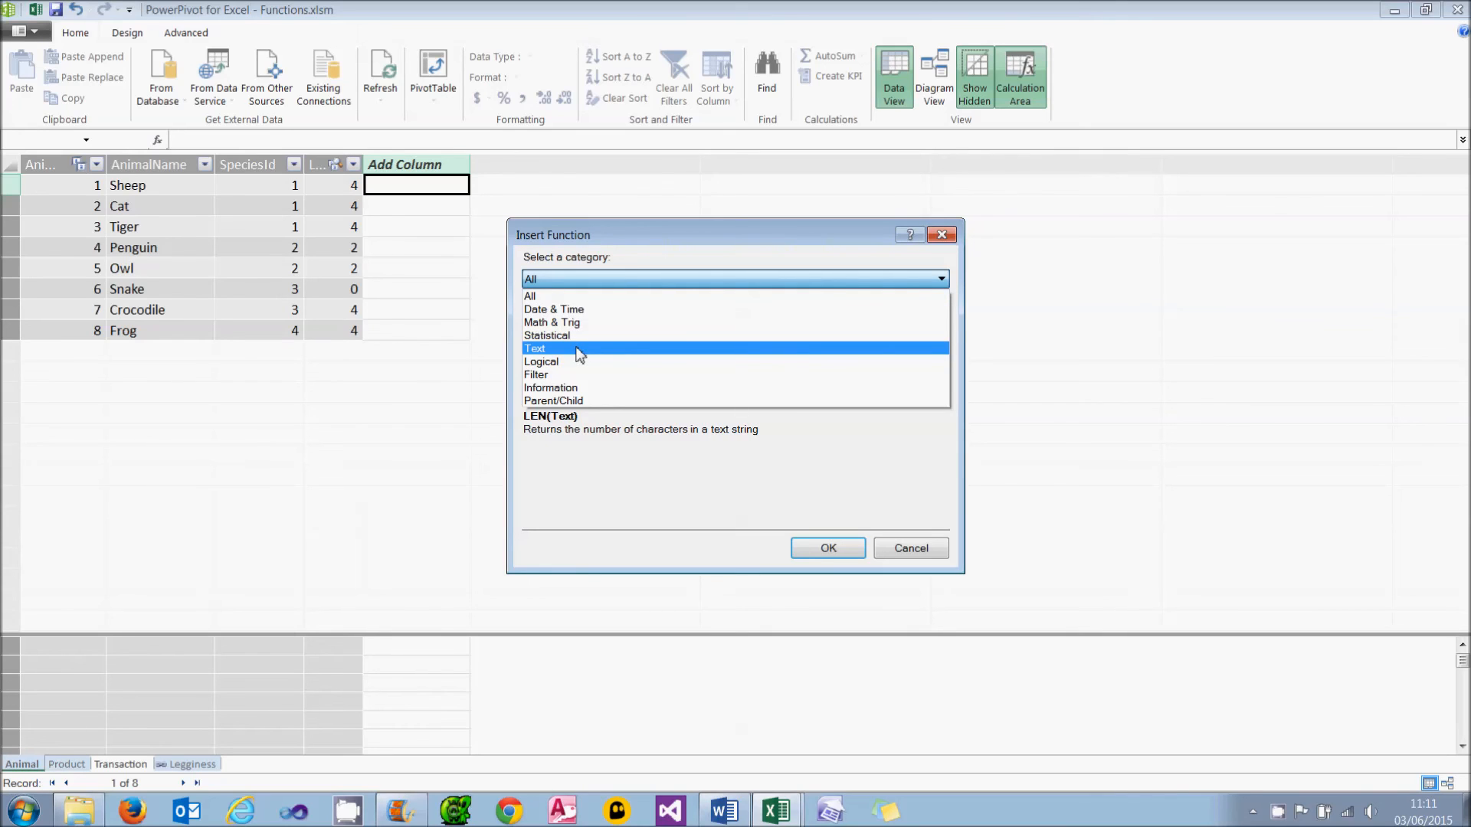
{"action": "left_click", "coordinate": [535, 348]}
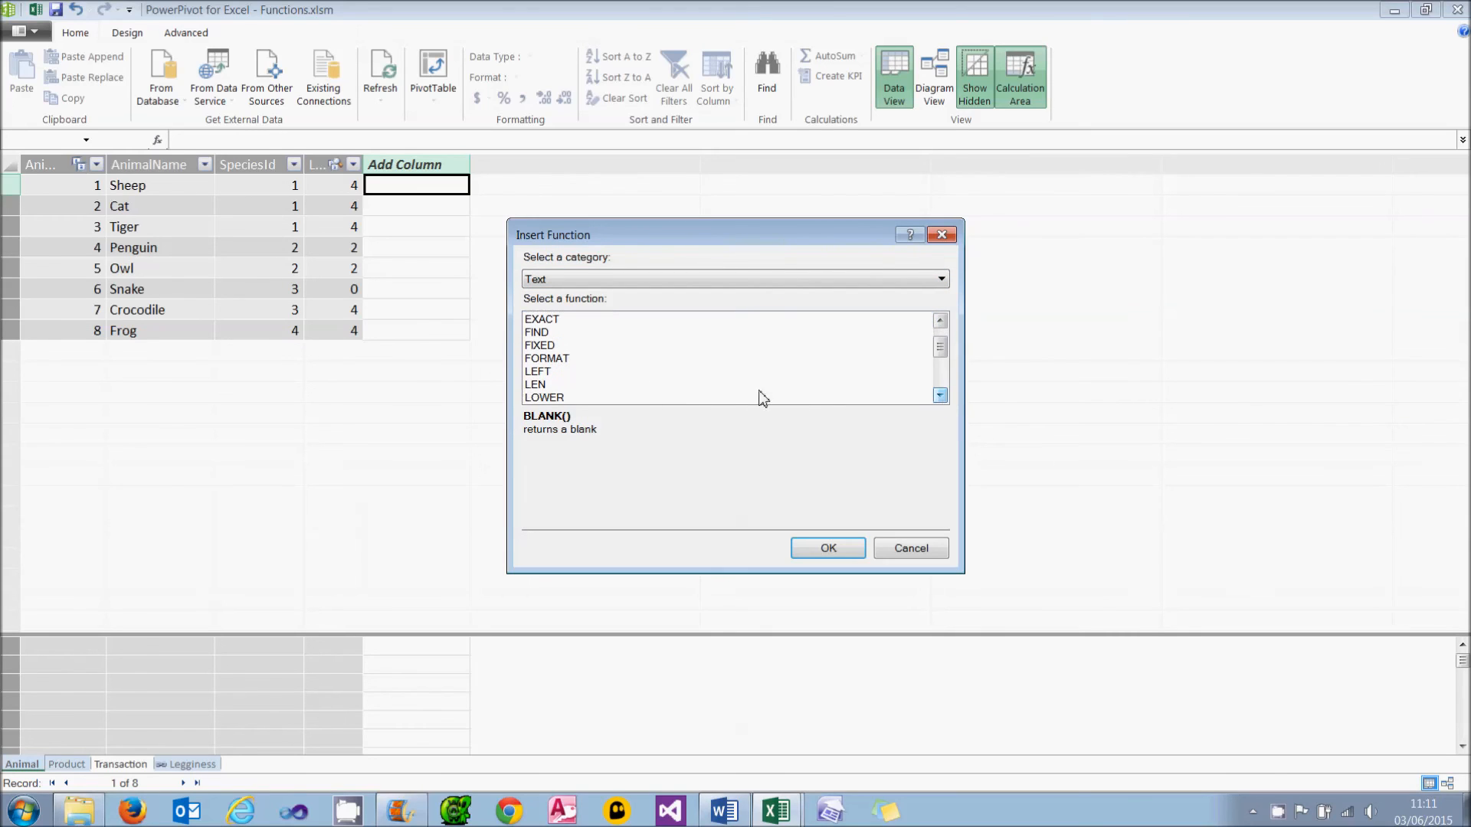
{"action": "left_click", "coordinate": [535, 385]}
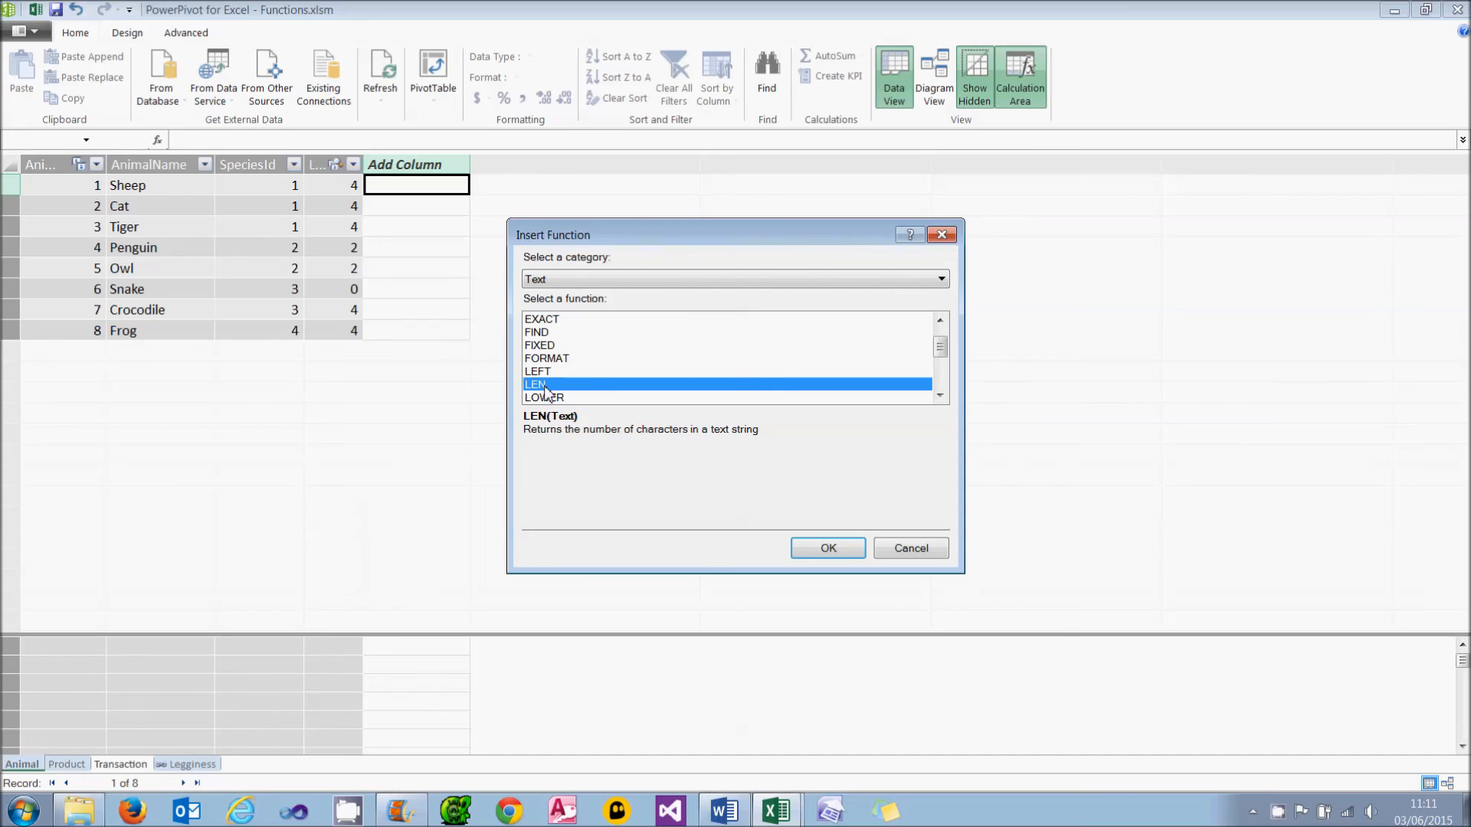
{"action": "mouse_move", "coordinate": [682, 472]}
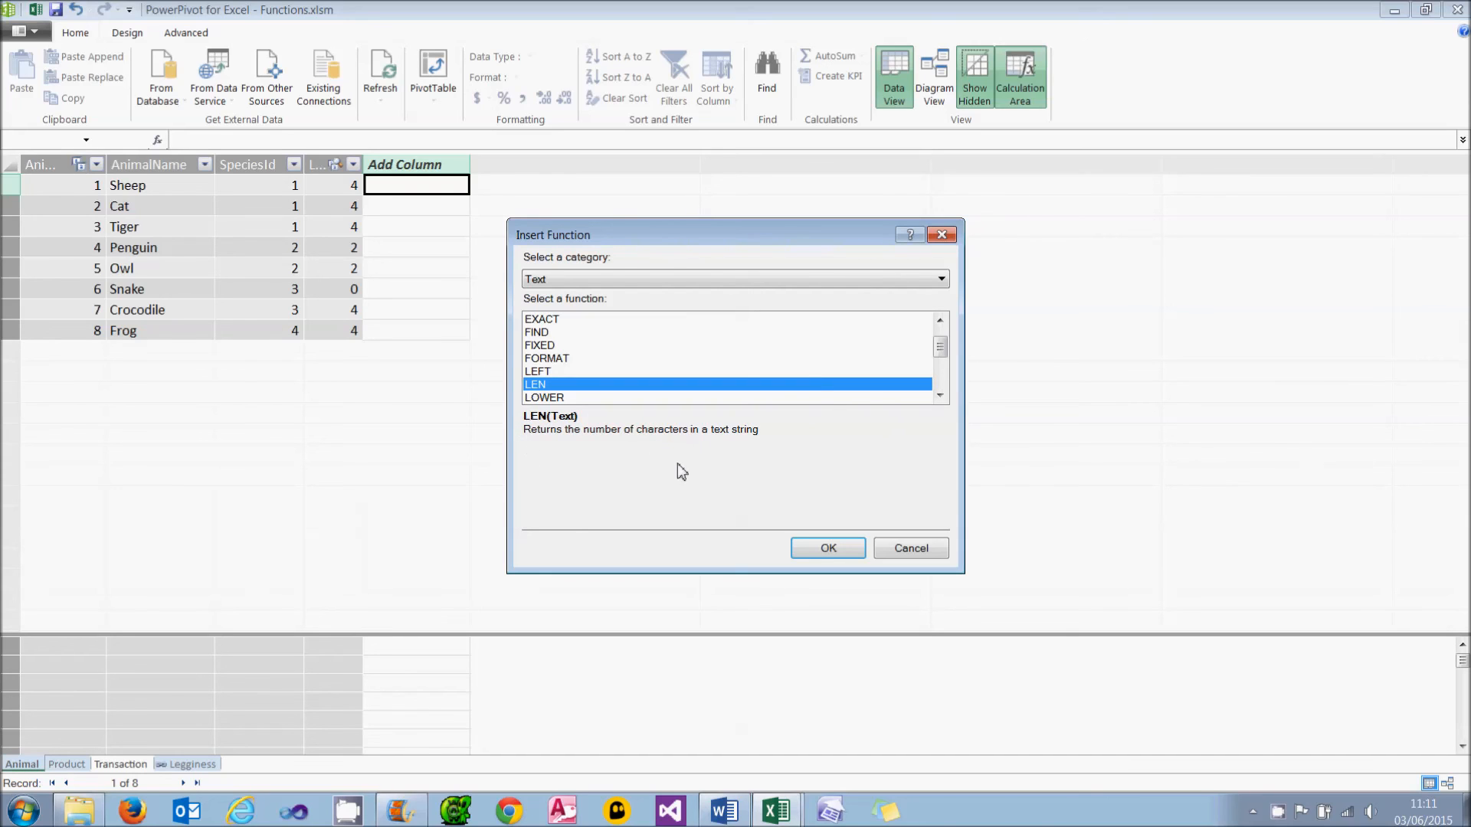
{"action": "mouse_move", "coordinate": [769, 536]}
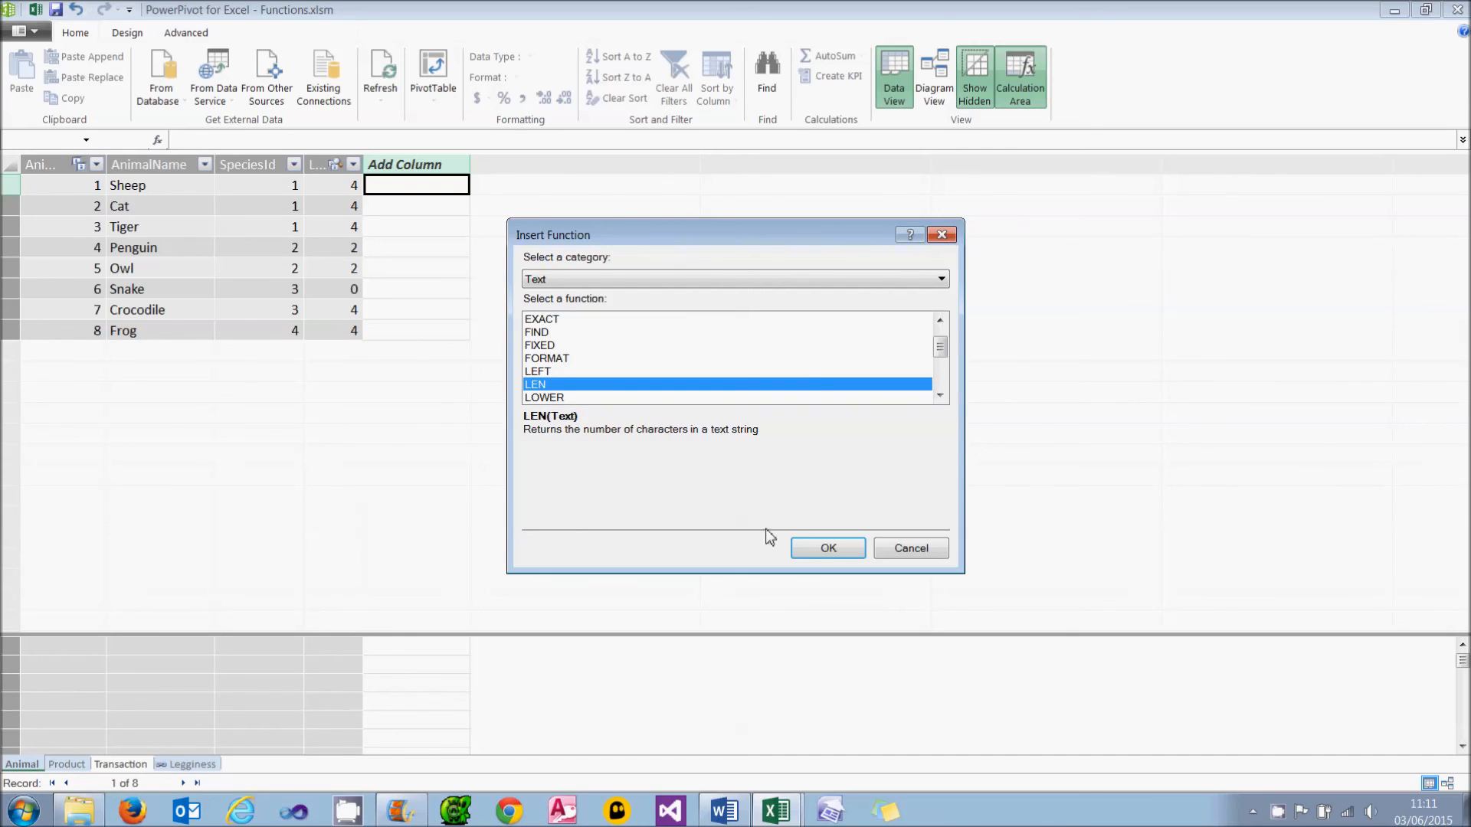
{"action": "left_click", "coordinate": [827, 548]}
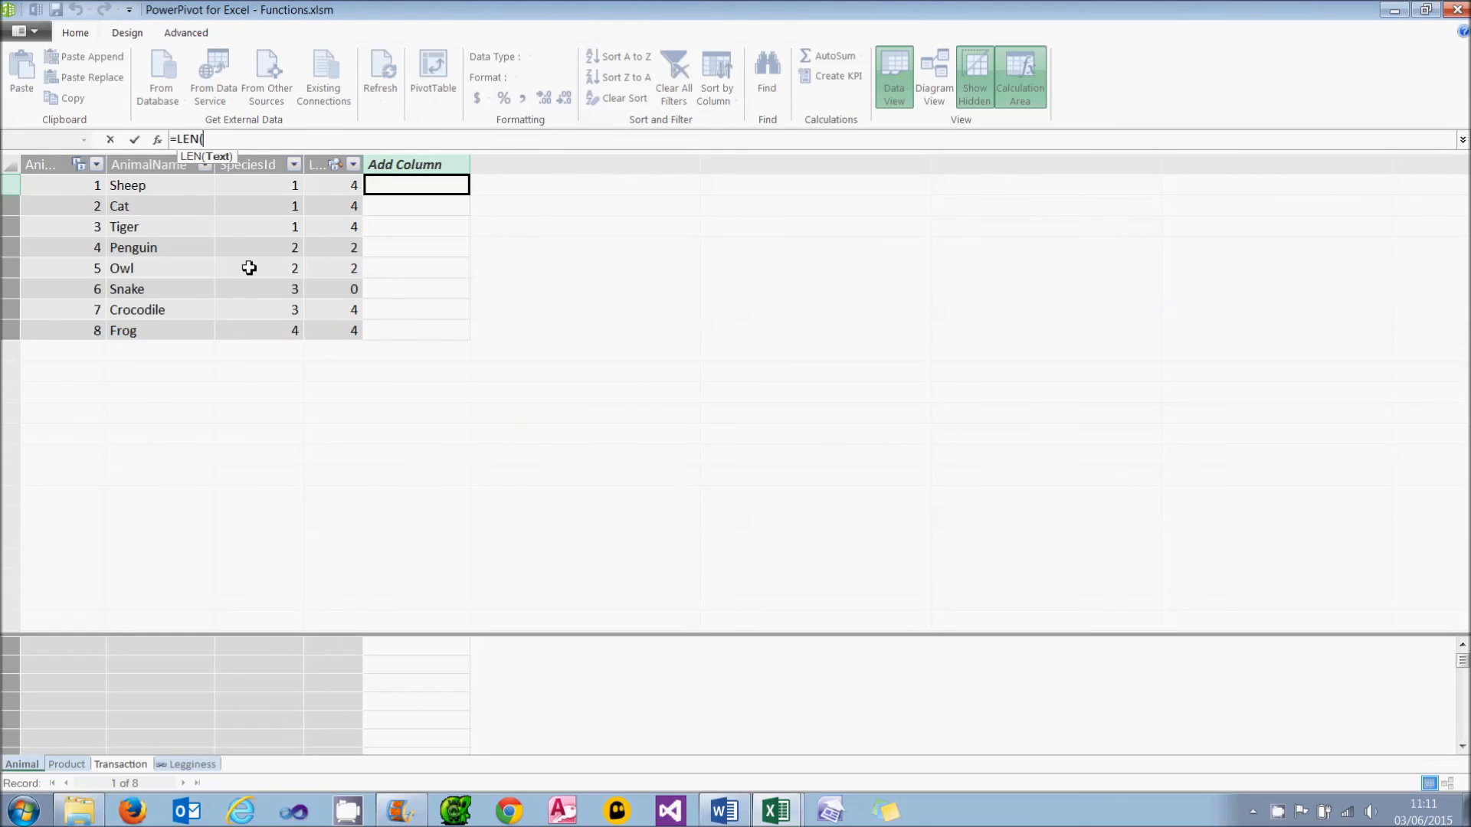
{"action": "left_click", "coordinate": [155, 184]}
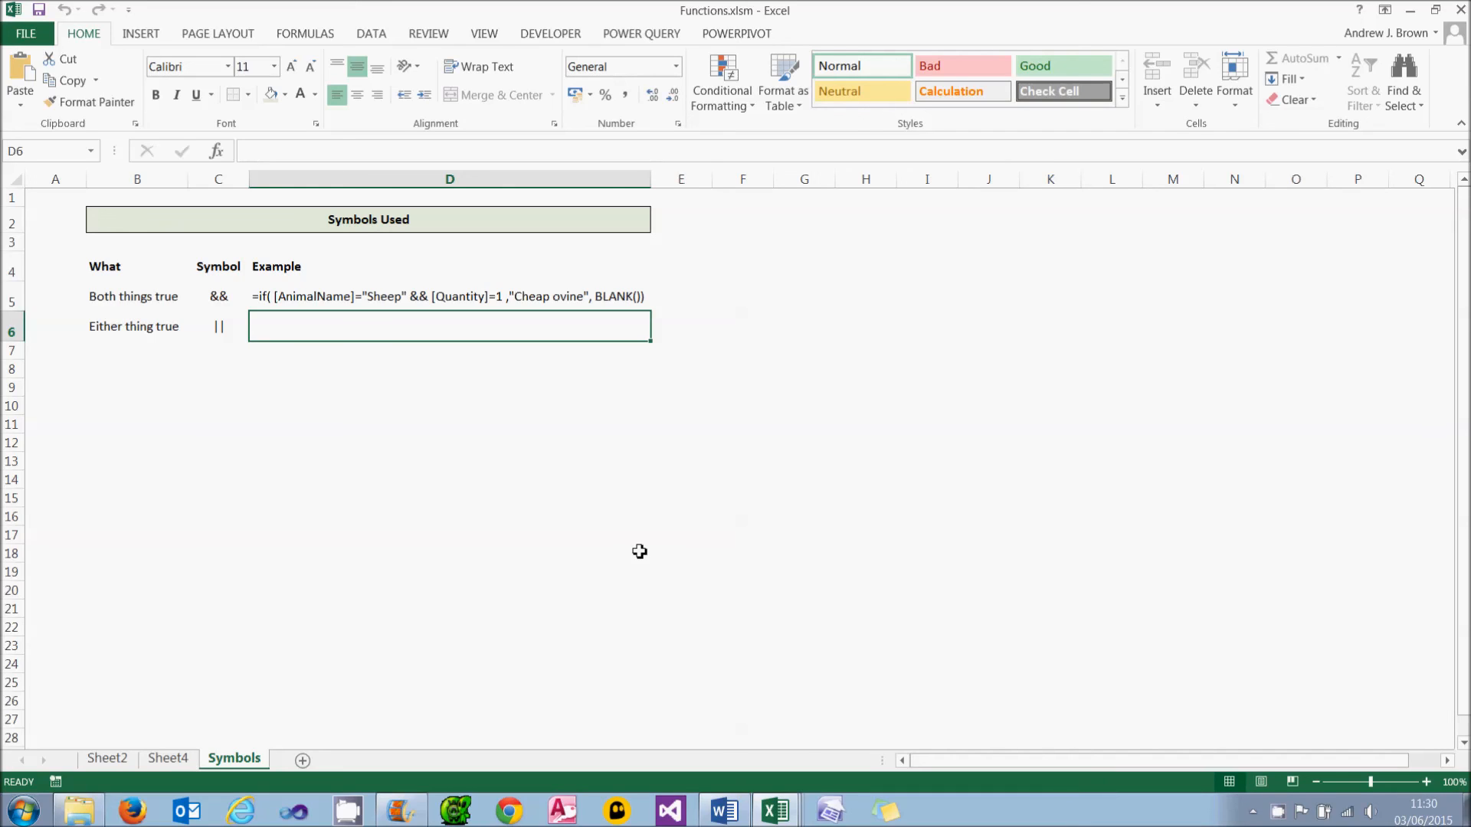
Enter =if( [Amount]>10 || [Quantity] > 1 , "Pricey transaction", "Normal") as the || example
{"action": "type", "text": "=if( [Amount]>10 || [Quantity] > 1 , \"Pricey transaction\", \"Normal\")"}
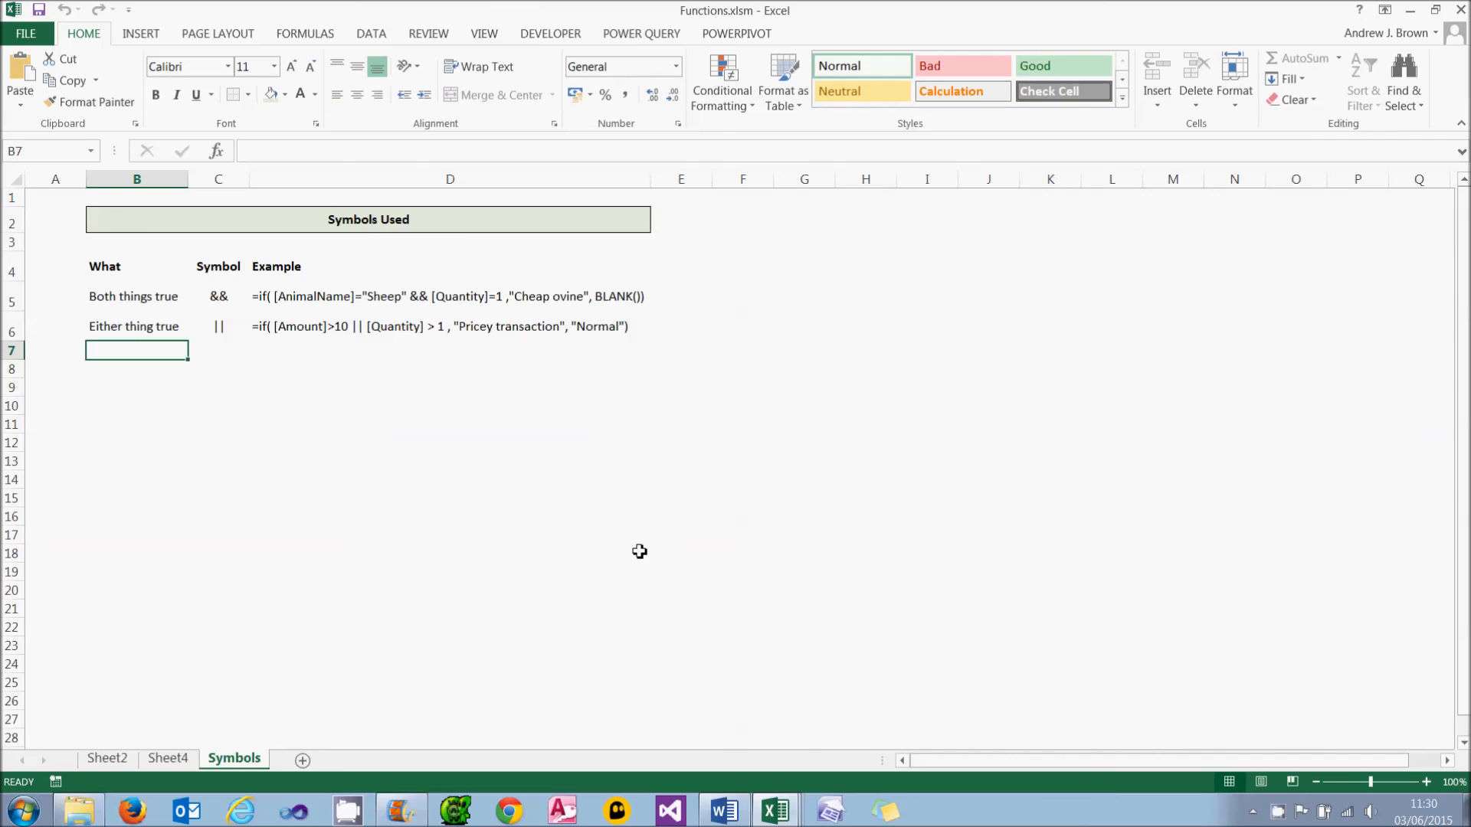